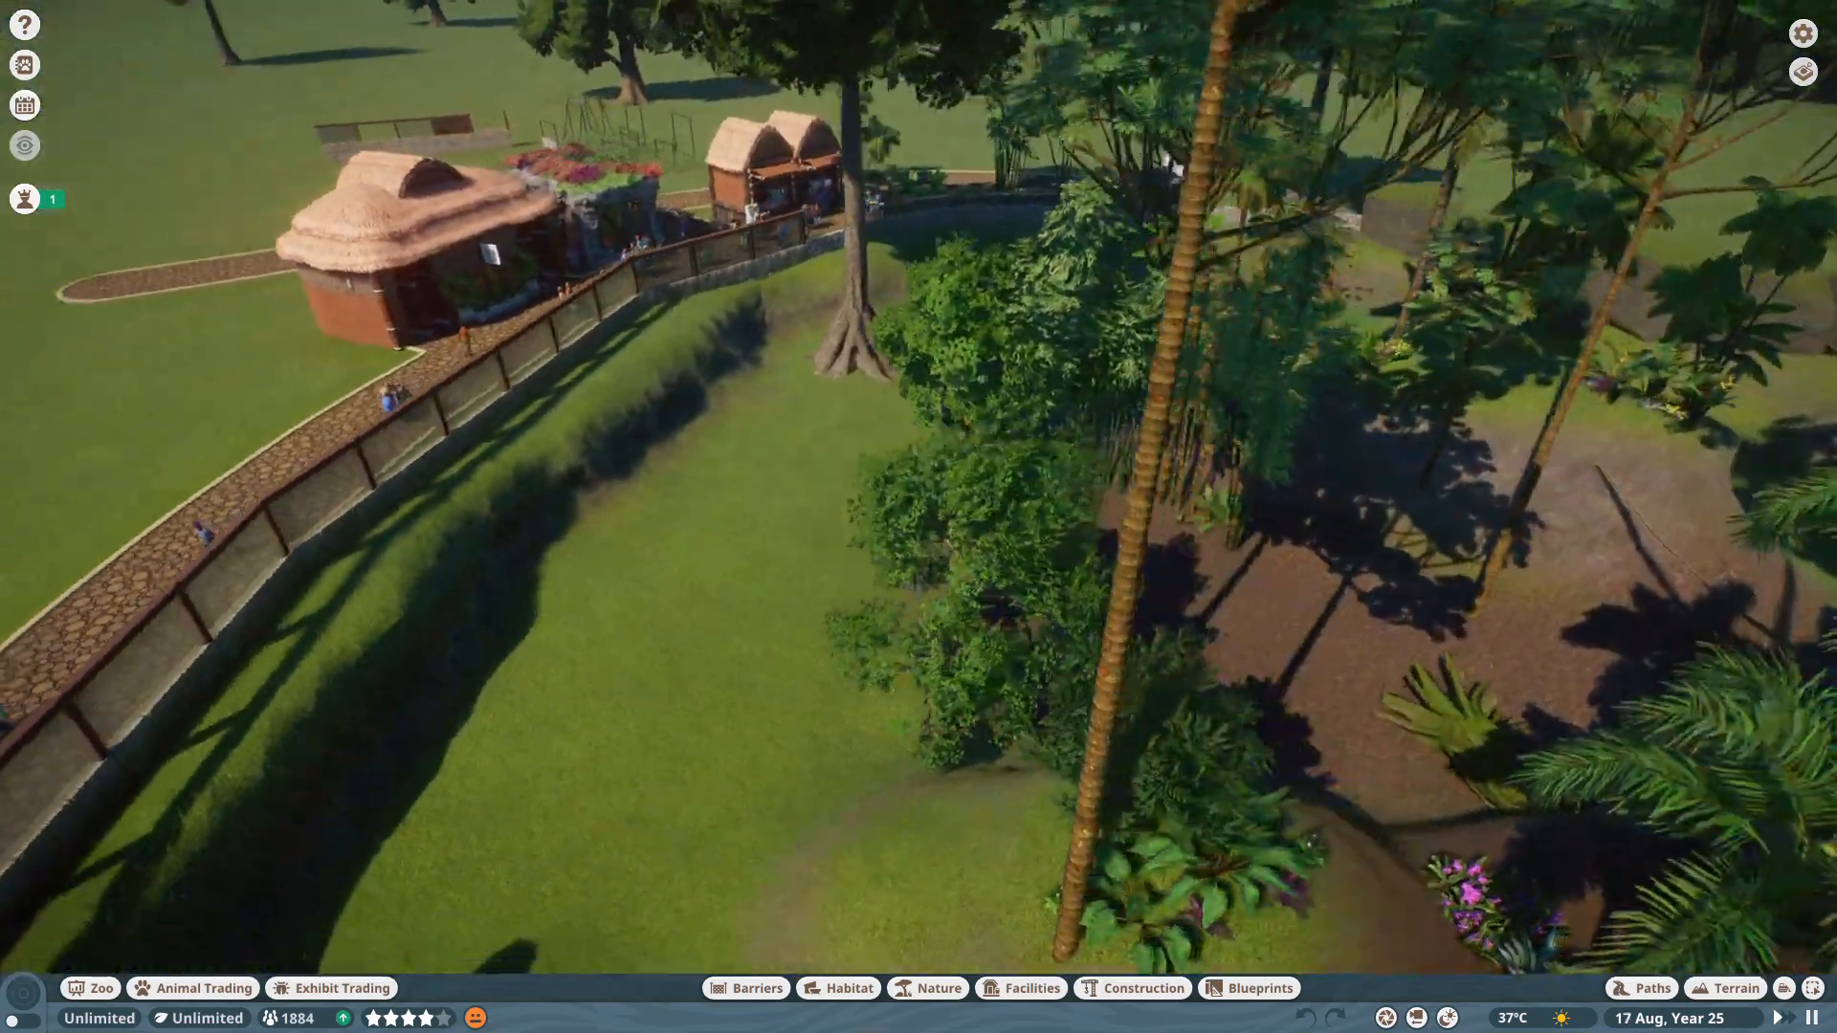
Lower the habitat ground with the Terrain Push tool into a wide, shallow basin.
scroll("down", 3)
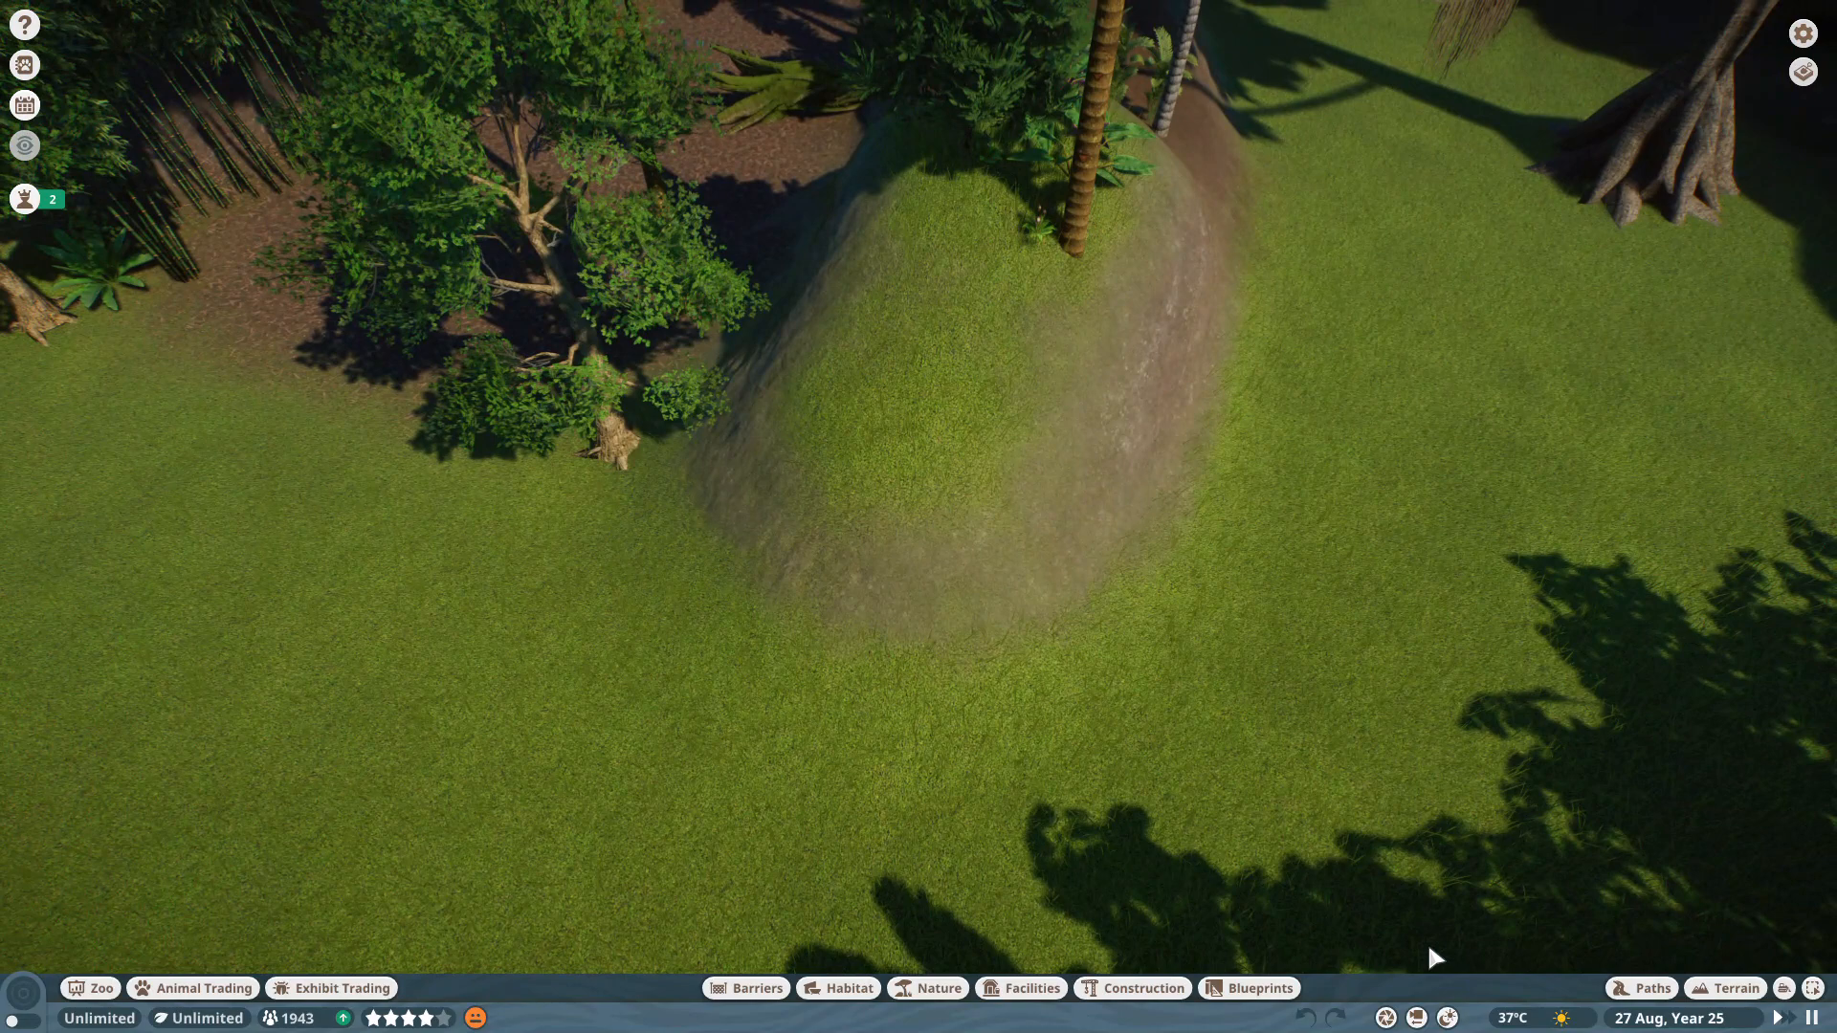
left_click(1731, 987)
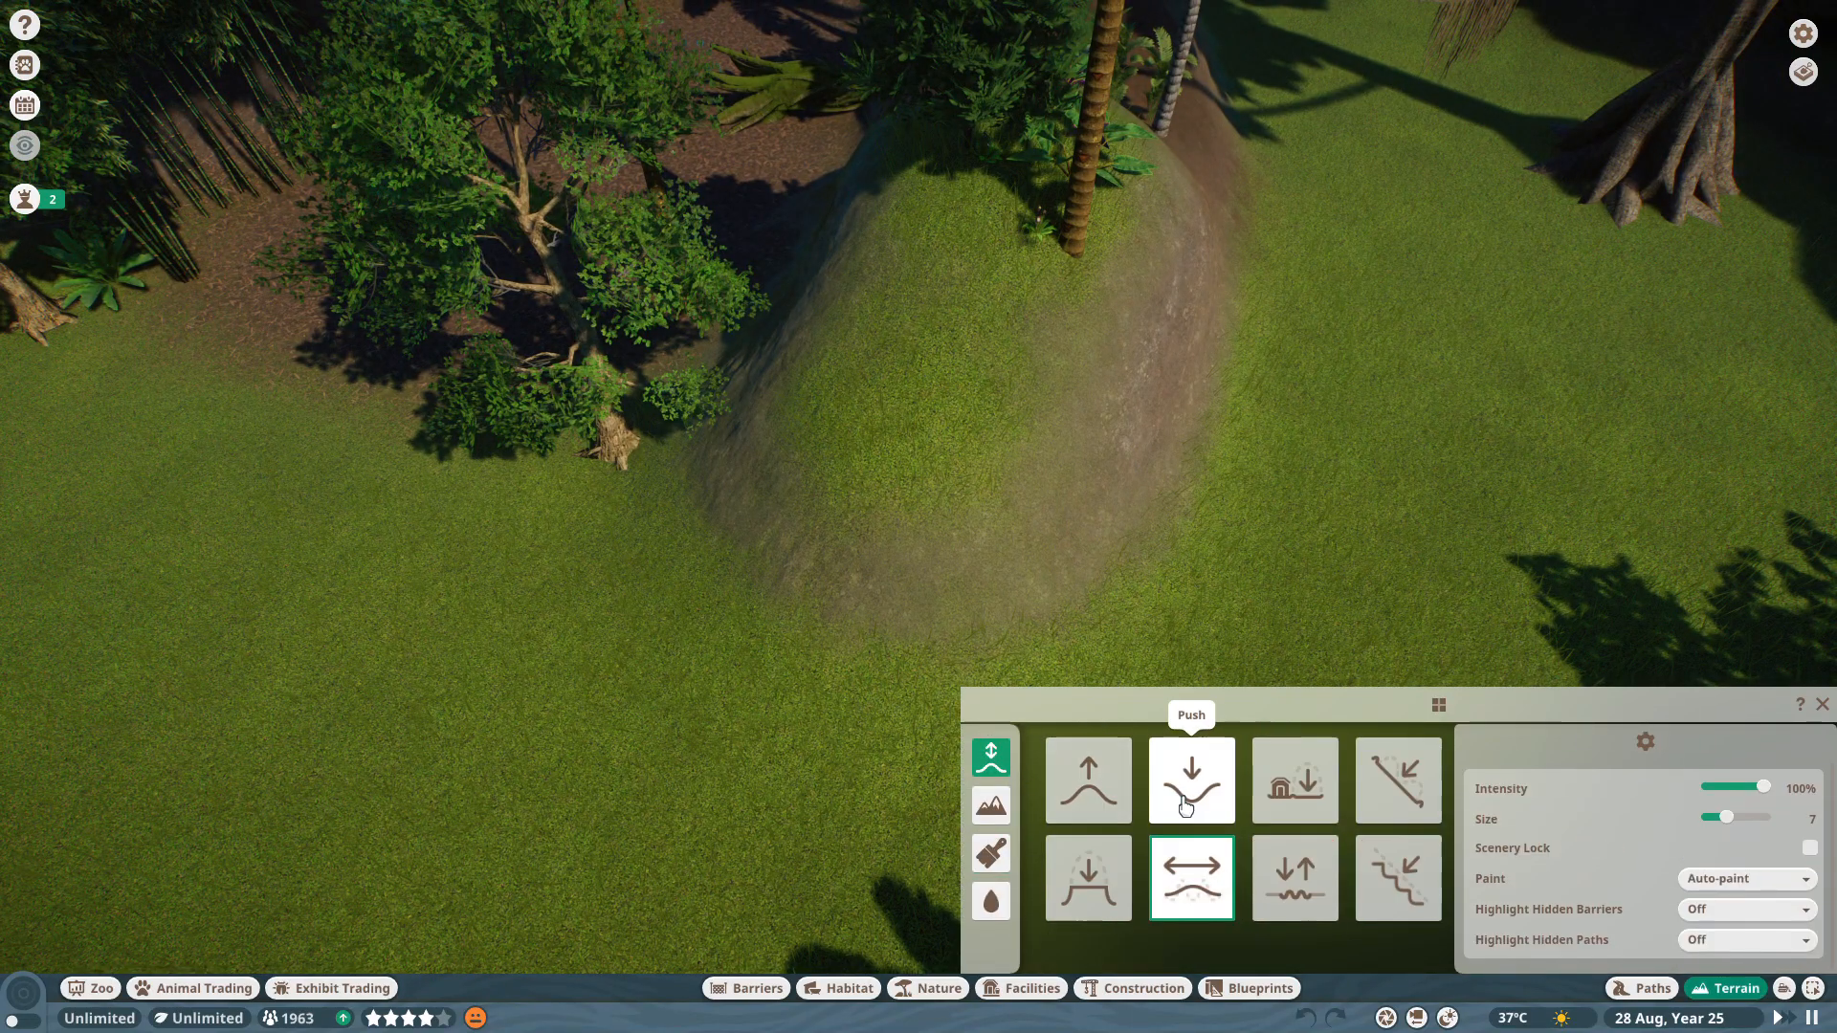
left_click(1191, 780)
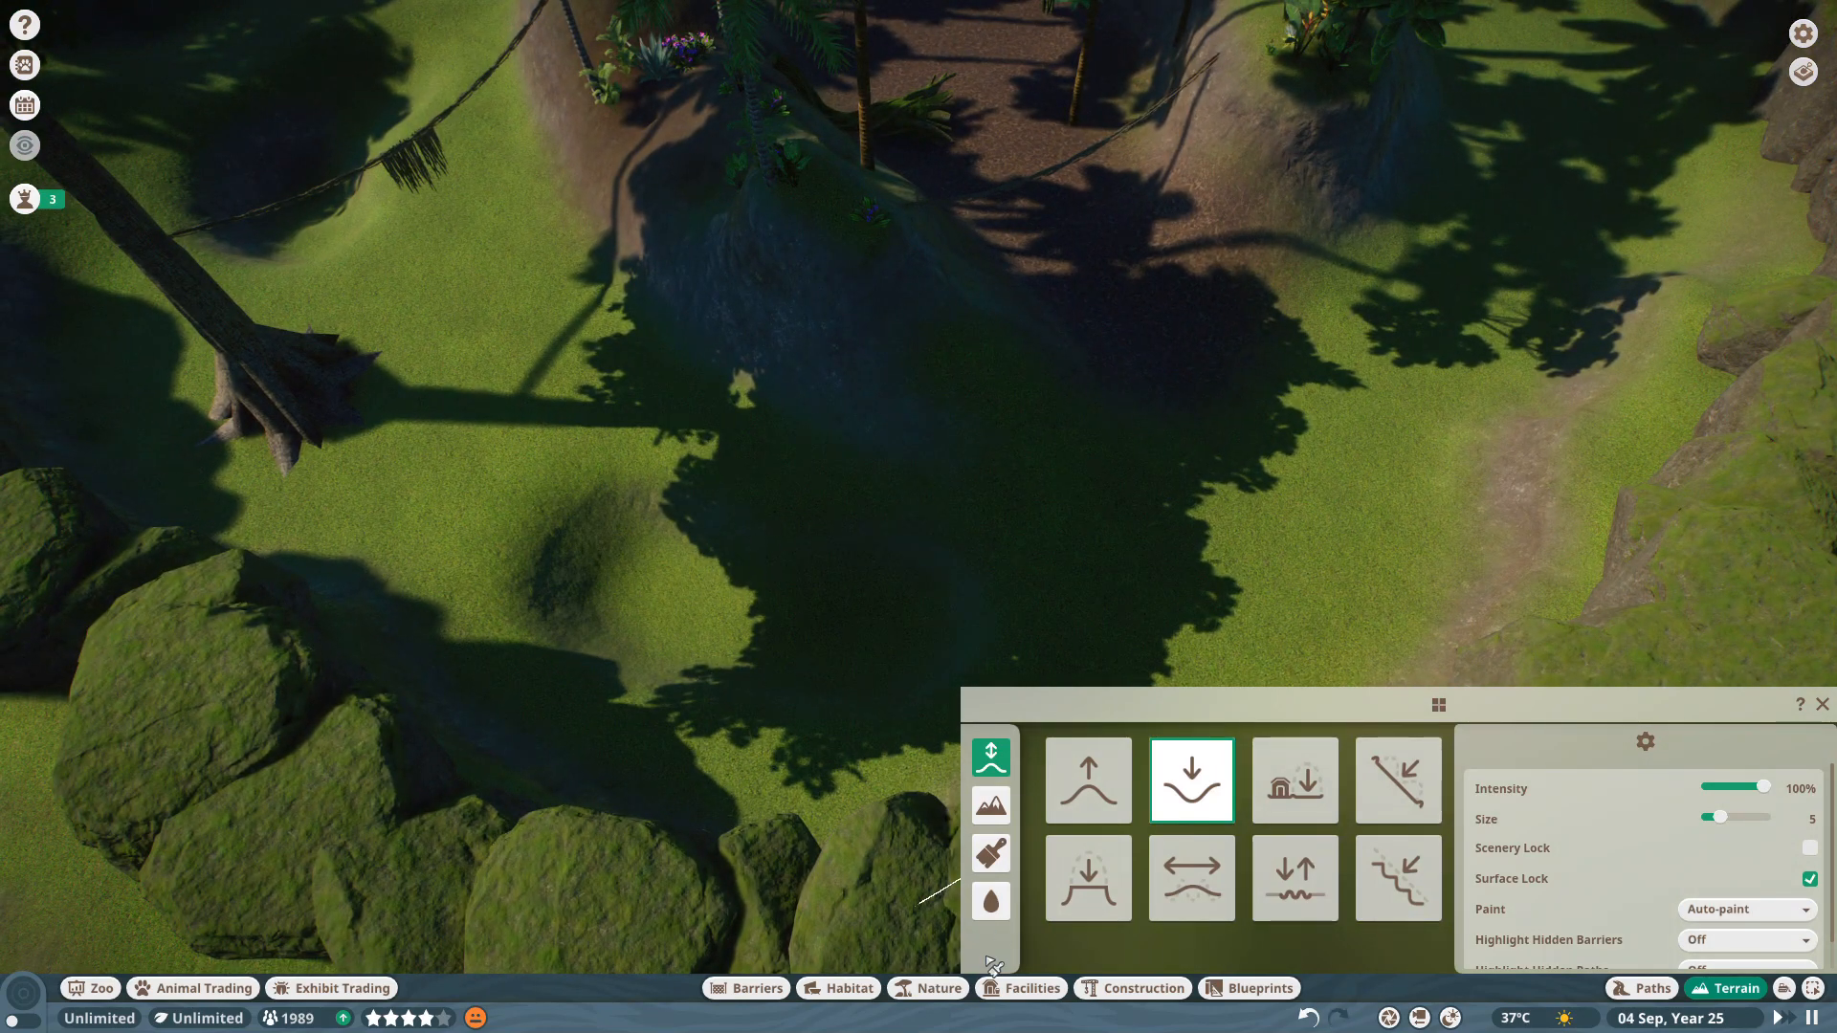
left_click(991, 900)
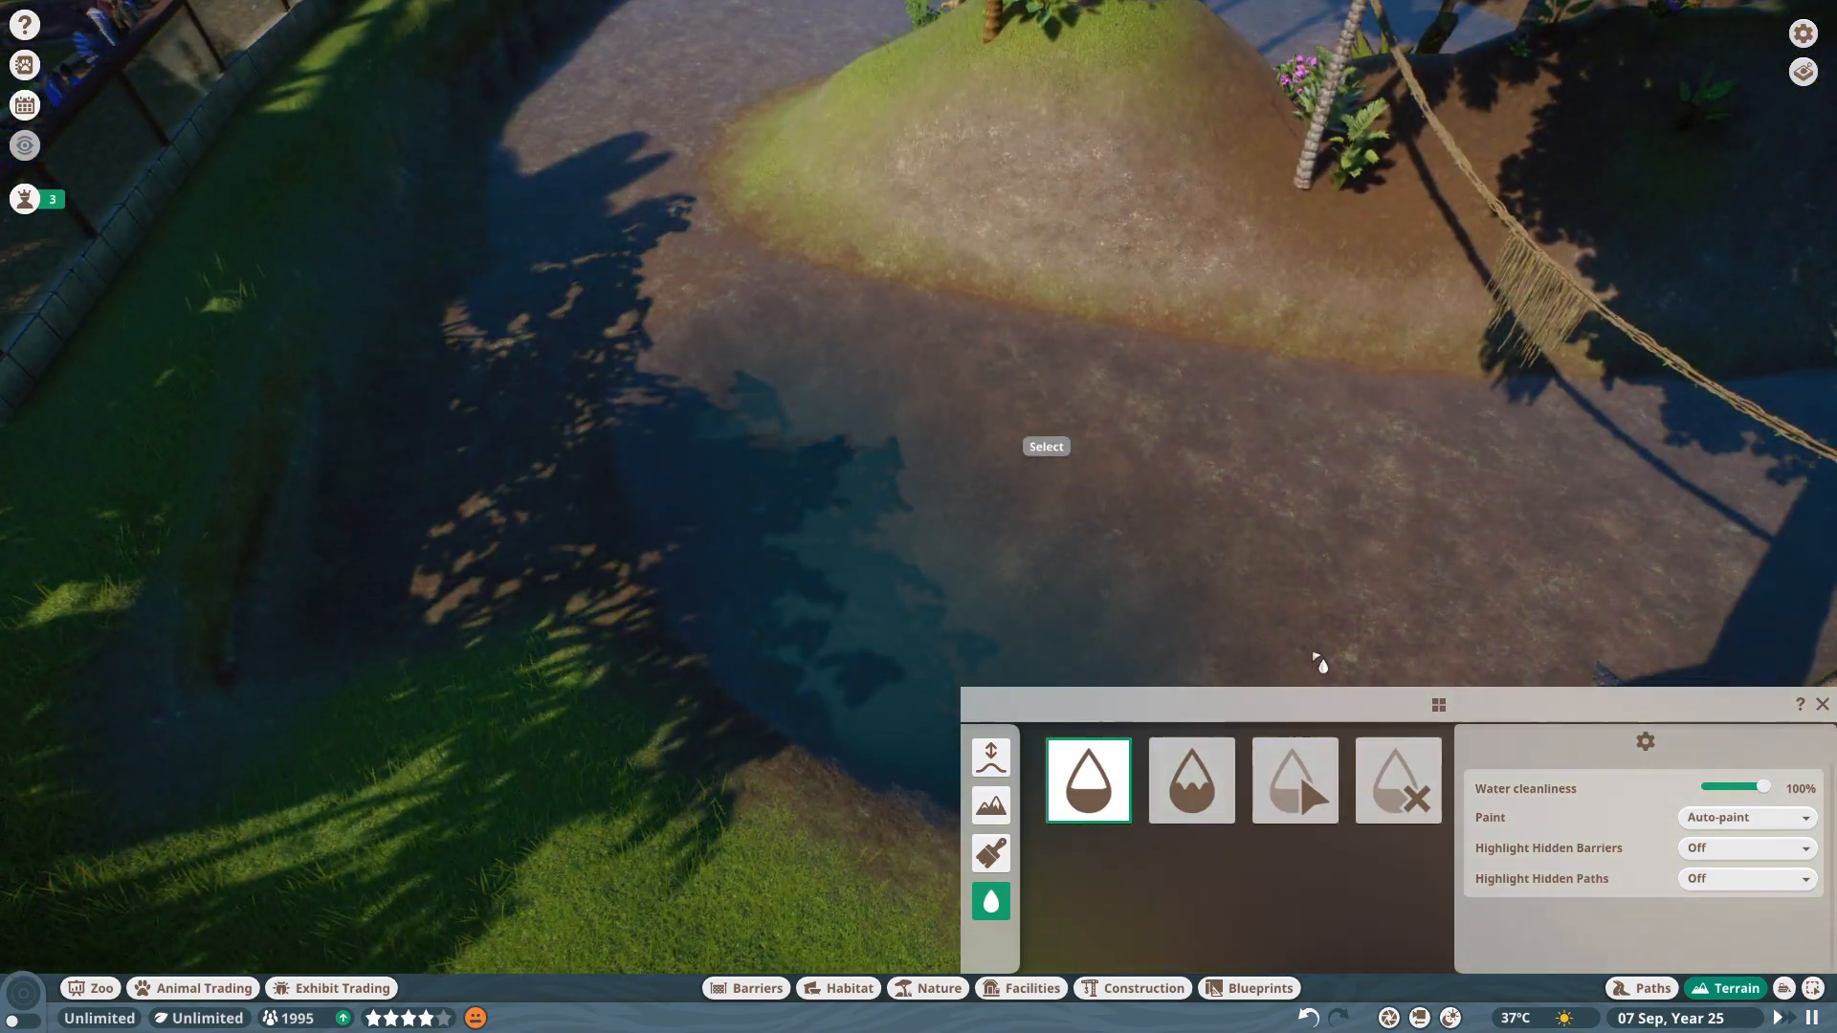
Flood the dug hollow with Calm Water to form a small pond.
left_click(1397, 779)
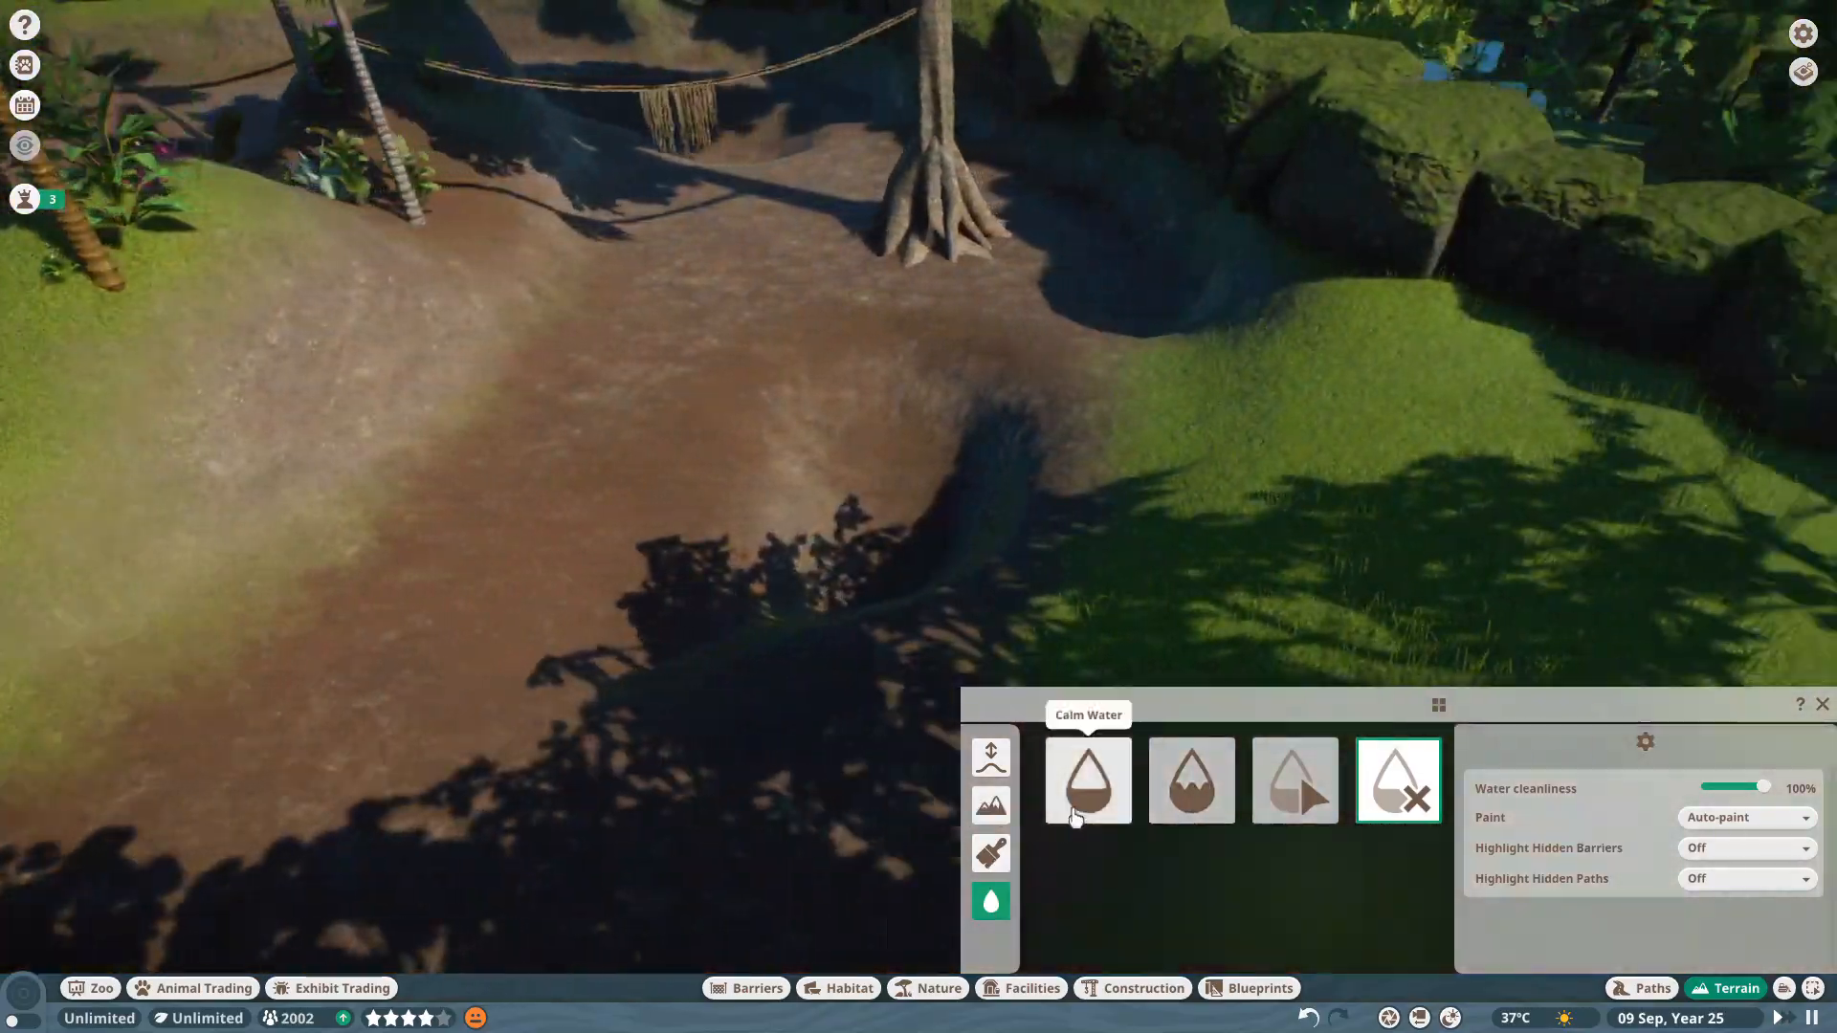
left_click(1087, 779)
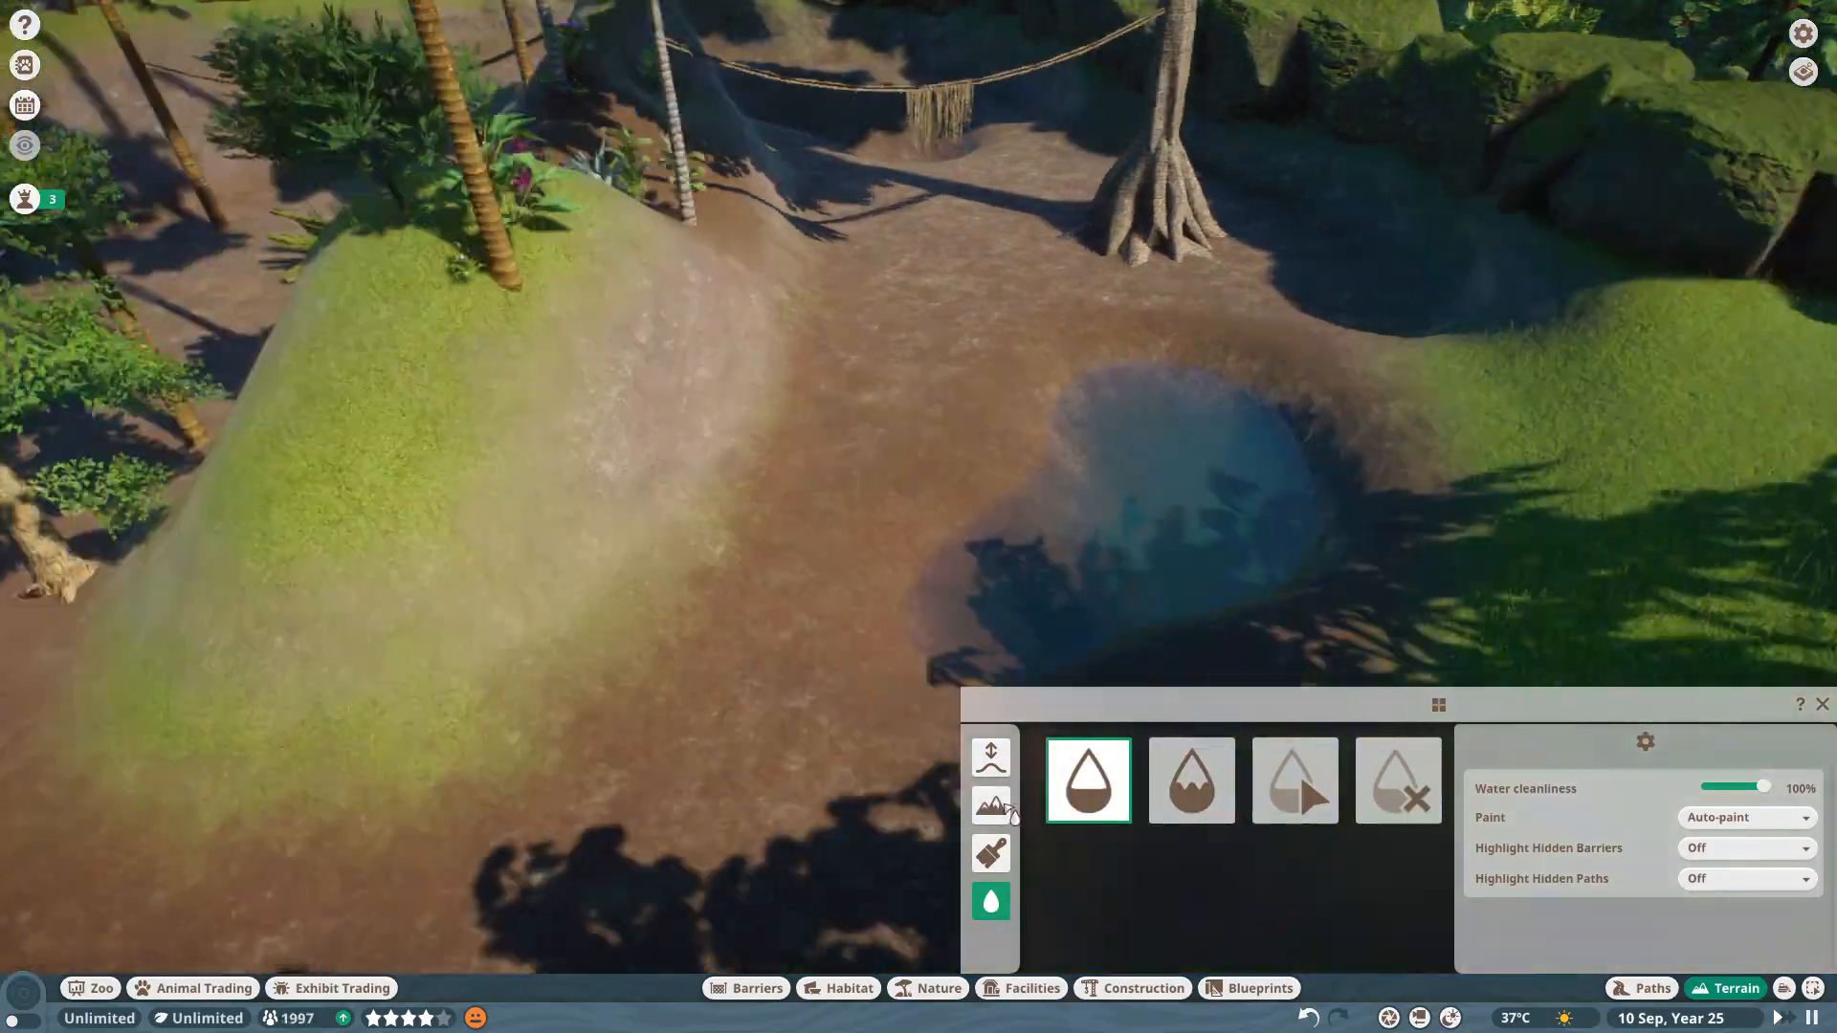
left_click(990, 852)
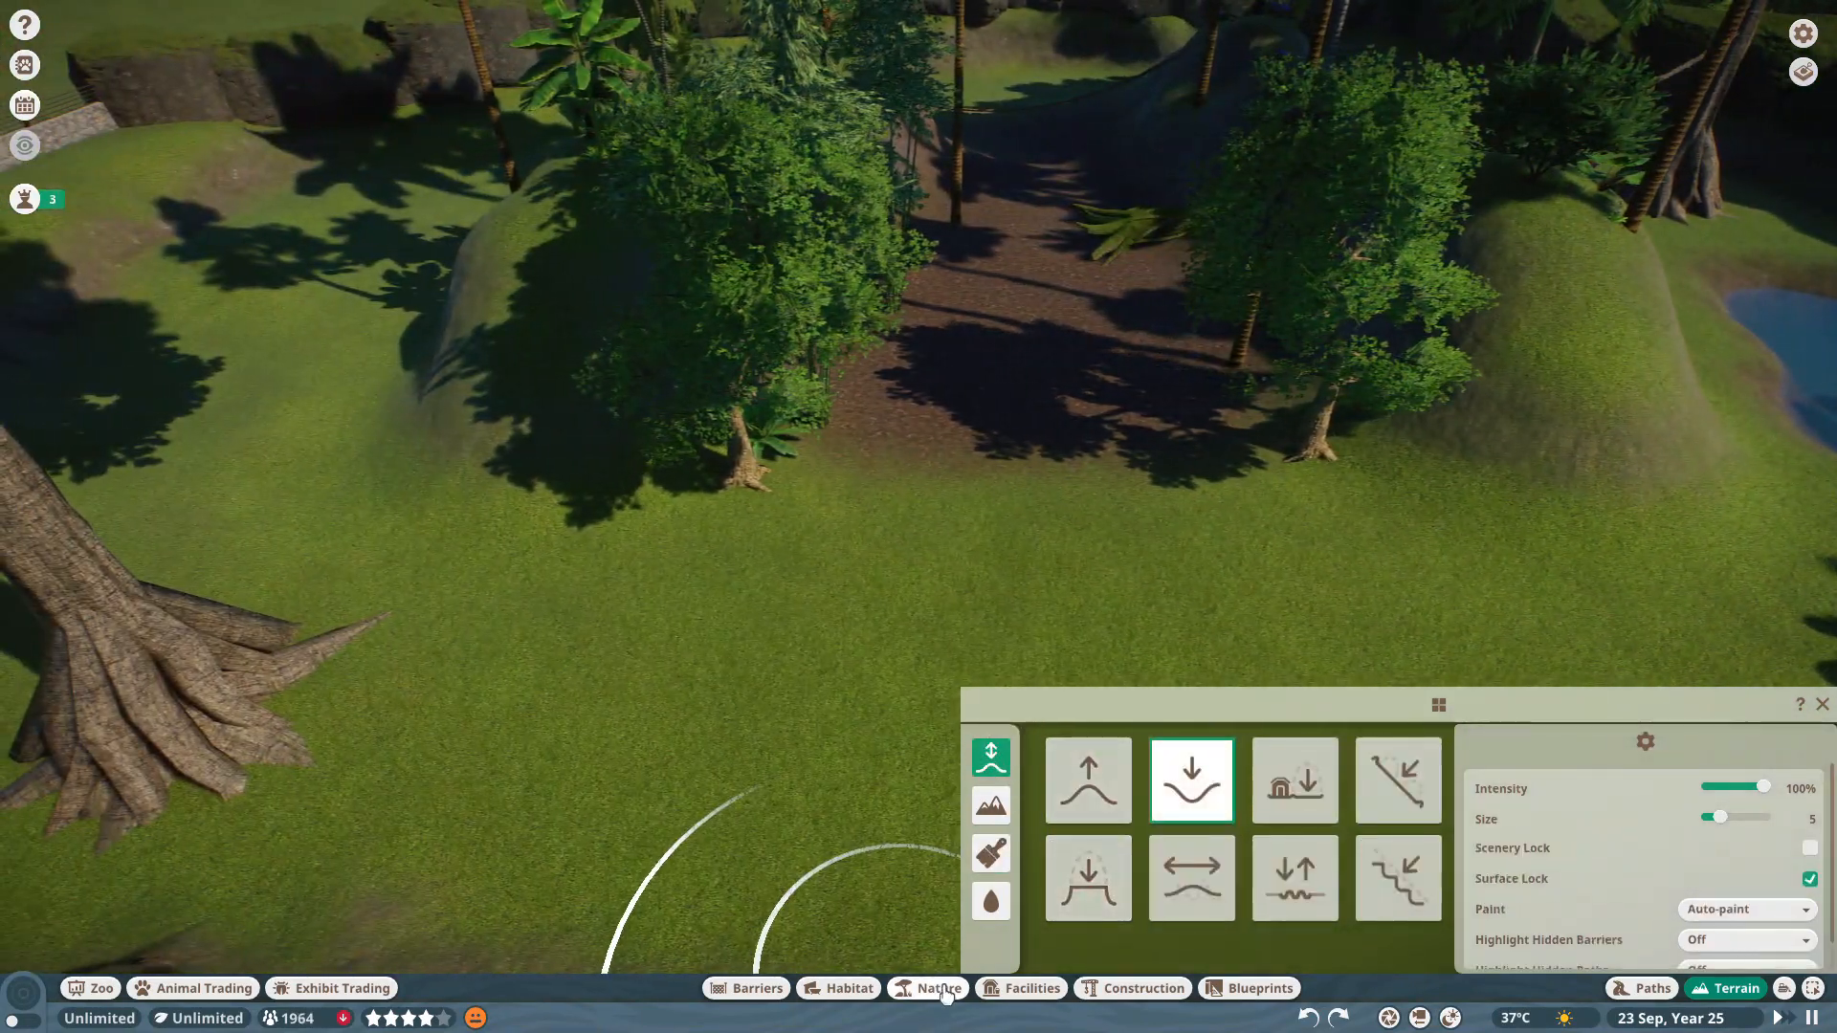
Filter the Nature catalogue to Biome > Tropical items.
left_click(935, 1015)
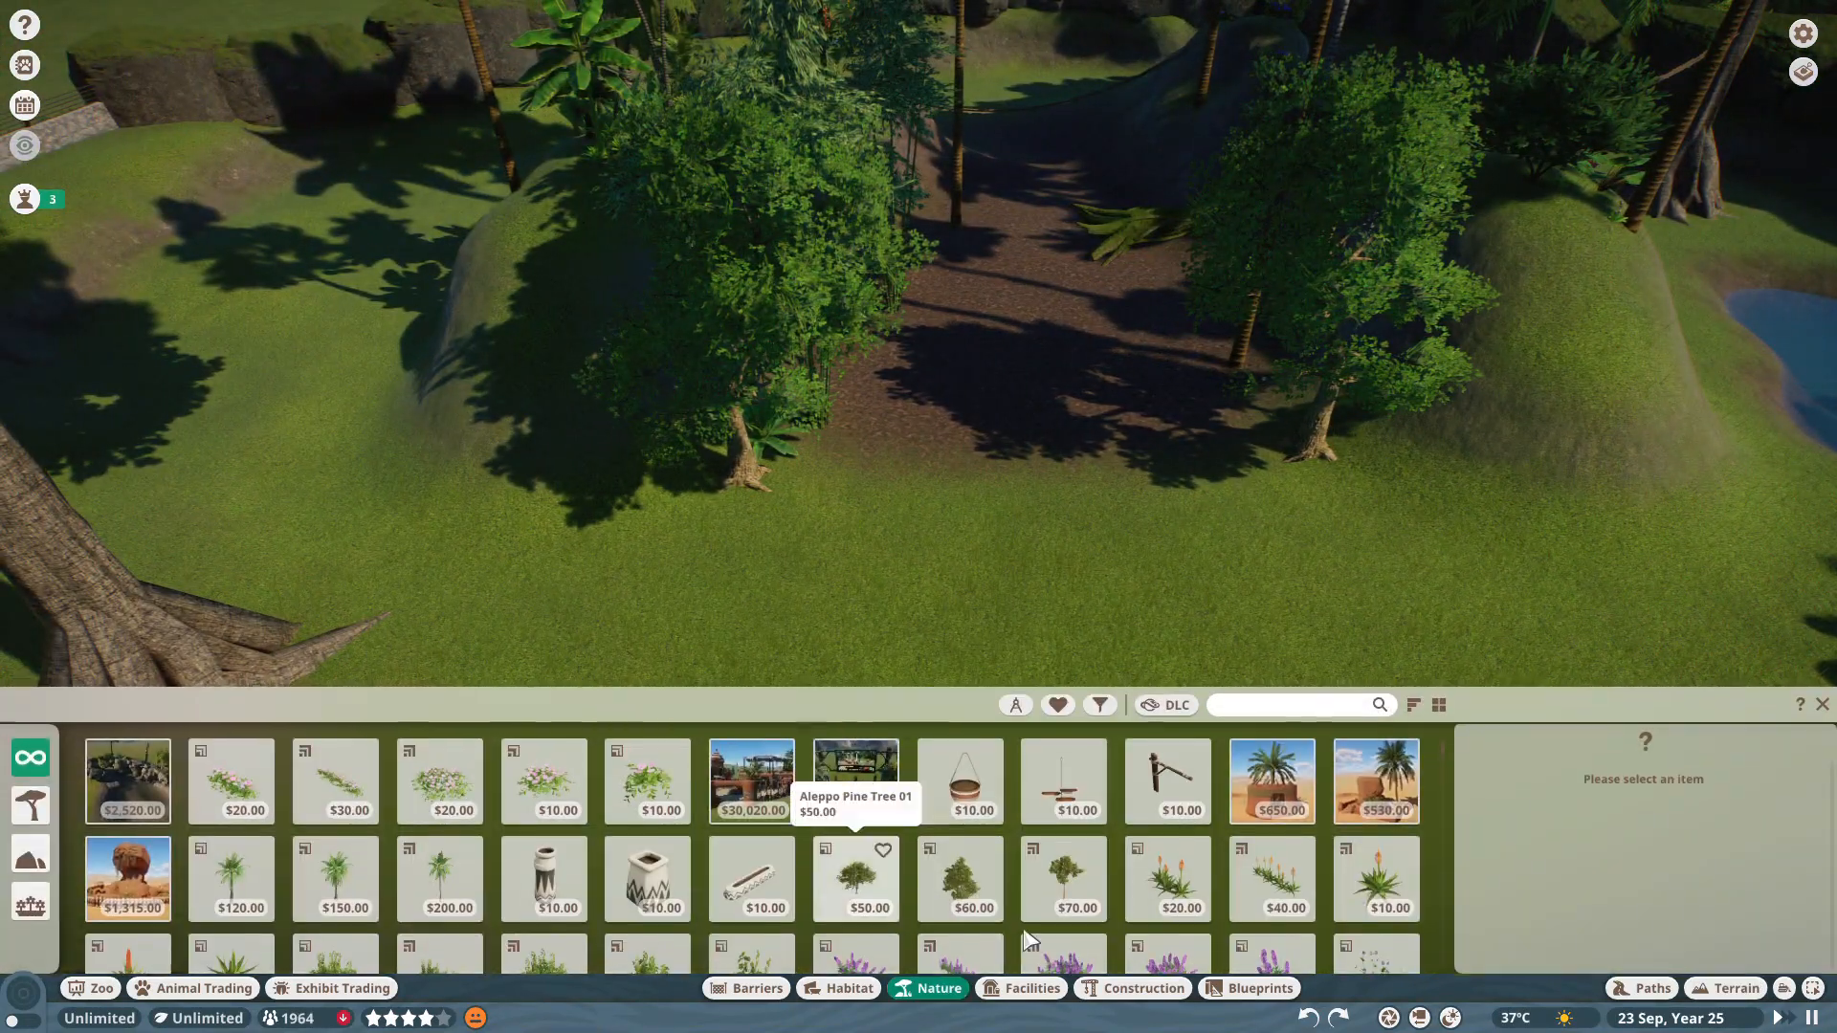
left_click(1100, 705)
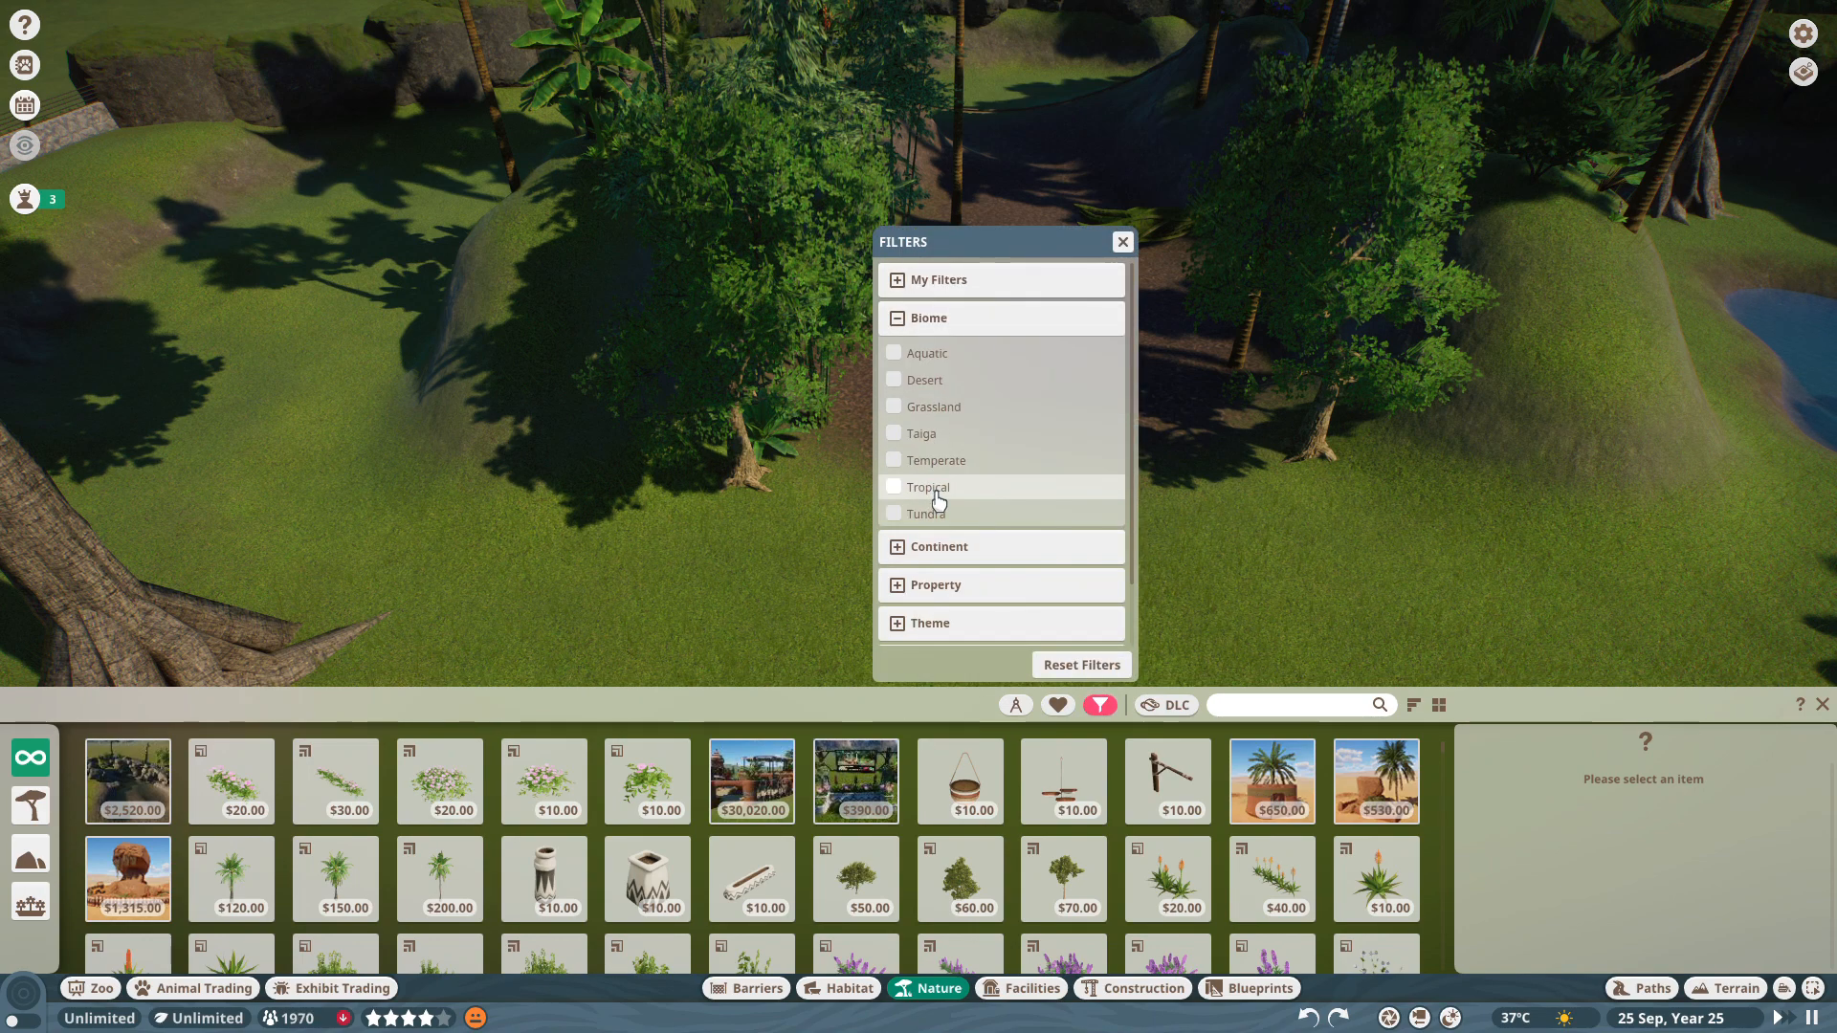
left_click(927, 487)
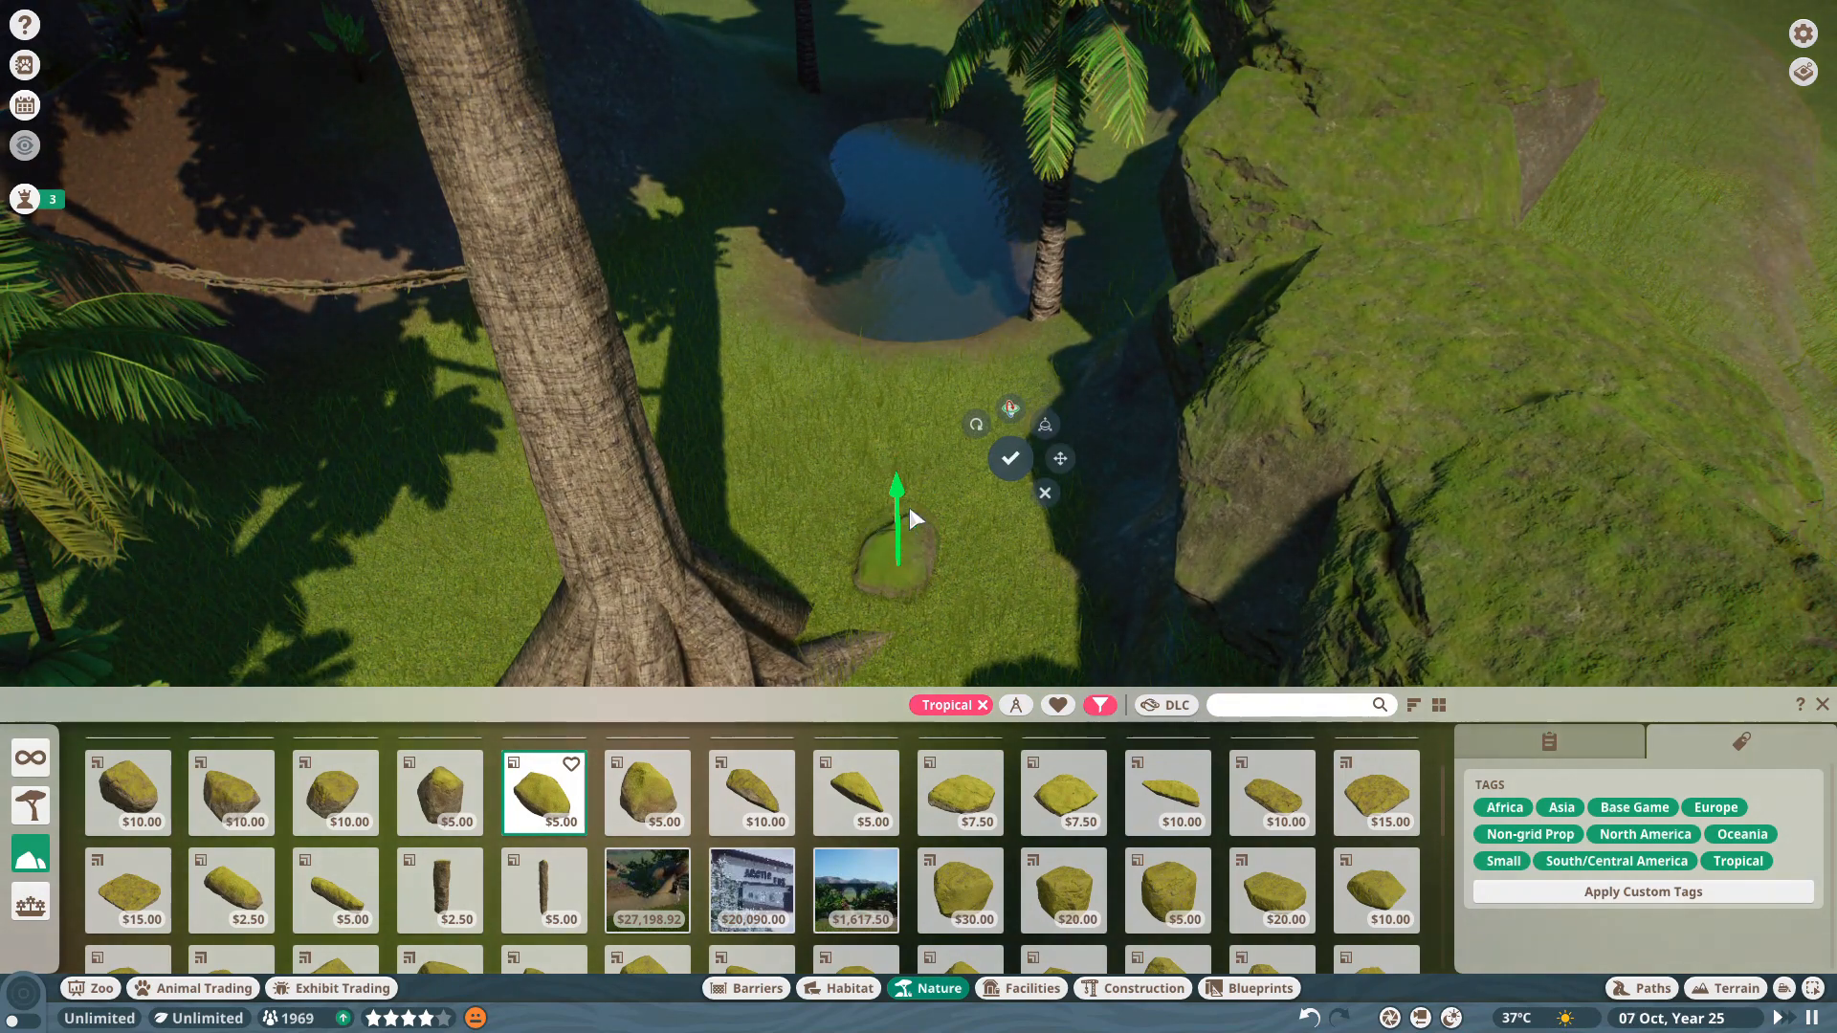
Confirm the small mossy rock and place a larger $10 rock beside it.
left_click(1009, 458)
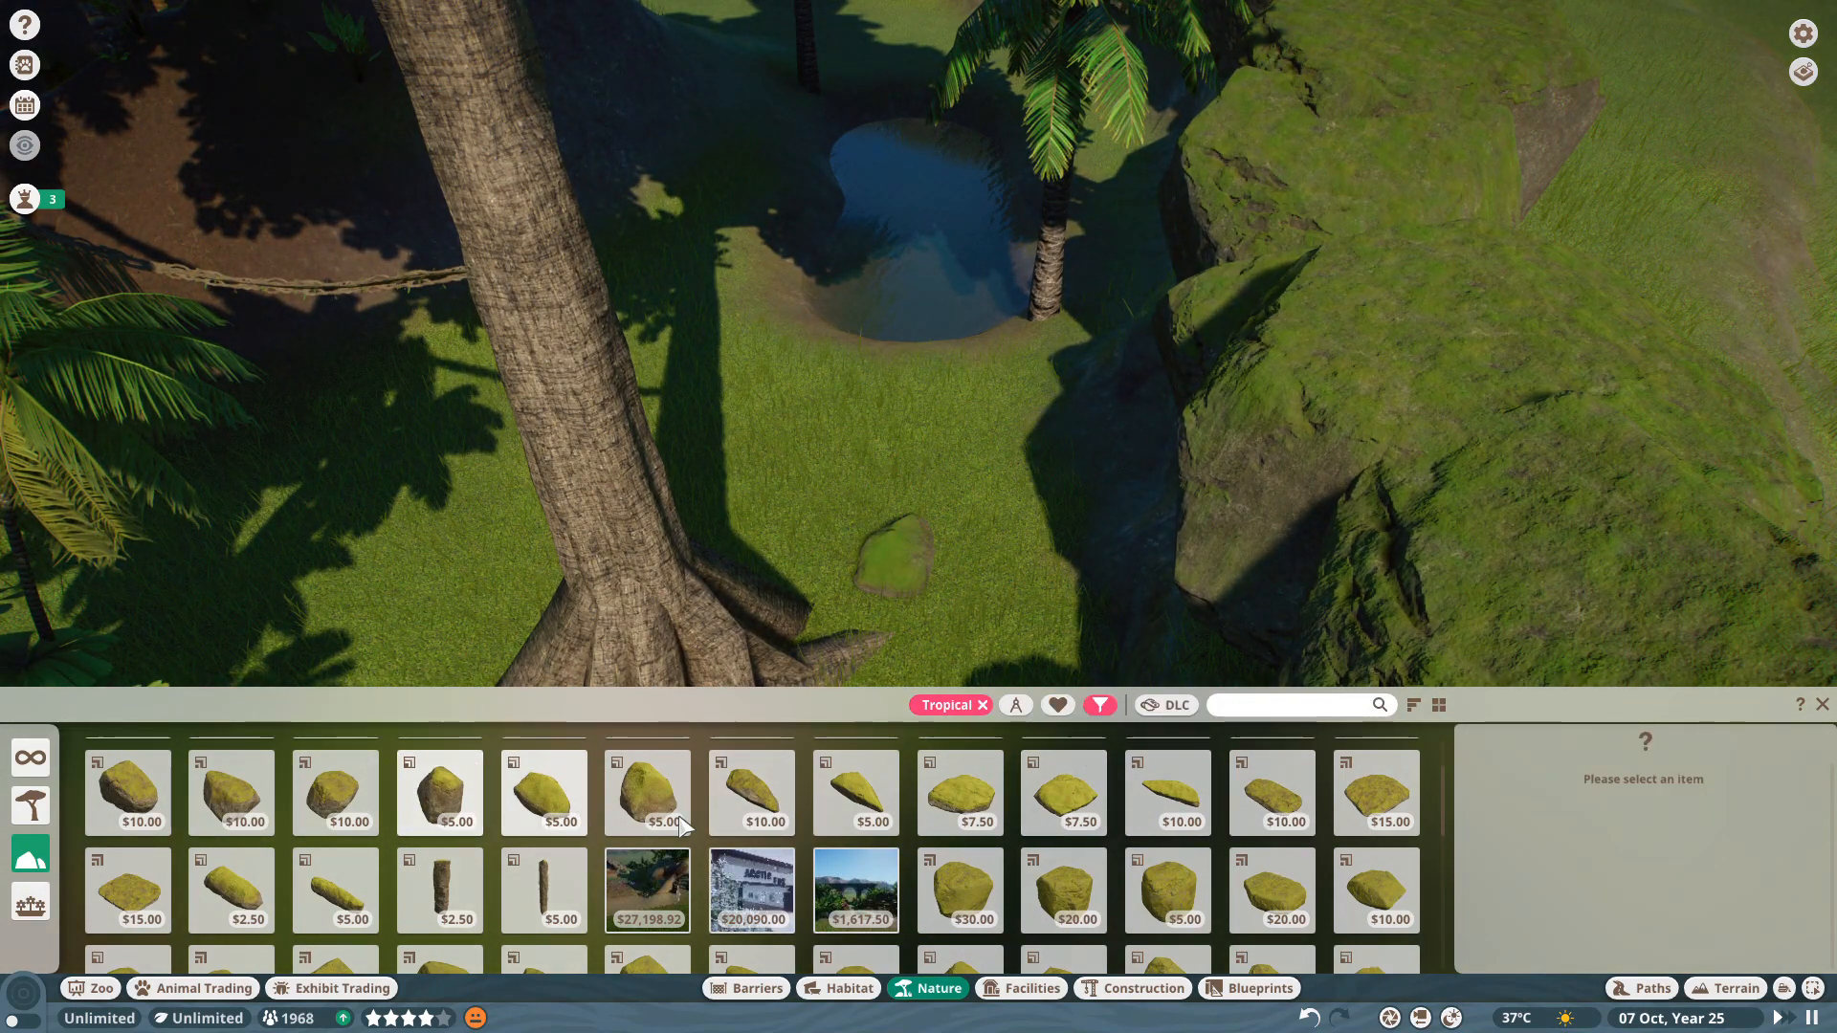
left_click(646, 793)
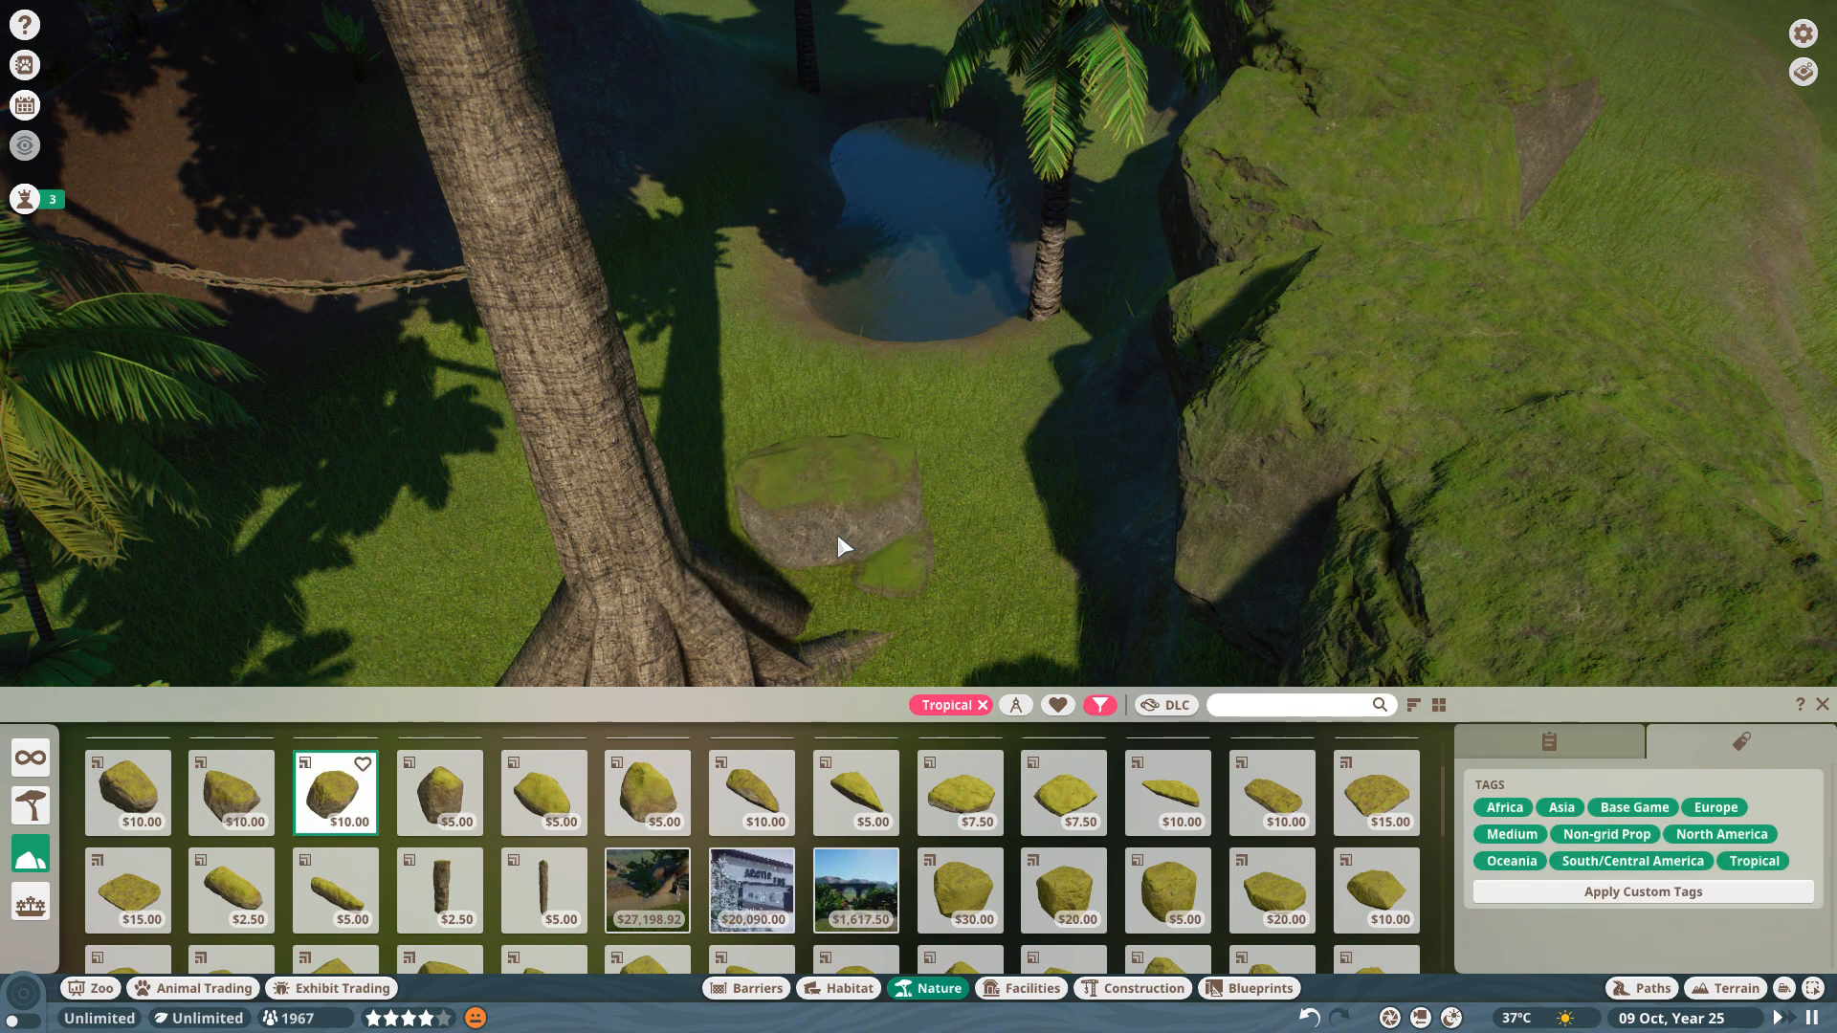
left_click(844, 547)
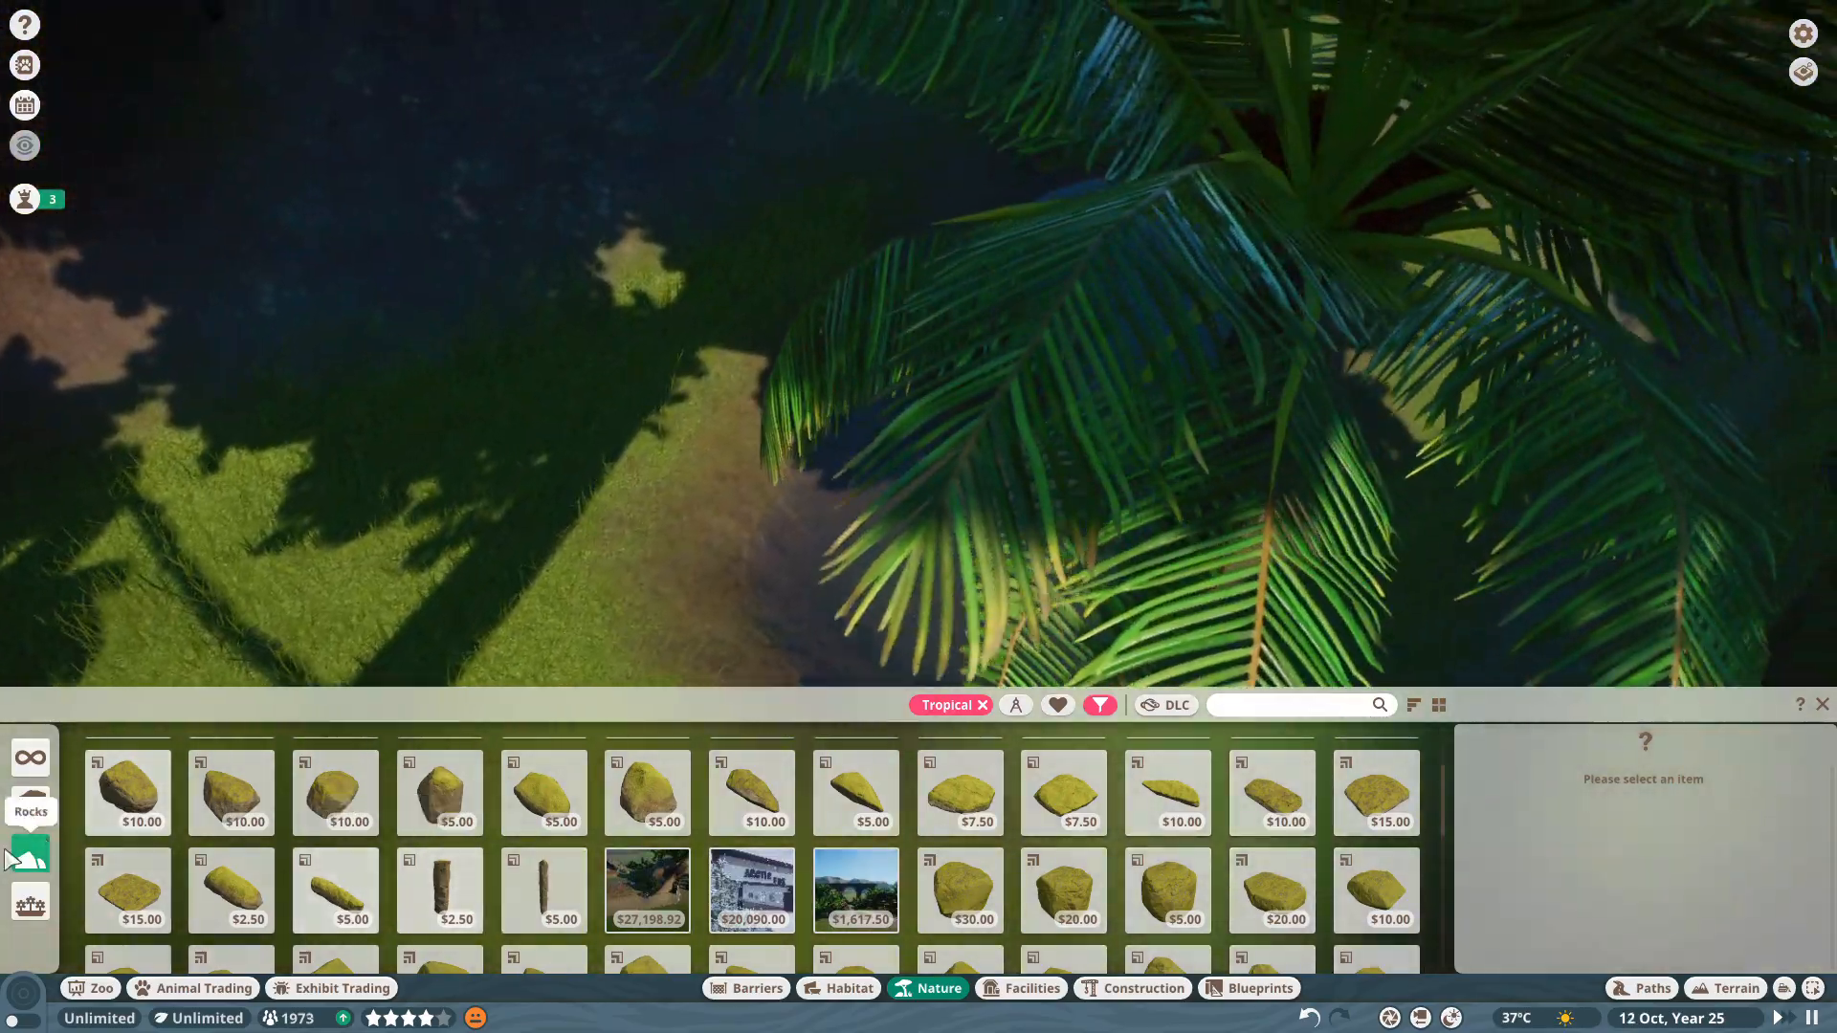
Switch the Nature catalogue to Plants and pick a tropical plant for the pond.
left_click(30, 803)
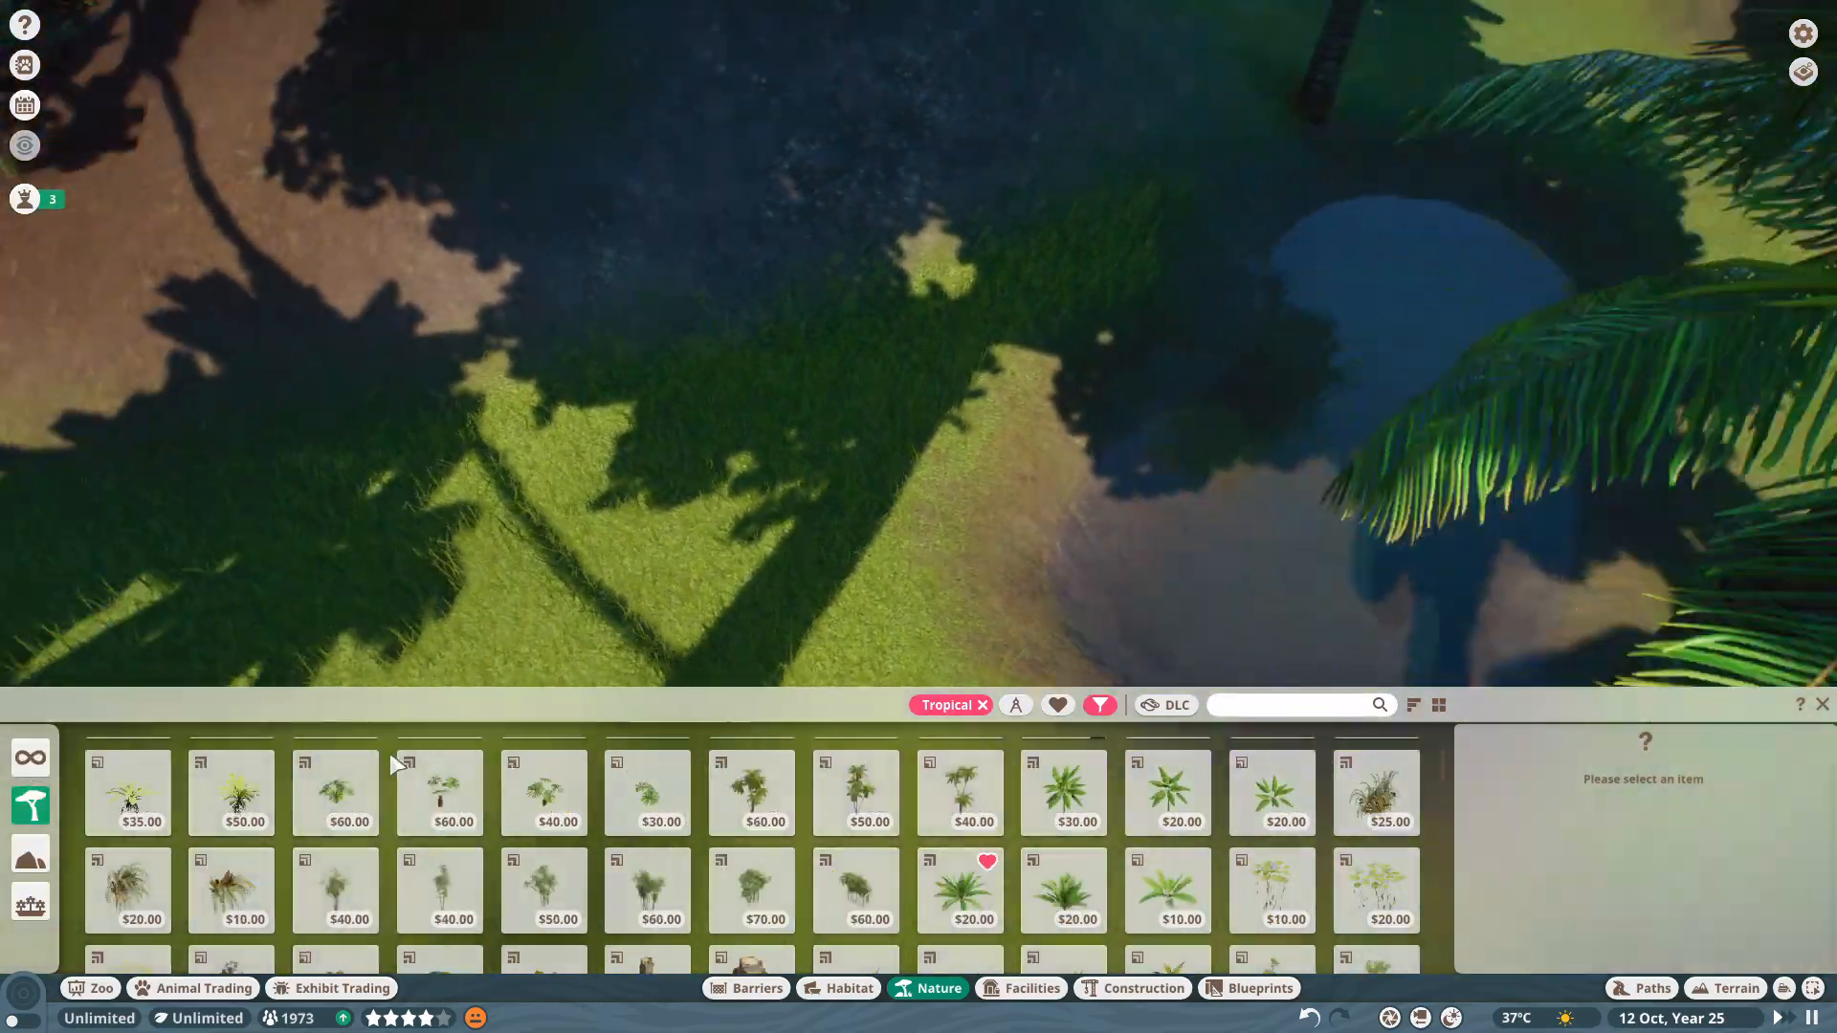
left_click(232, 792)
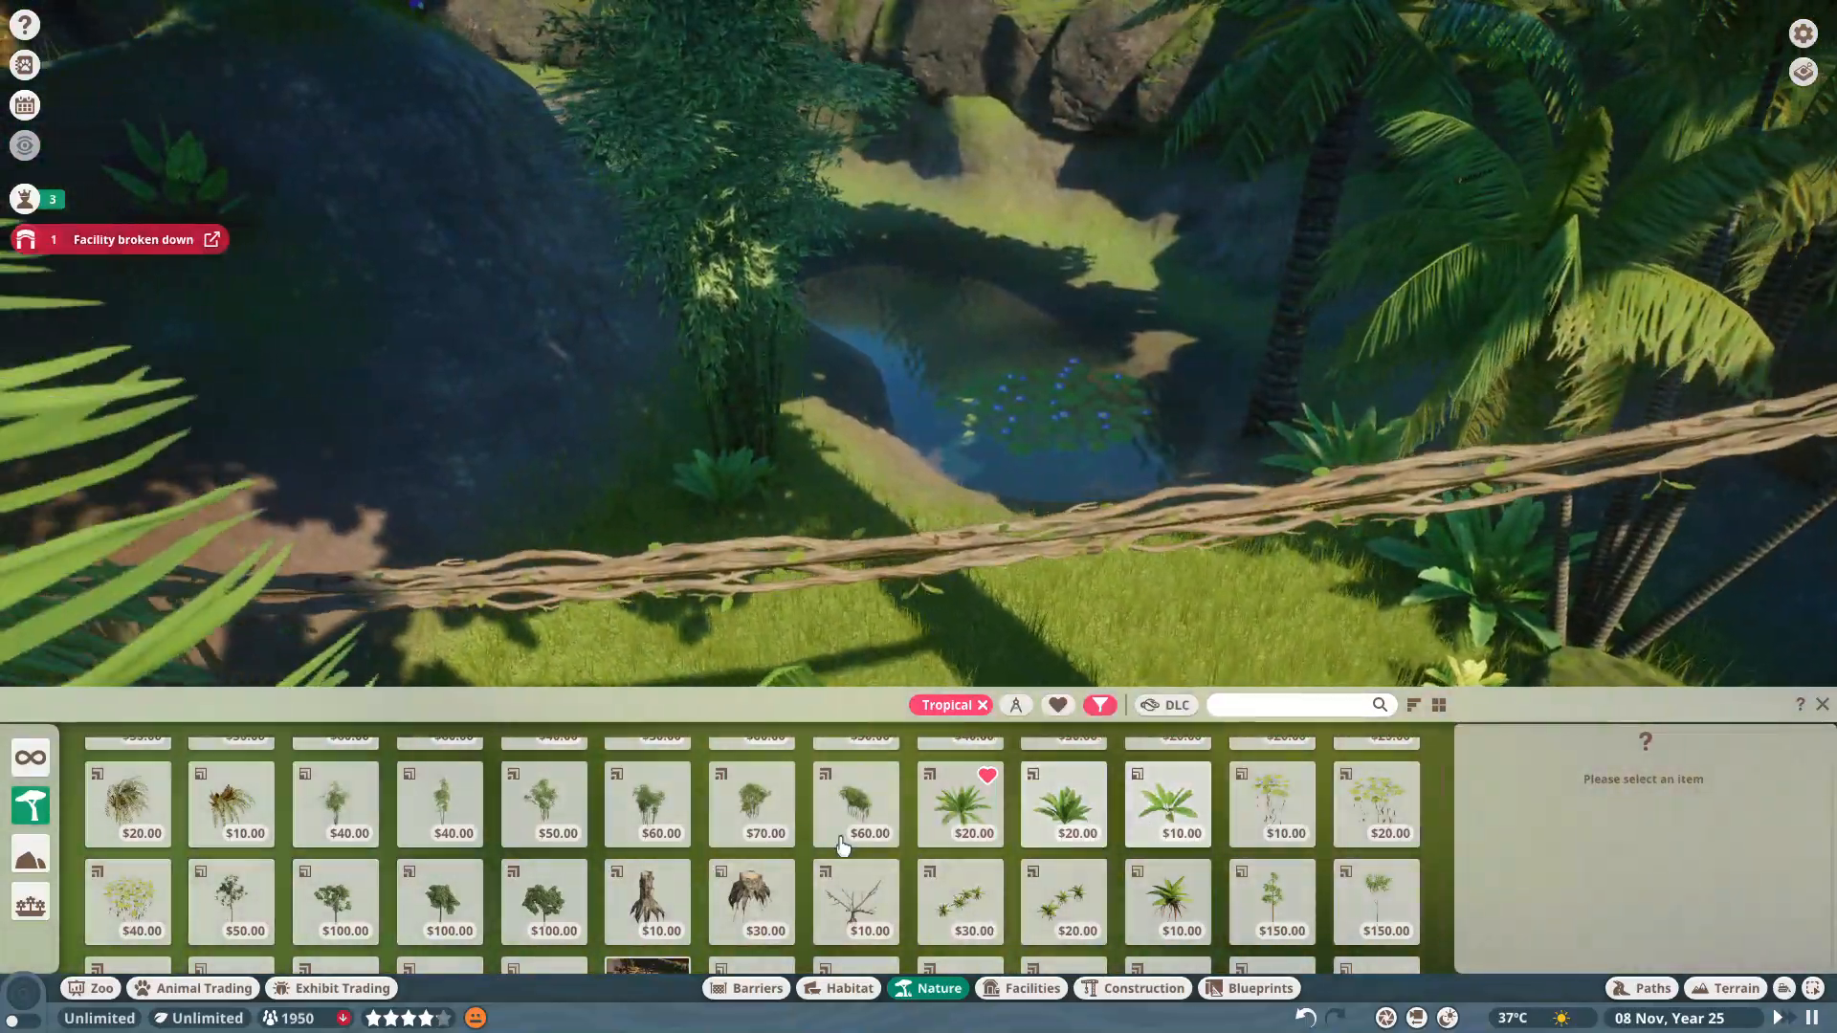
Plant Coconut Palm 02 beside the pond and a small red-leaved plant nearby.
left_click(1274, 902)
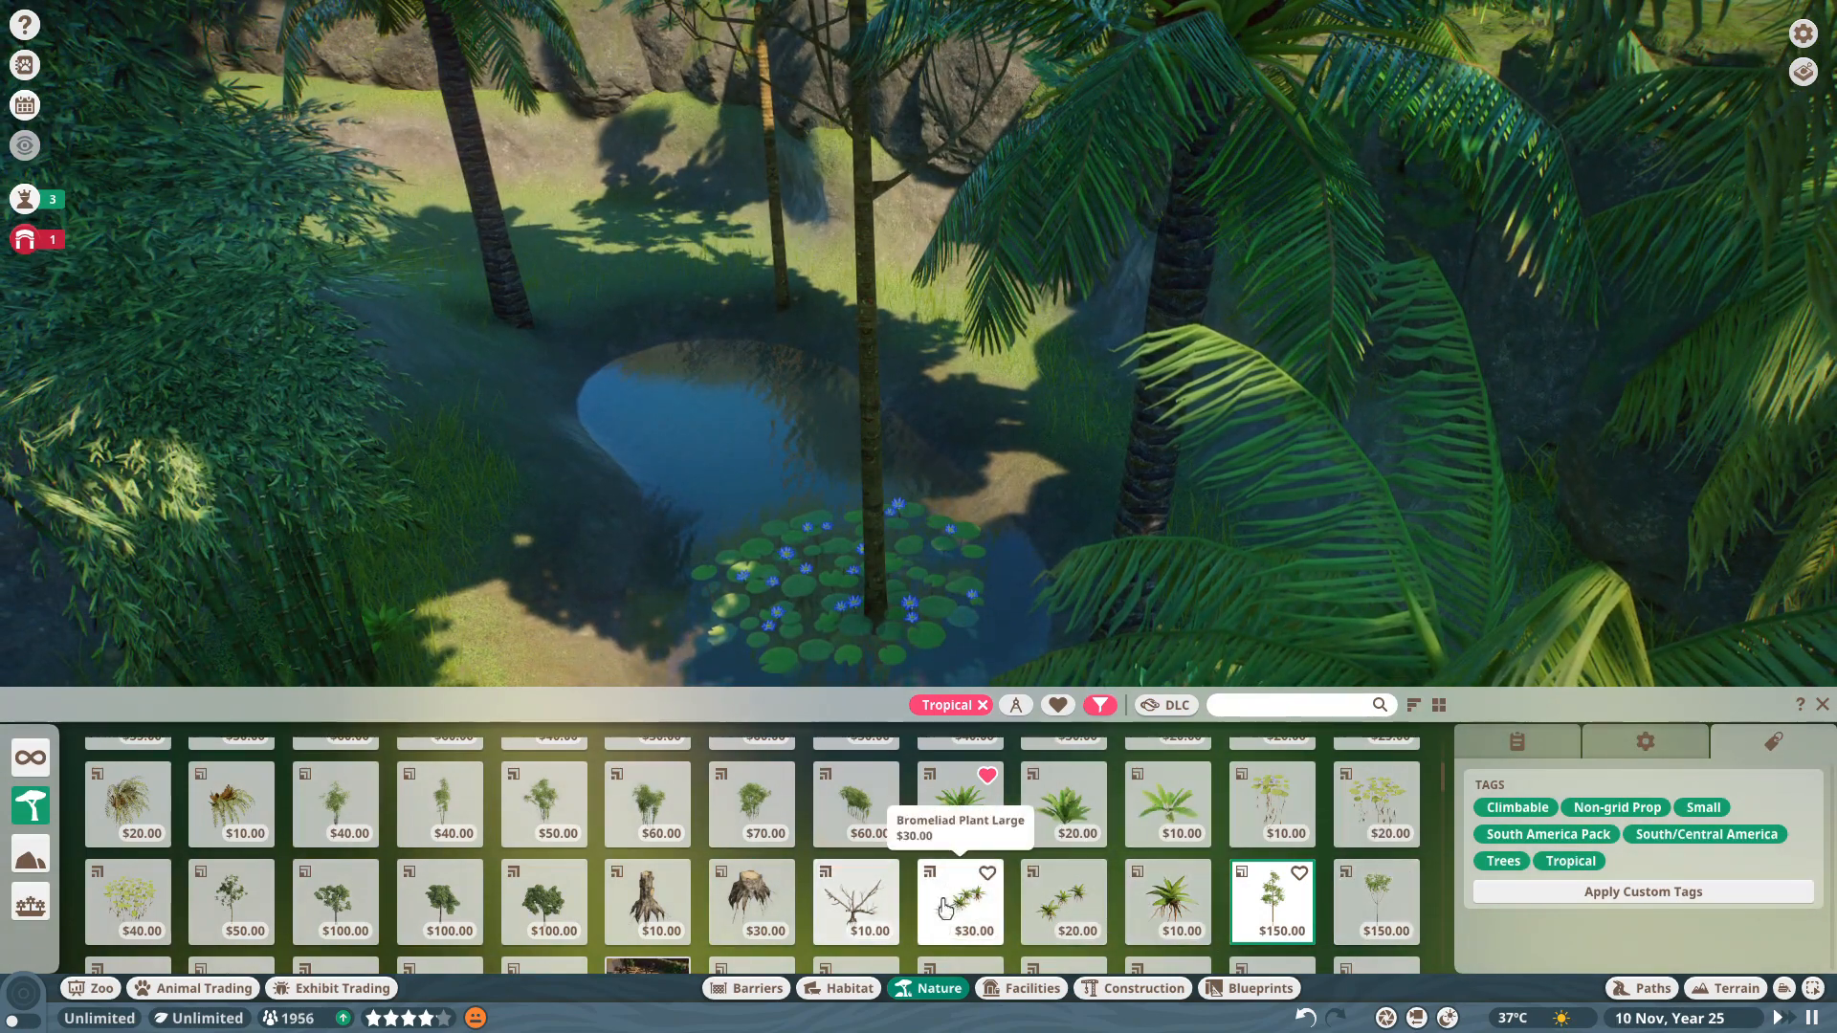
scroll("down", 3)
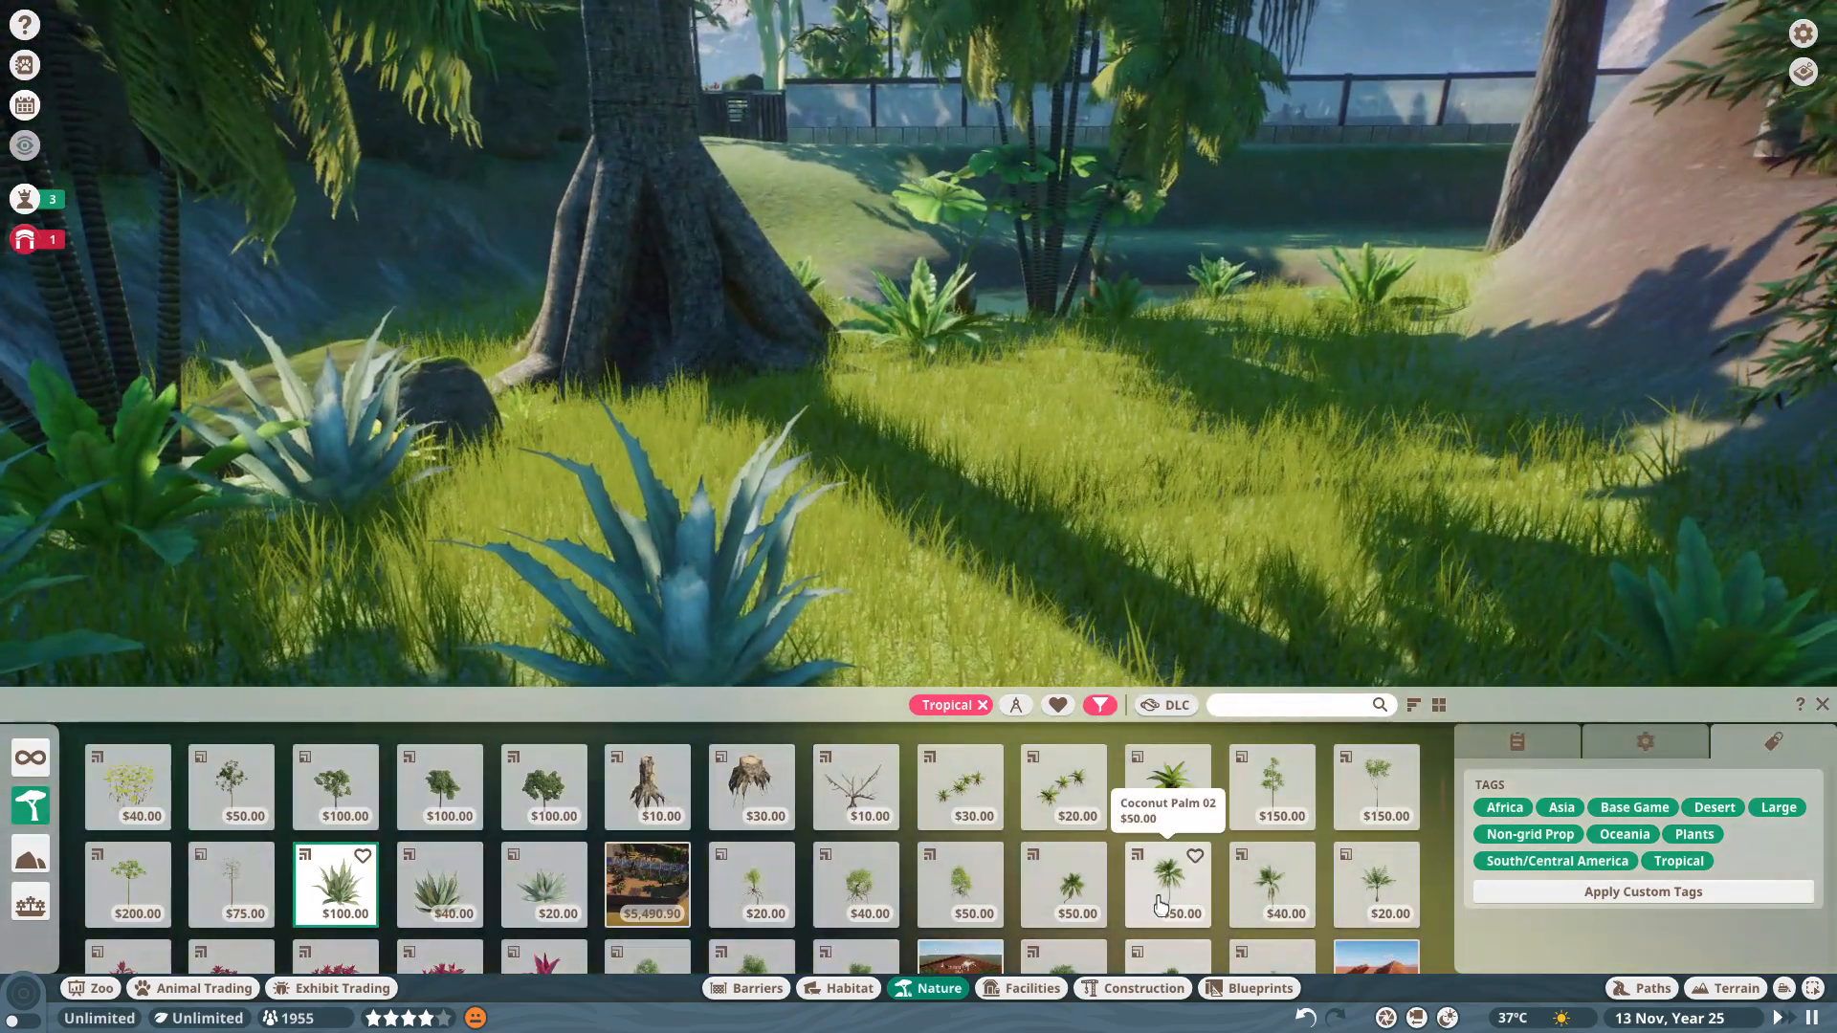
left_click(1167, 884)
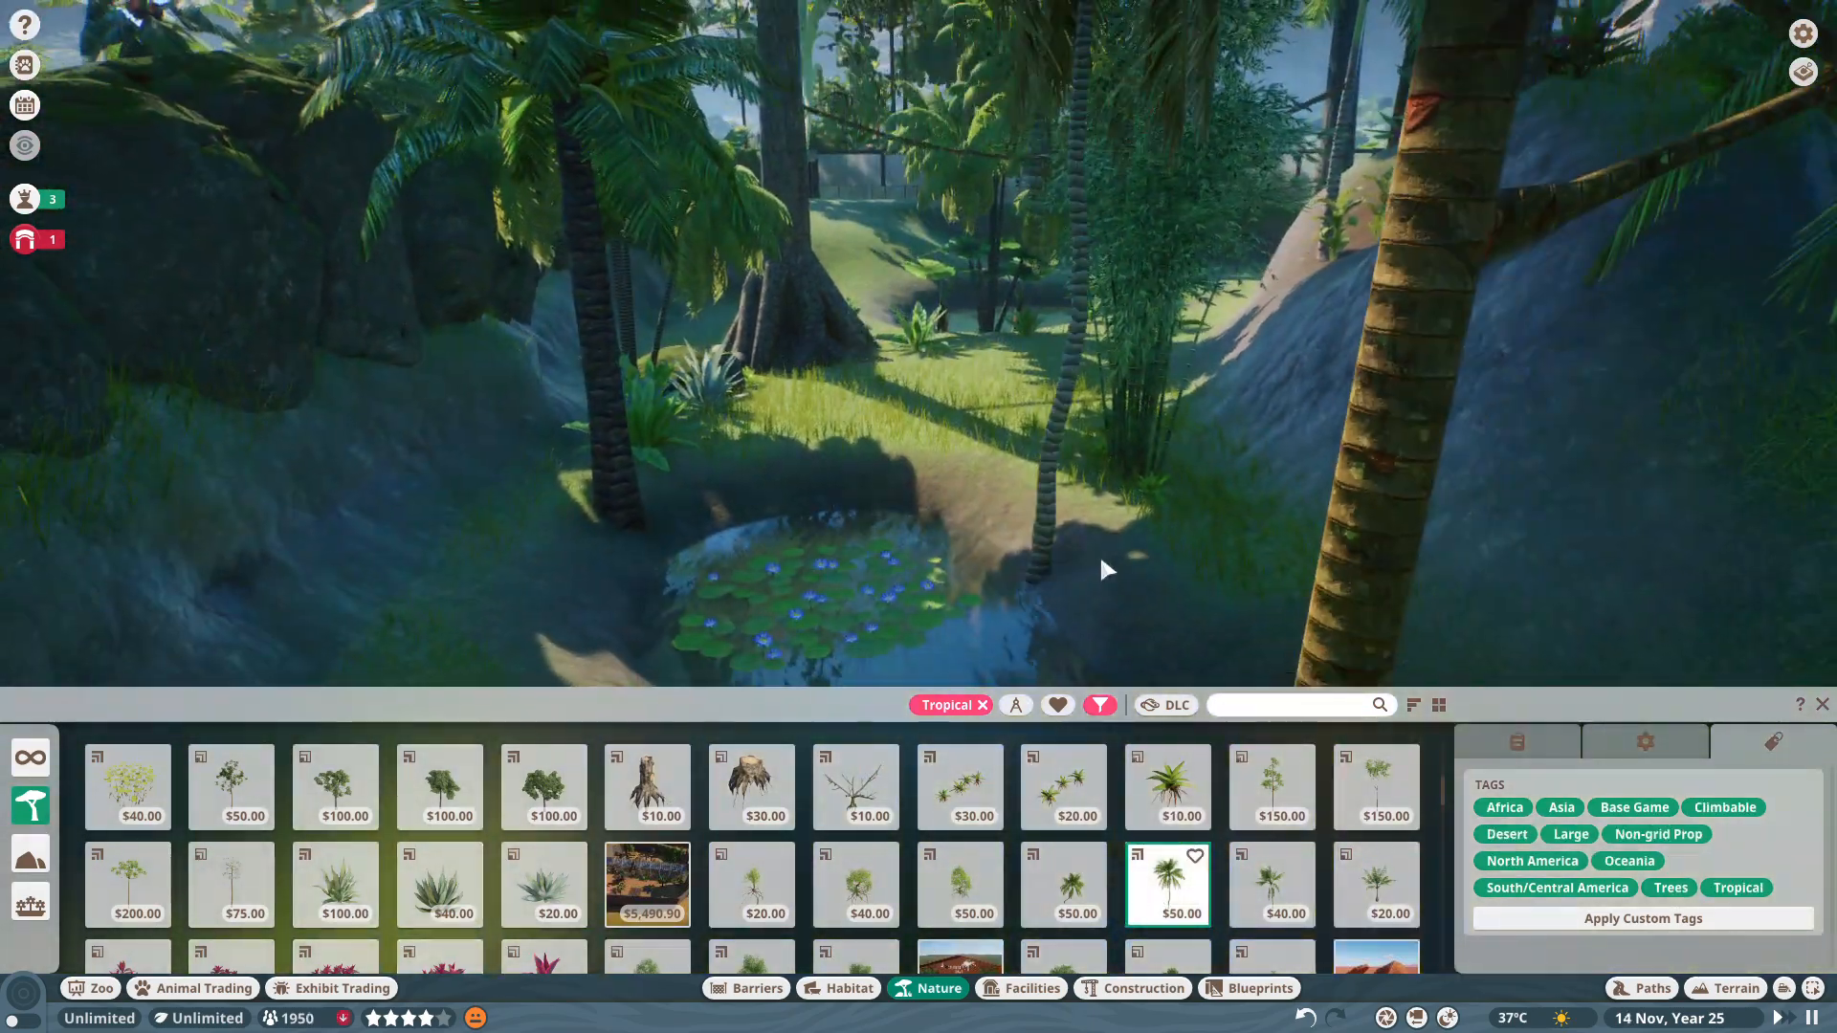
left_click(1116, 570)
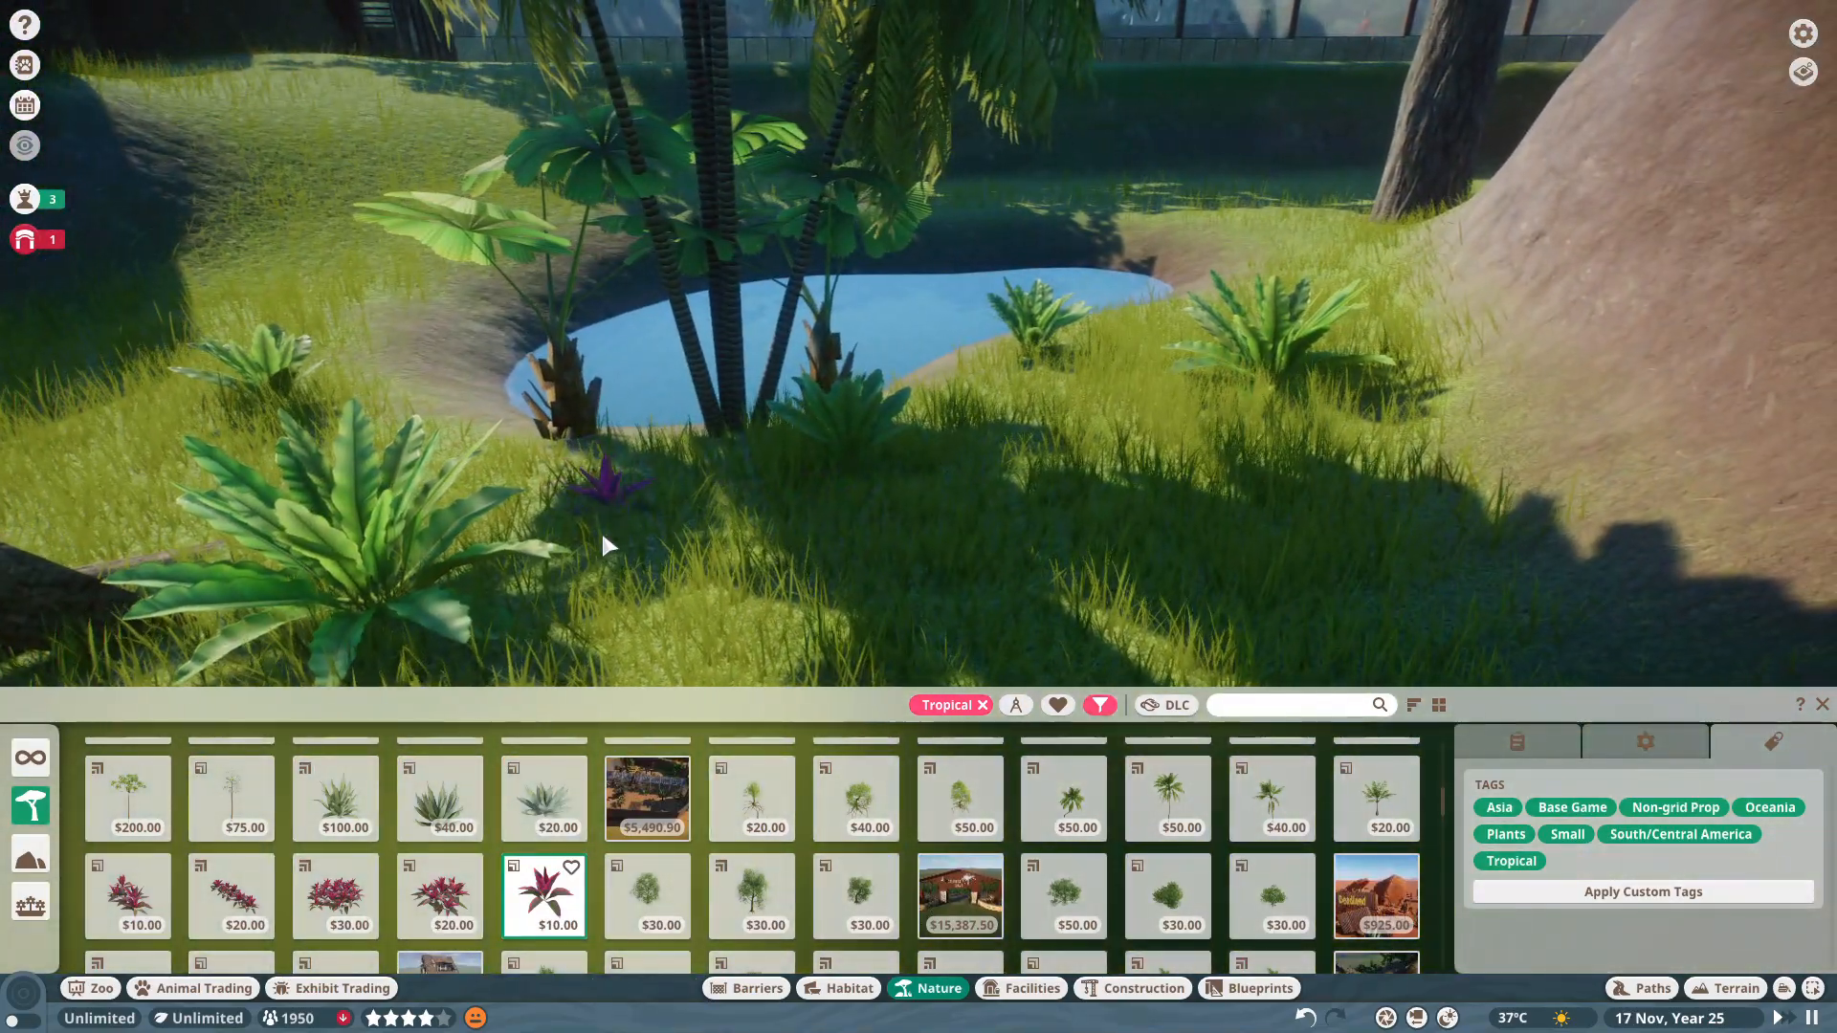
left_click(544, 895)
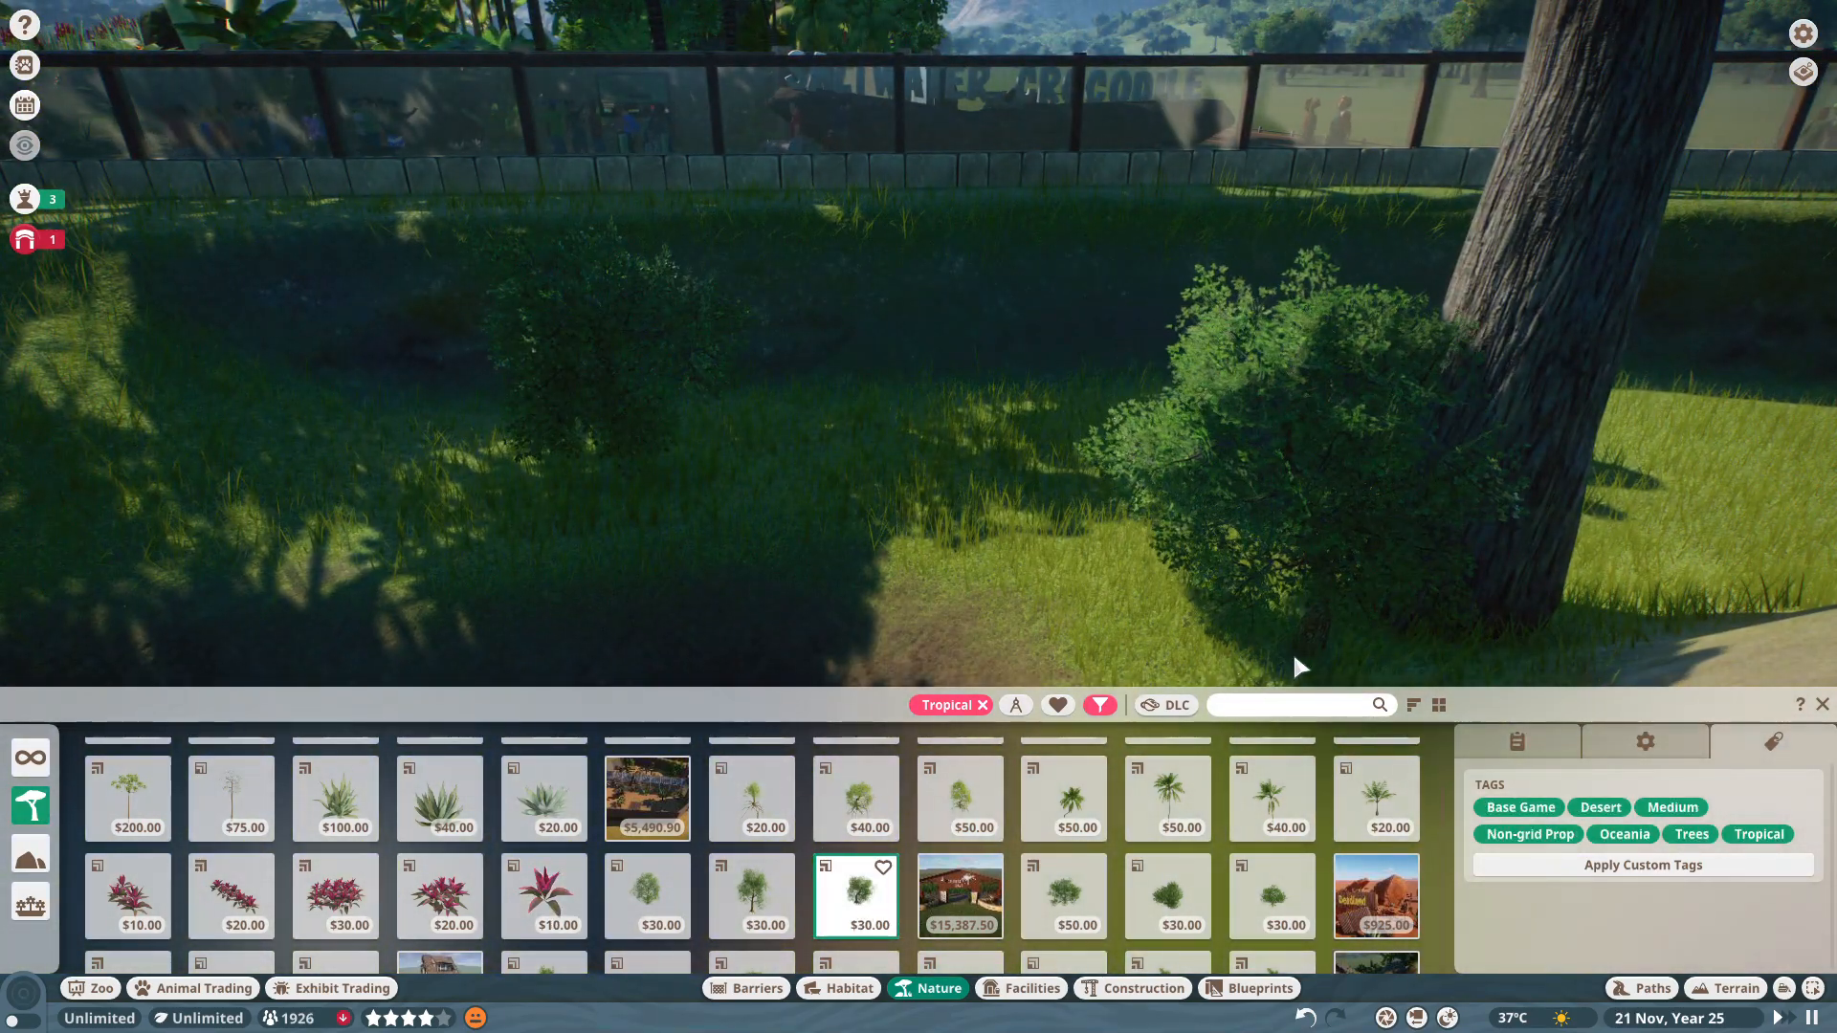
Place a bush, agave, waterside tree, Hanging Cattleya Orchid and small leafy plants near the palms.
left_click(334, 798)
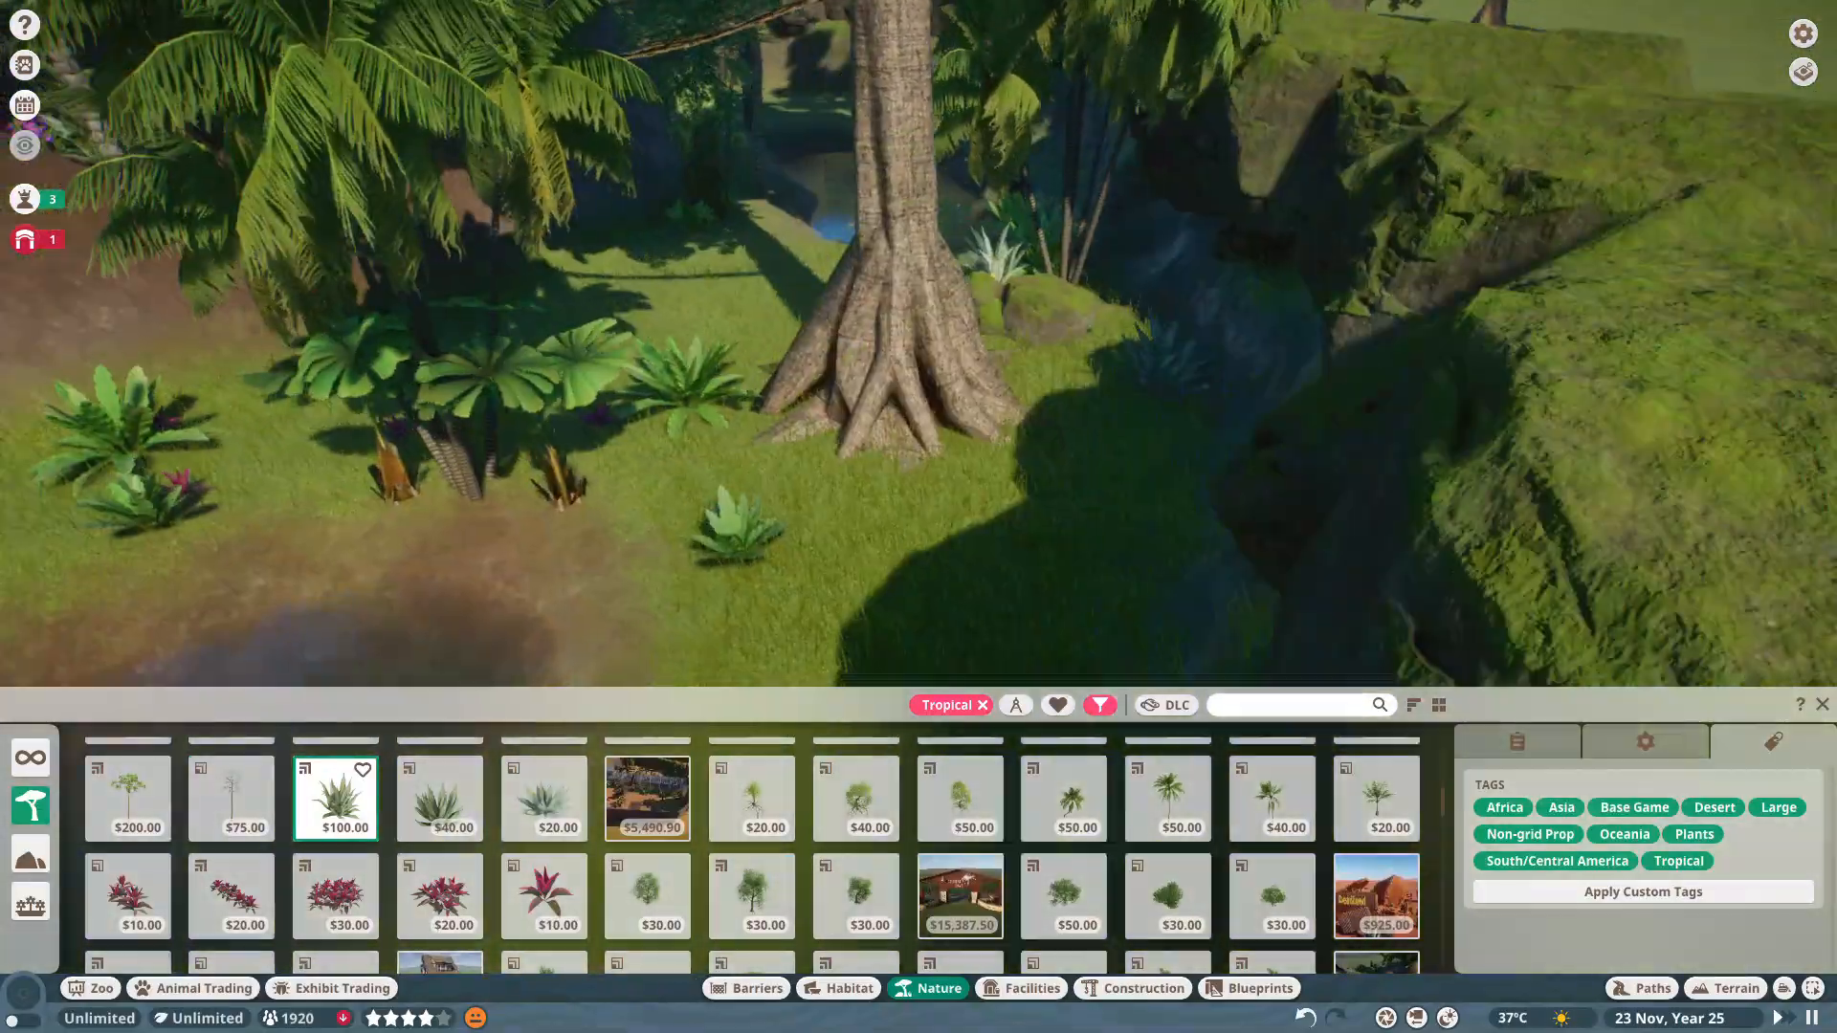
left_click(855, 799)
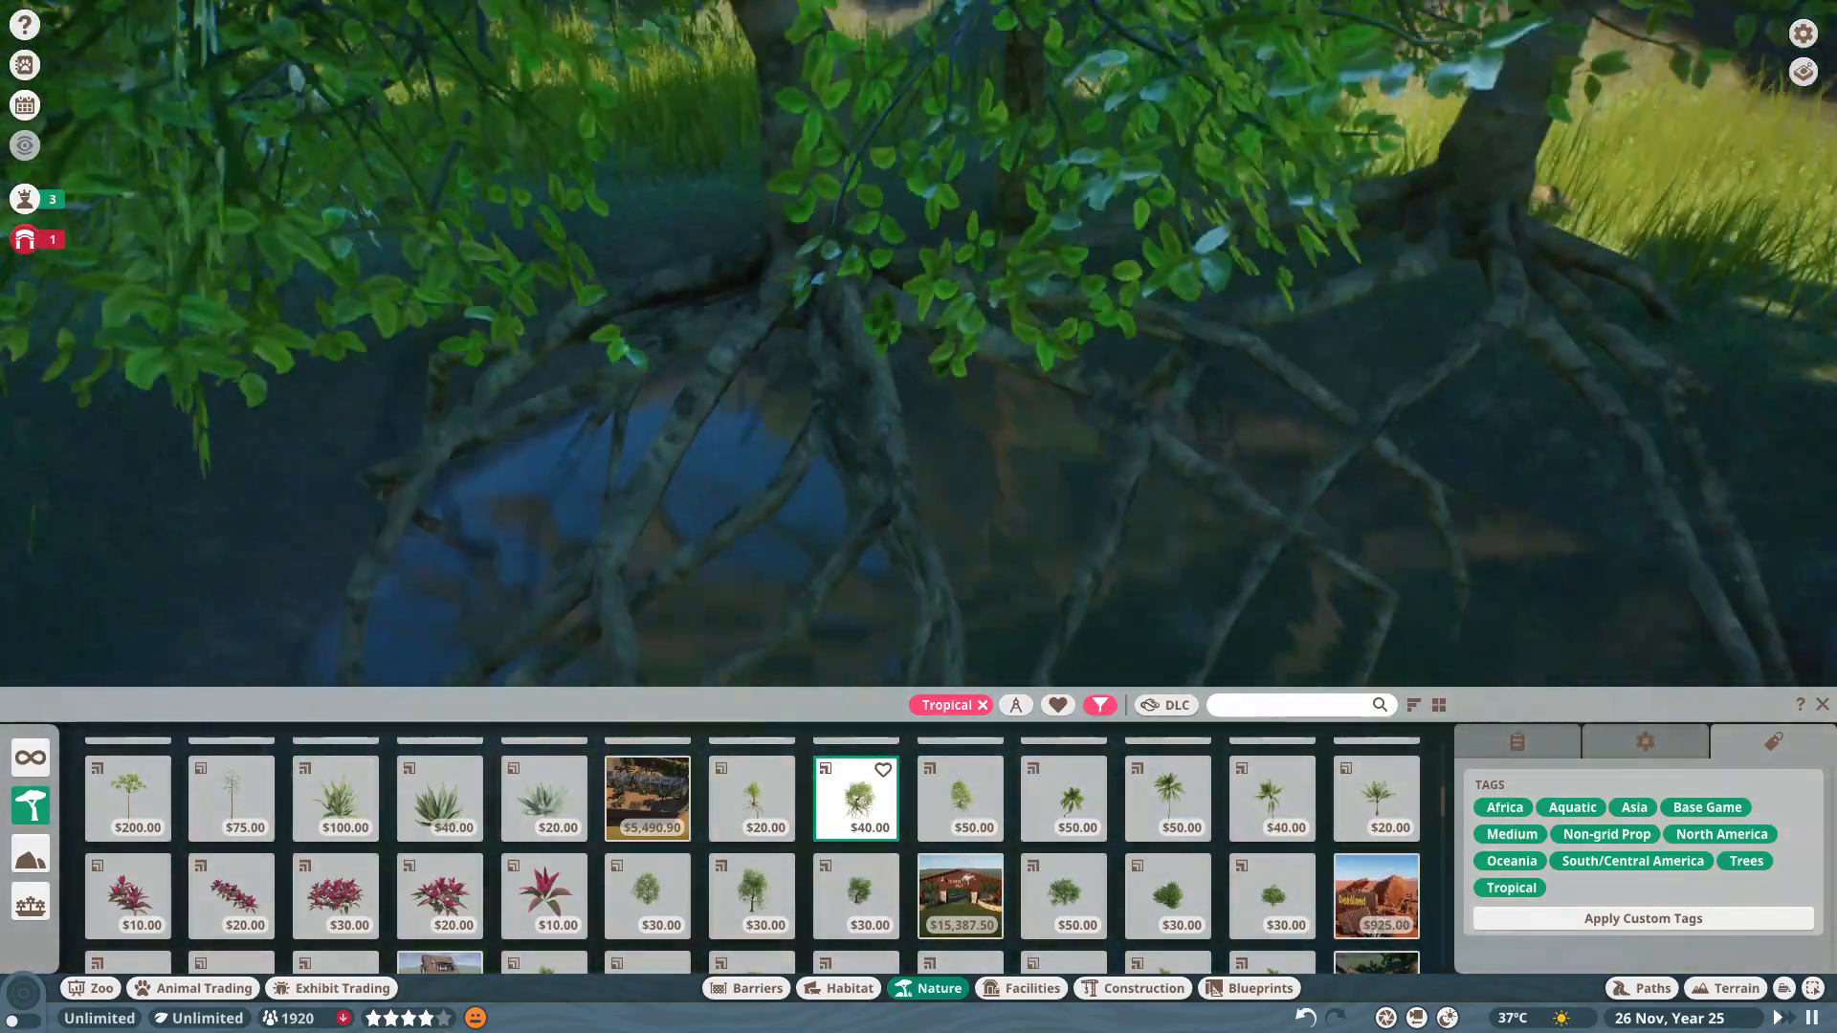
left_click(543, 799)
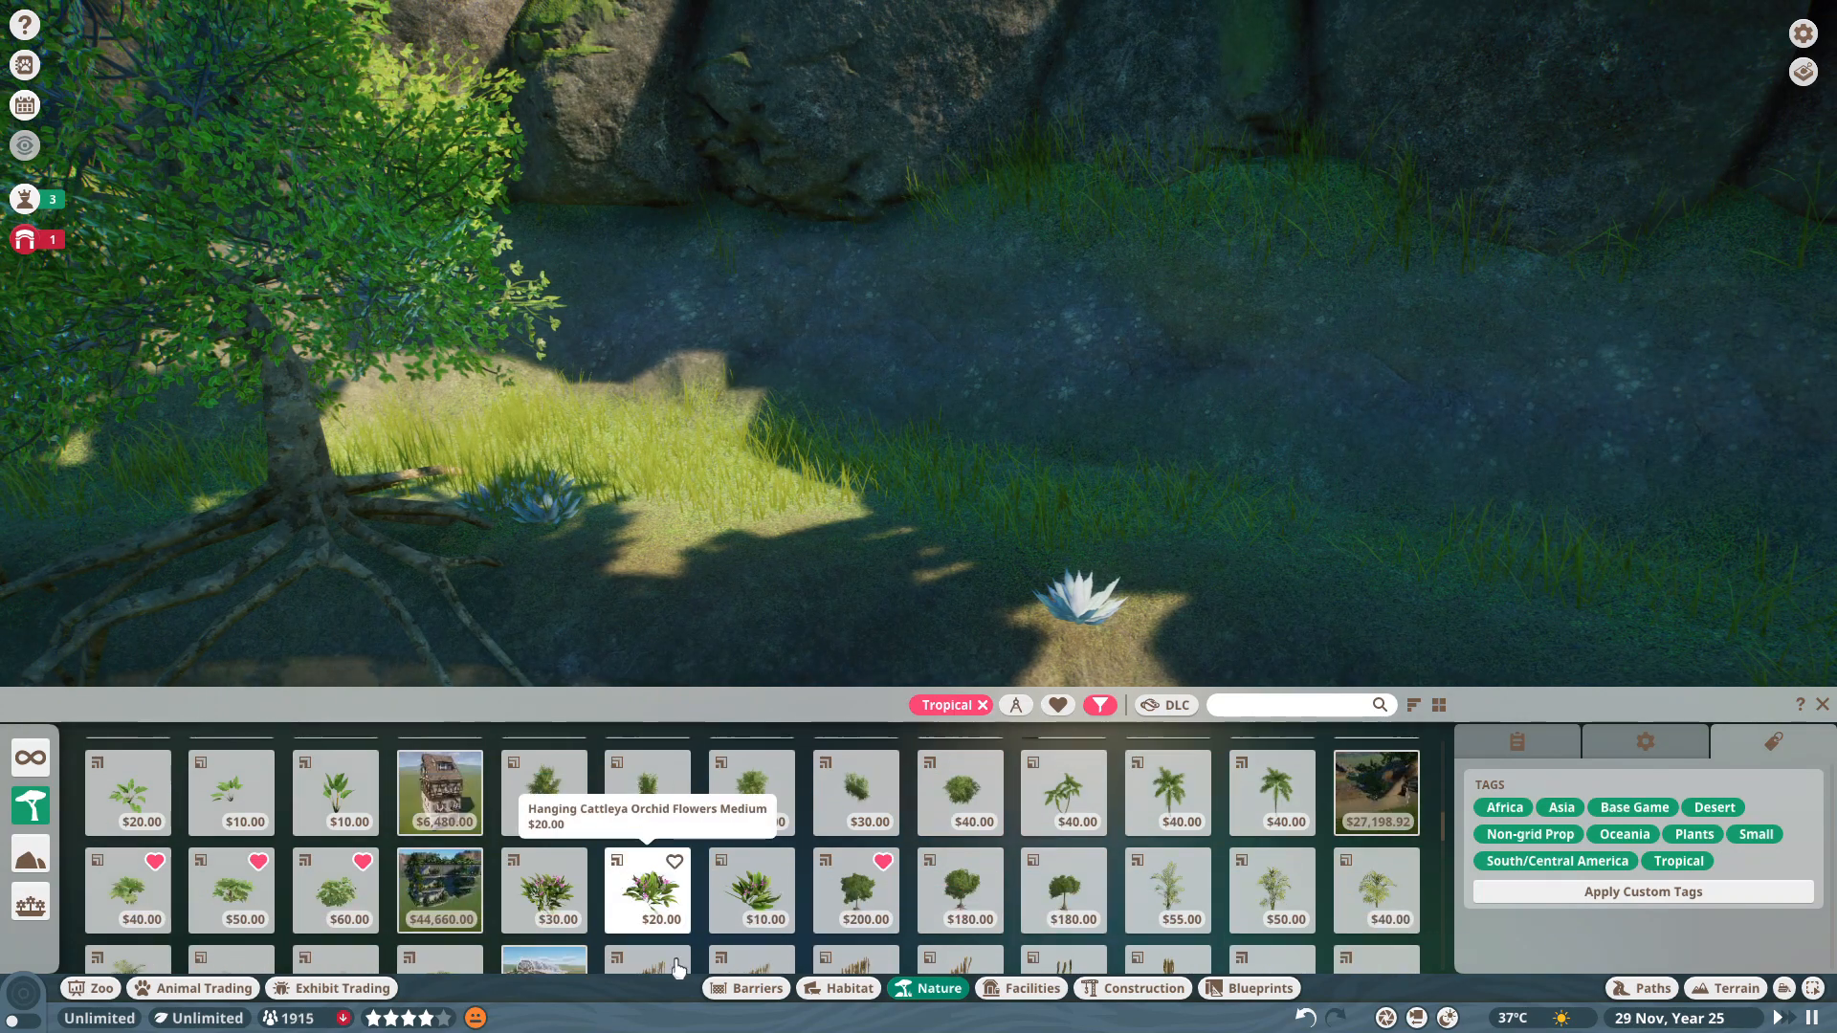
left_click(646, 890)
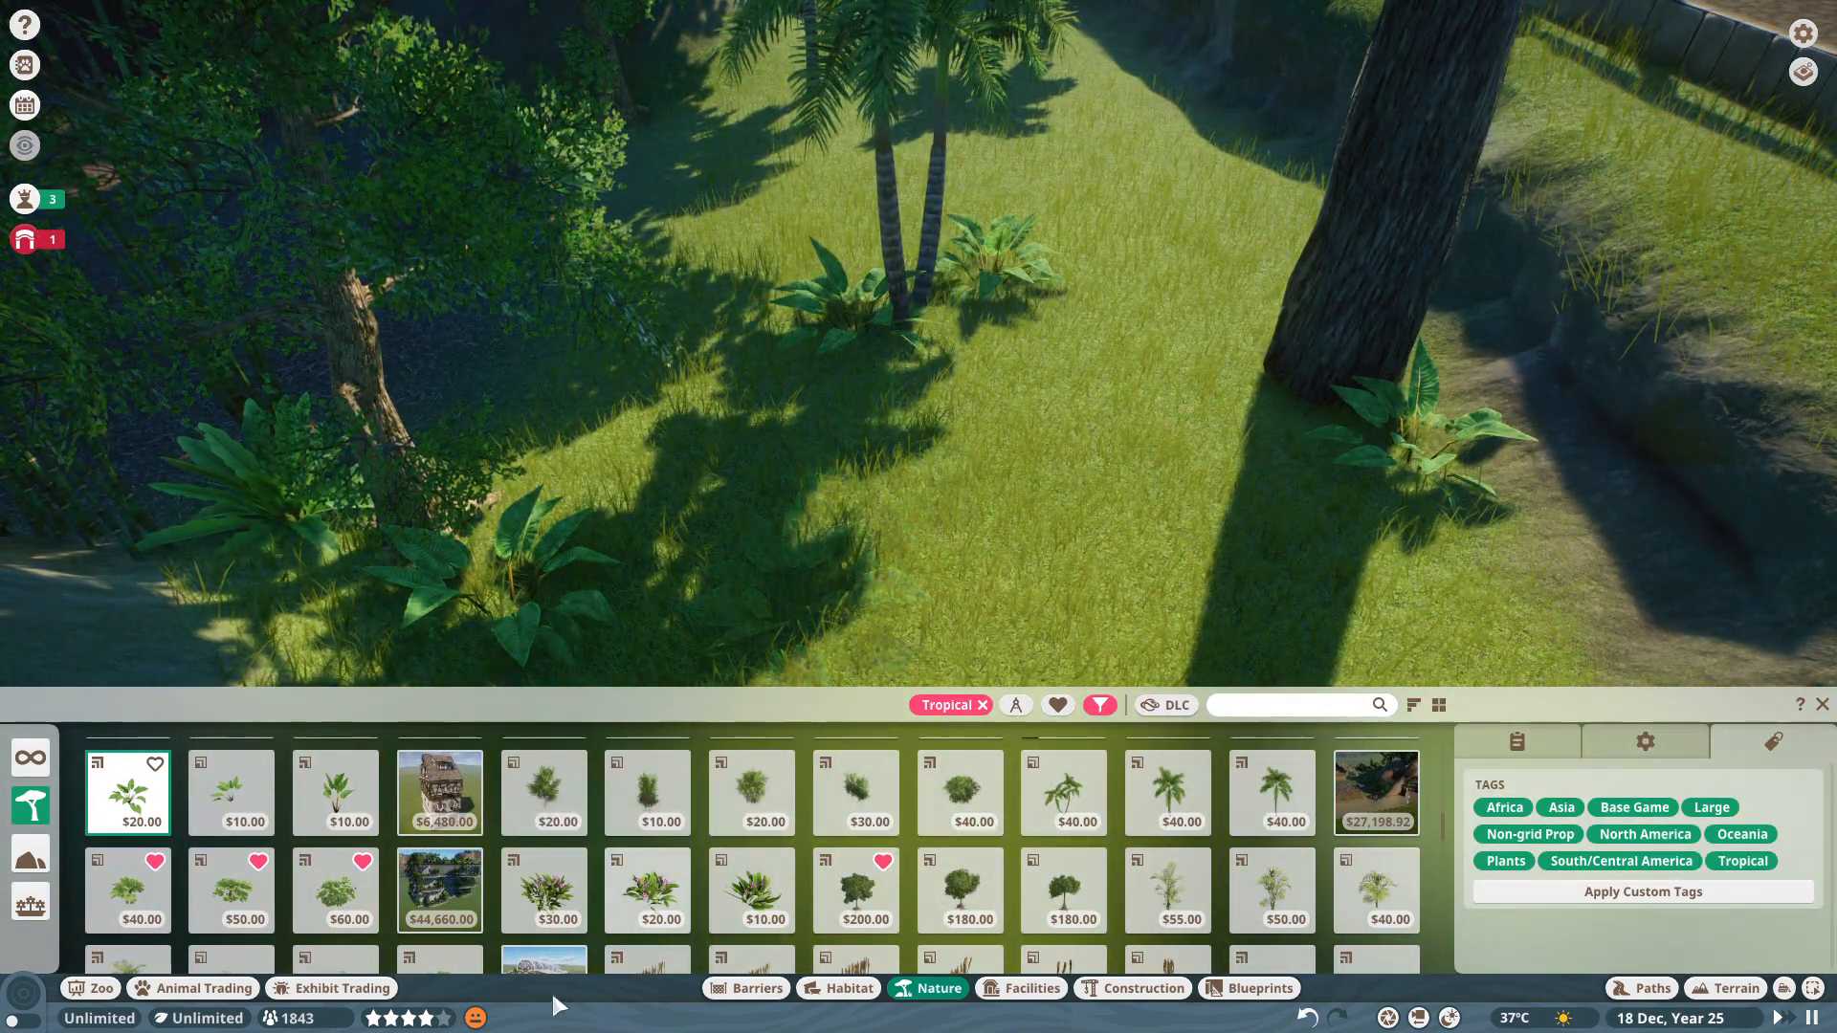
left_click(335, 792)
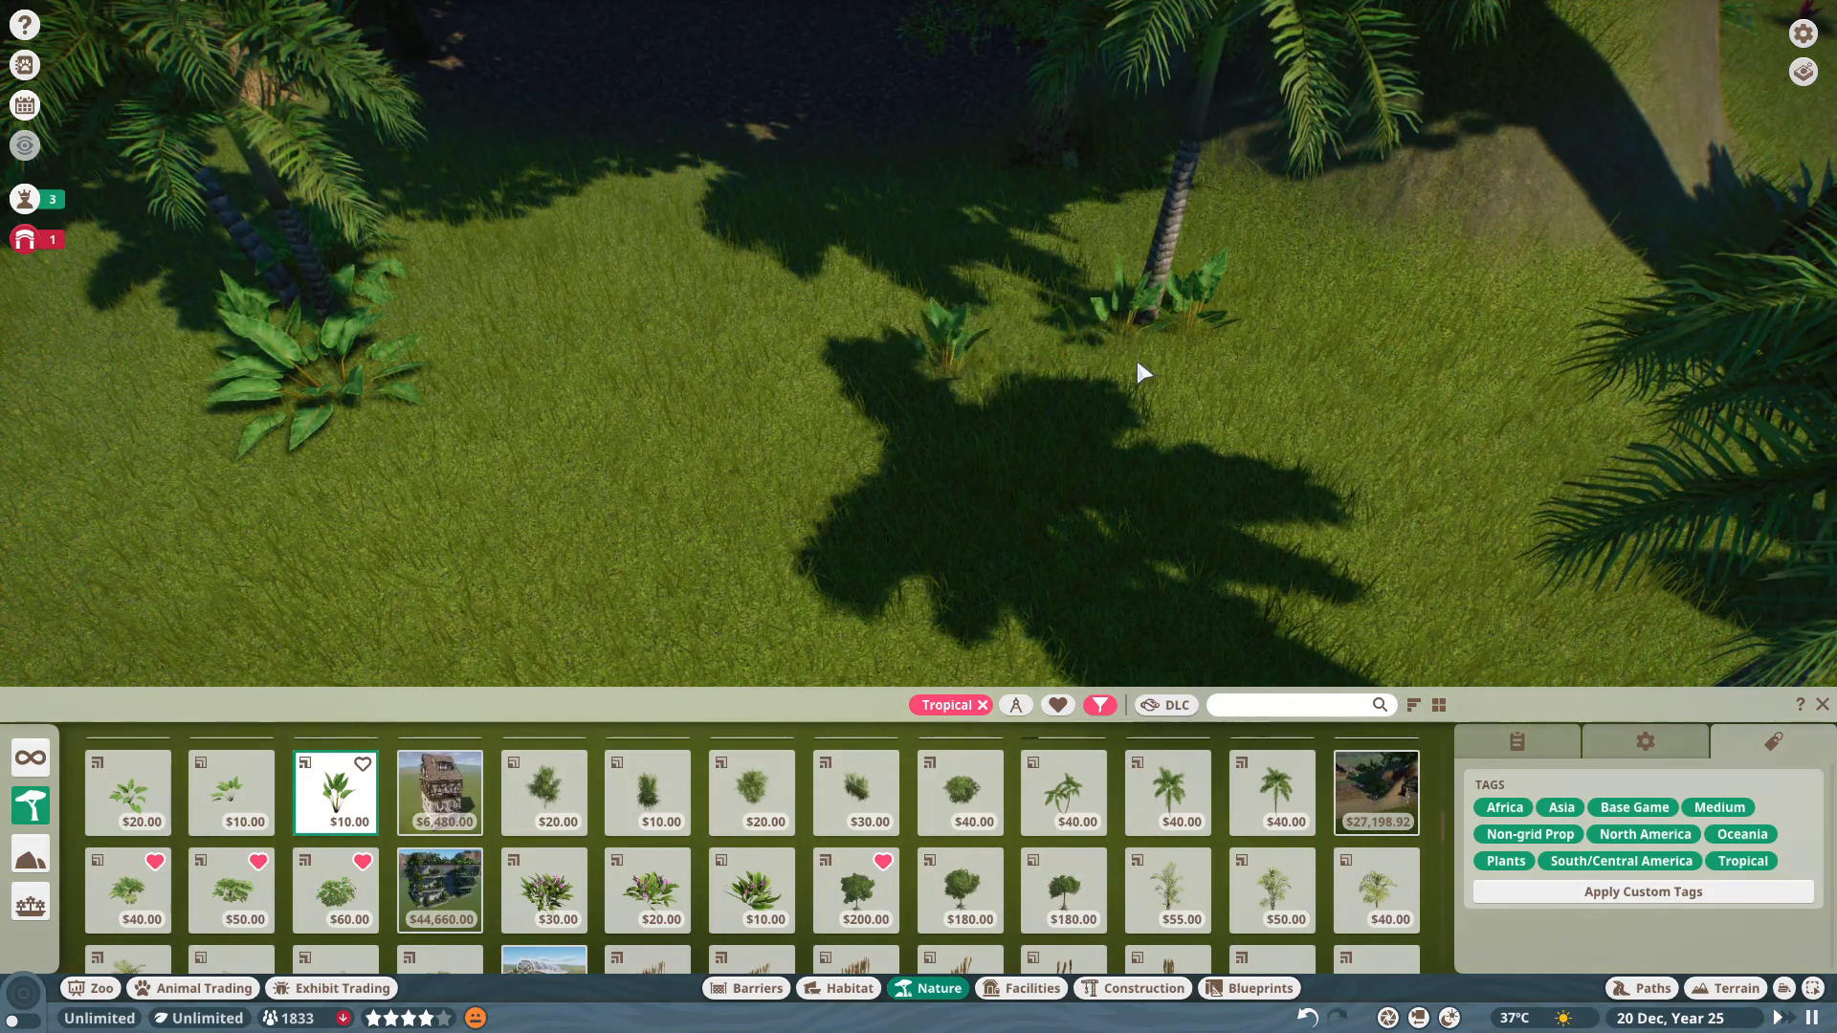
left_click(543, 890)
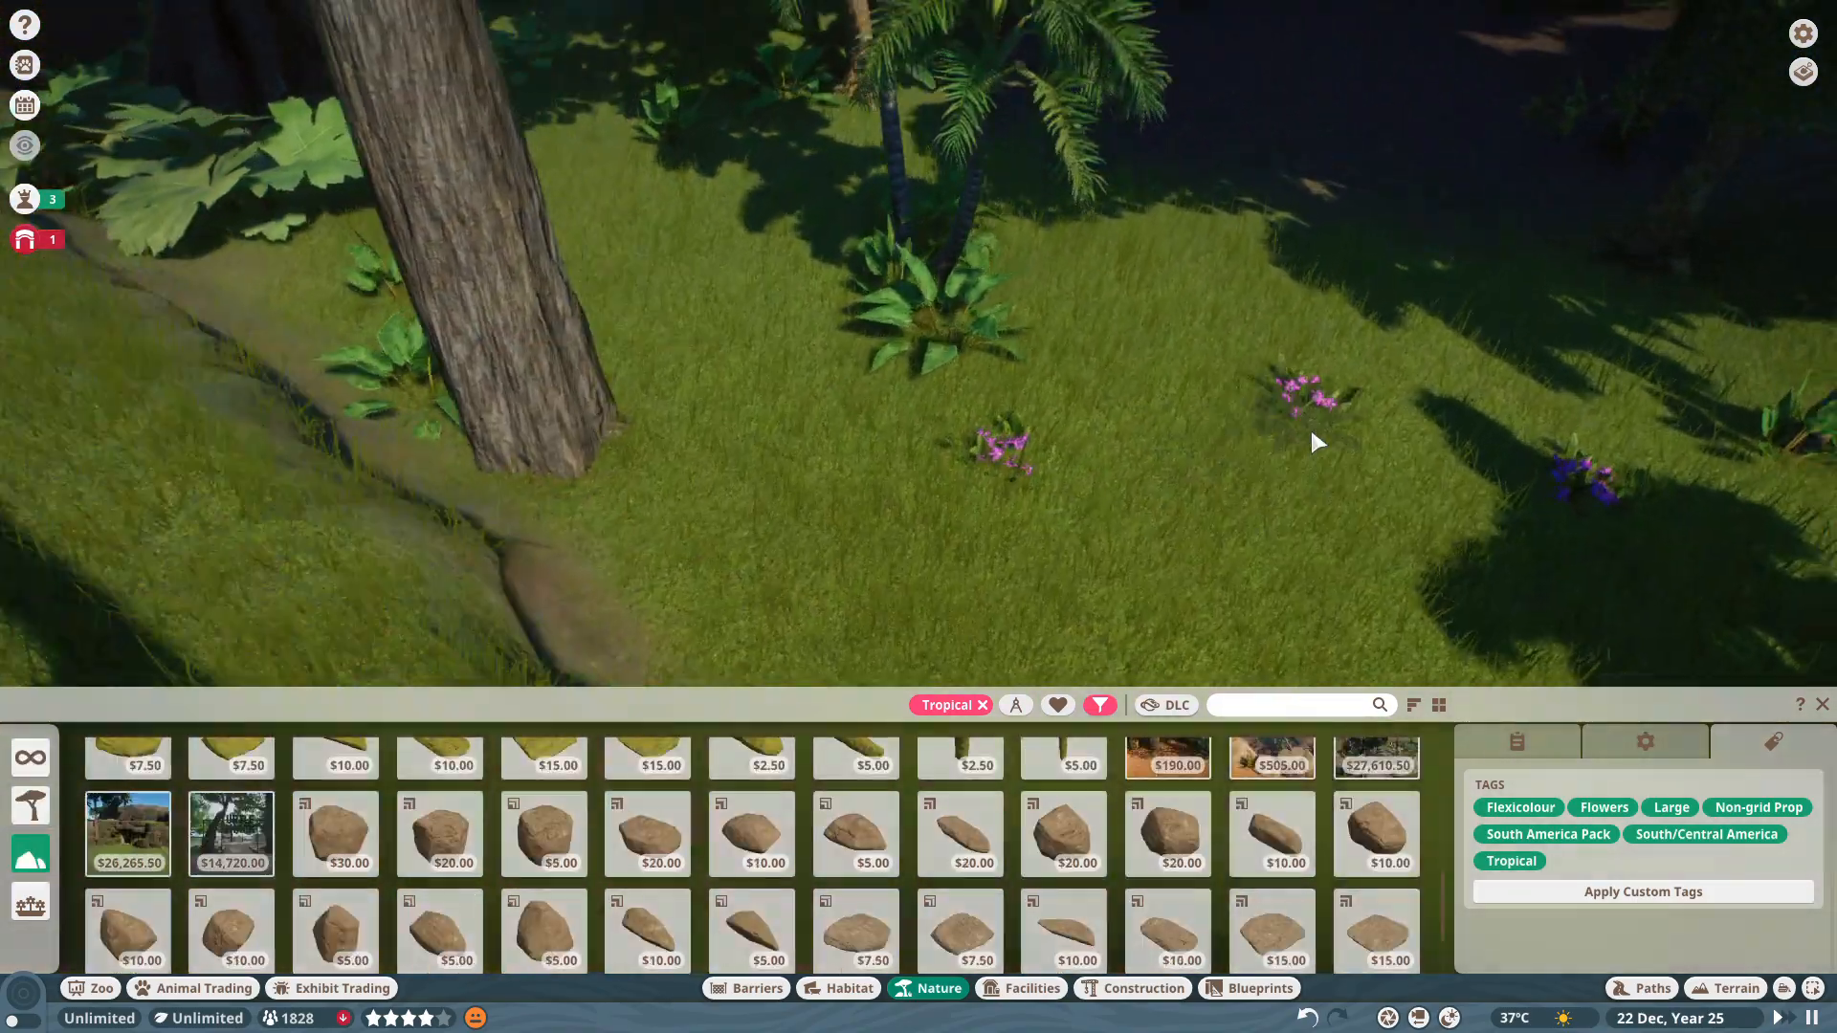
Set Tropical Rock 01 boulders on the grass beside the purple flowers.
left_click(335, 833)
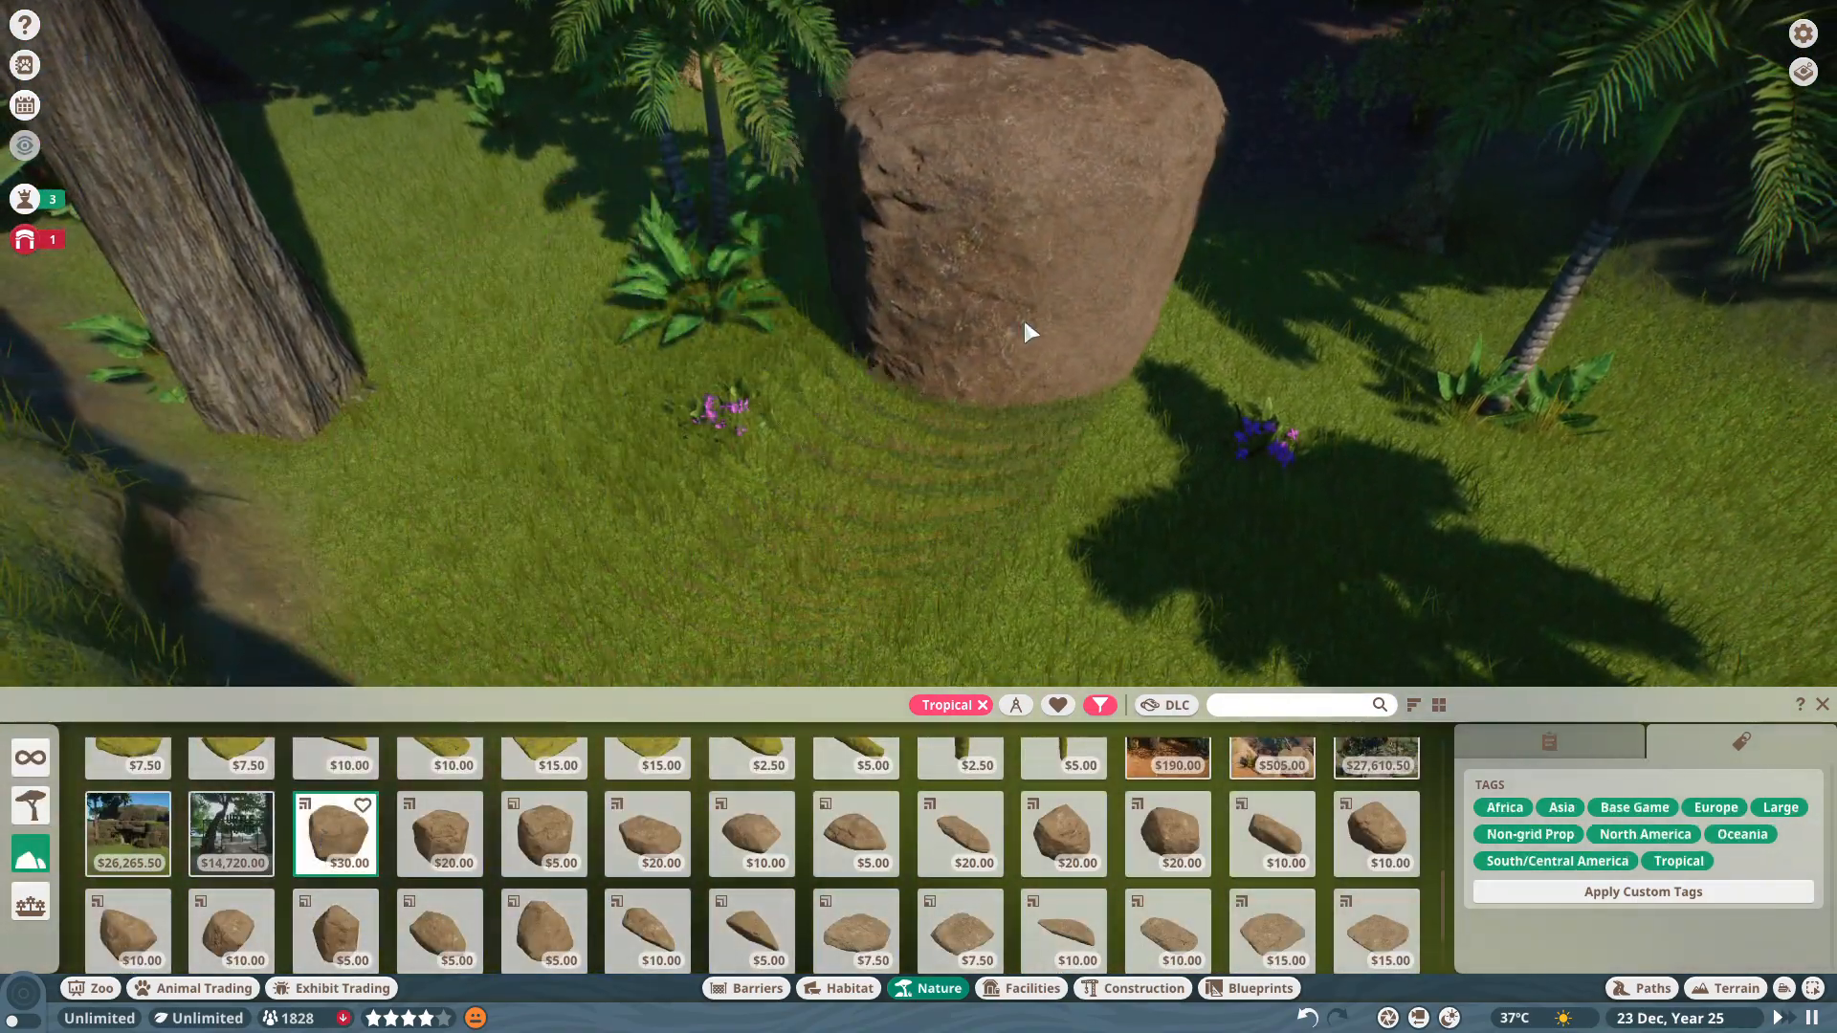
left_click(1030, 333)
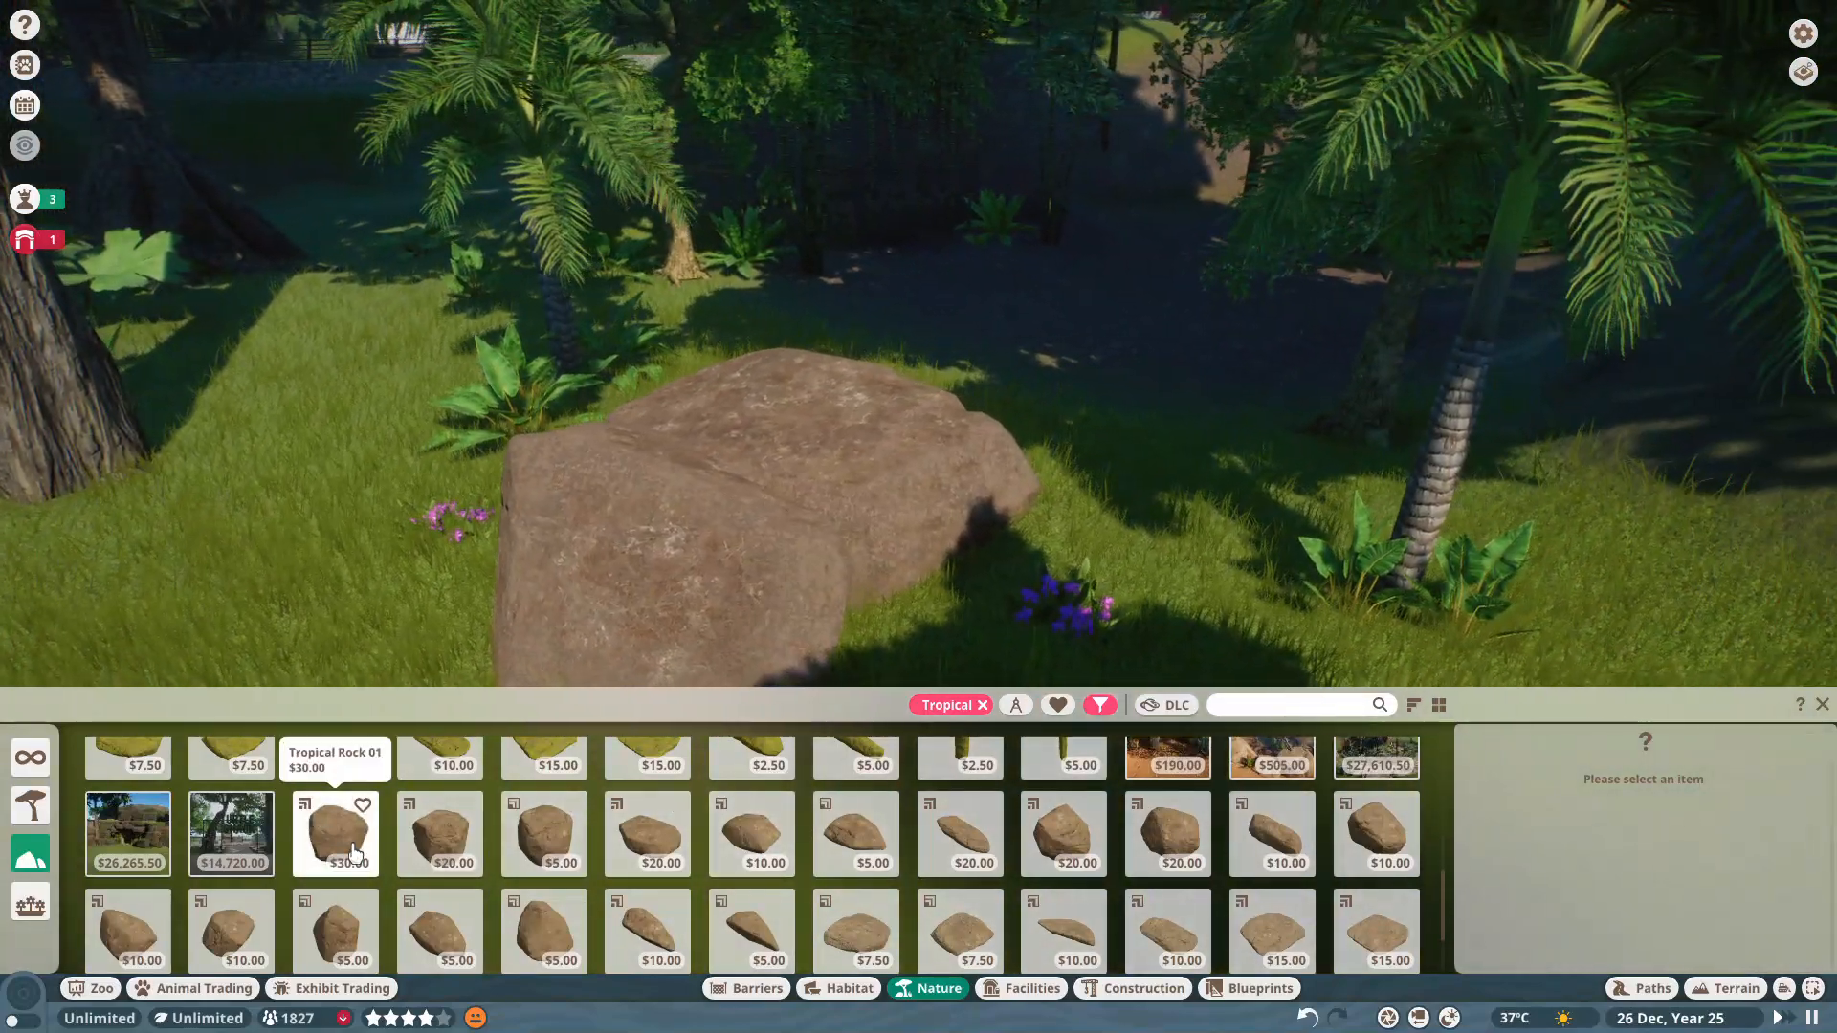
left_click(335, 833)
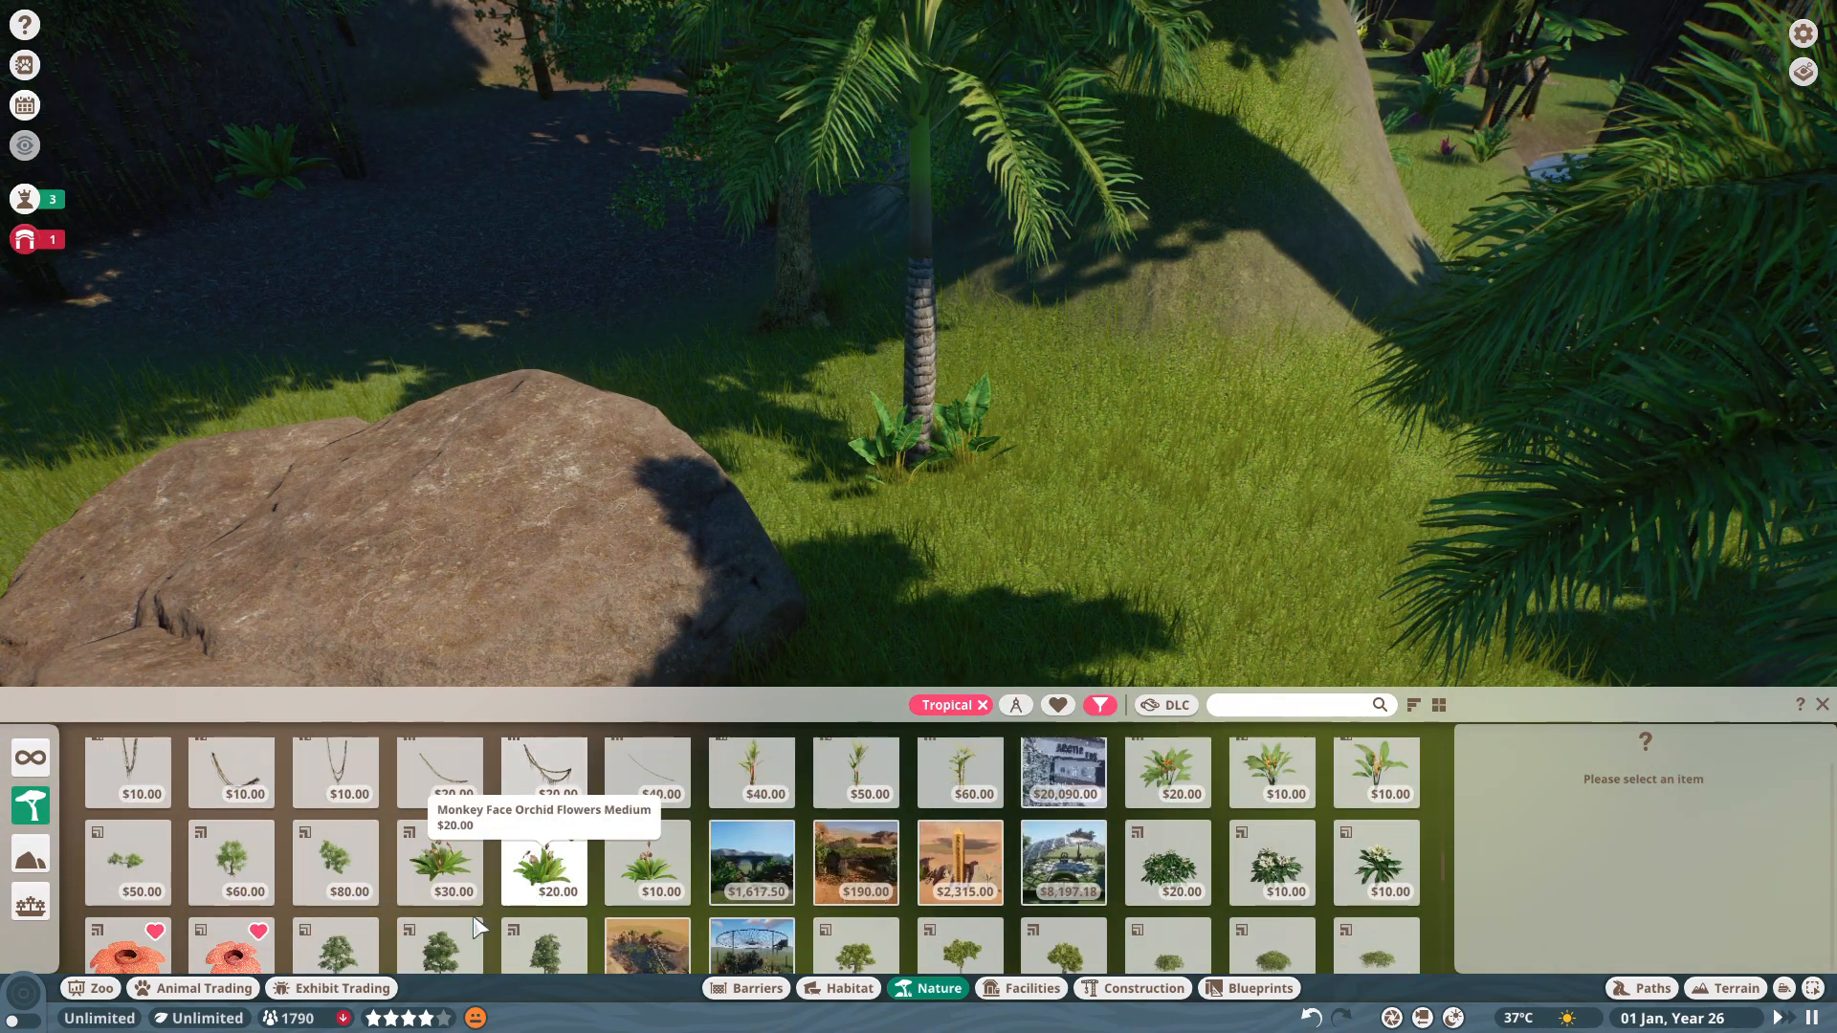
Choose an orange-flowered tropical plant to place on the habitat grass.
left_click(440, 863)
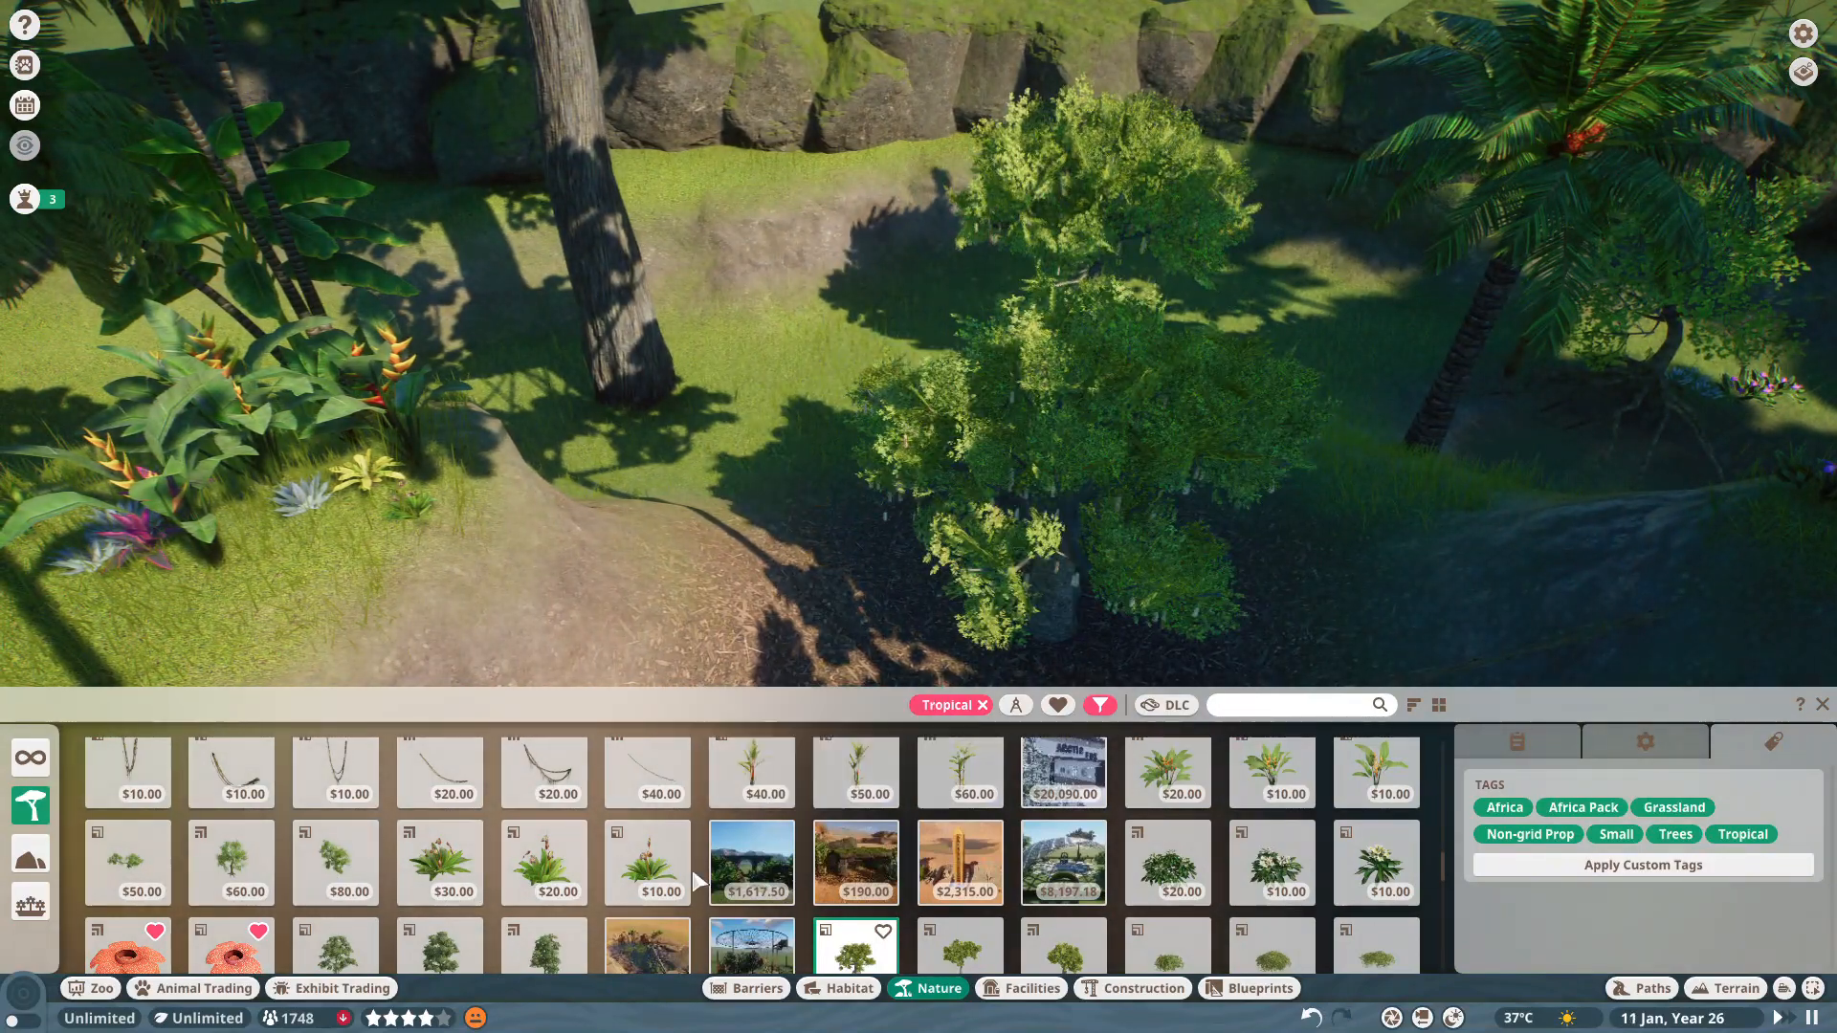
Plant the small leafy tree, a grass tuft on the lawn and a leafy ground plant.
left_click(646, 862)
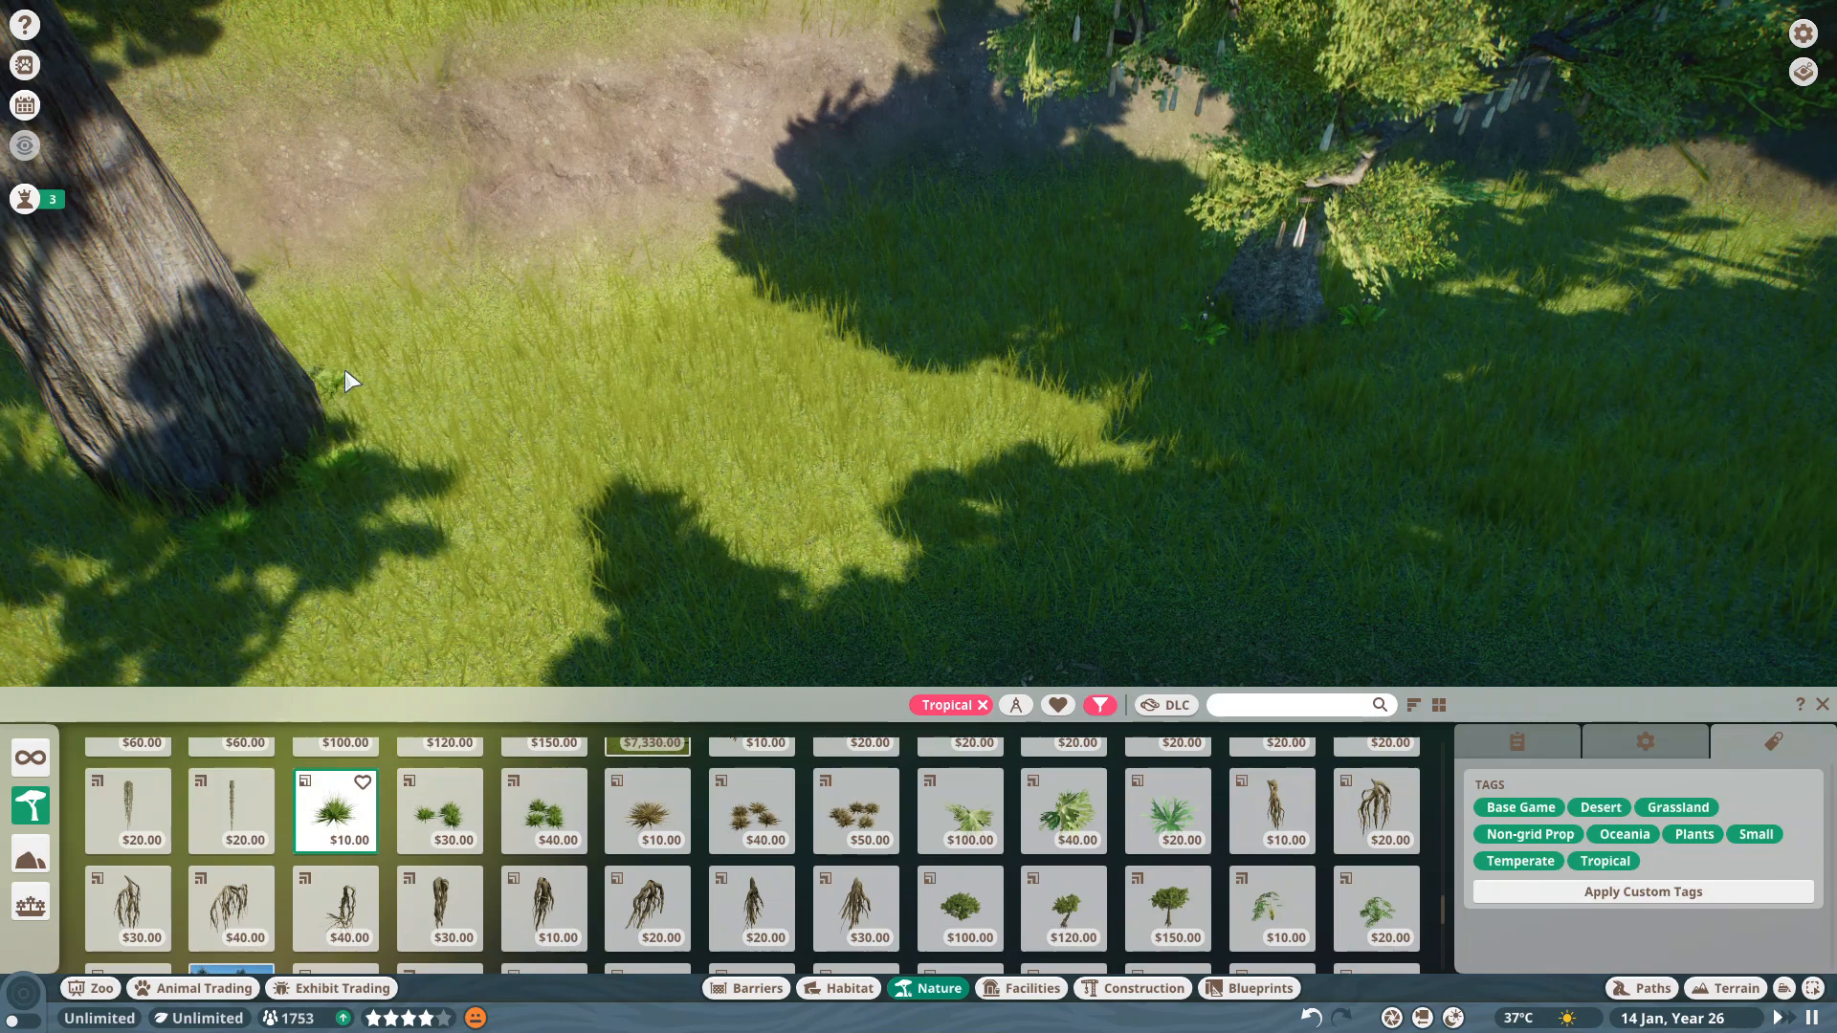
left_click(1064, 908)
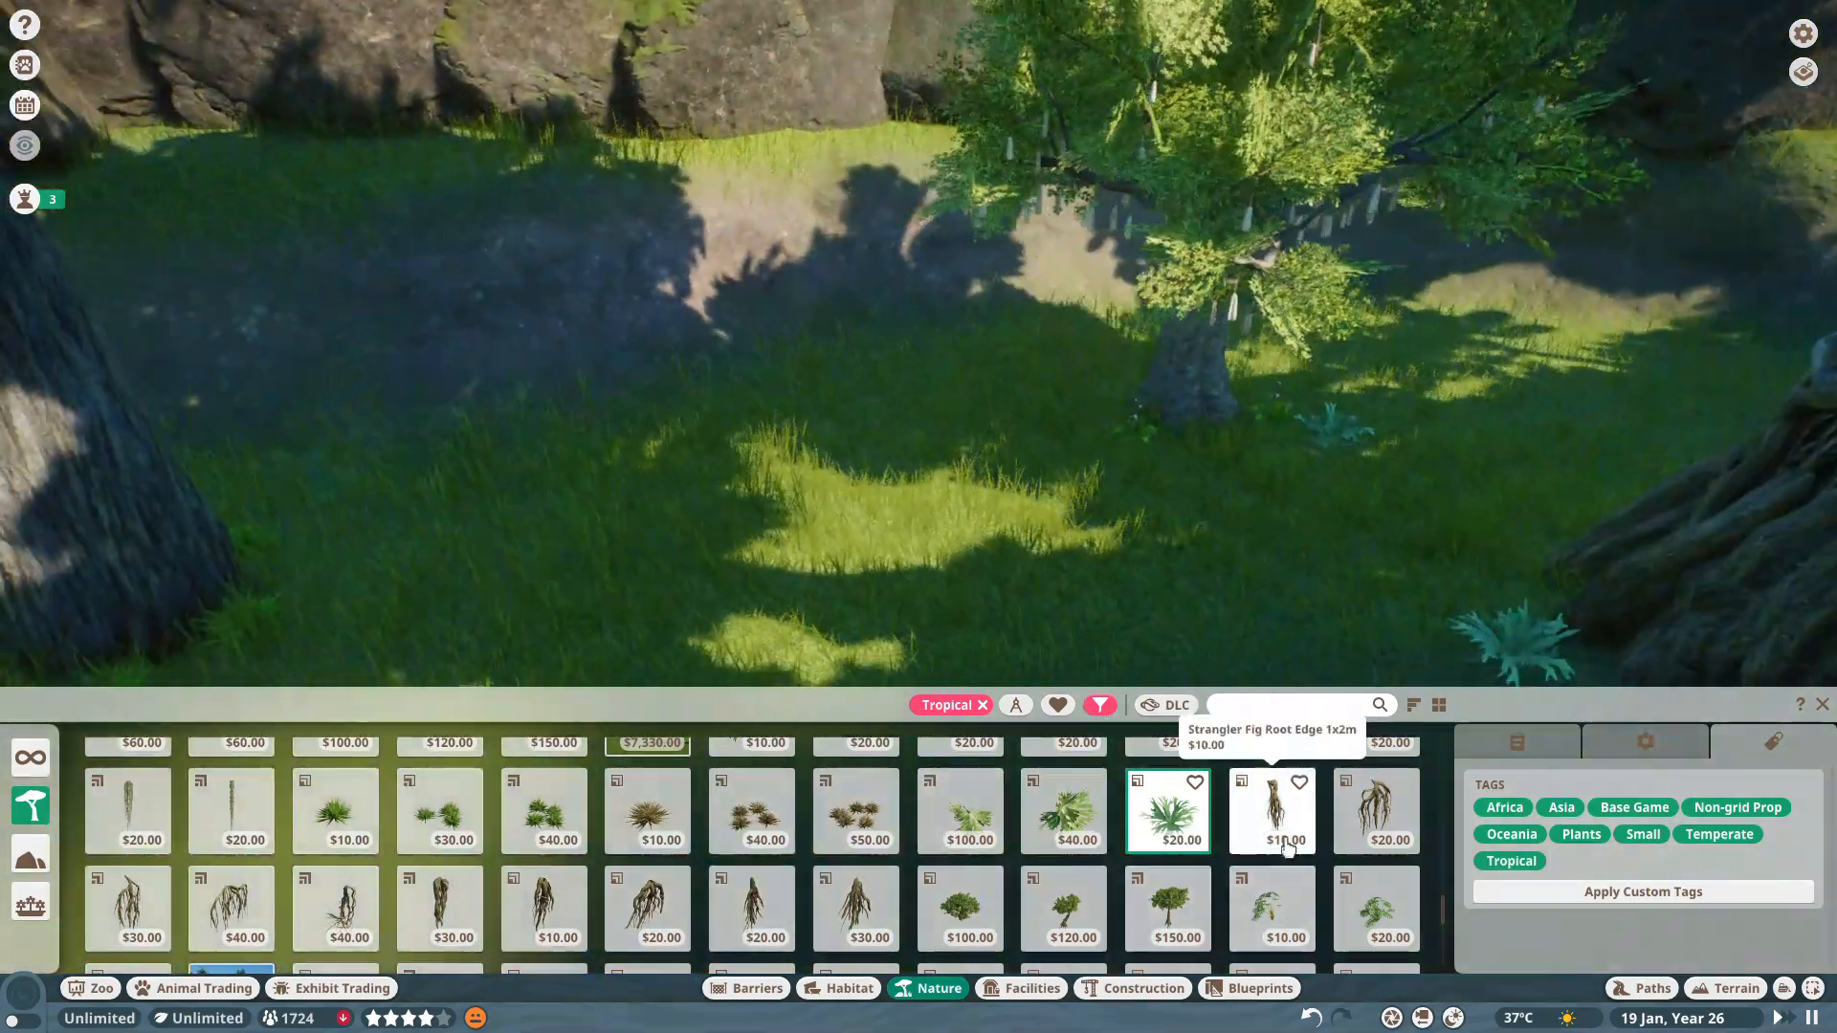
left_click(1271, 810)
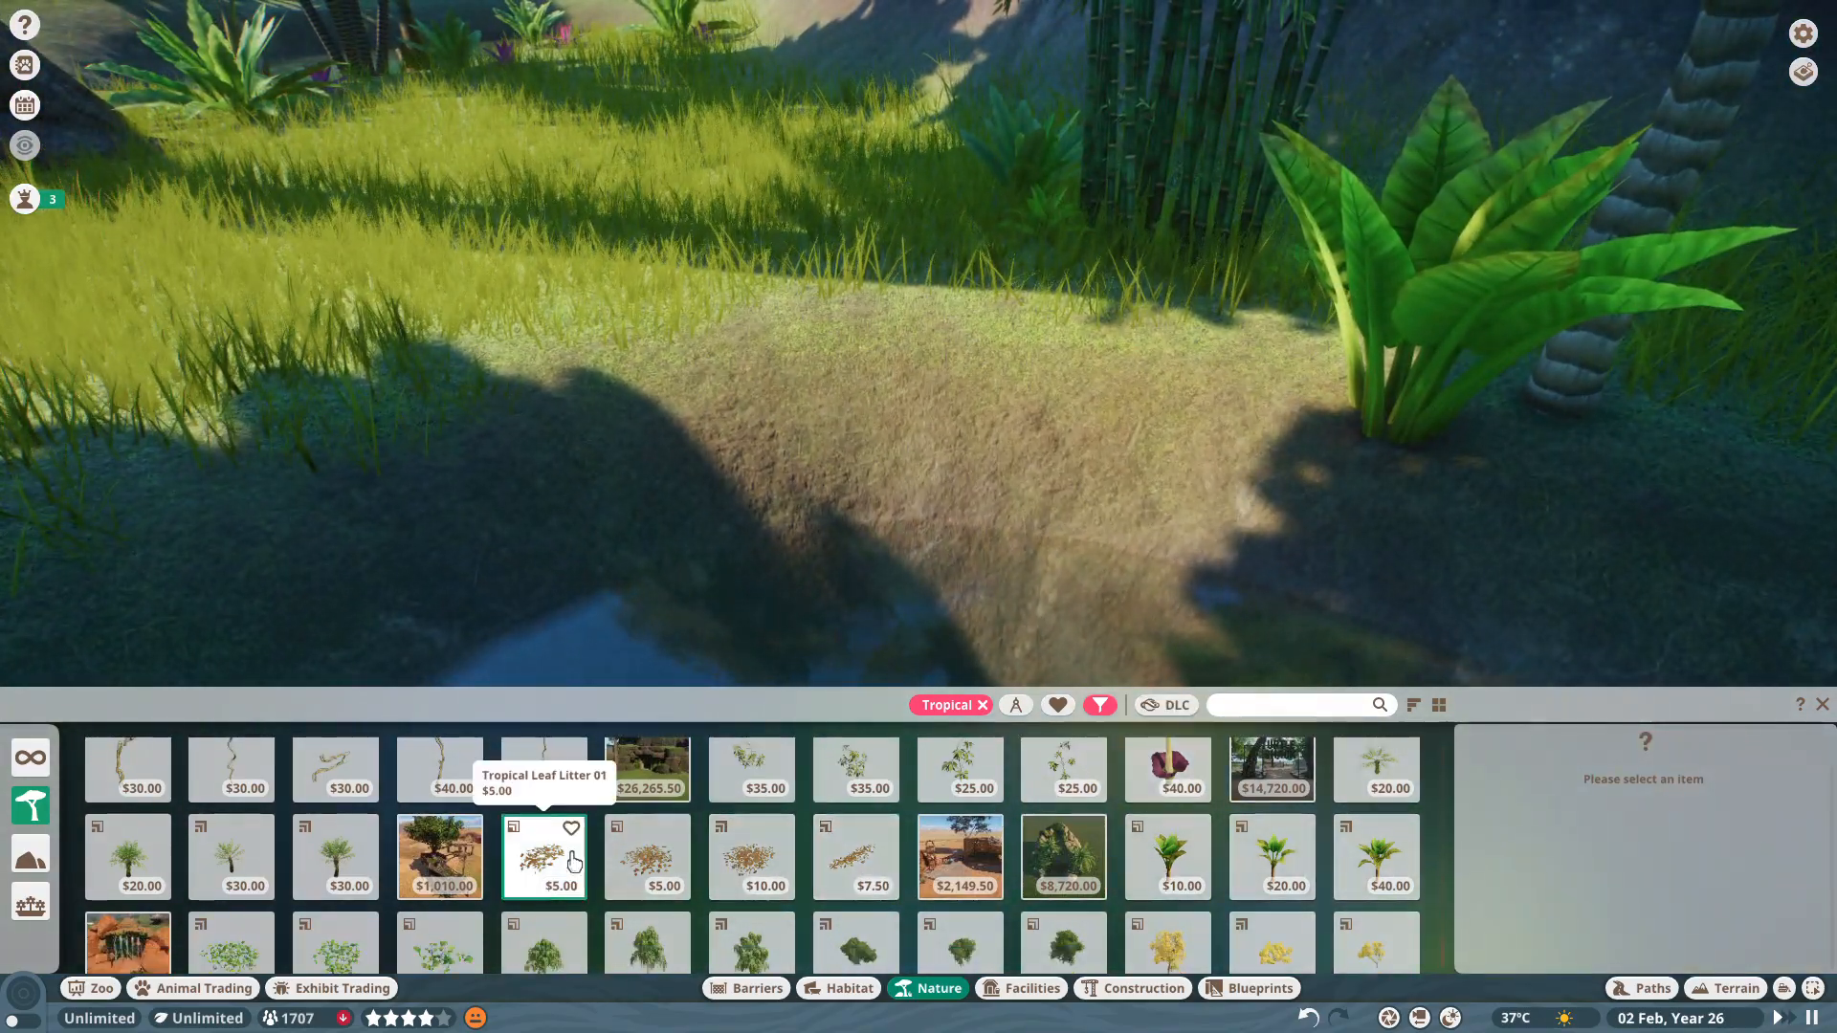
Select the Tropical Leaf Litter 01 item from the Nature list.
left_click(544, 856)
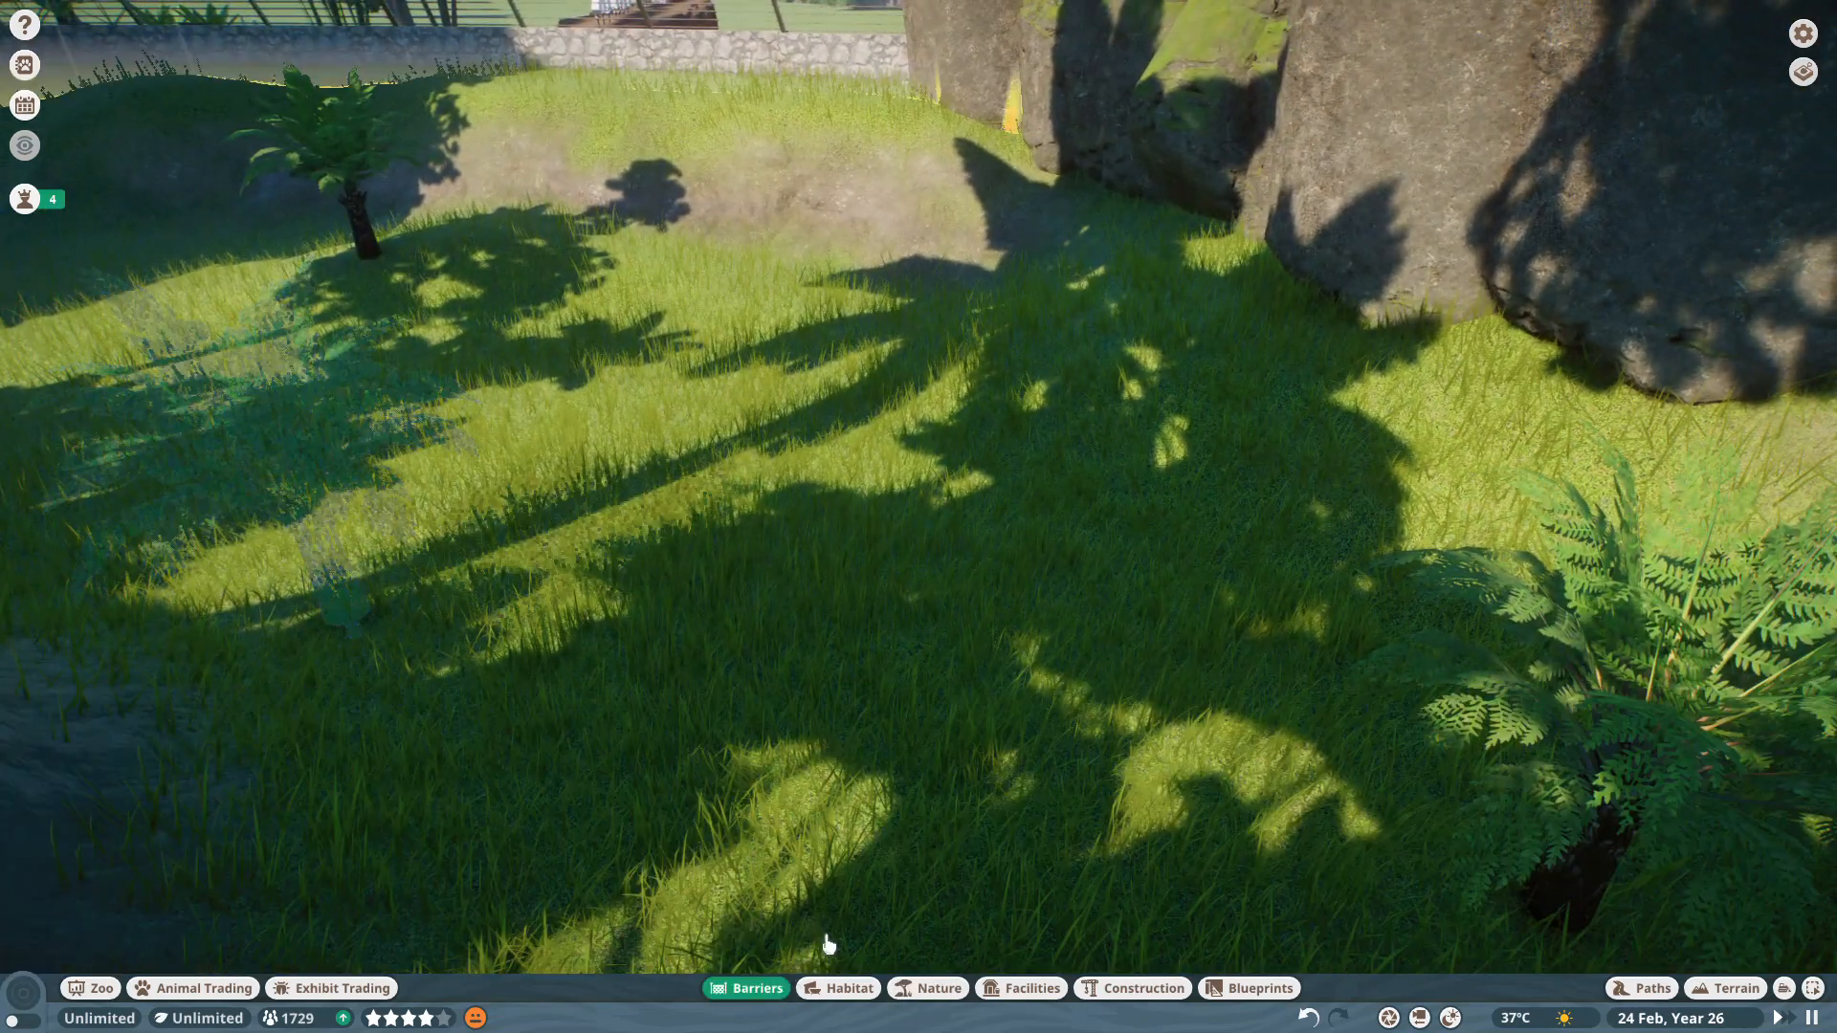
Raise a mossy rock slab into a ledge by the stone wall, then pick another mossy boulder.
left_click(746, 988)
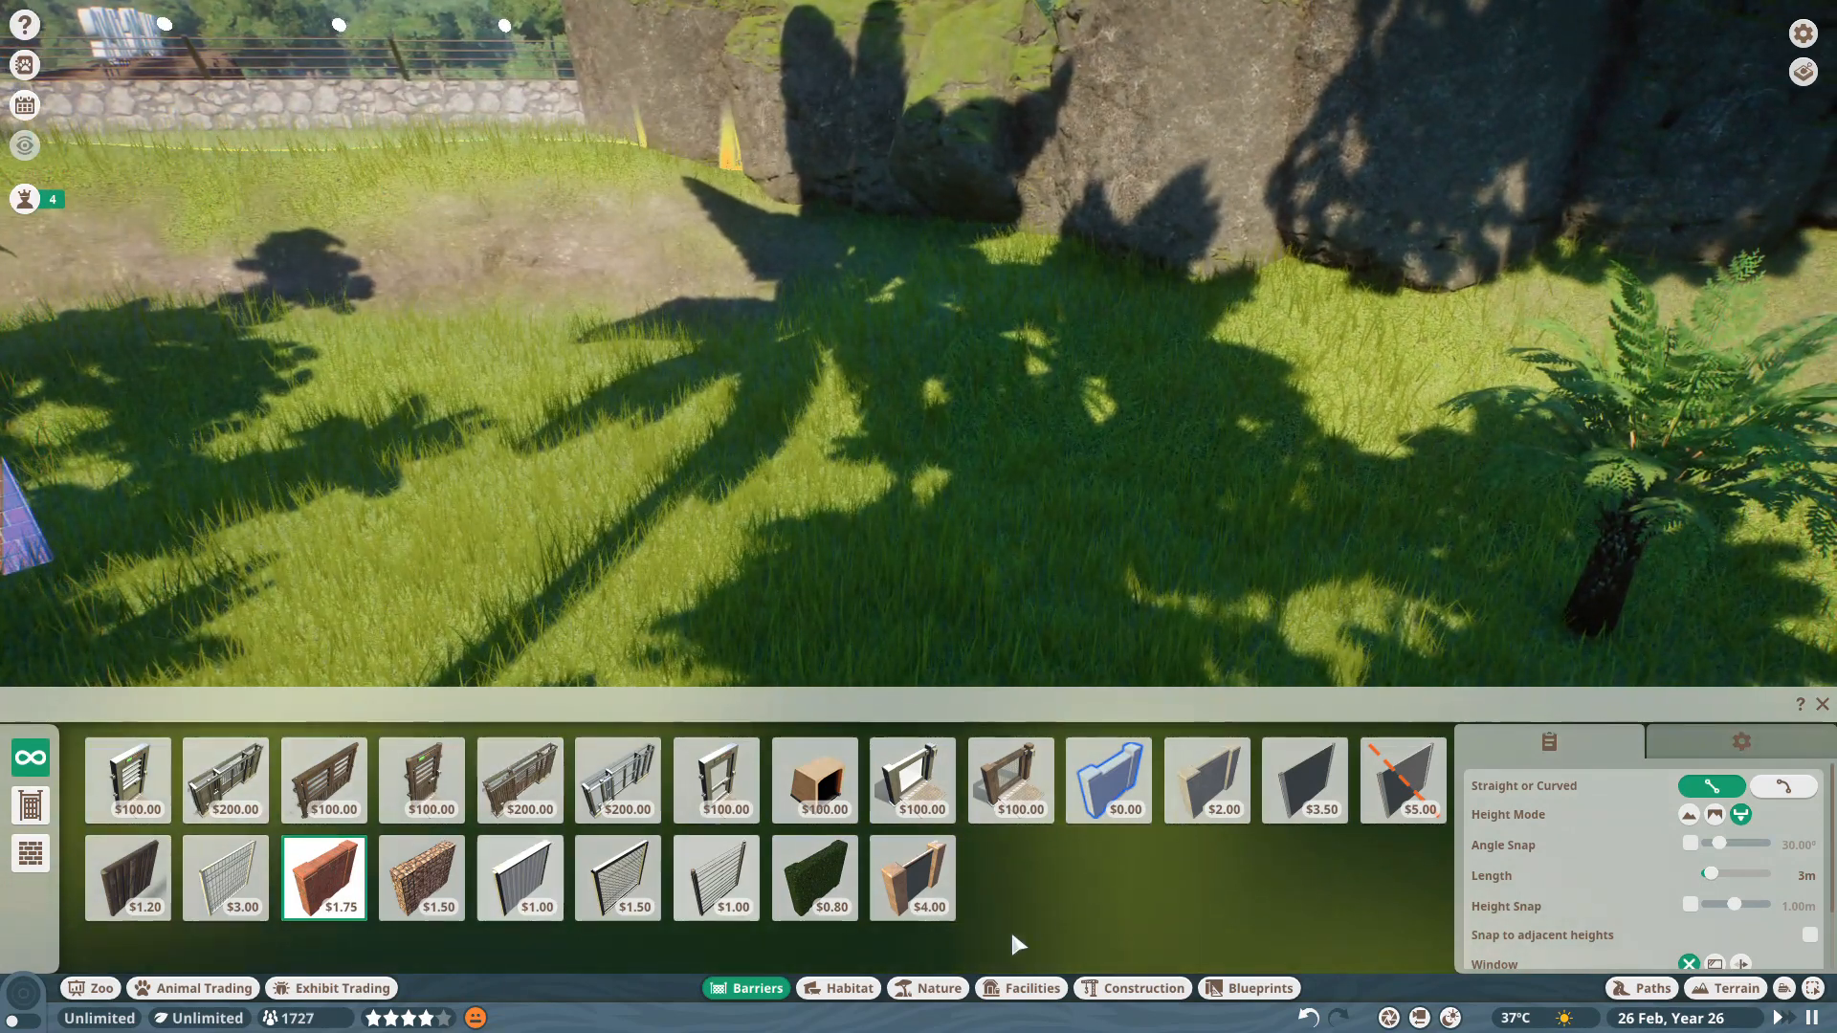
left_click(927, 989)
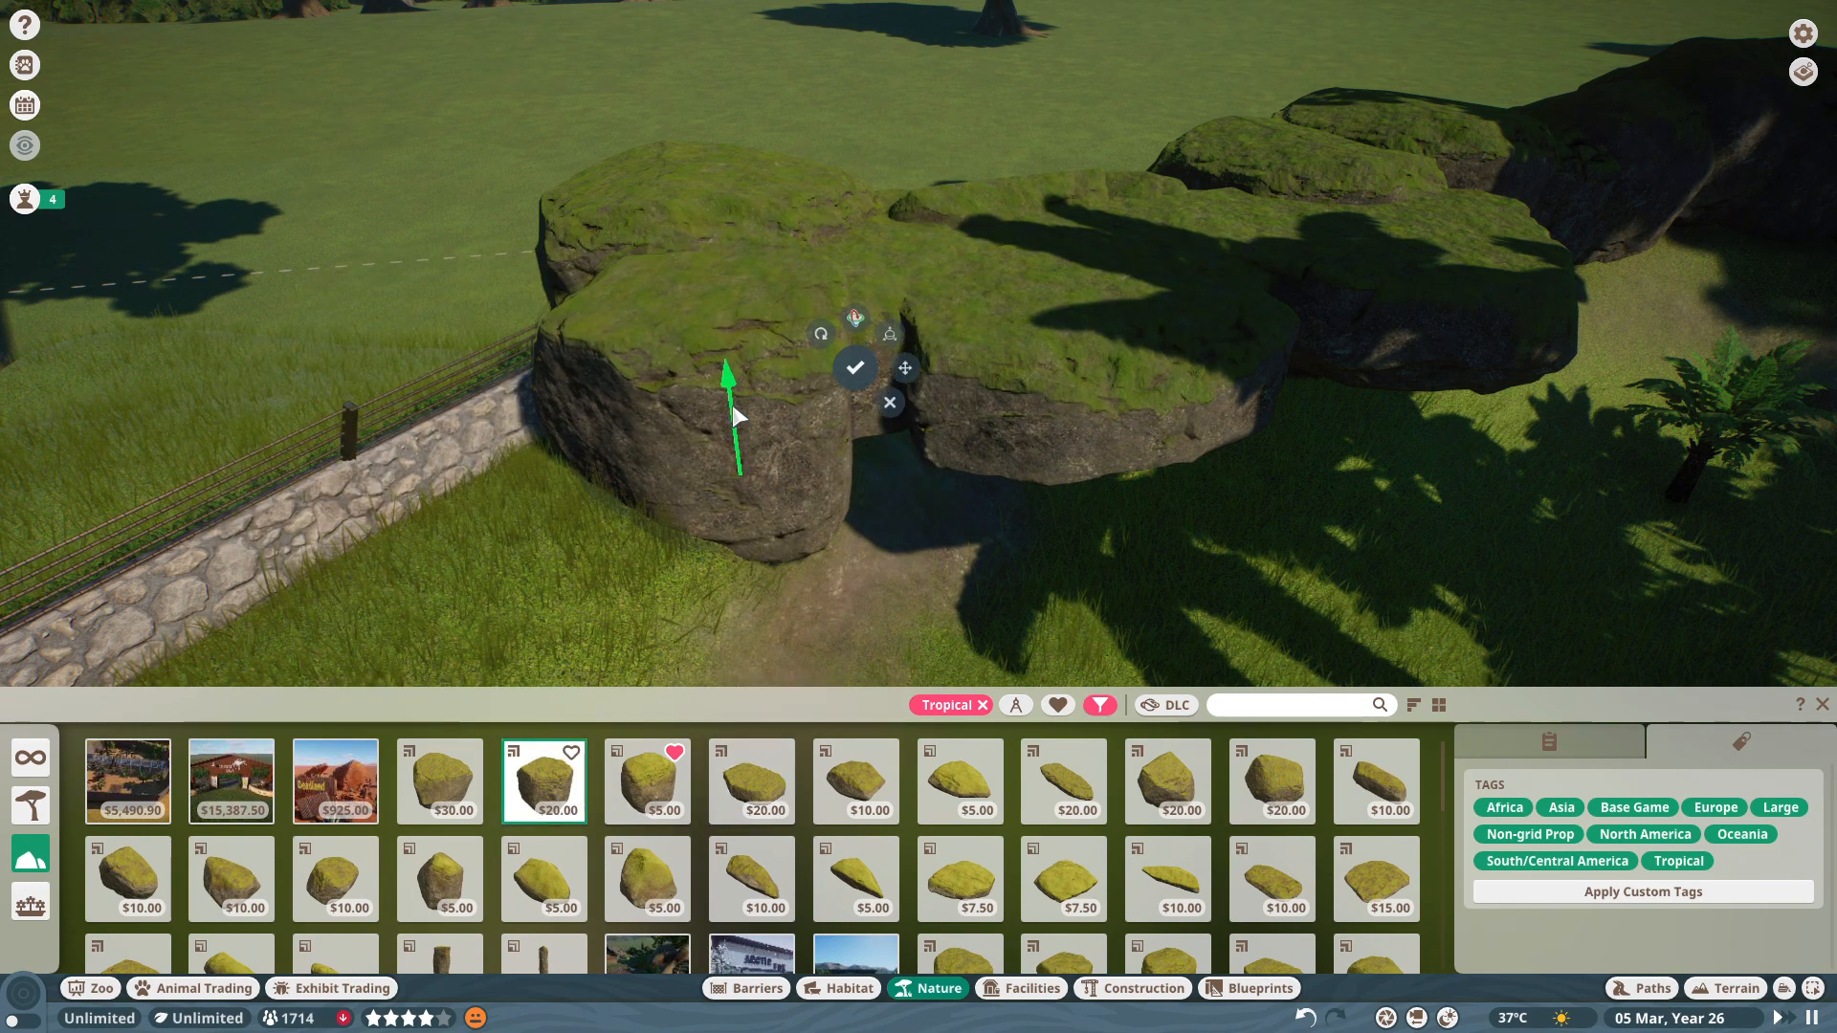
left_click(856, 367)
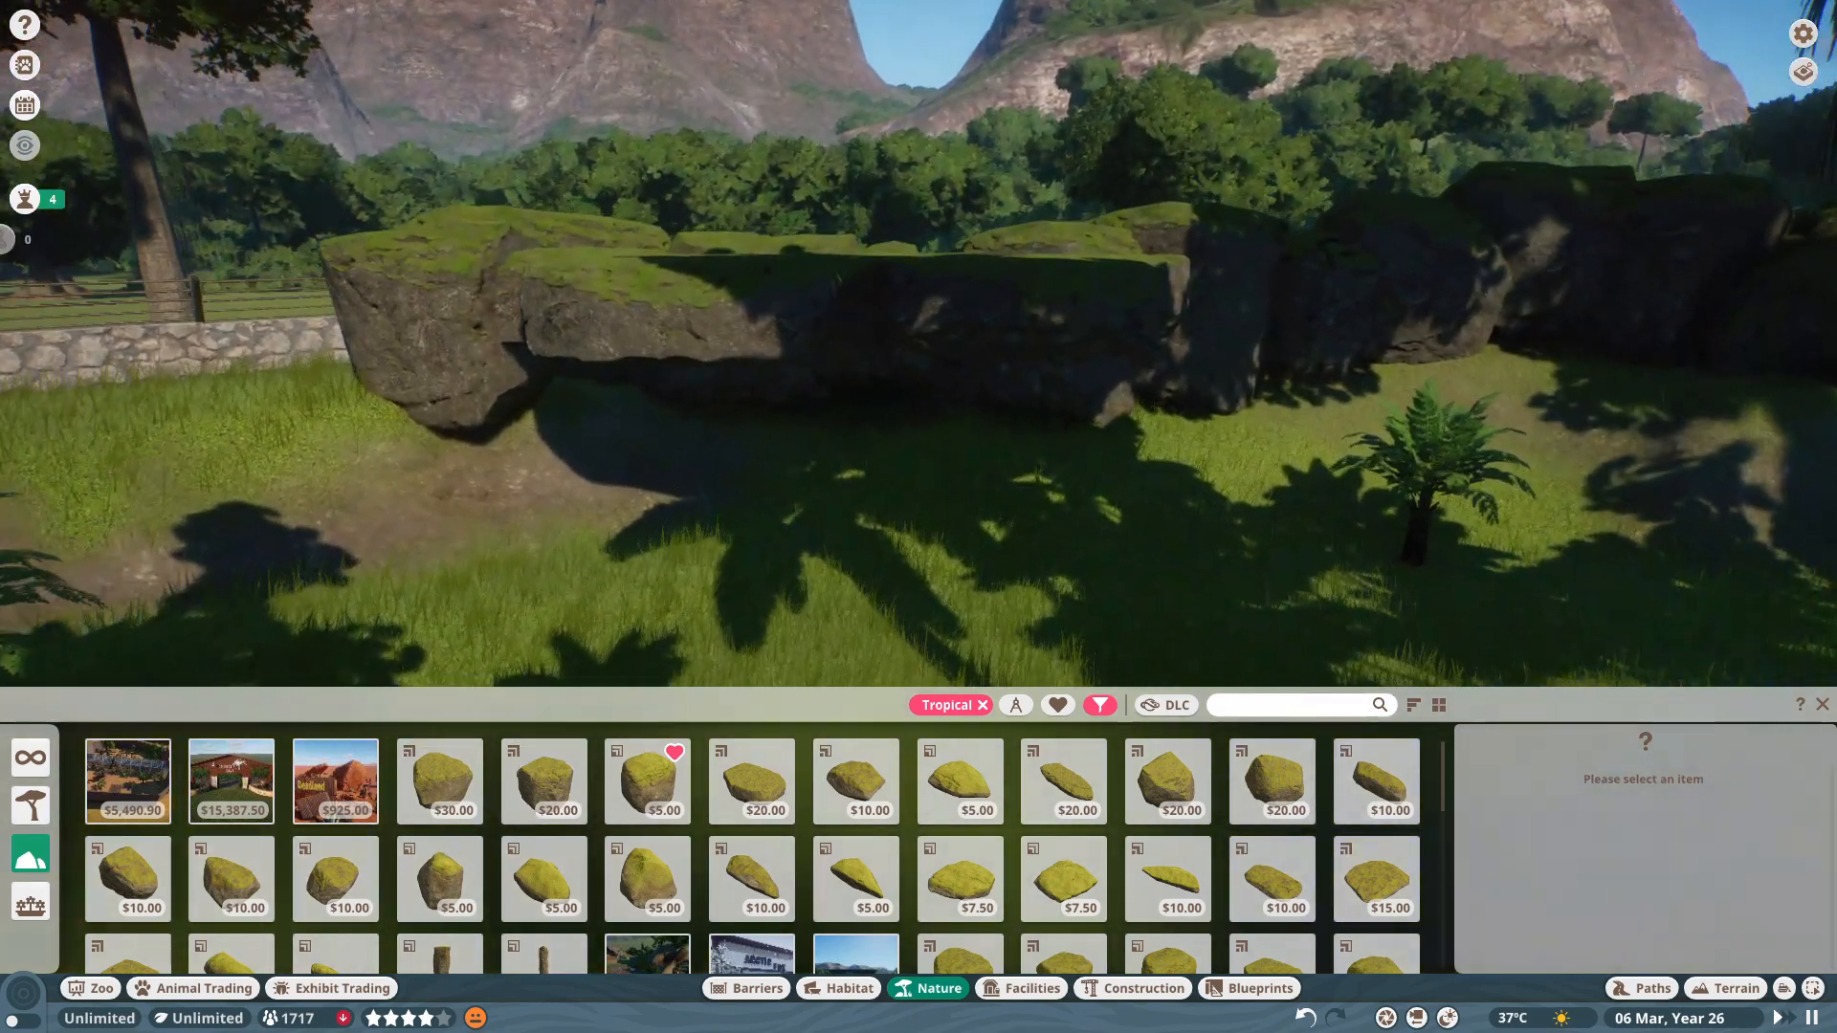
left_click(751, 780)
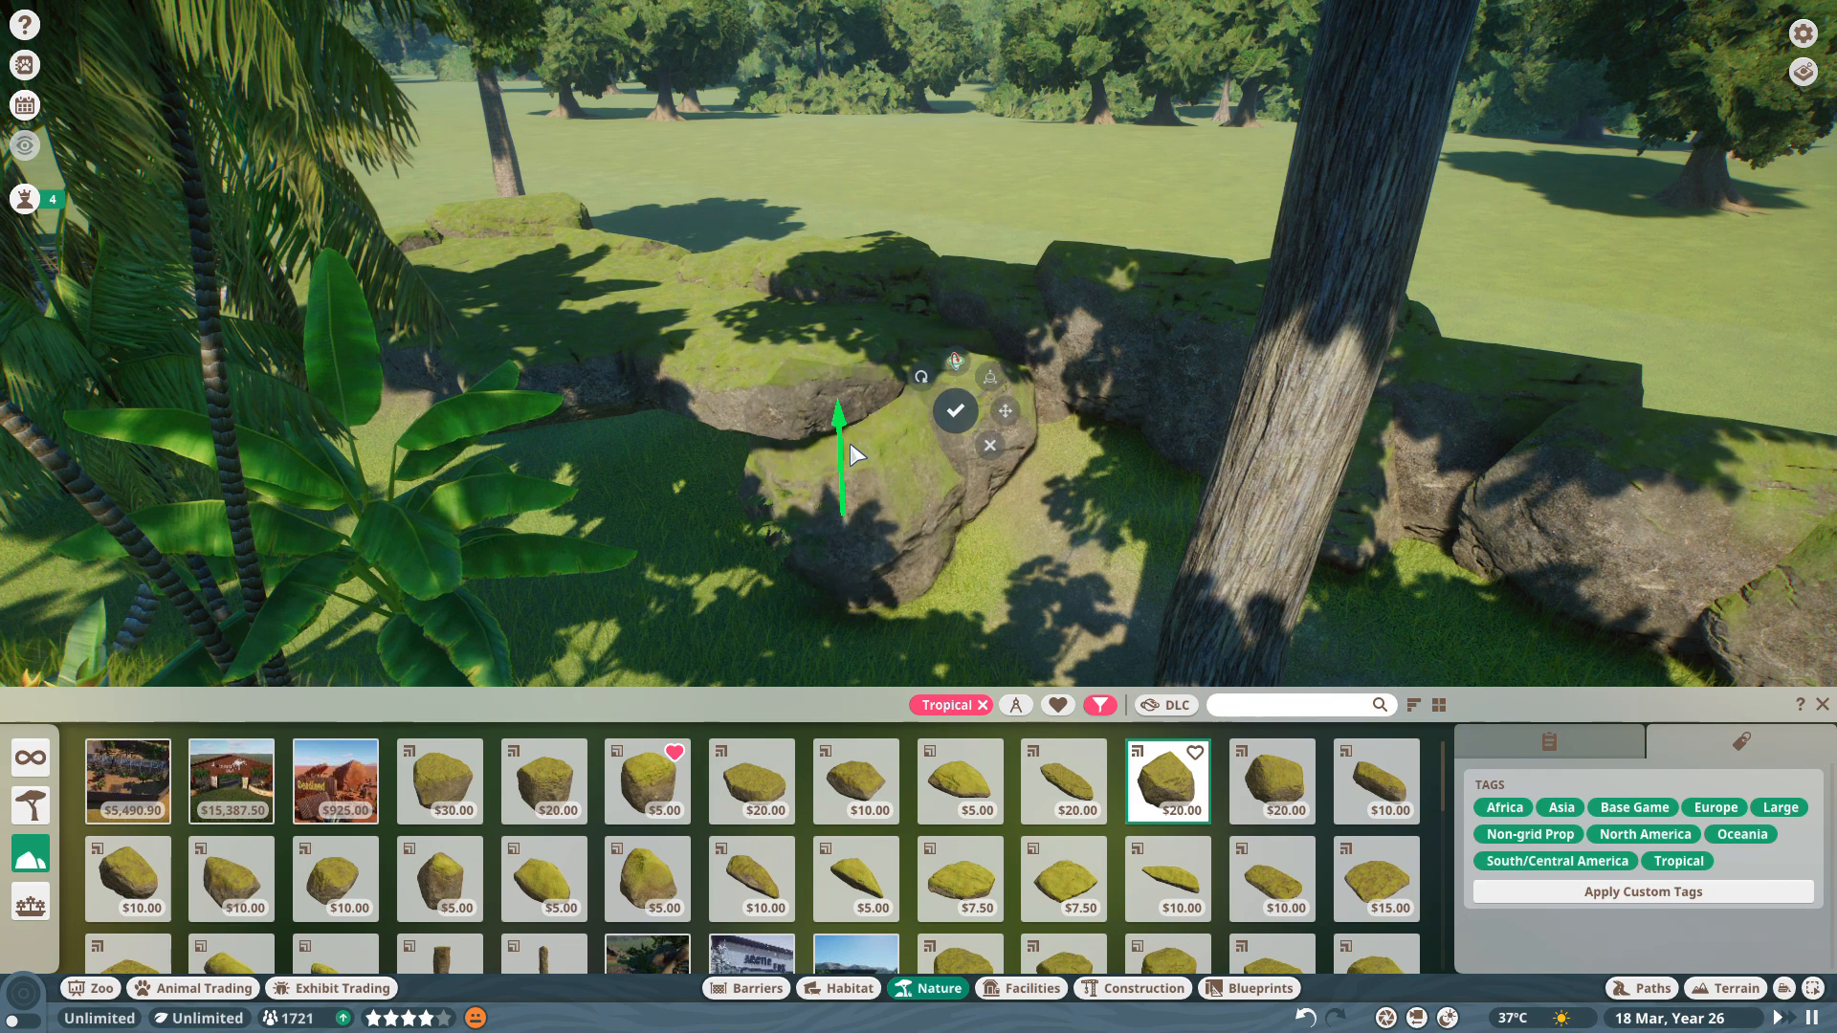
Confirm the new mossy boulder, place another beneath the overhang, and pick a small flat mossy rock.
left_click(954, 410)
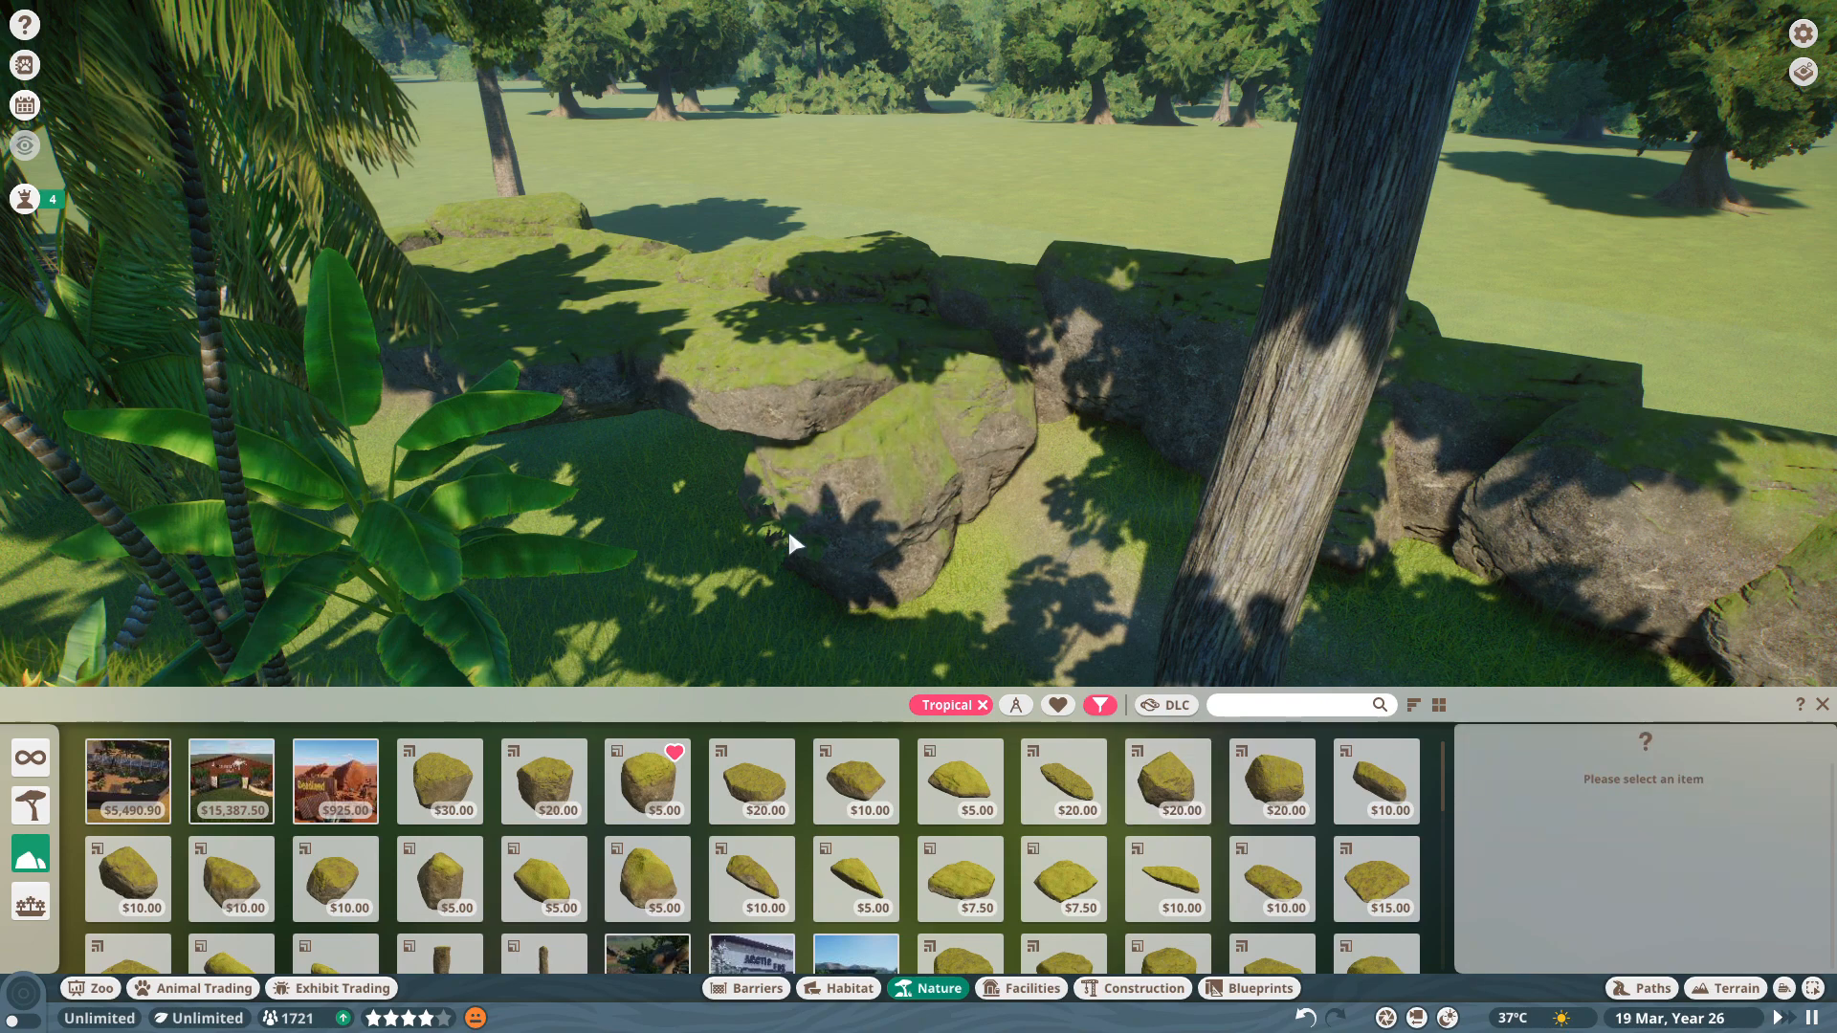
left_click(848, 522)
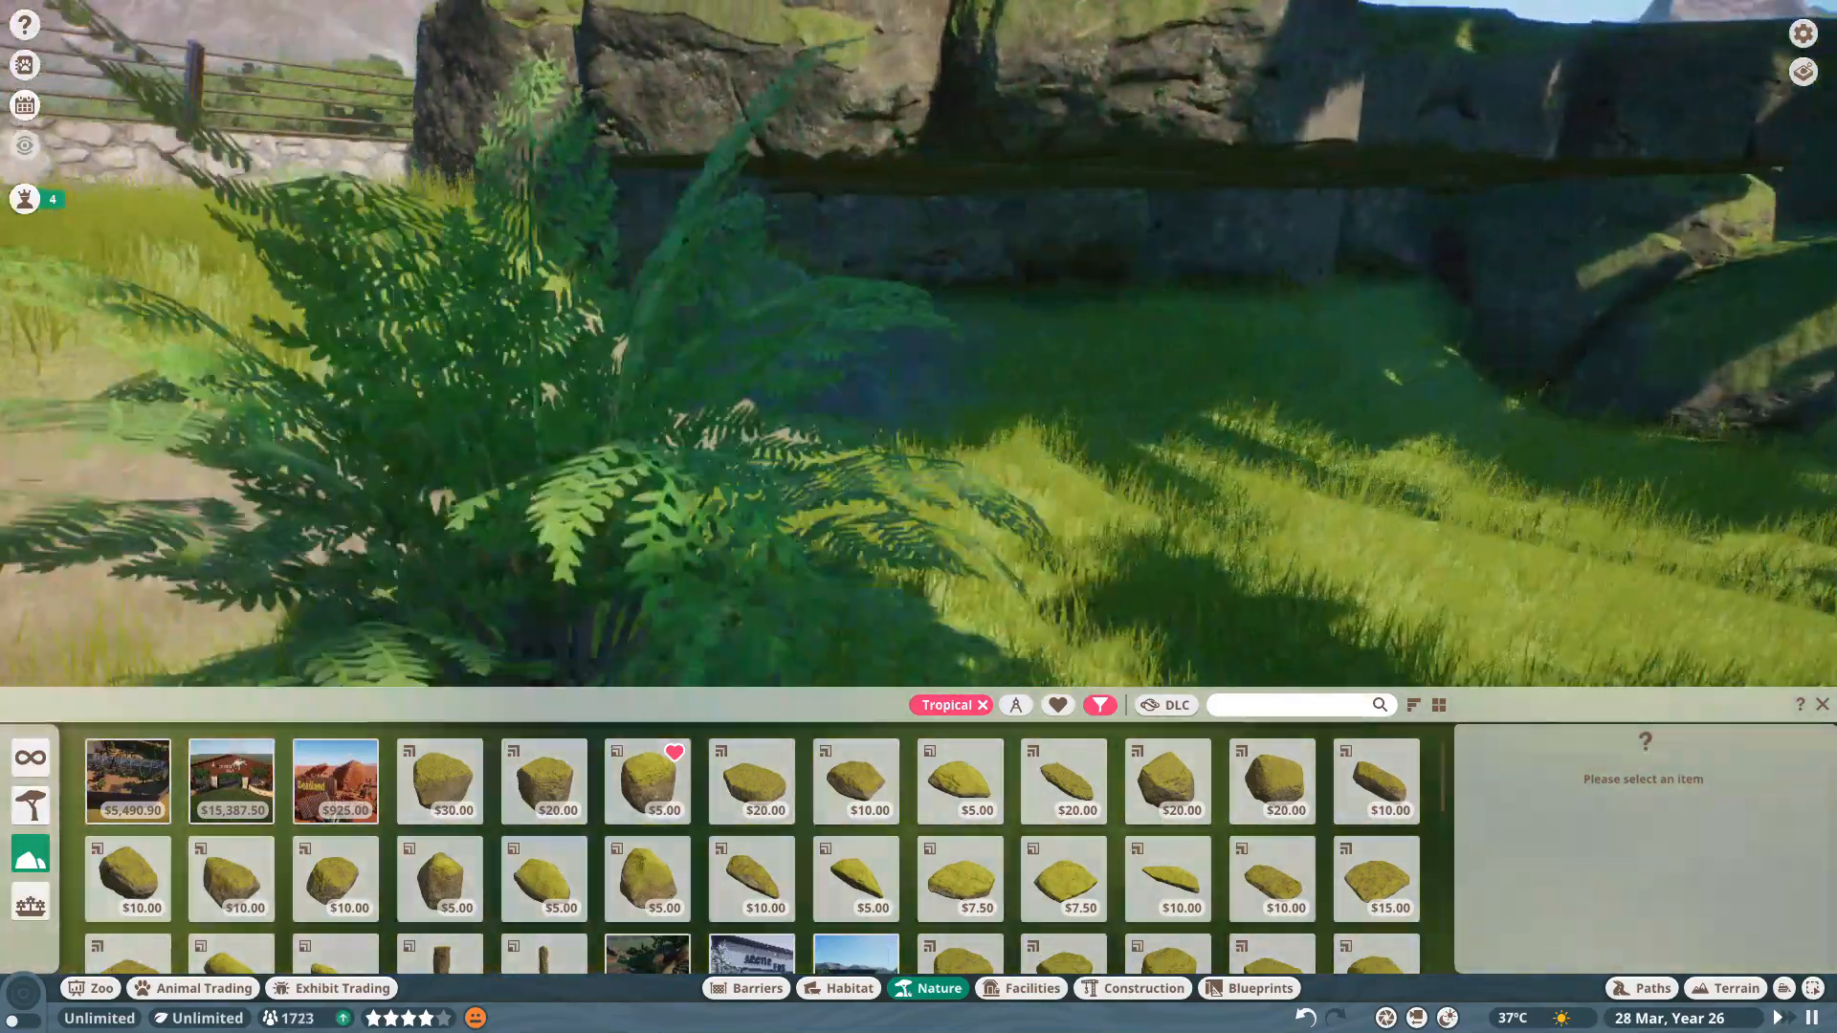
left_click(1167, 780)
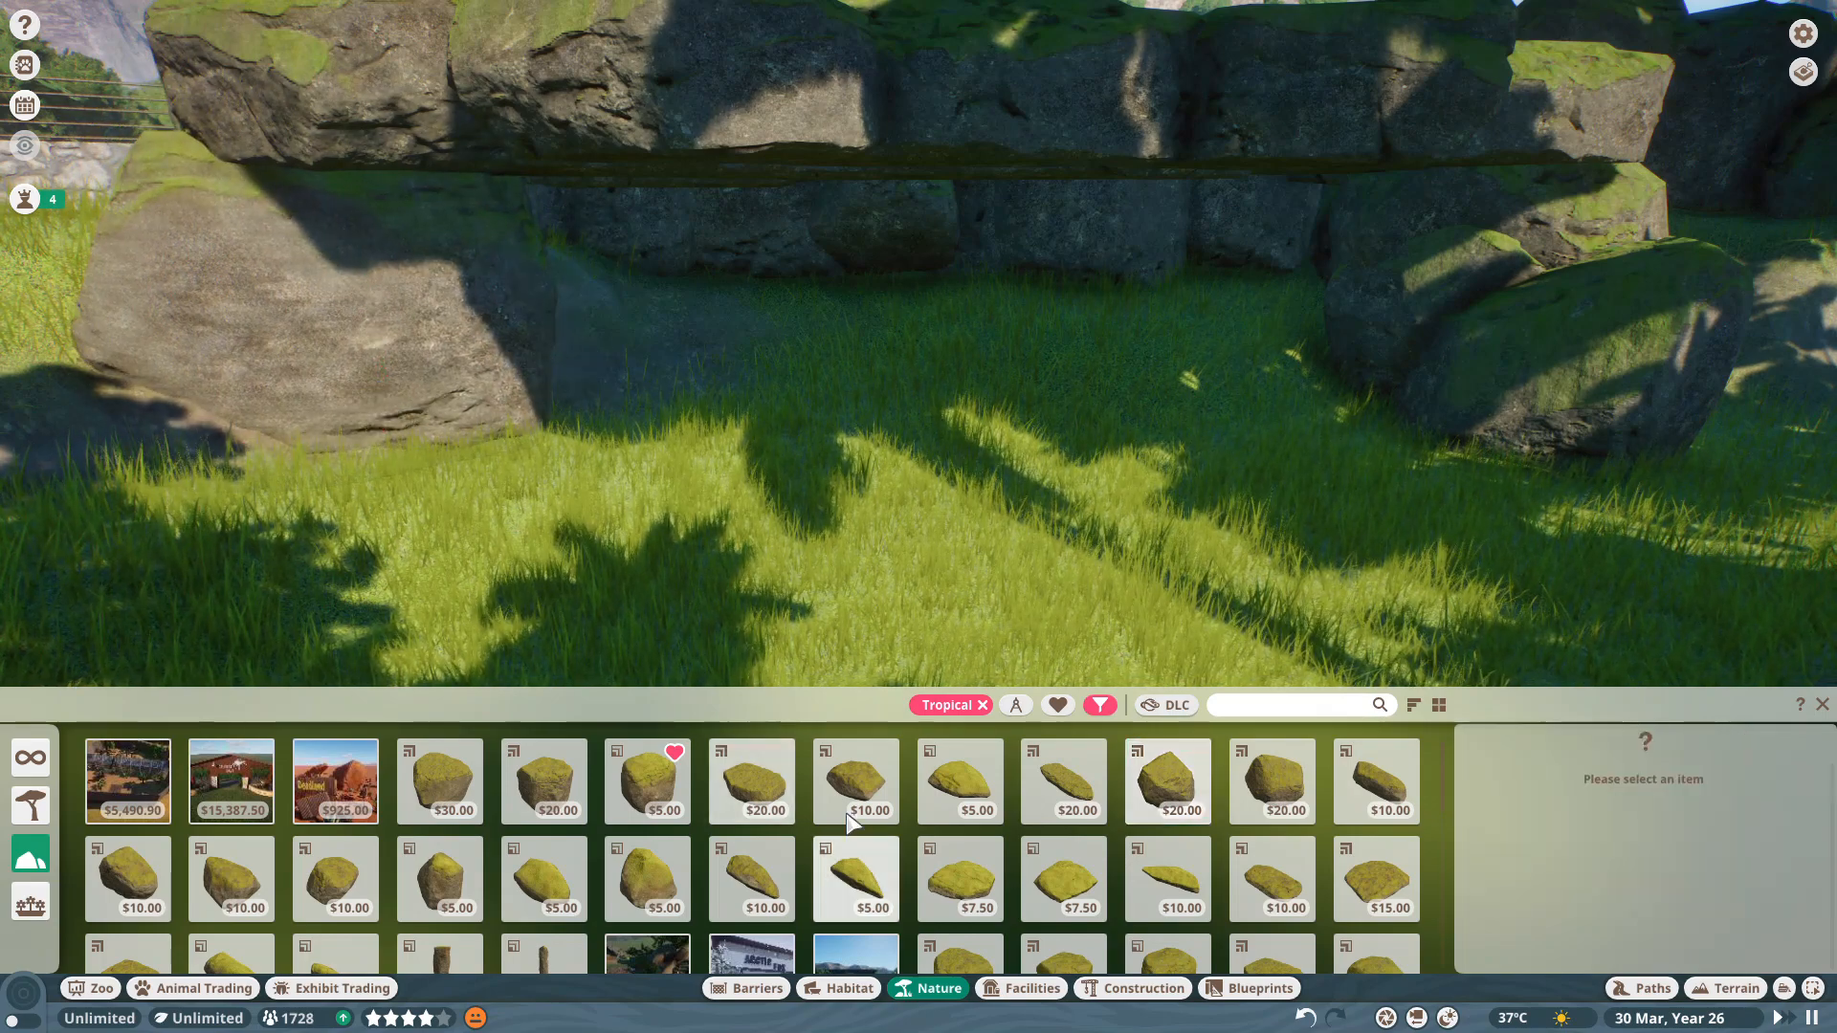
left_click(544, 780)
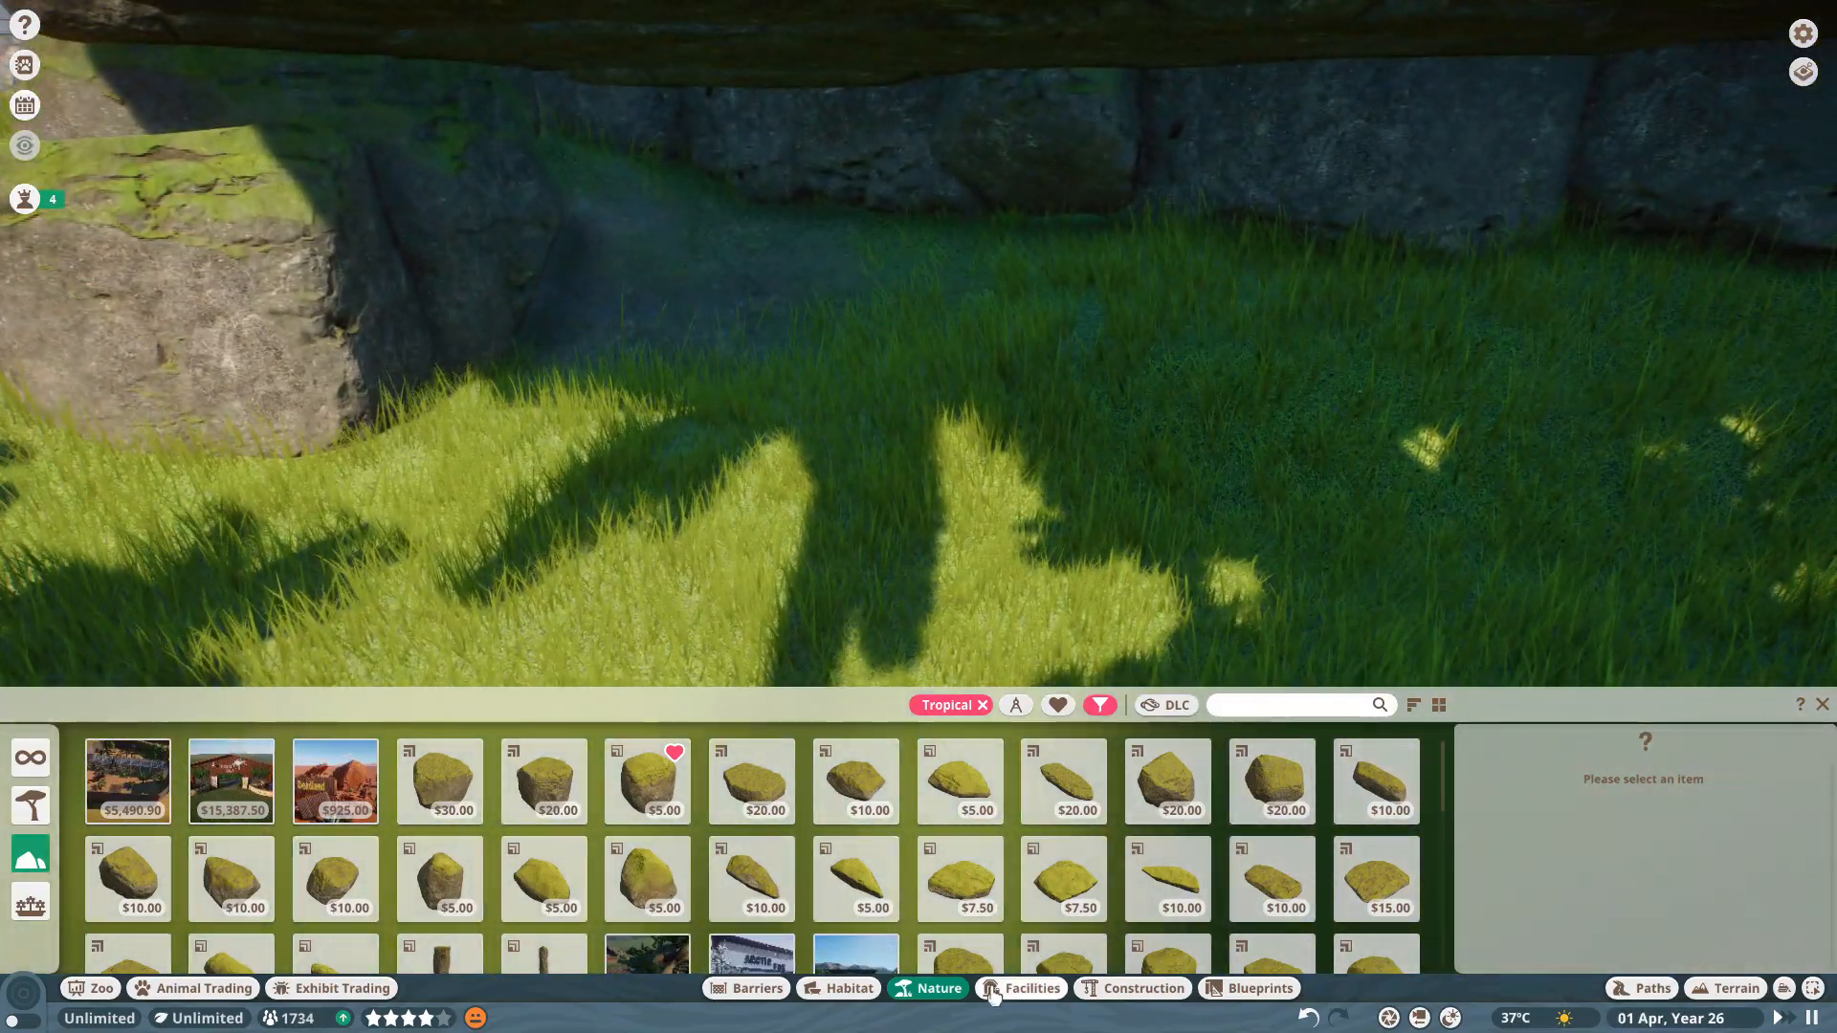
Lower and smooth the ground beneath the rock overhang, then select a straw bedding item.
left_click(745, 987)
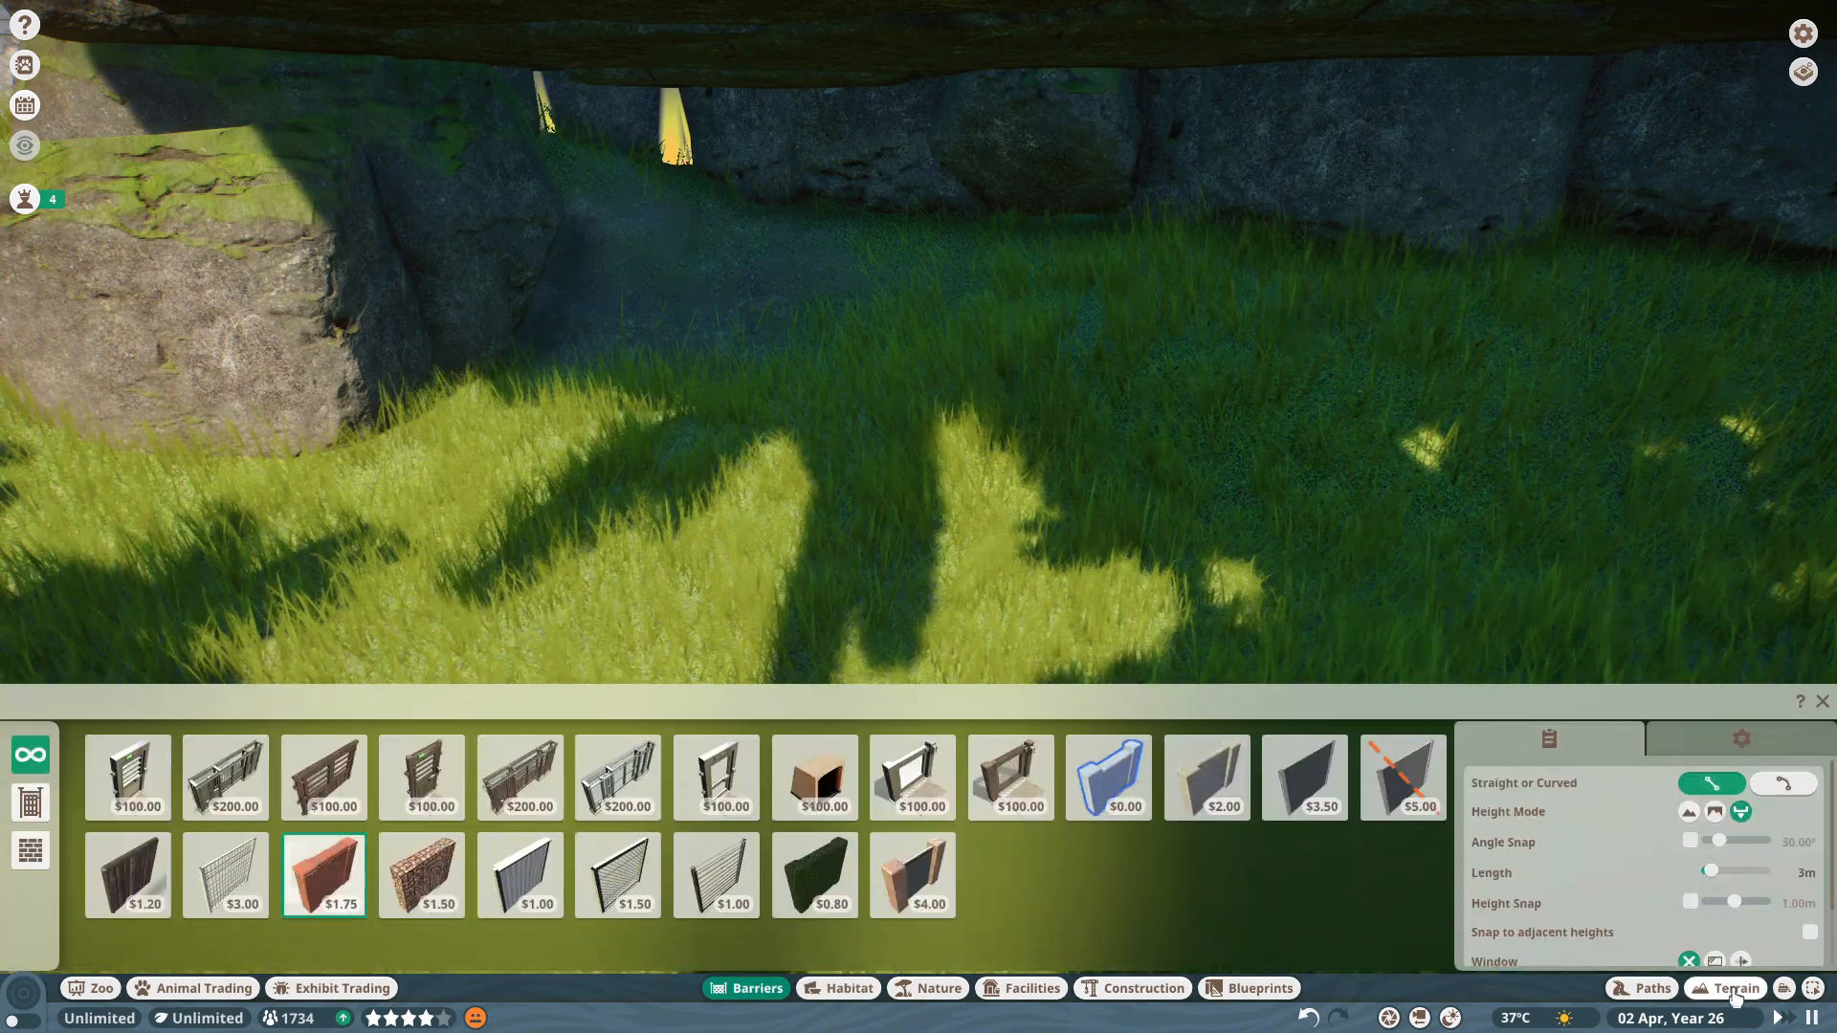
left_click(1731, 988)
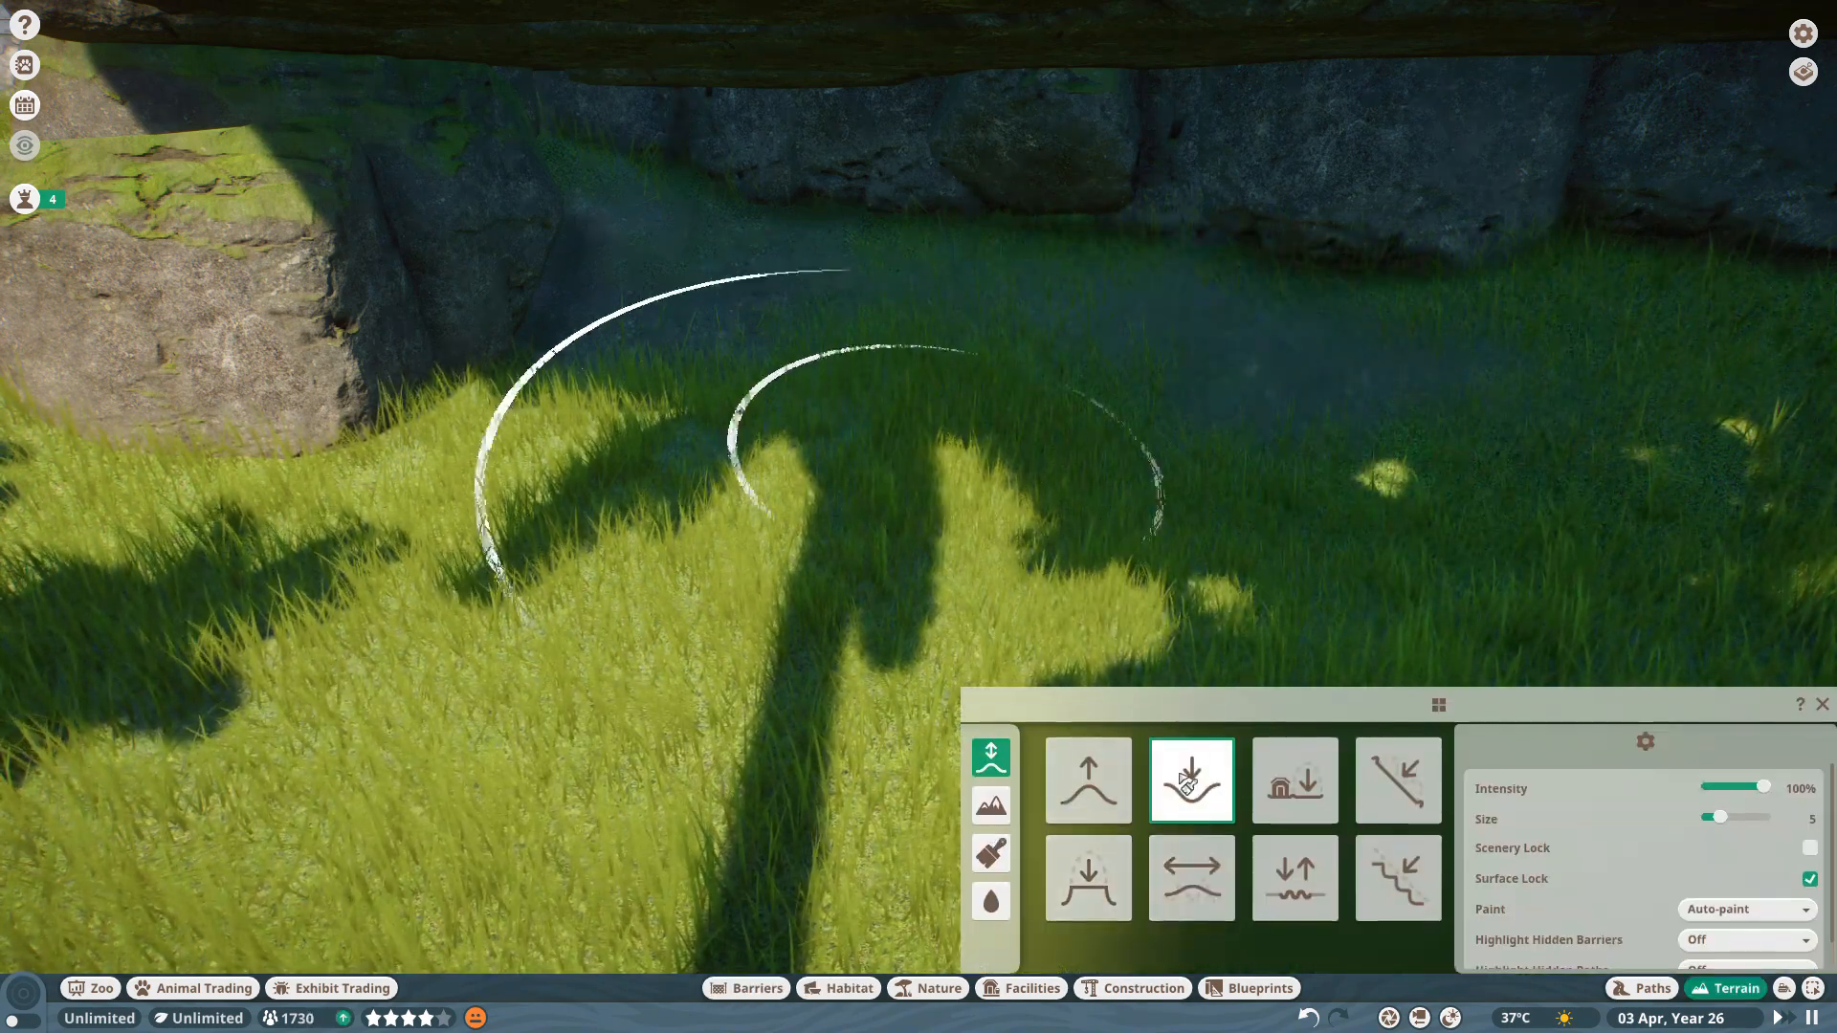
left_click(1190, 877)
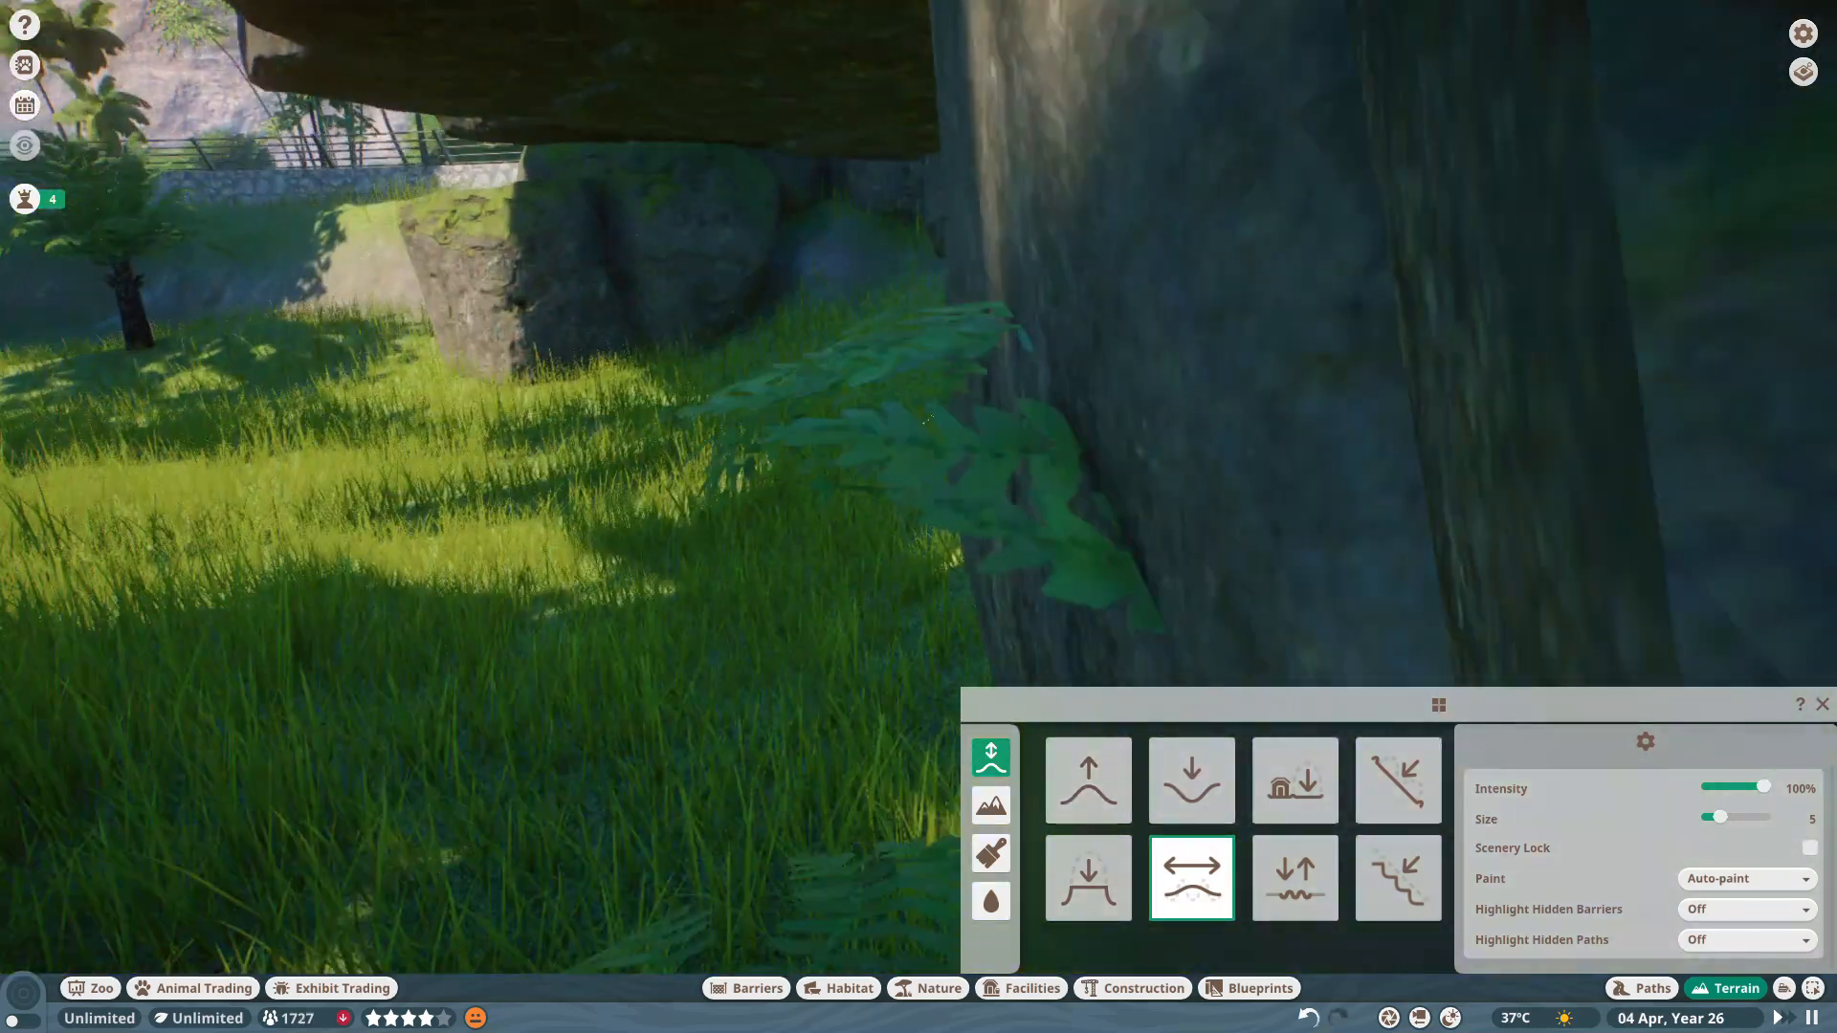
left_click(1191, 779)
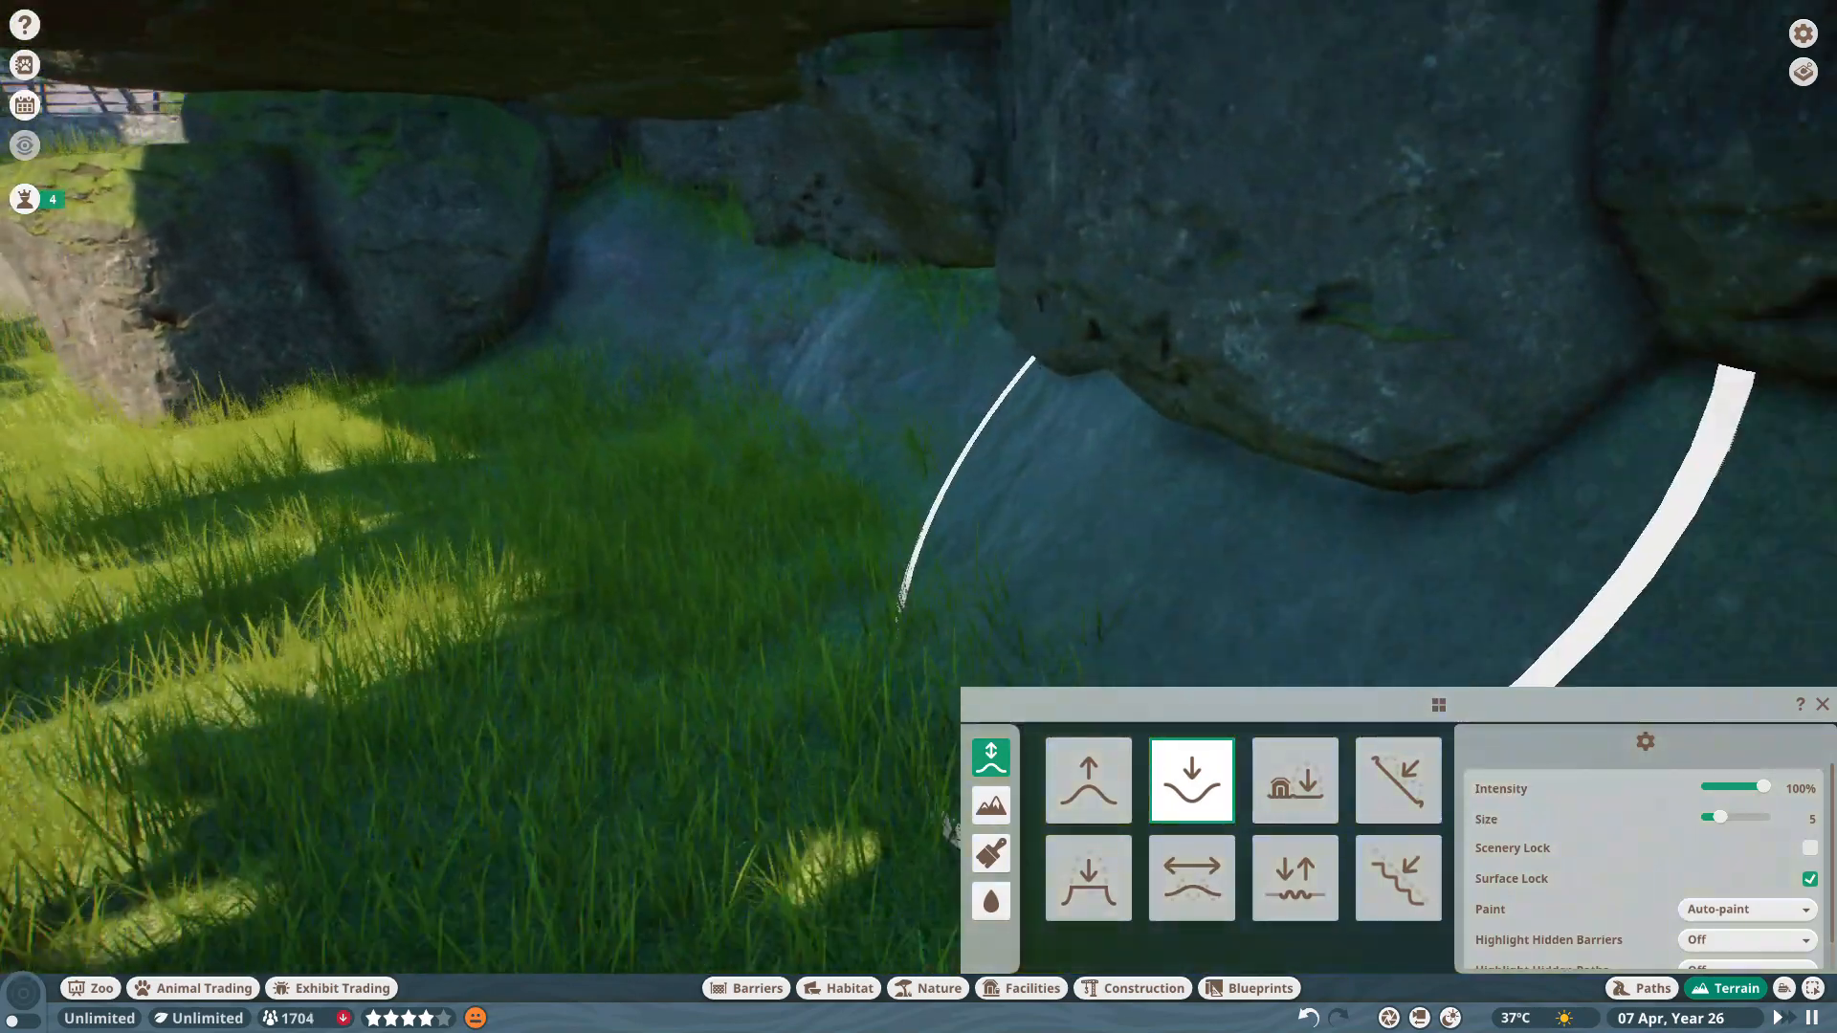
left_click(746, 988)
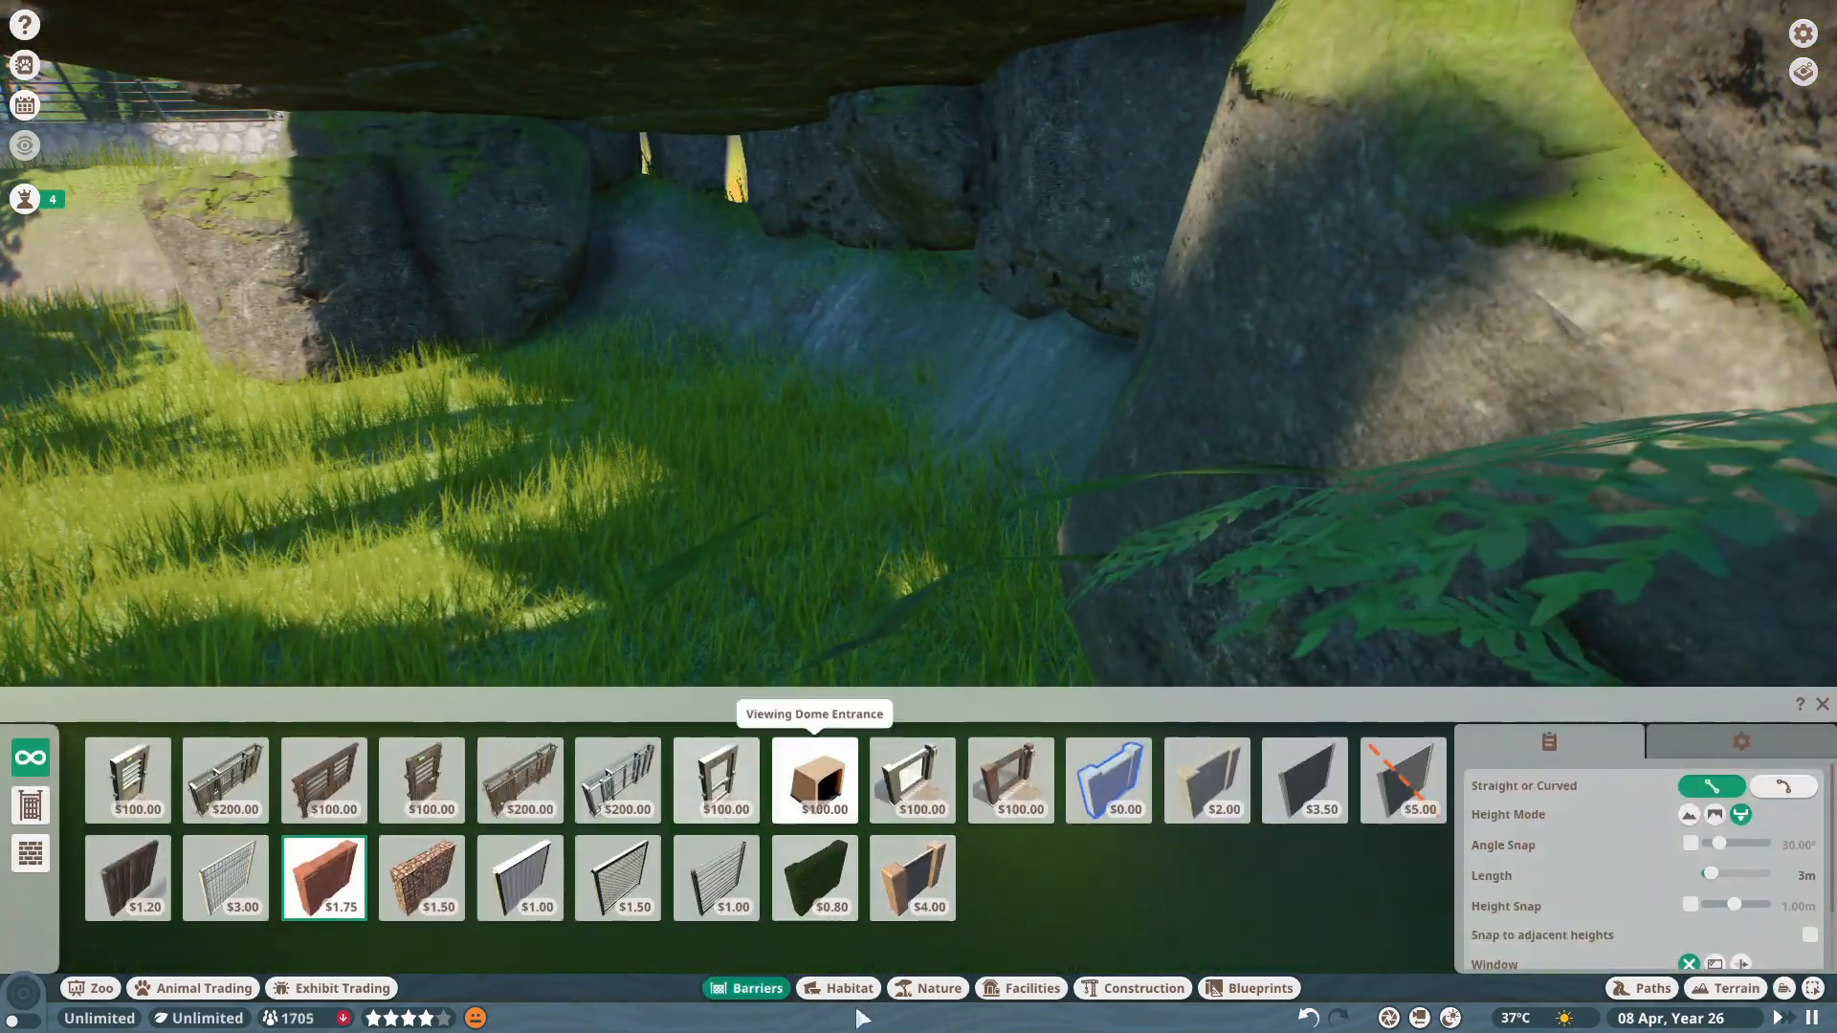
left_click(847, 988)
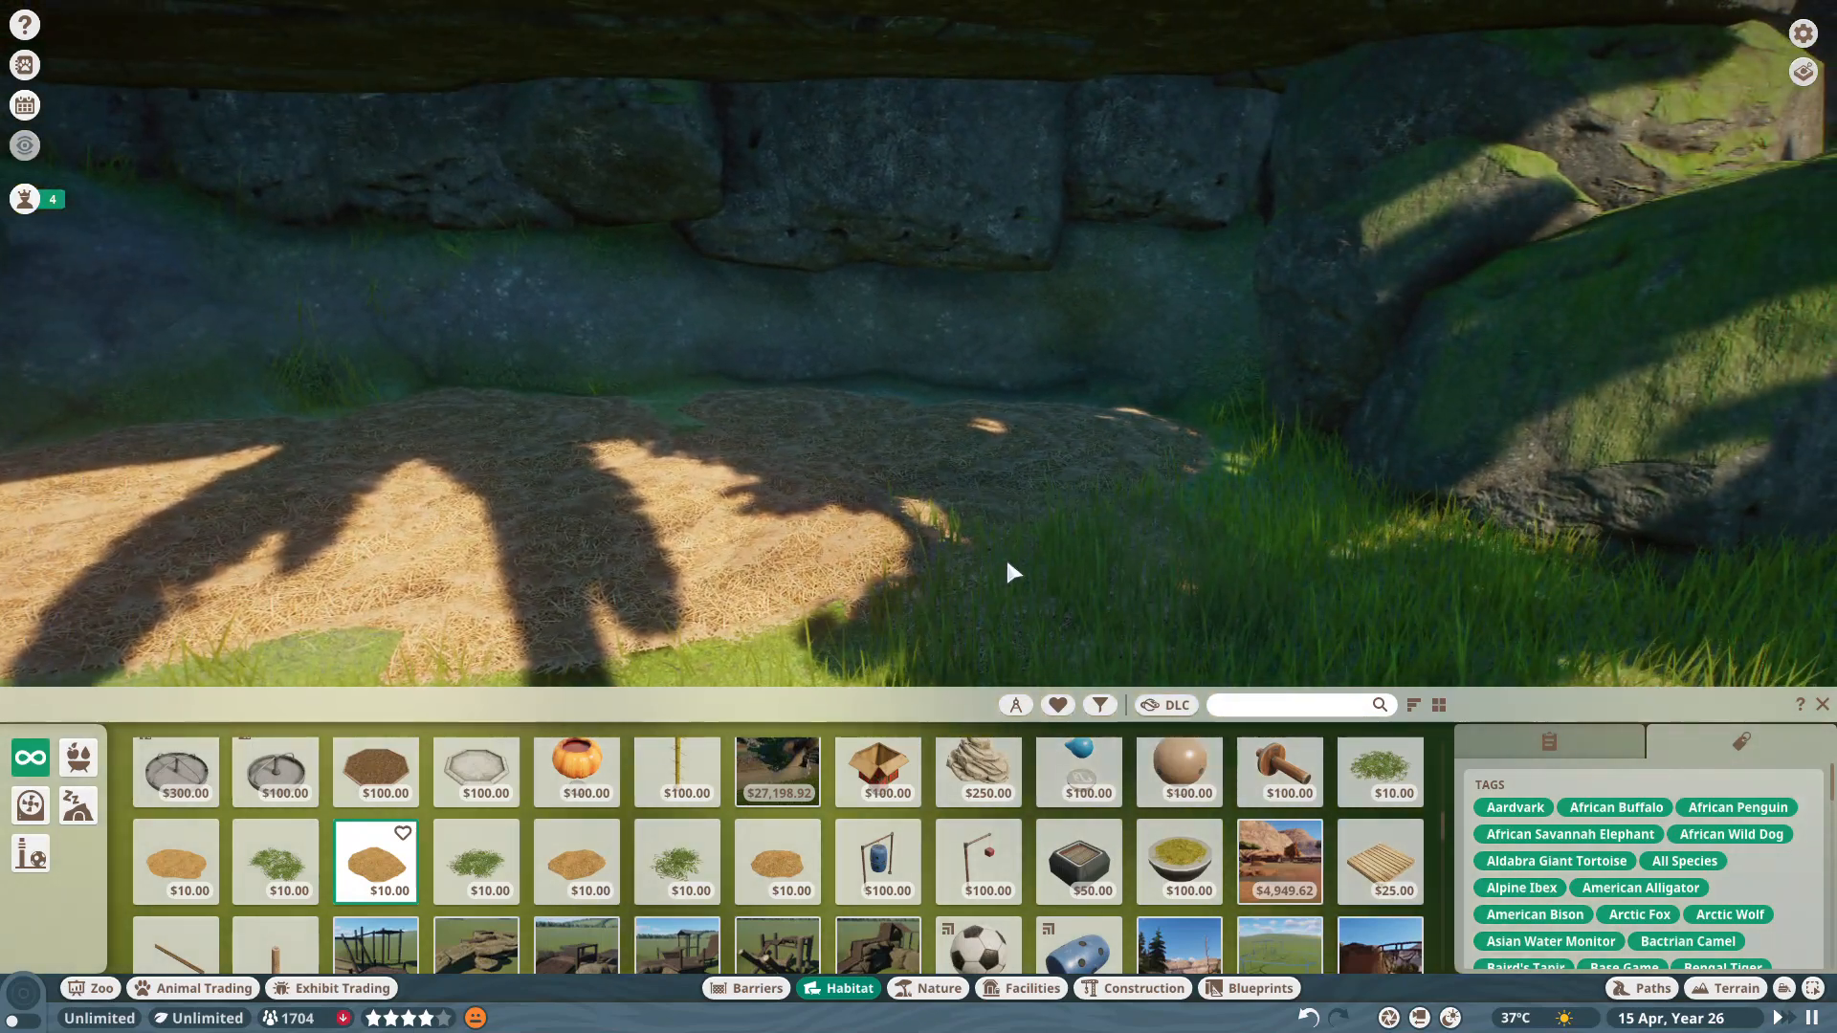
Reshape the ground under the overhang with a terrain sculpting brush.
left_click(1736, 988)
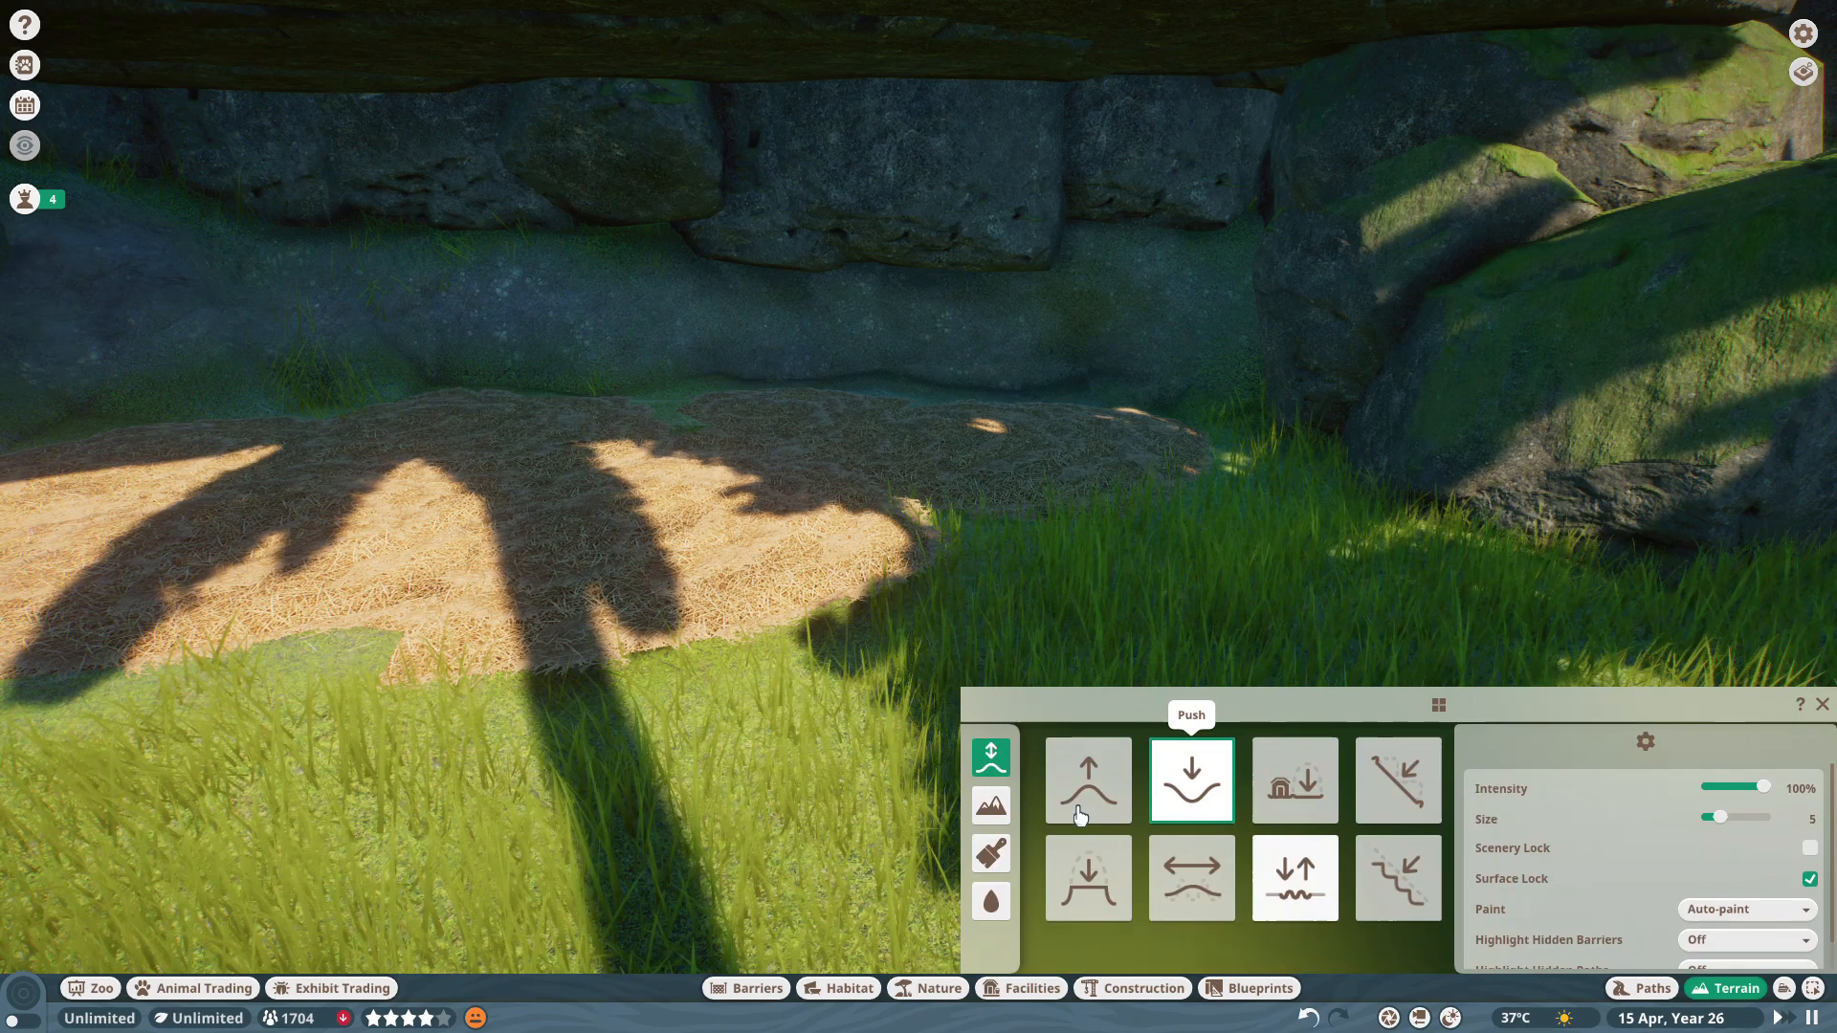
left_click(1191, 878)
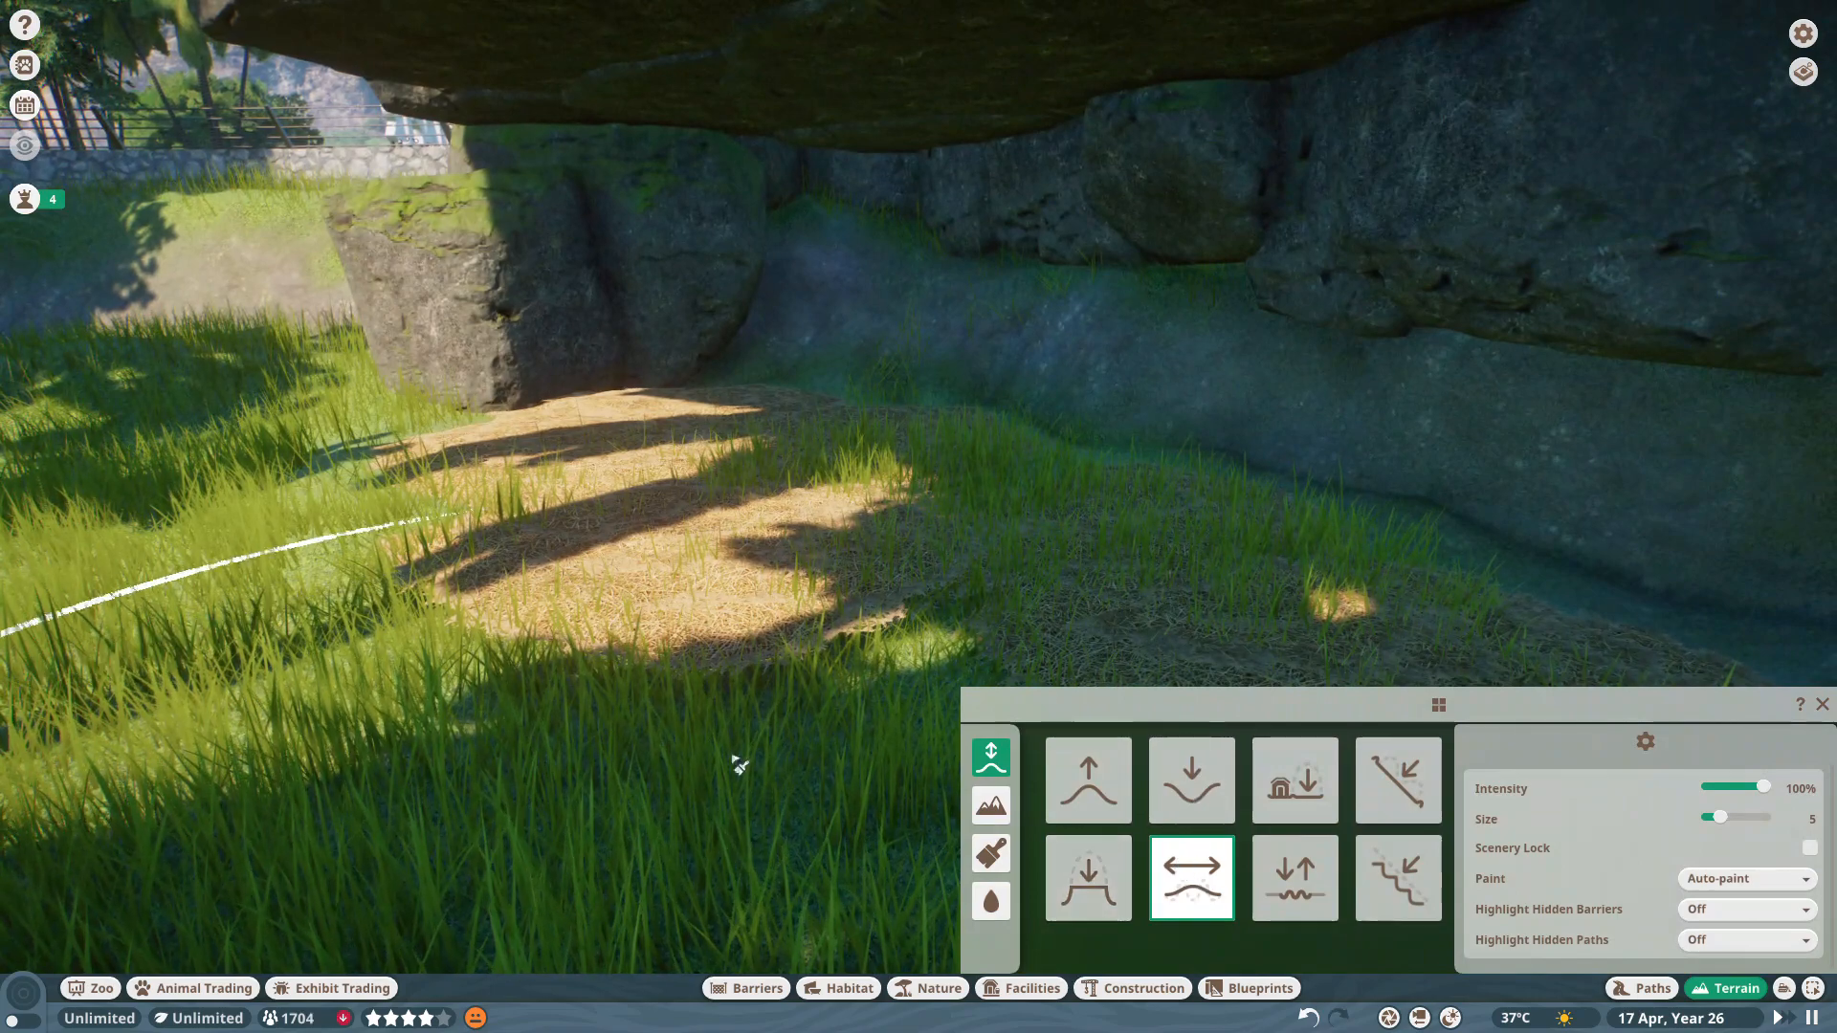
left_click(1088, 779)
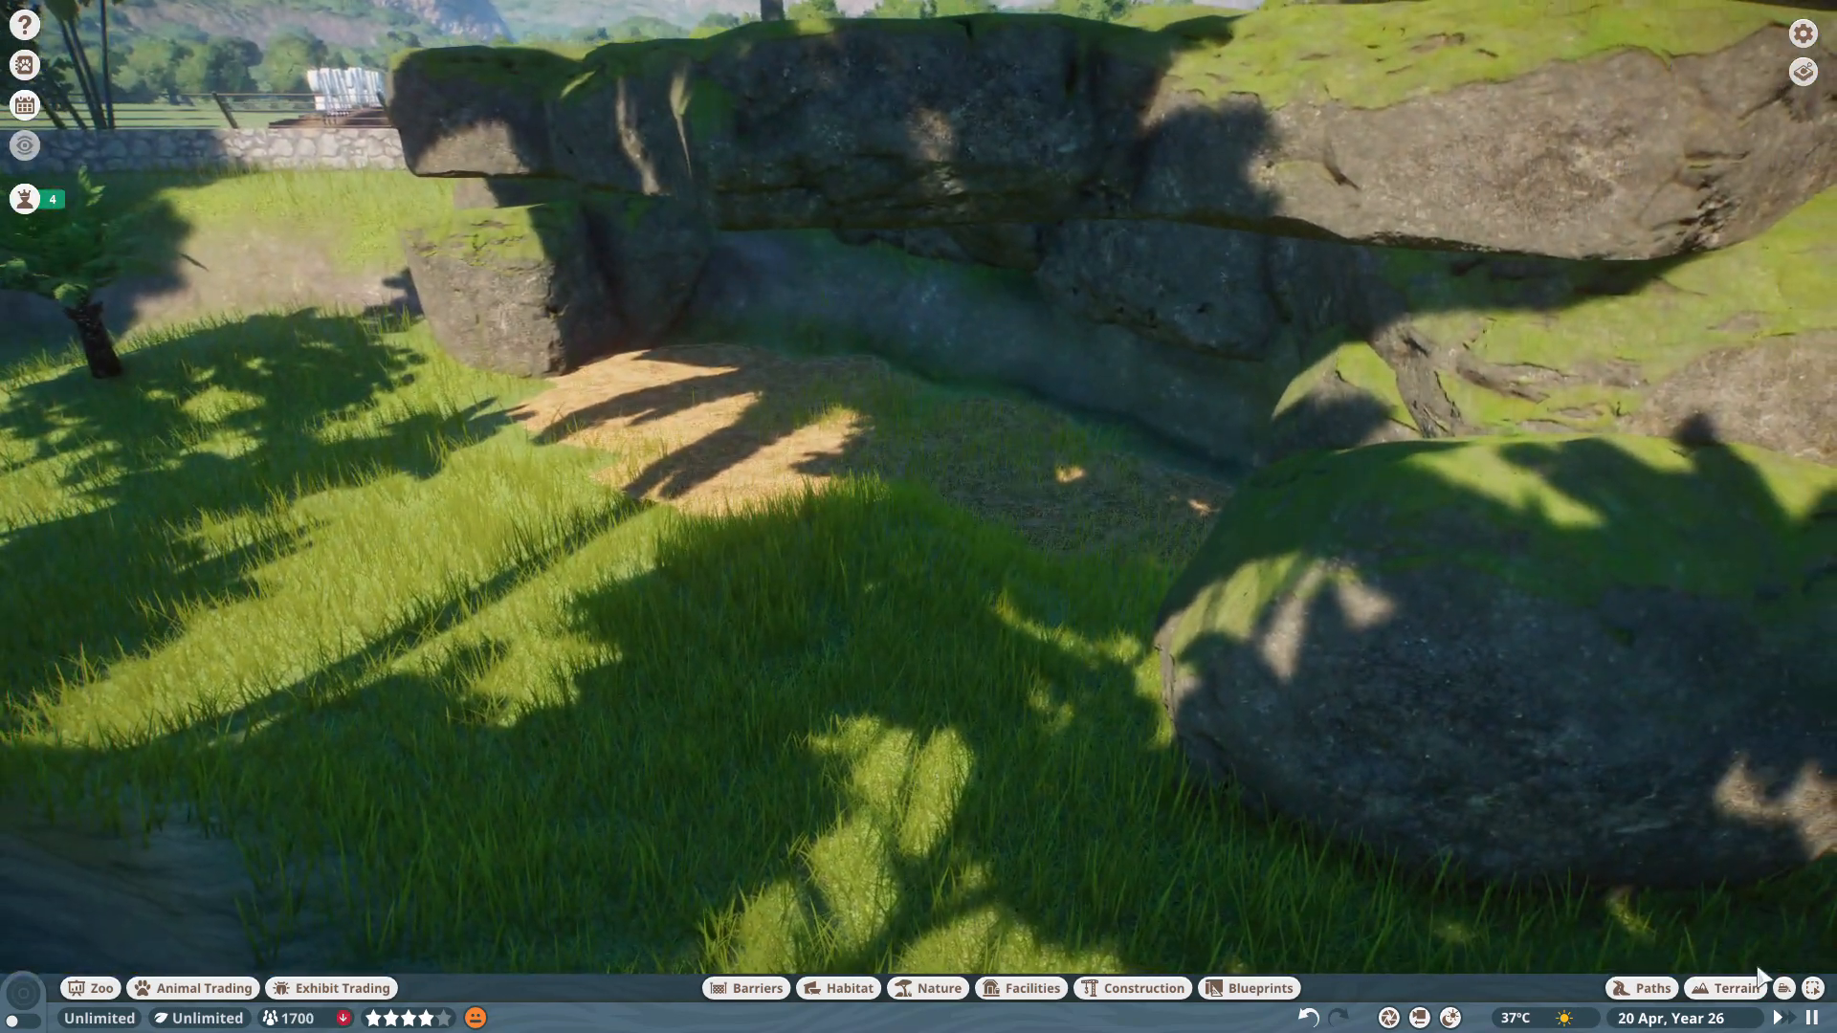
Paint leaf-litter texture around the straw and place an item beneath the overhang.
left_click(1719, 988)
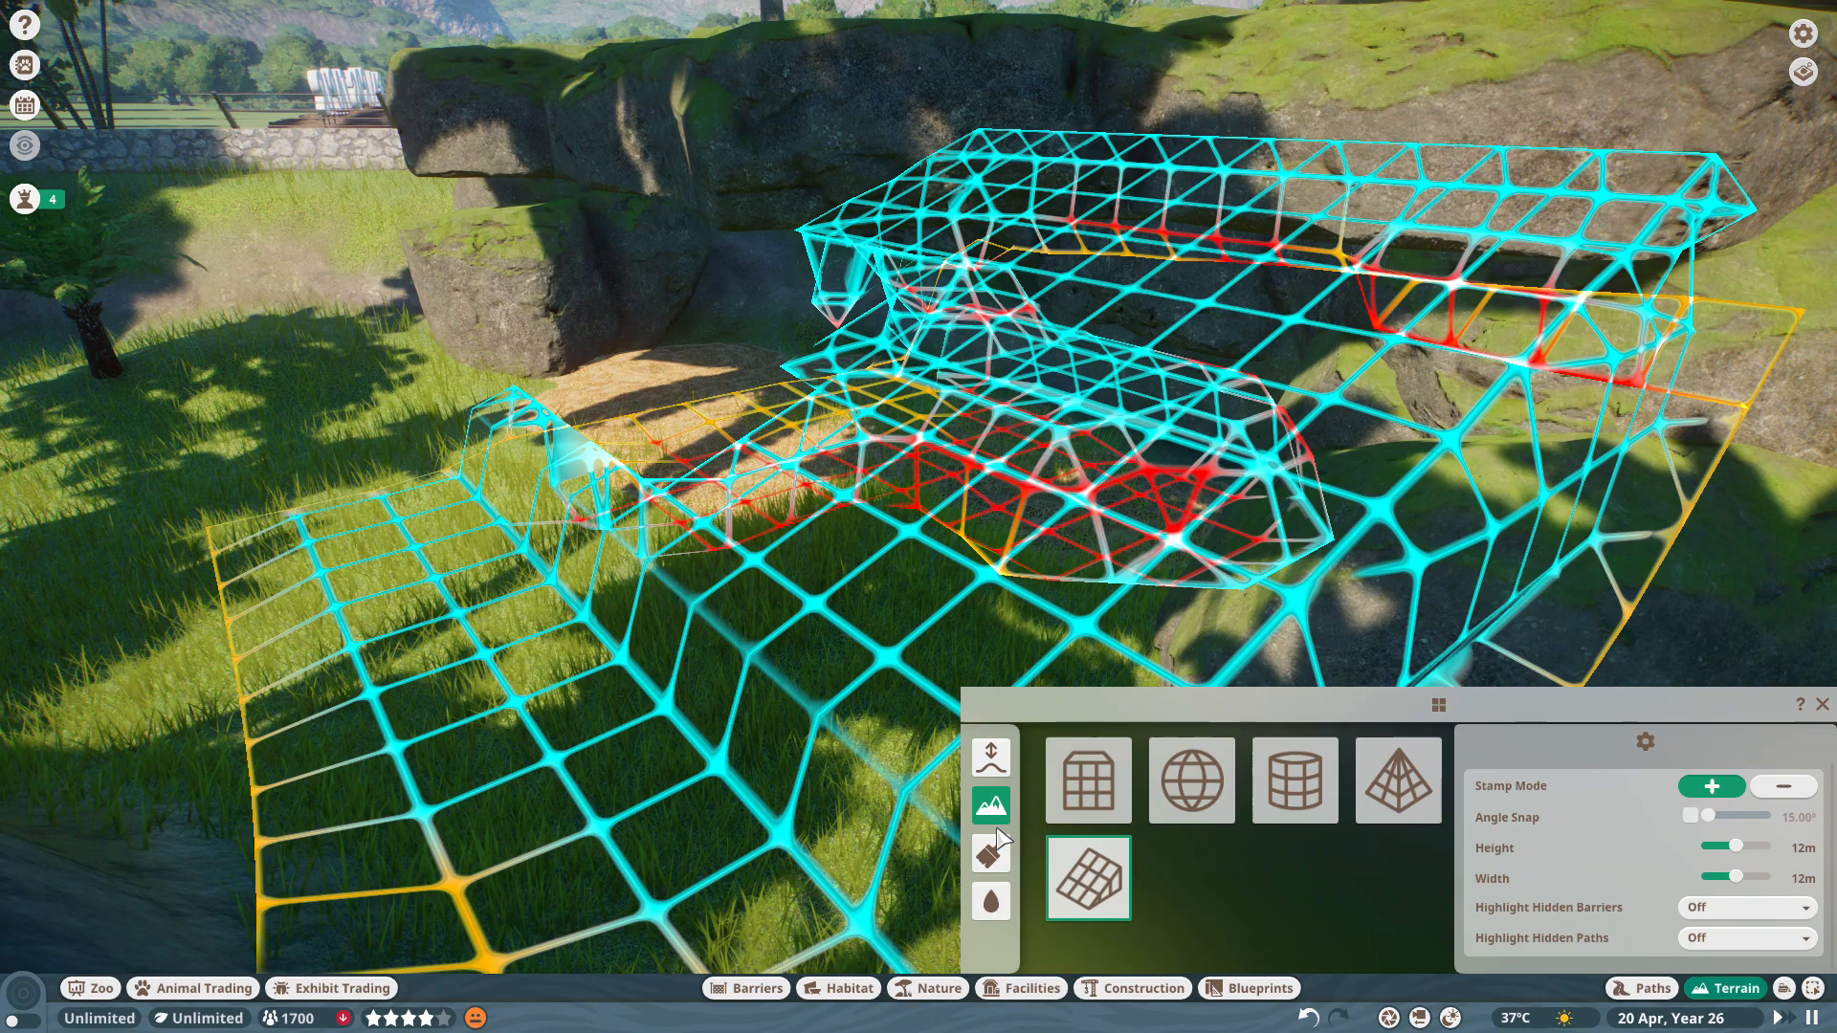
left_click(990, 853)
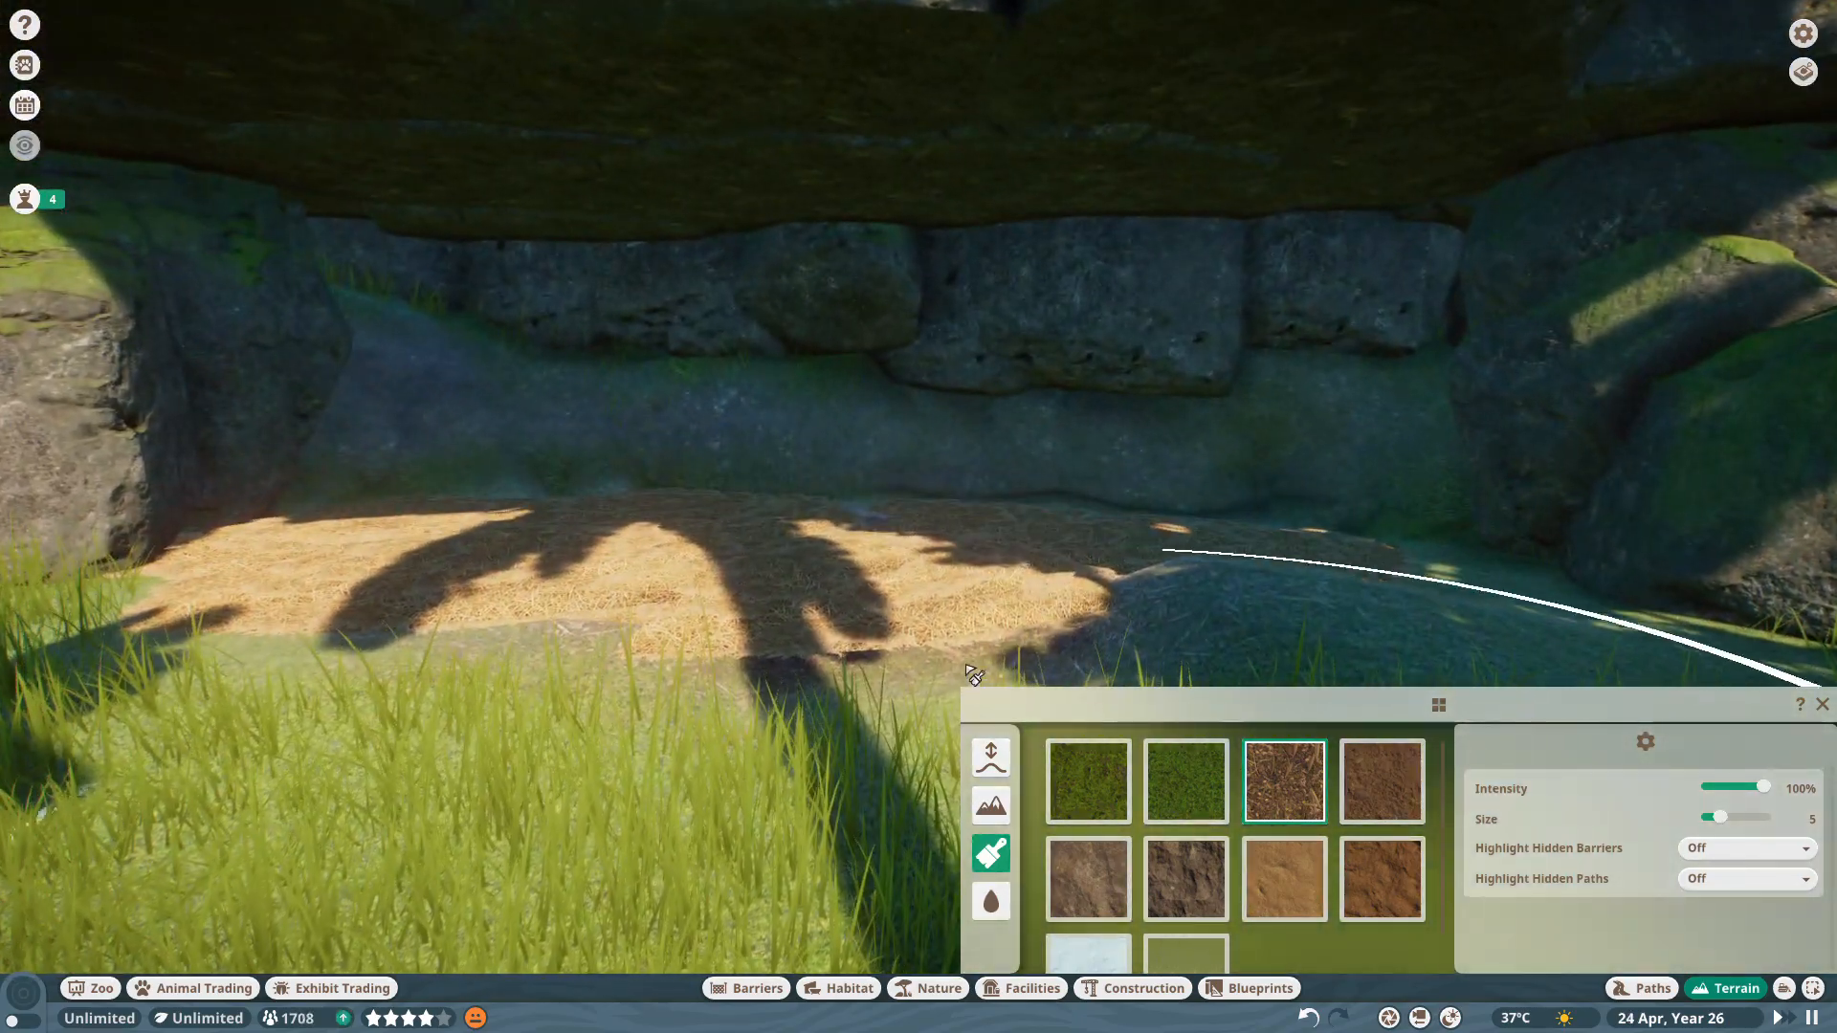
left_click(1821, 732)
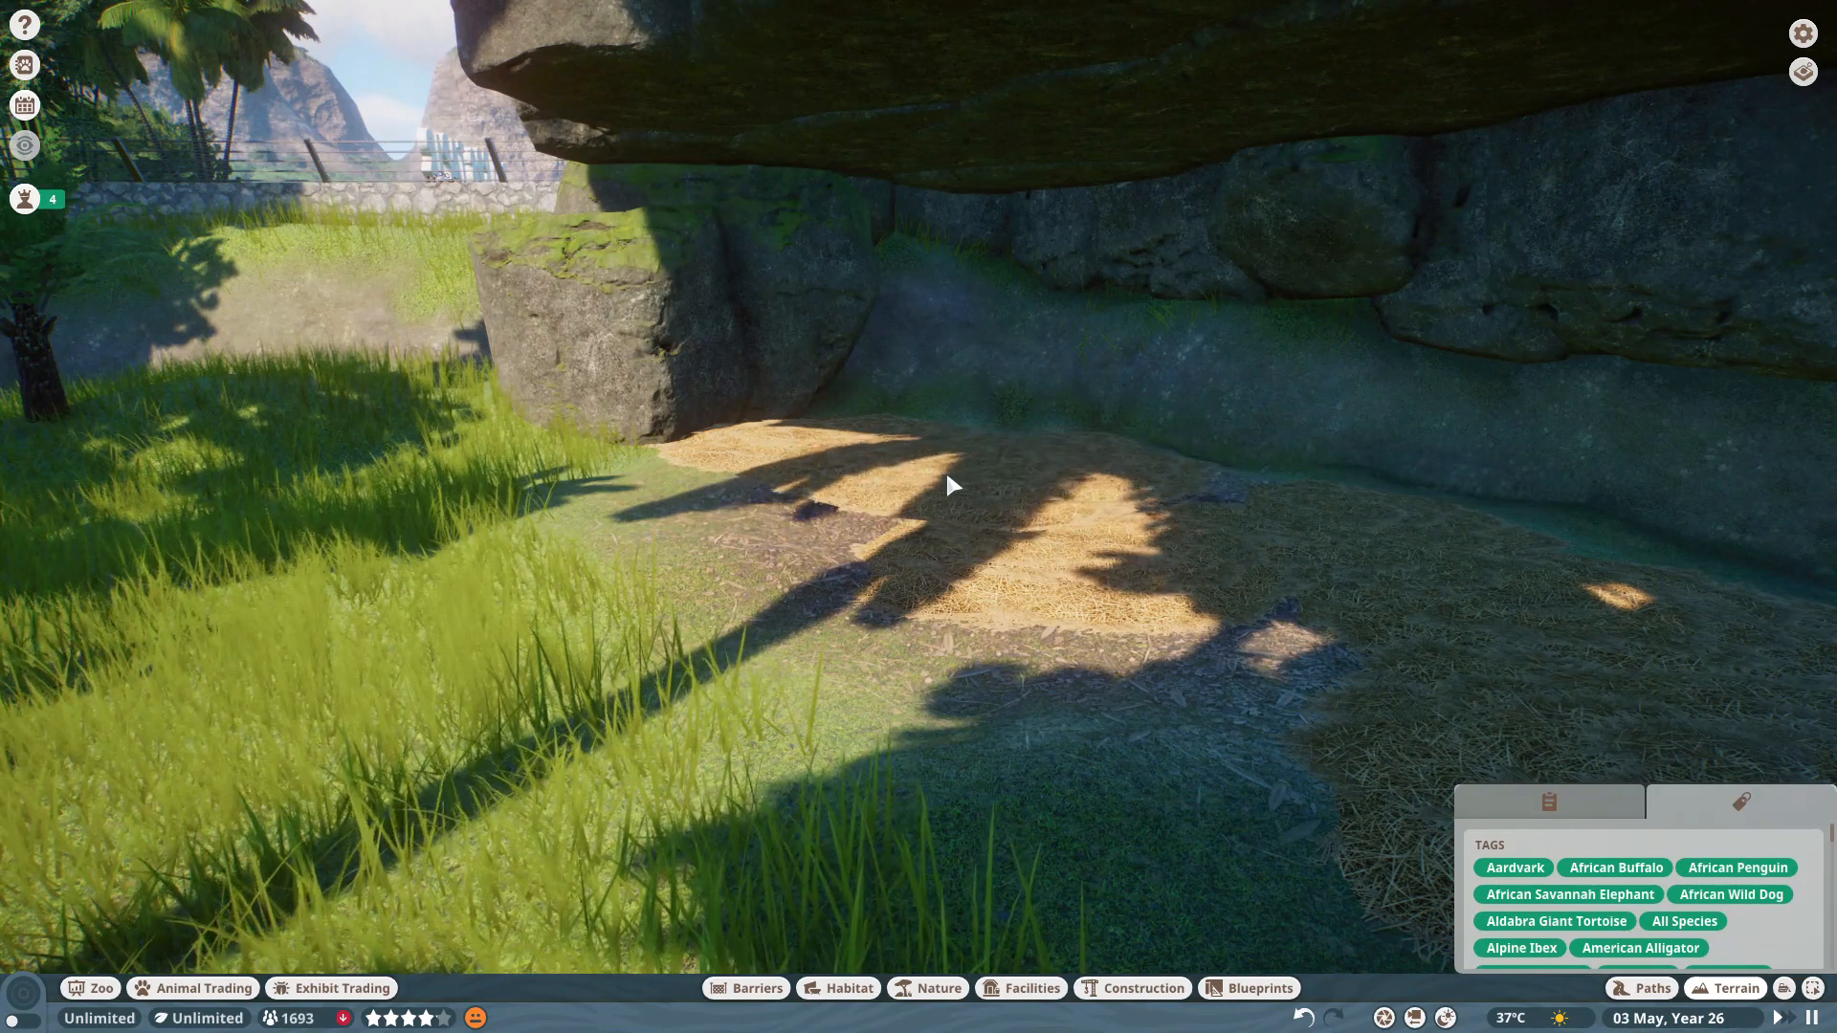
left_click(953, 484)
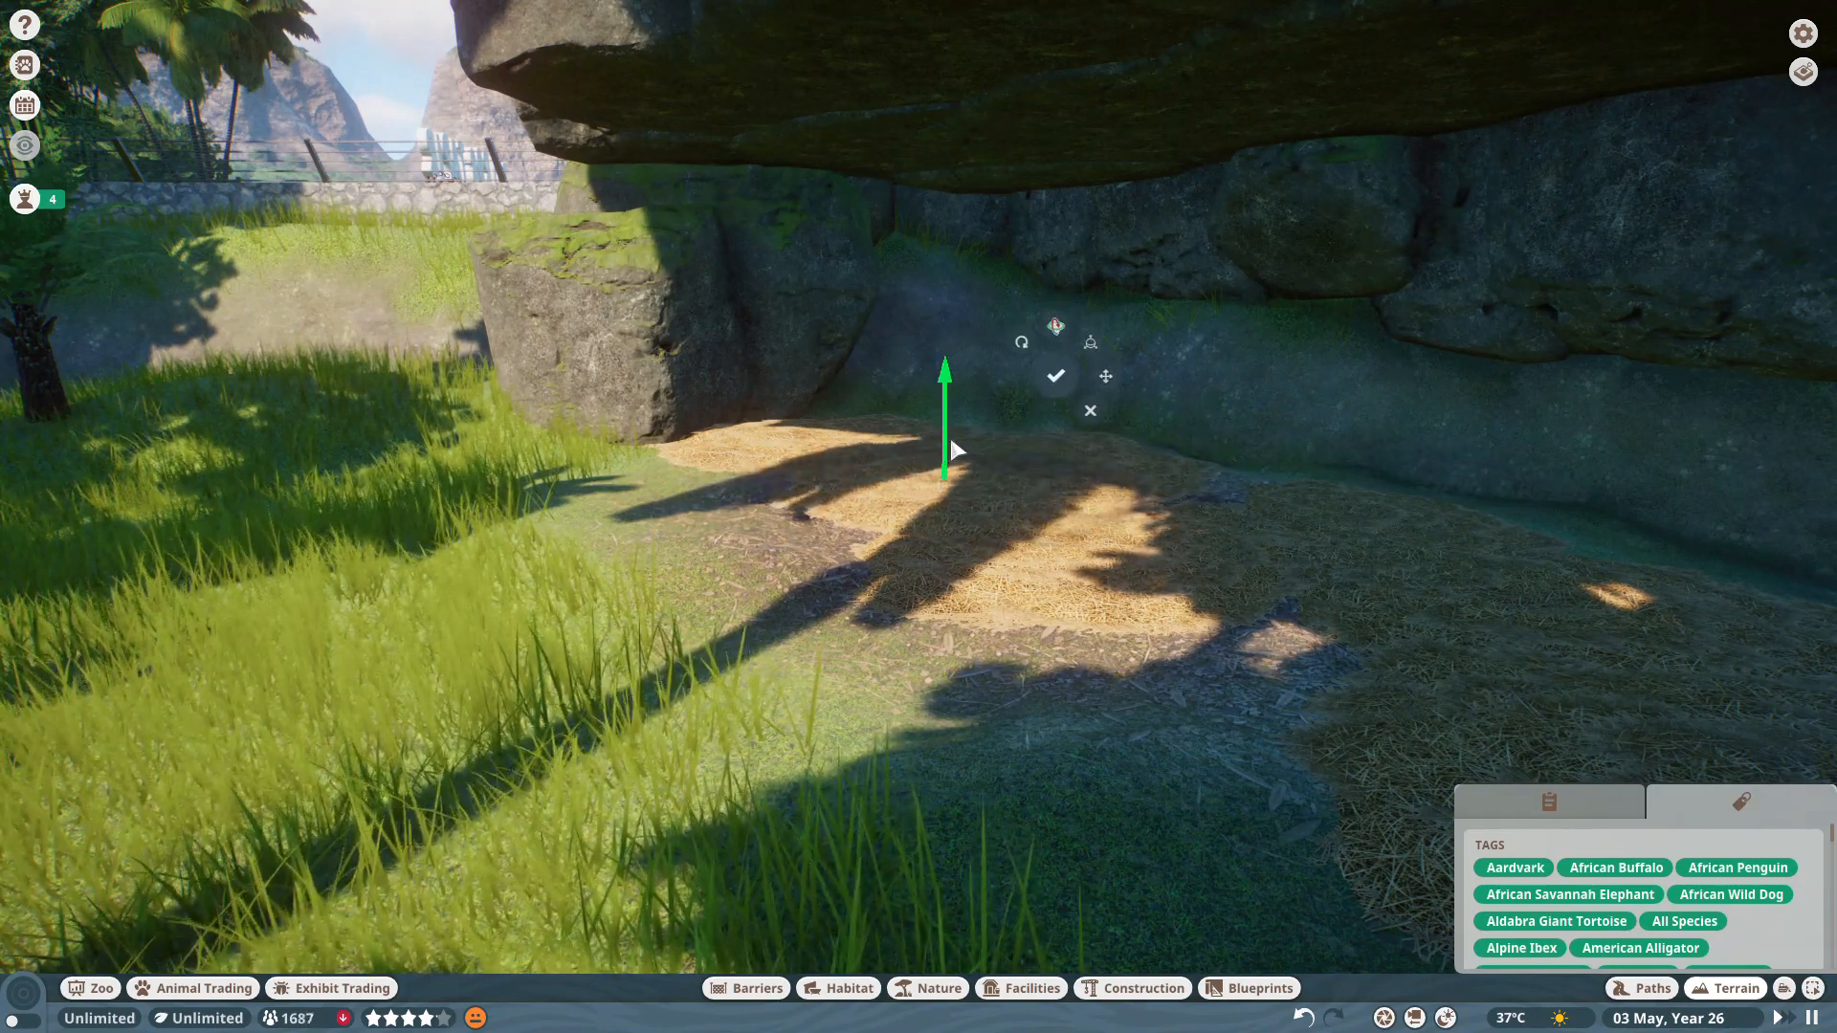
left_click(1056, 377)
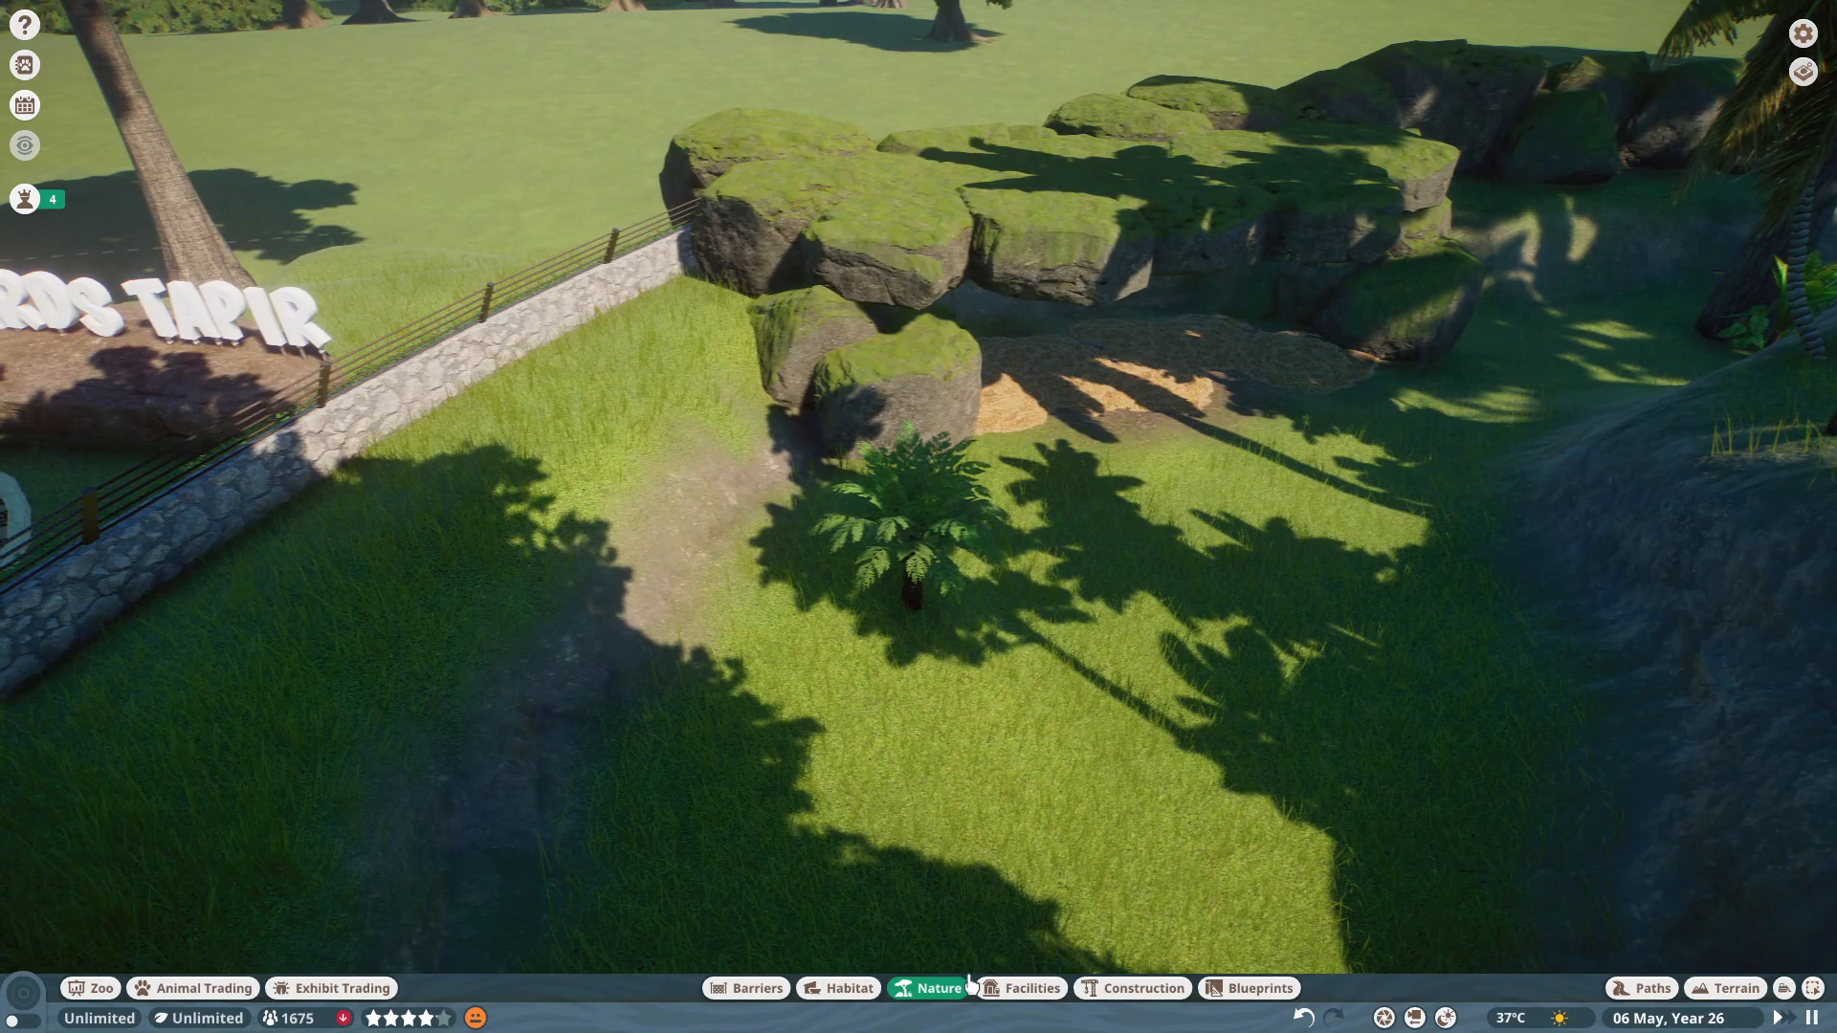
Place Dynamic Mossy Rocks, tropical bushes and a small fern at a tree's base.
left_click(928, 988)
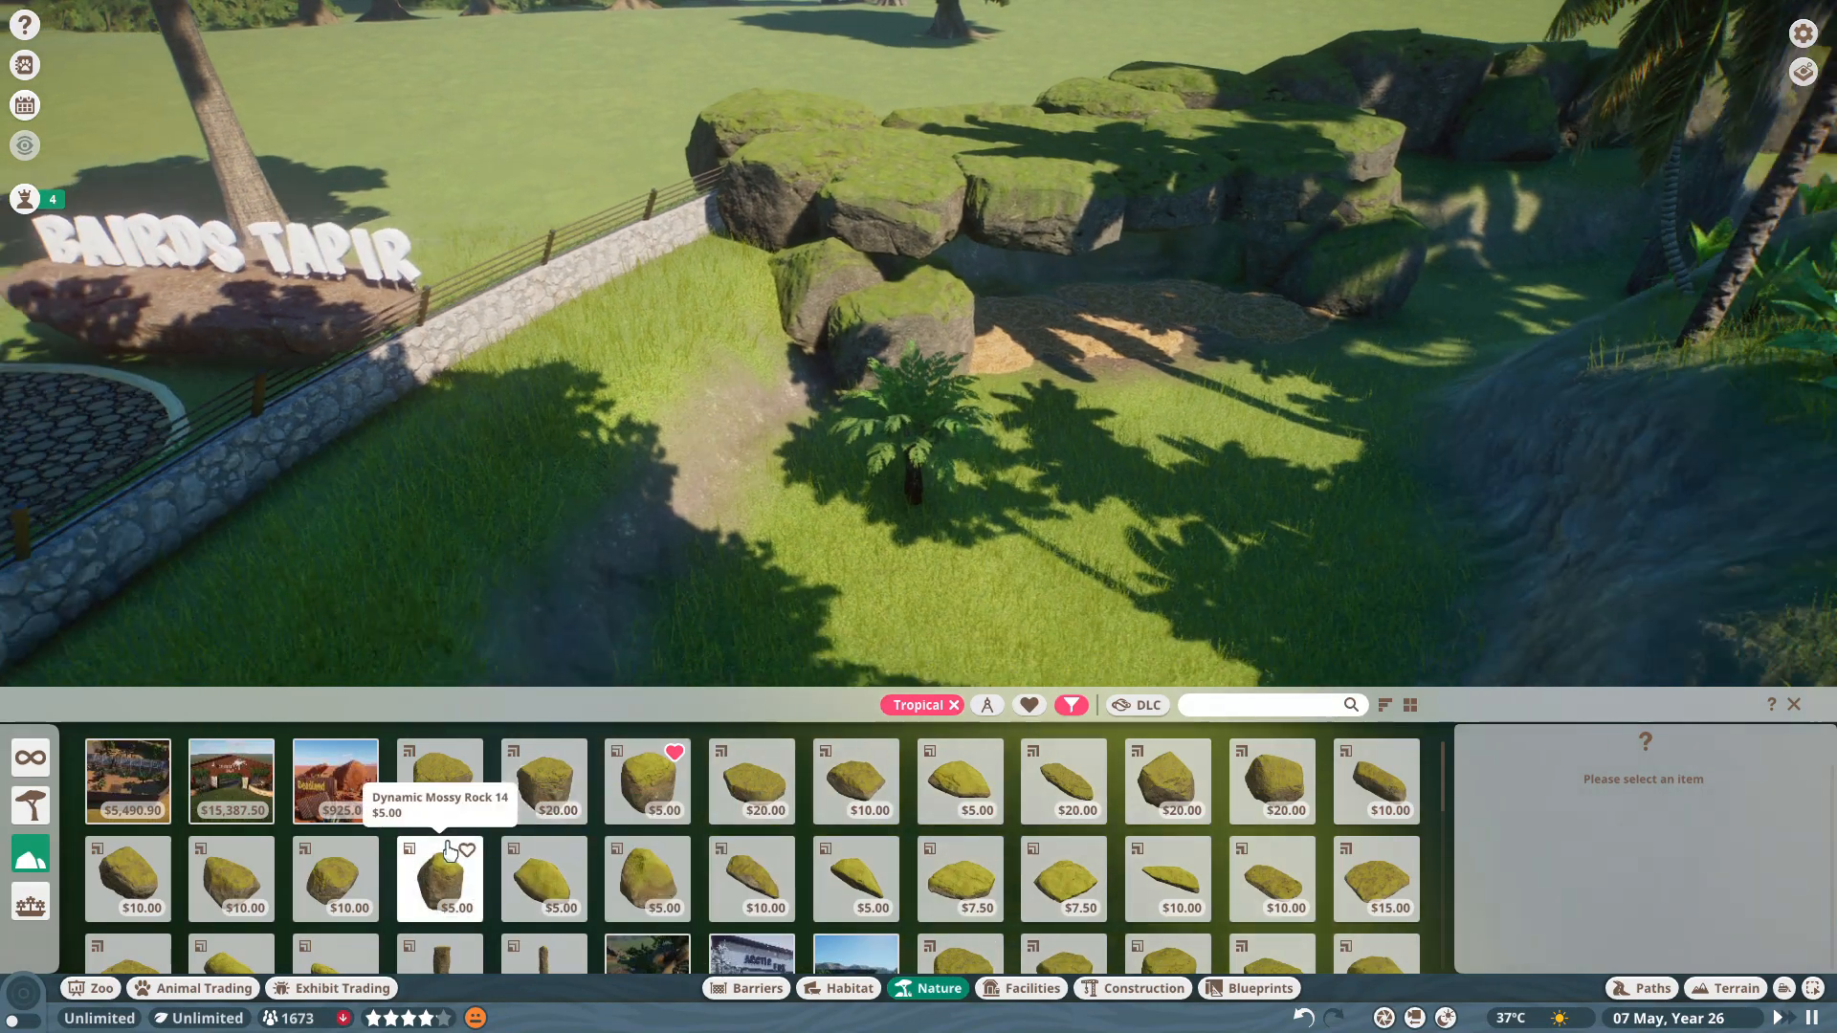
left_click(440, 781)
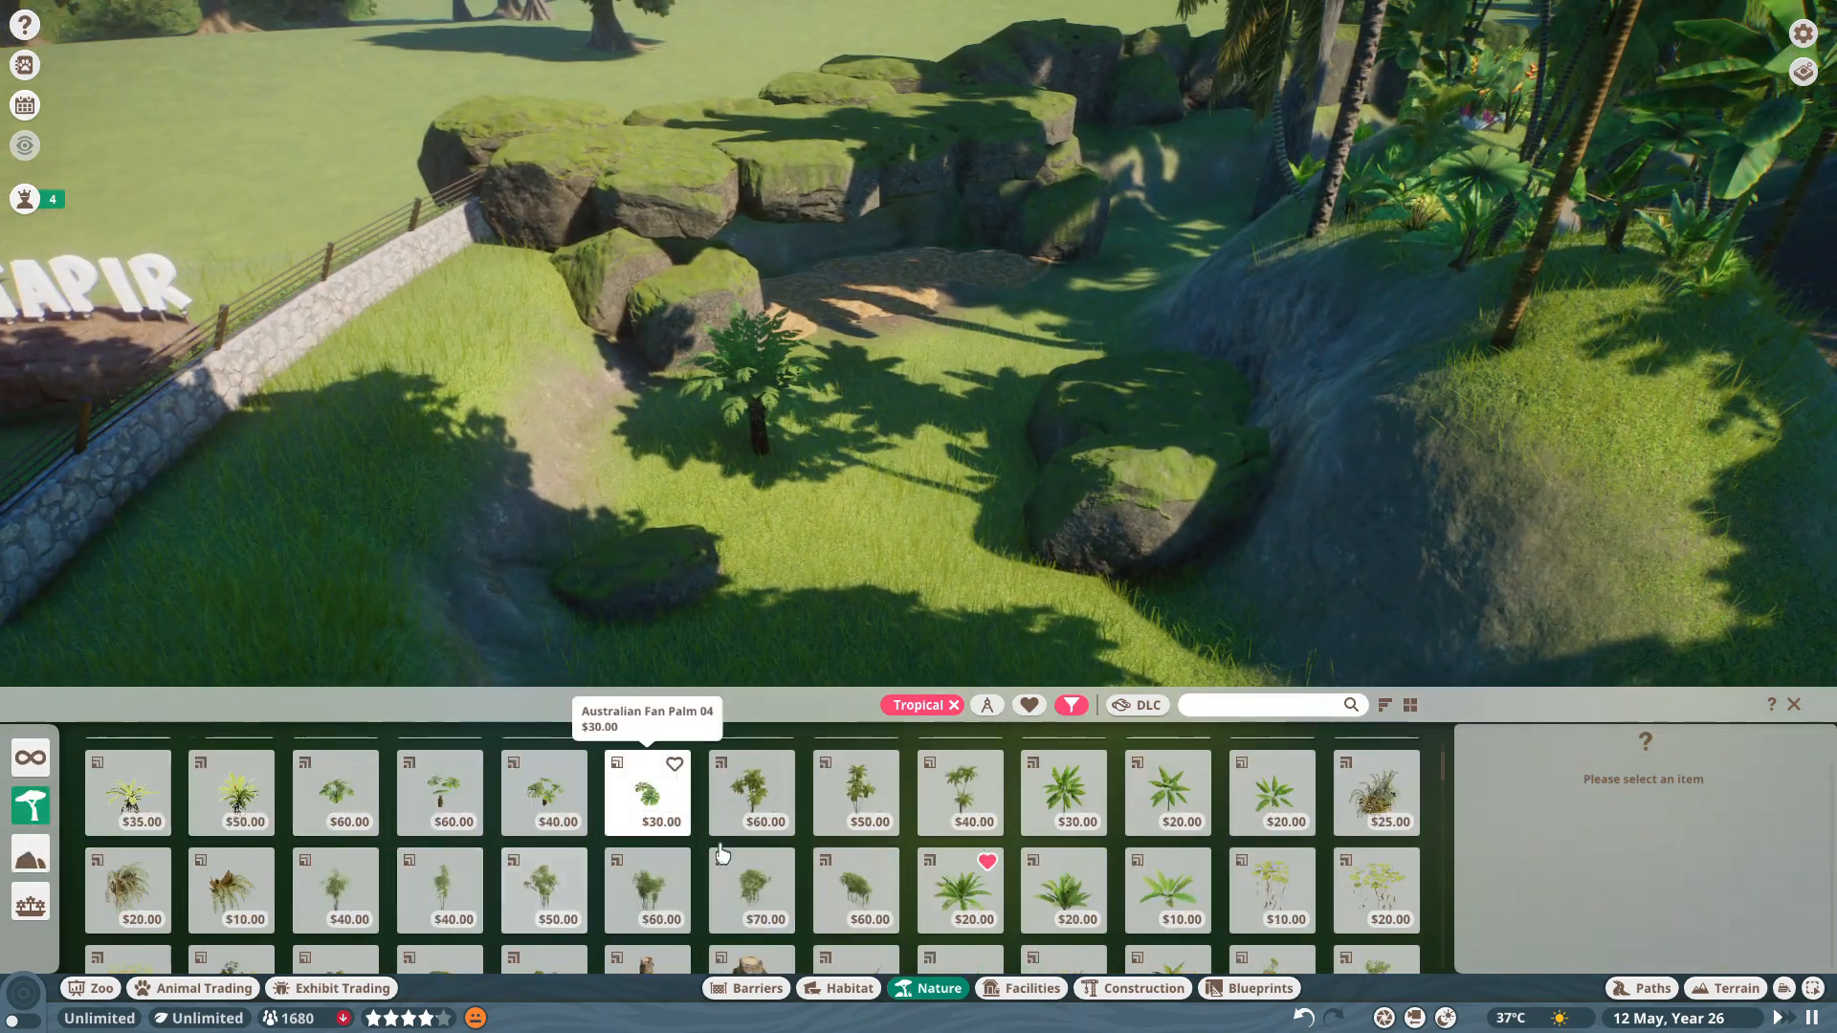
left_click(960, 889)
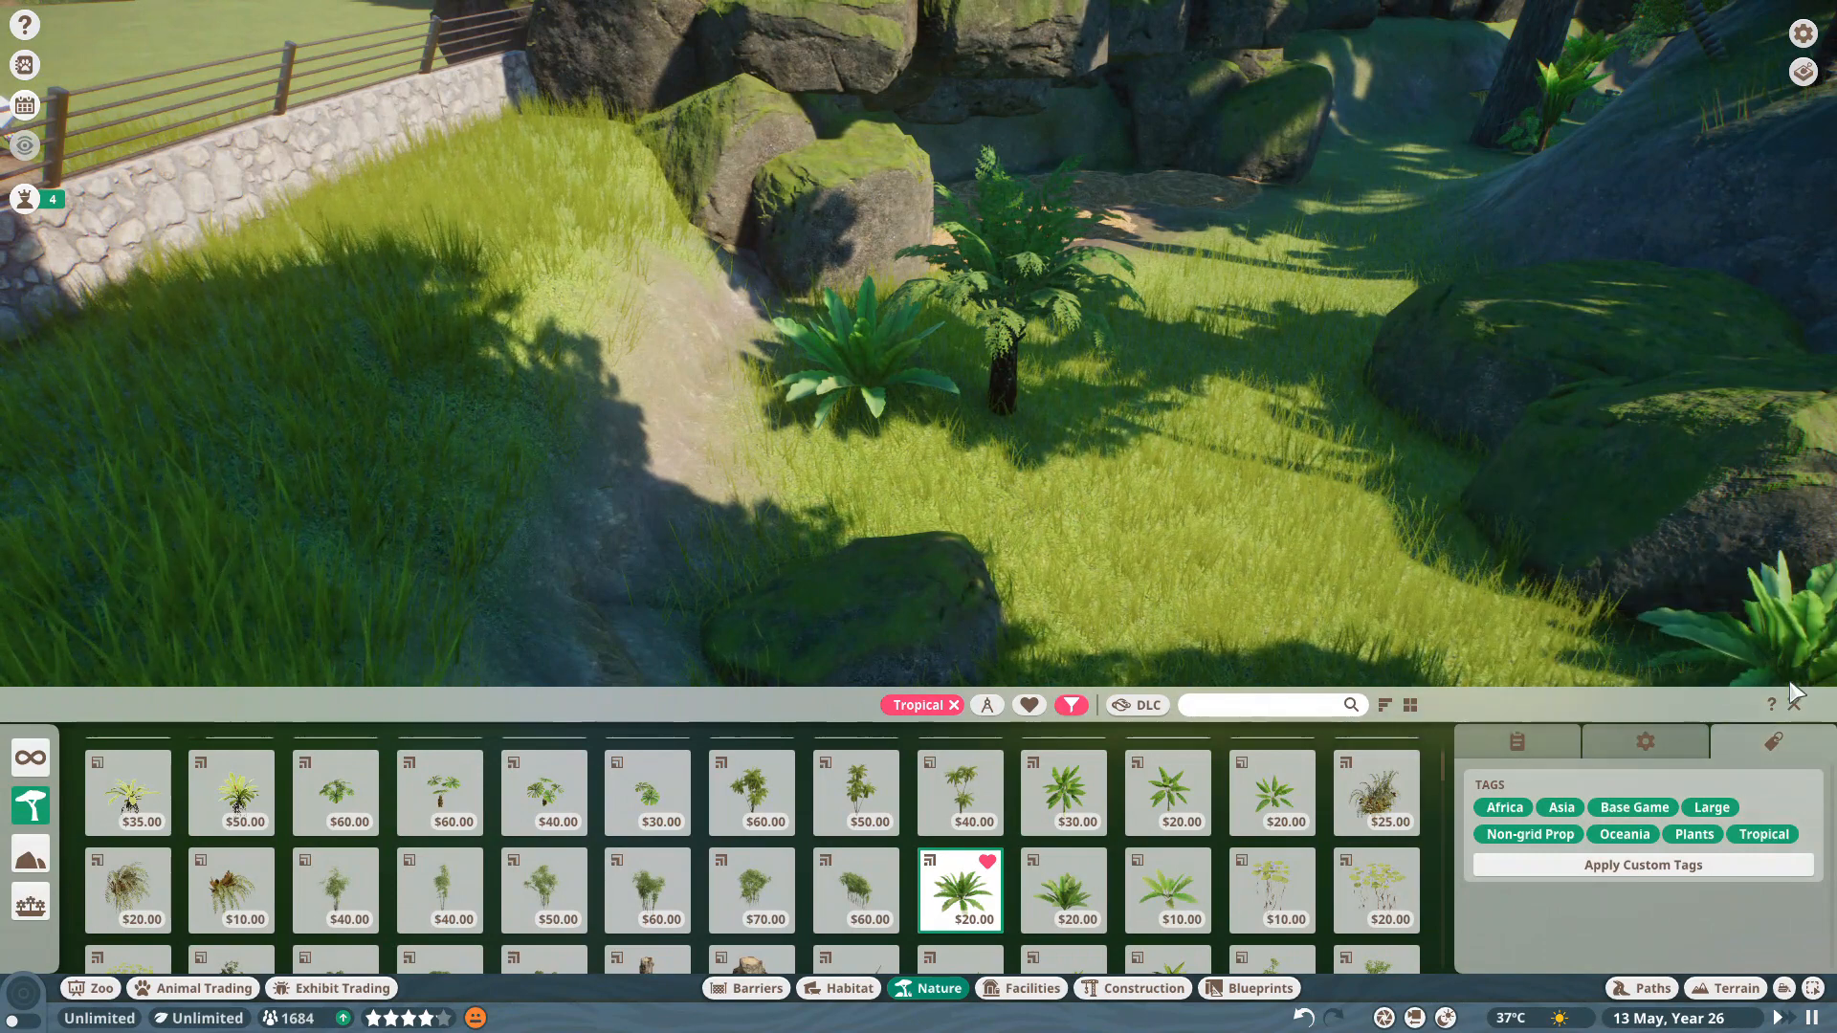
left_click(1273, 792)
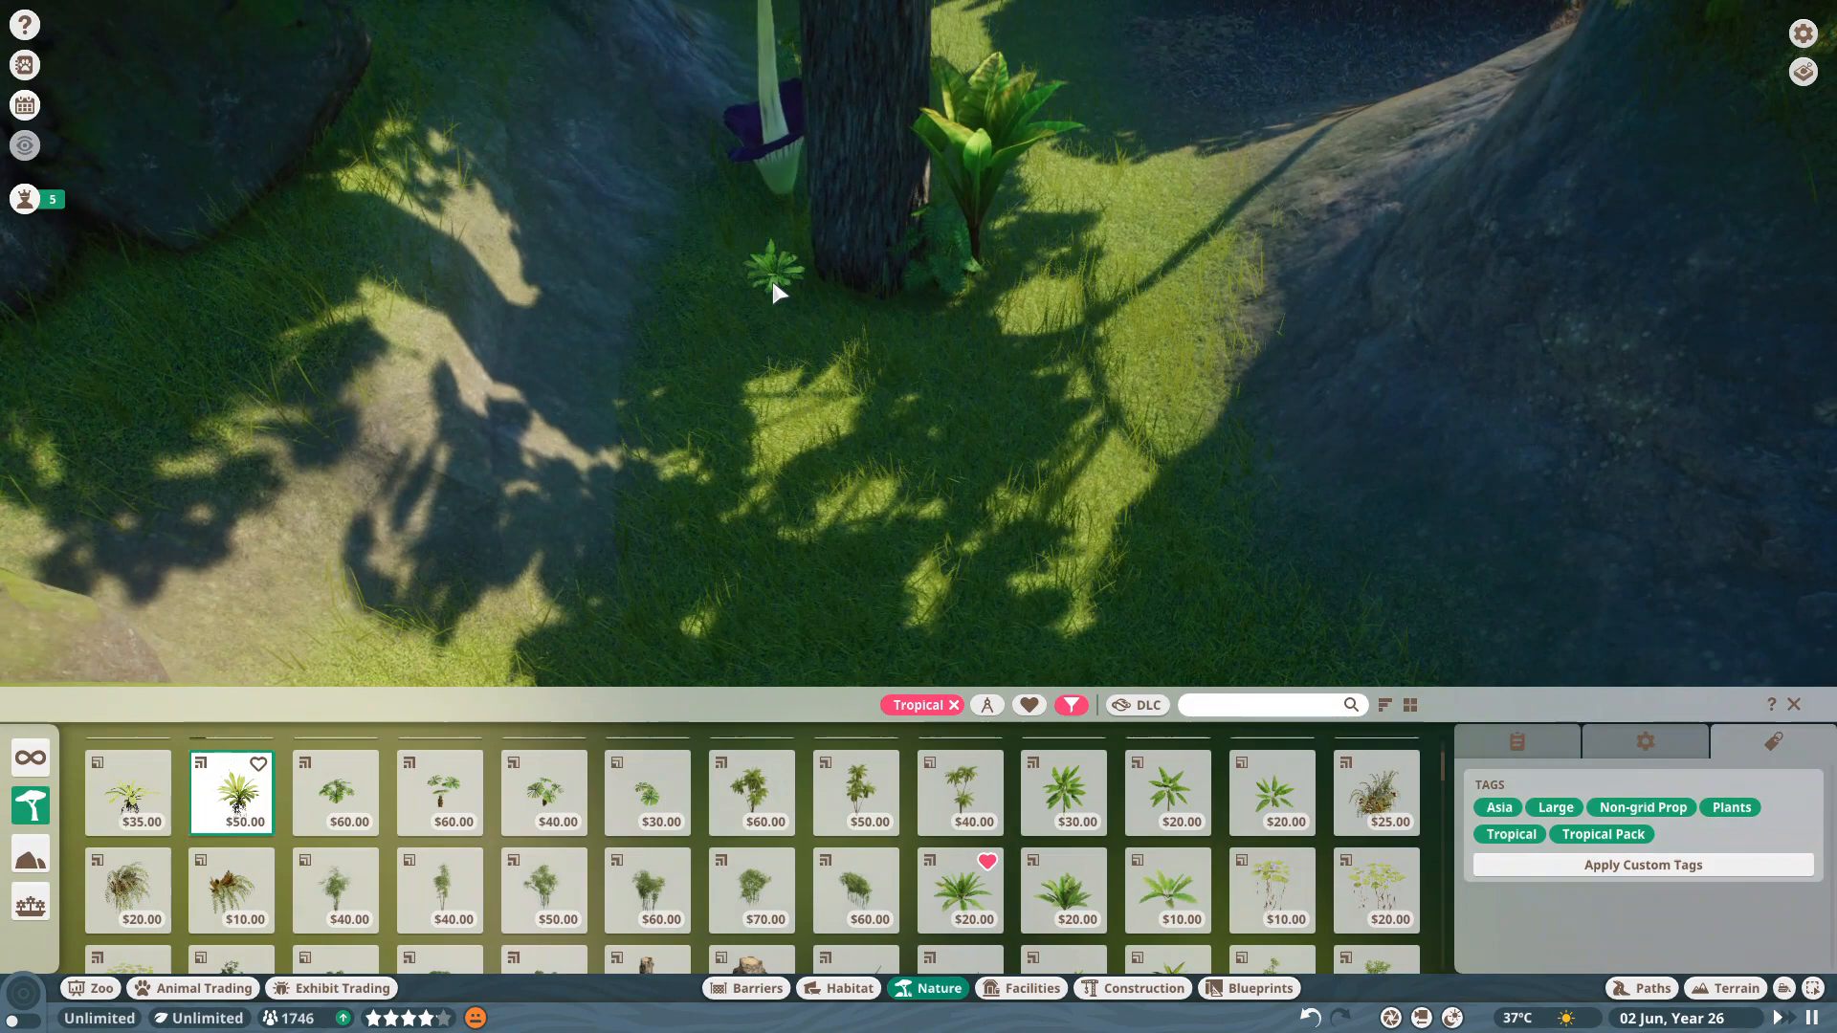
left_click(1735, 988)
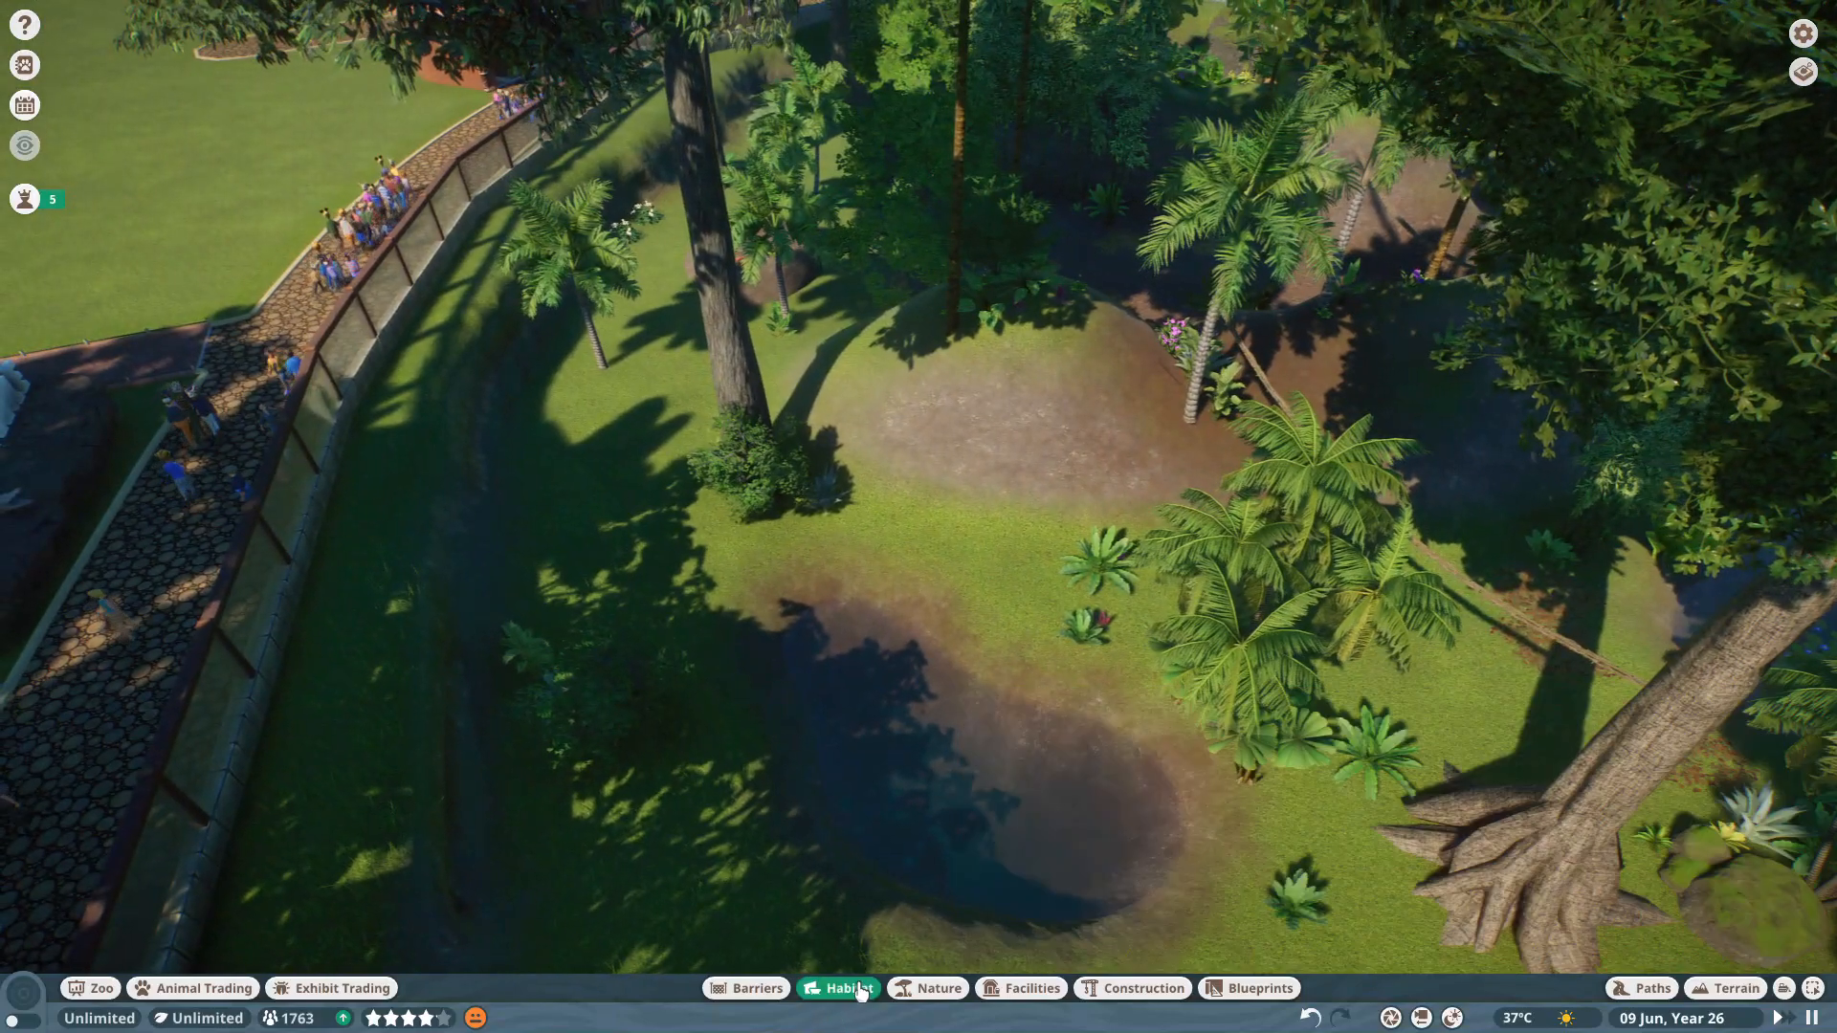
Select the Climbable Platform 4m x 4m from the Habitat catalogue to place among the trees.
left_click(846, 988)
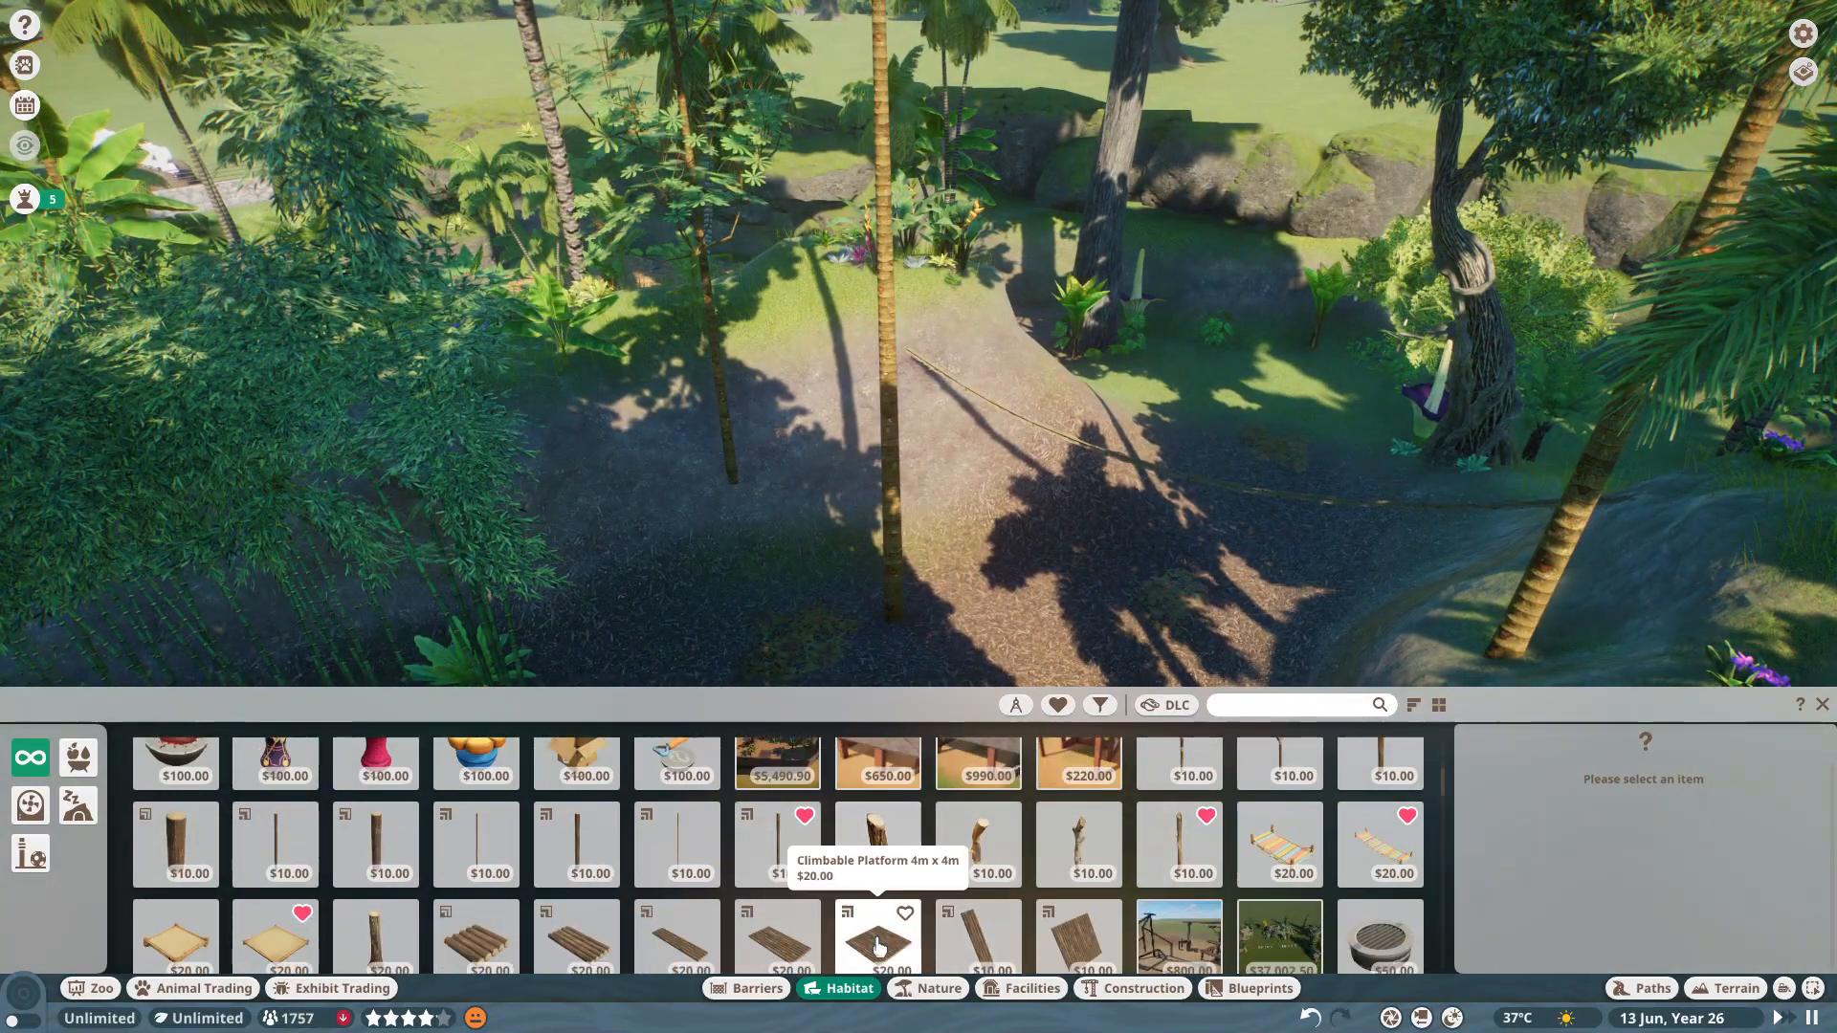
left_click(877, 942)
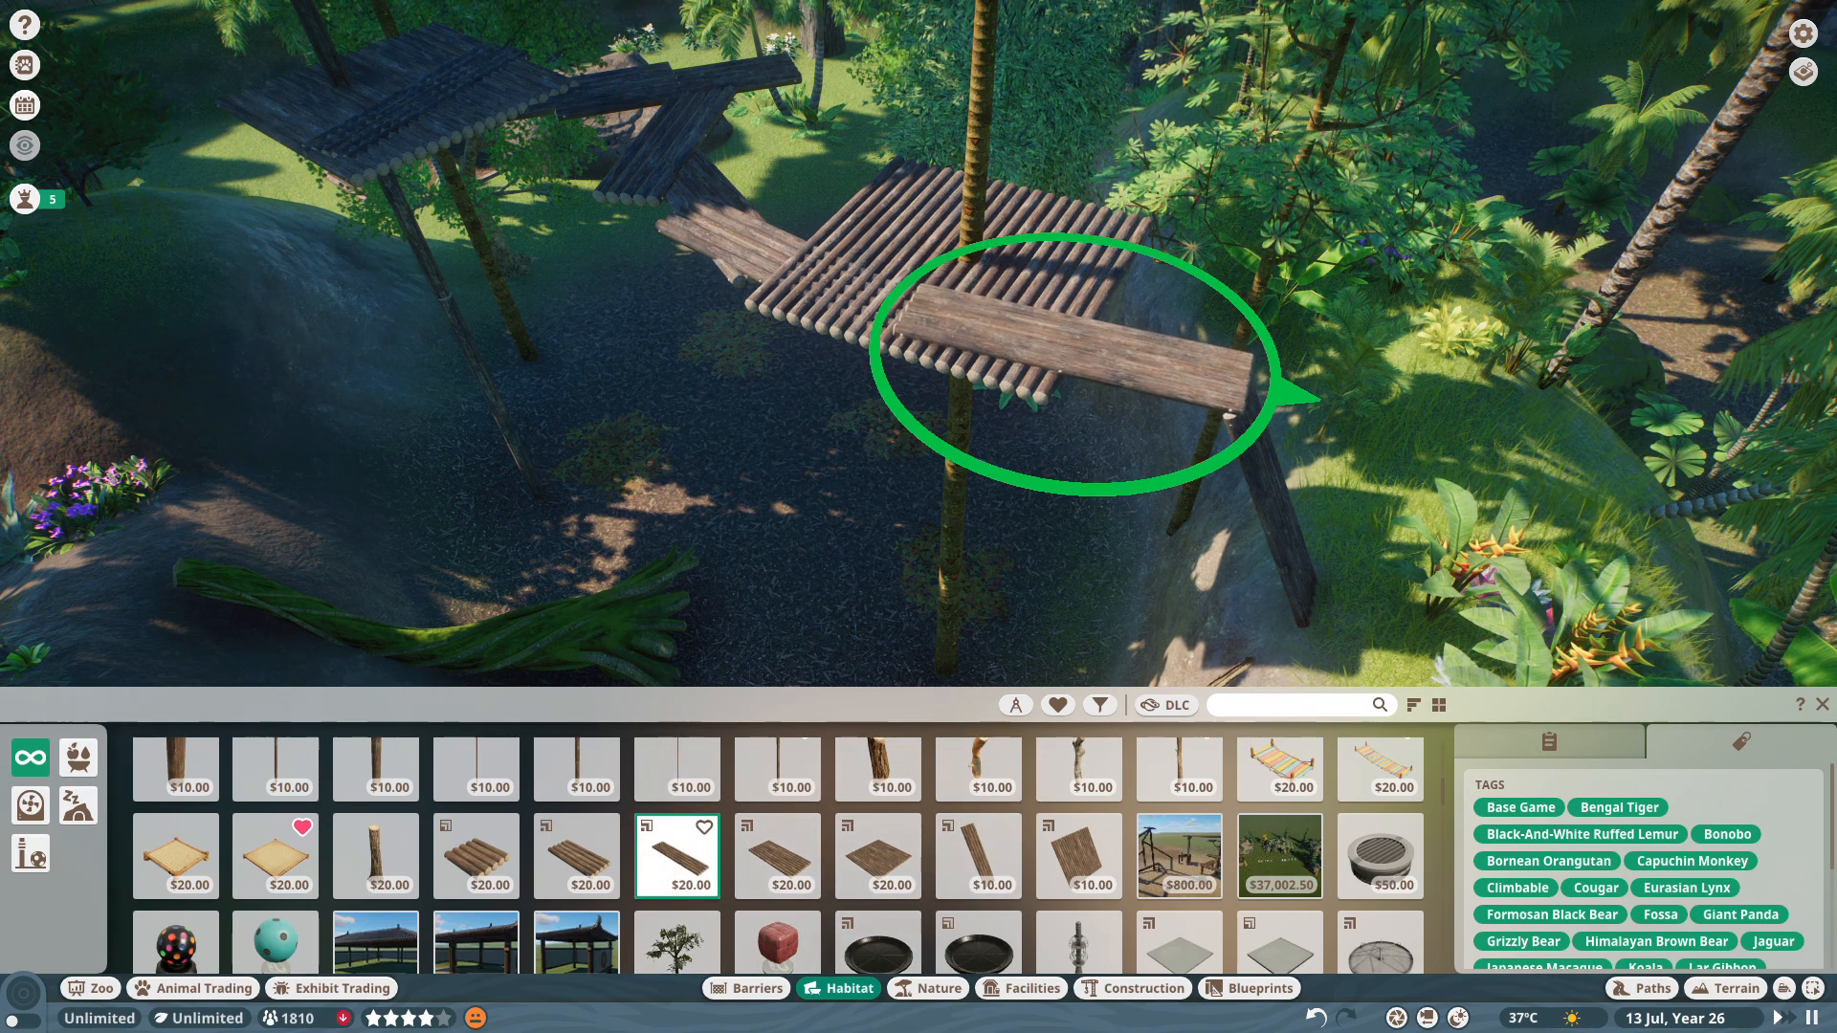
Fix a plank across the platform, then add a climbable post and a wooden climbing piece.
left_click(1098, 322)
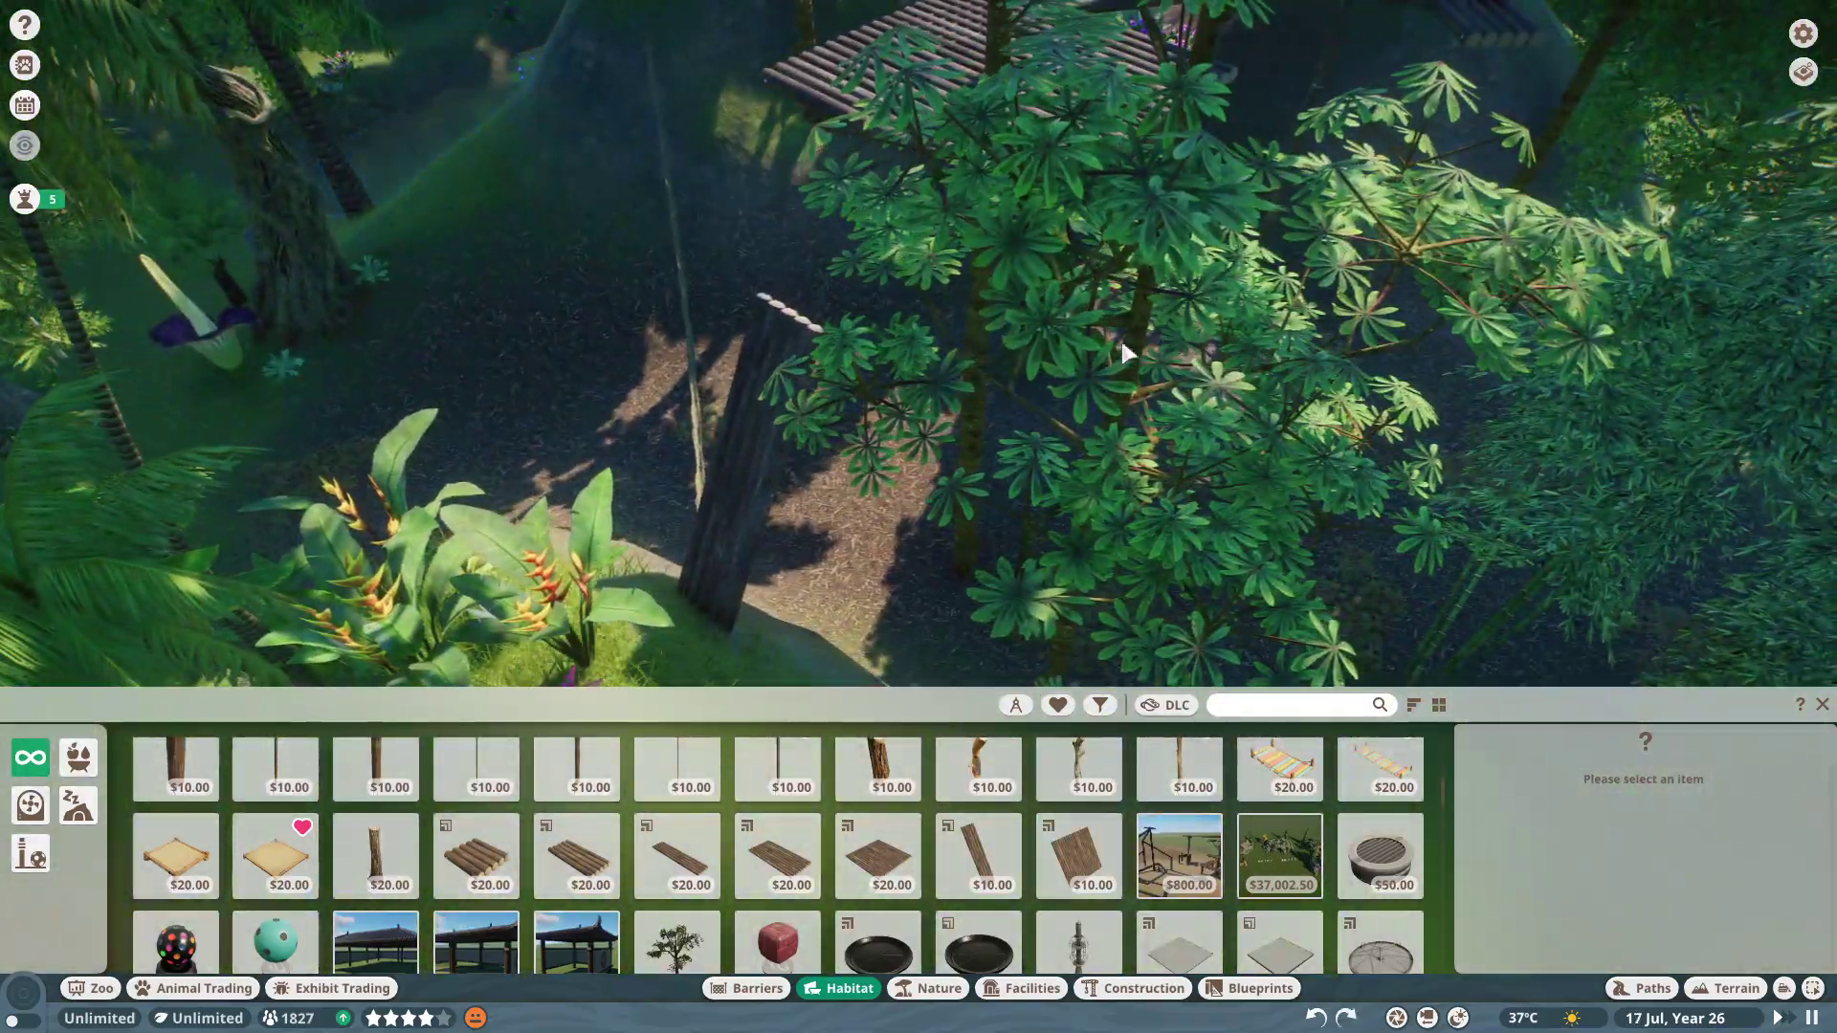
left_click(676, 856)
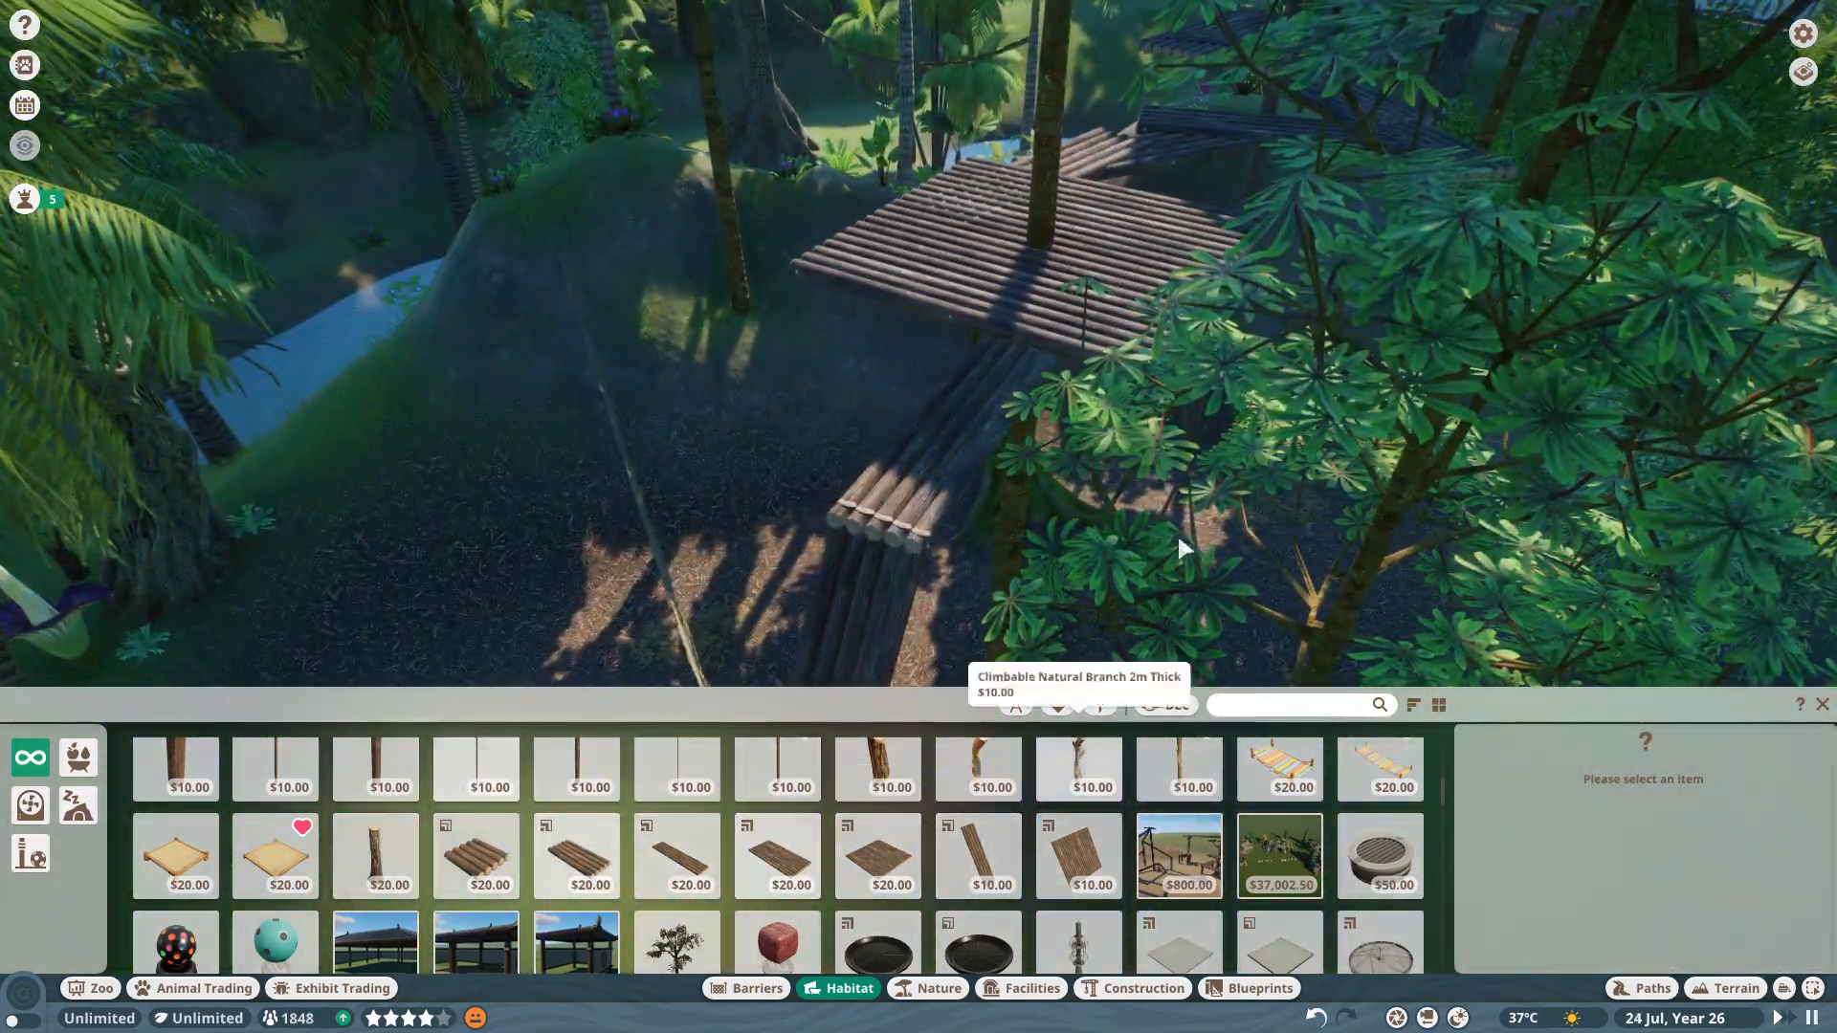
left_click(977, 856)
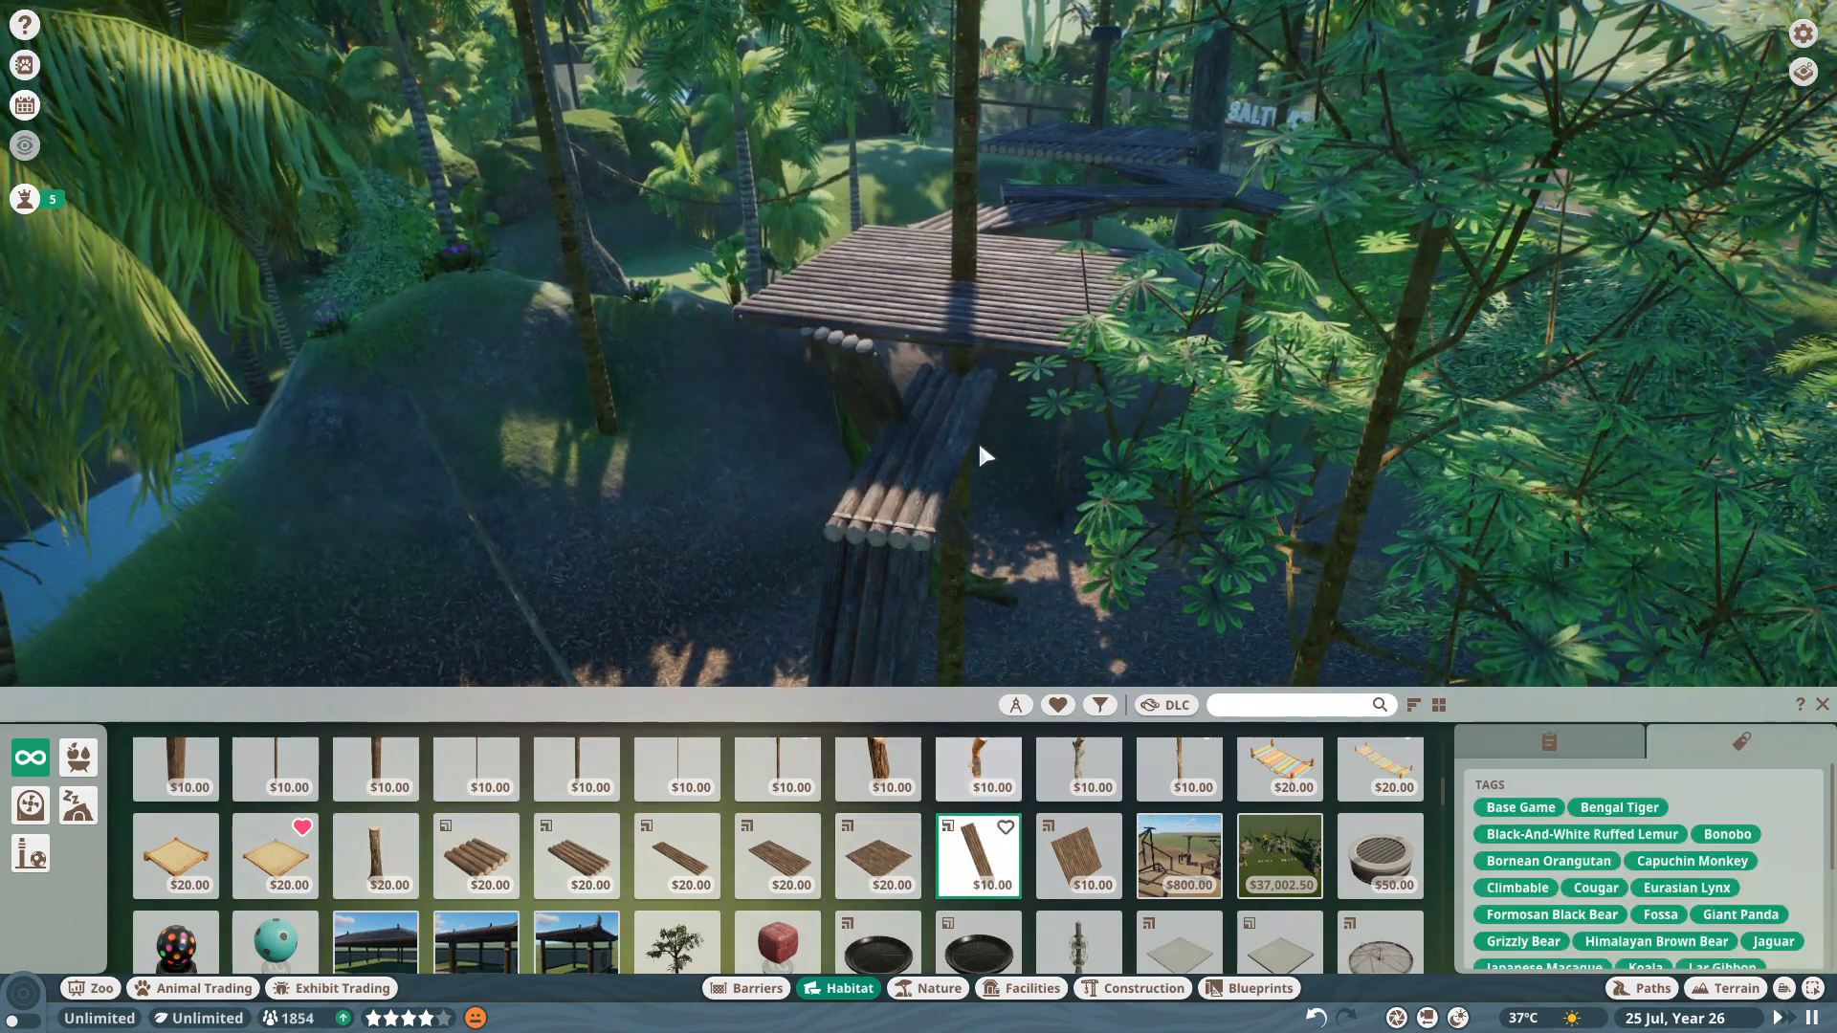
mouse_move(877, 957)
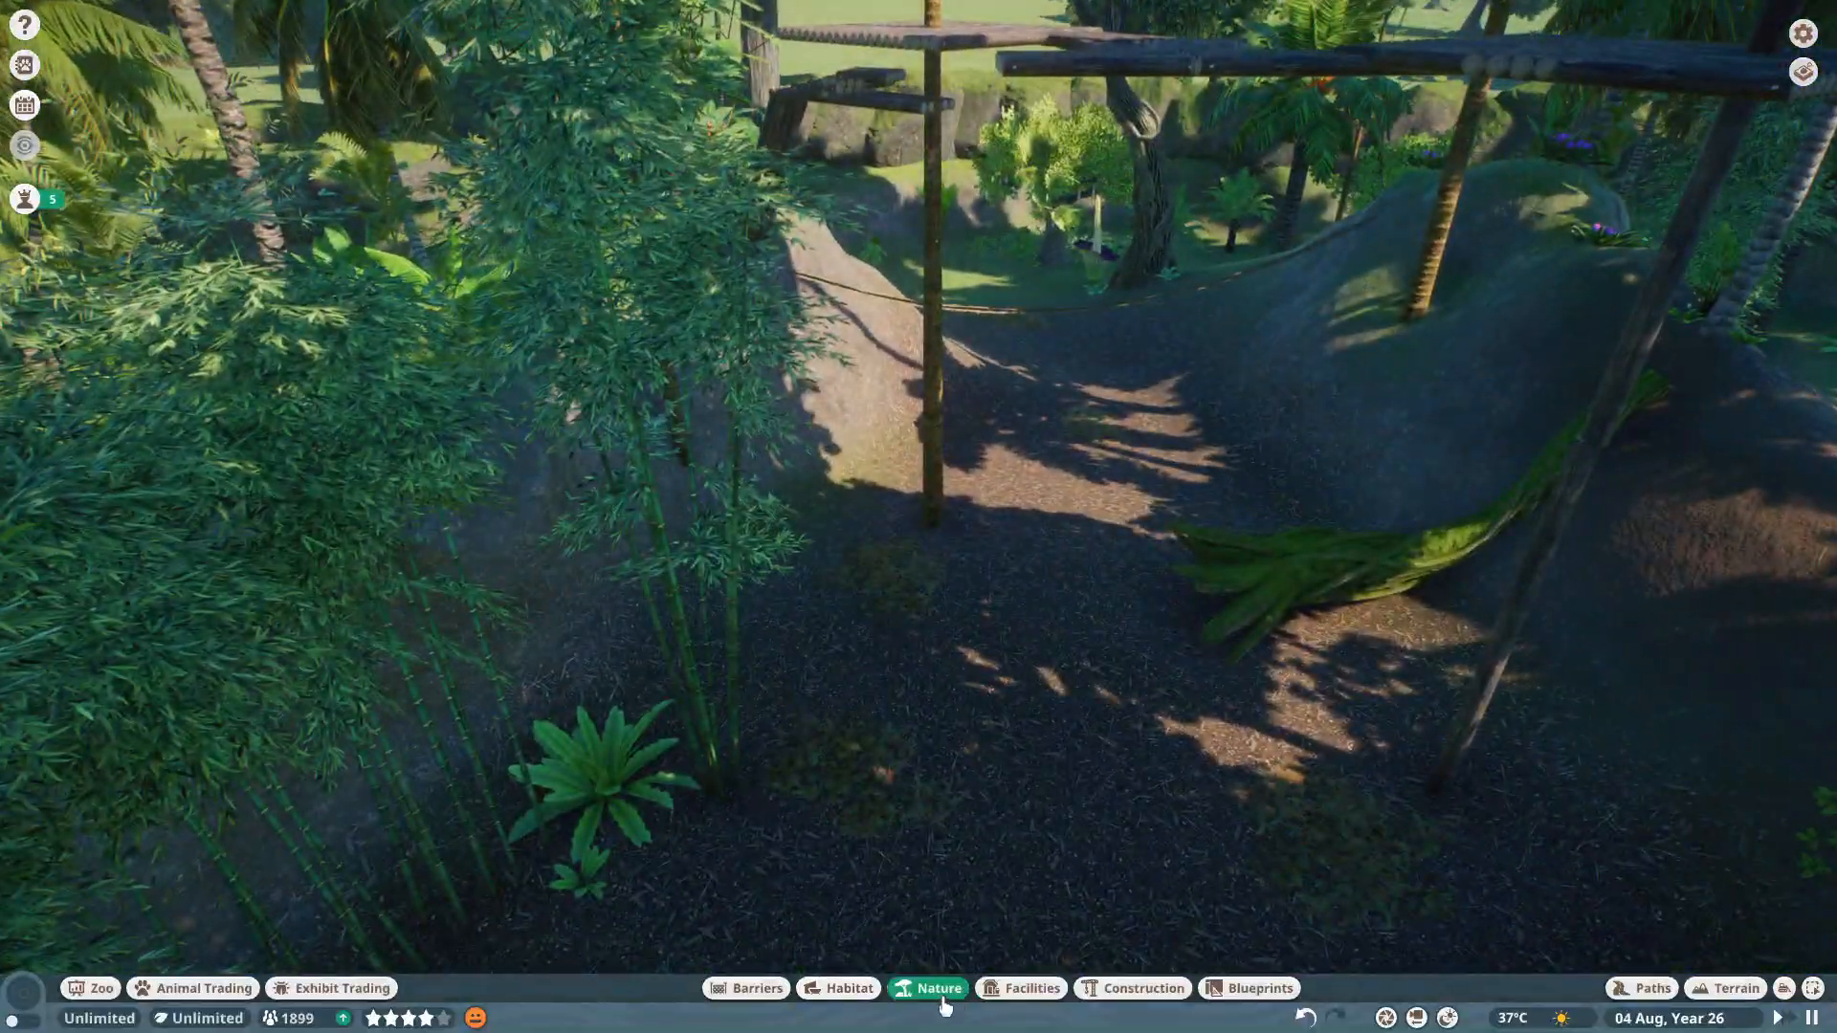
Open Quarantine Large 1's details and tick All in its Animals list.
left_click(938, 988)
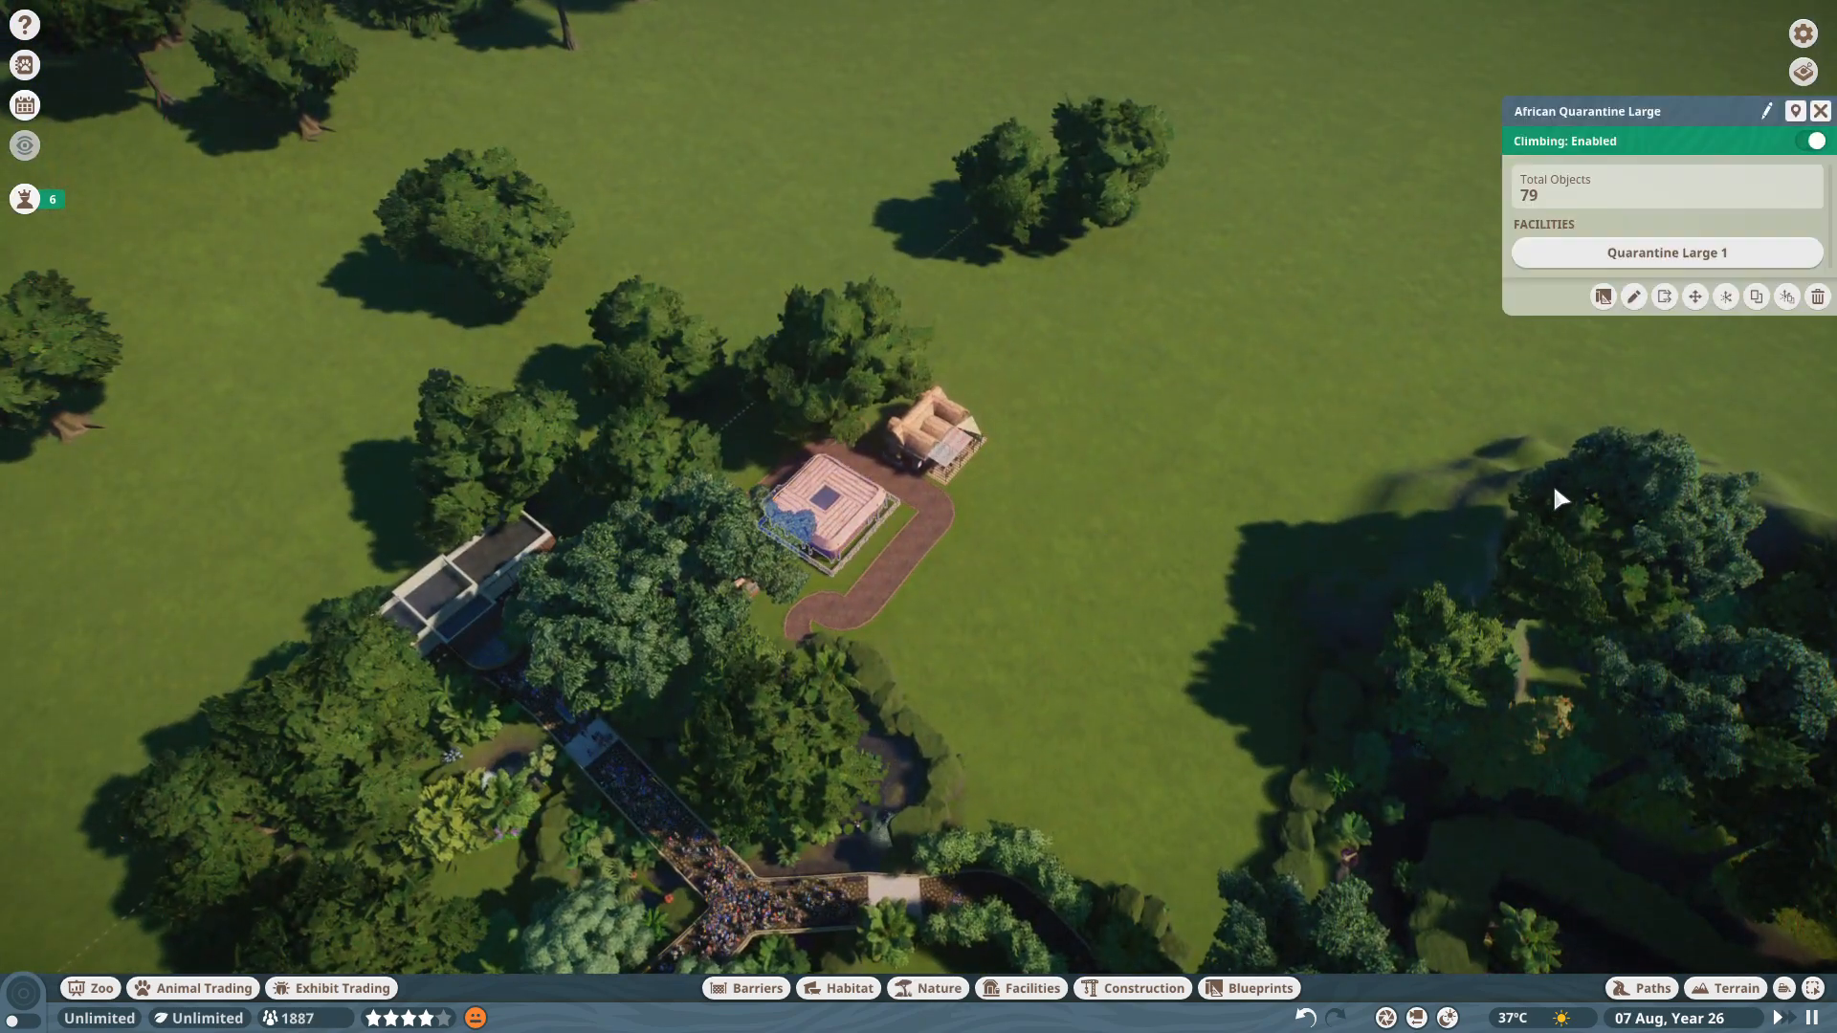
left_click(1666, 252)
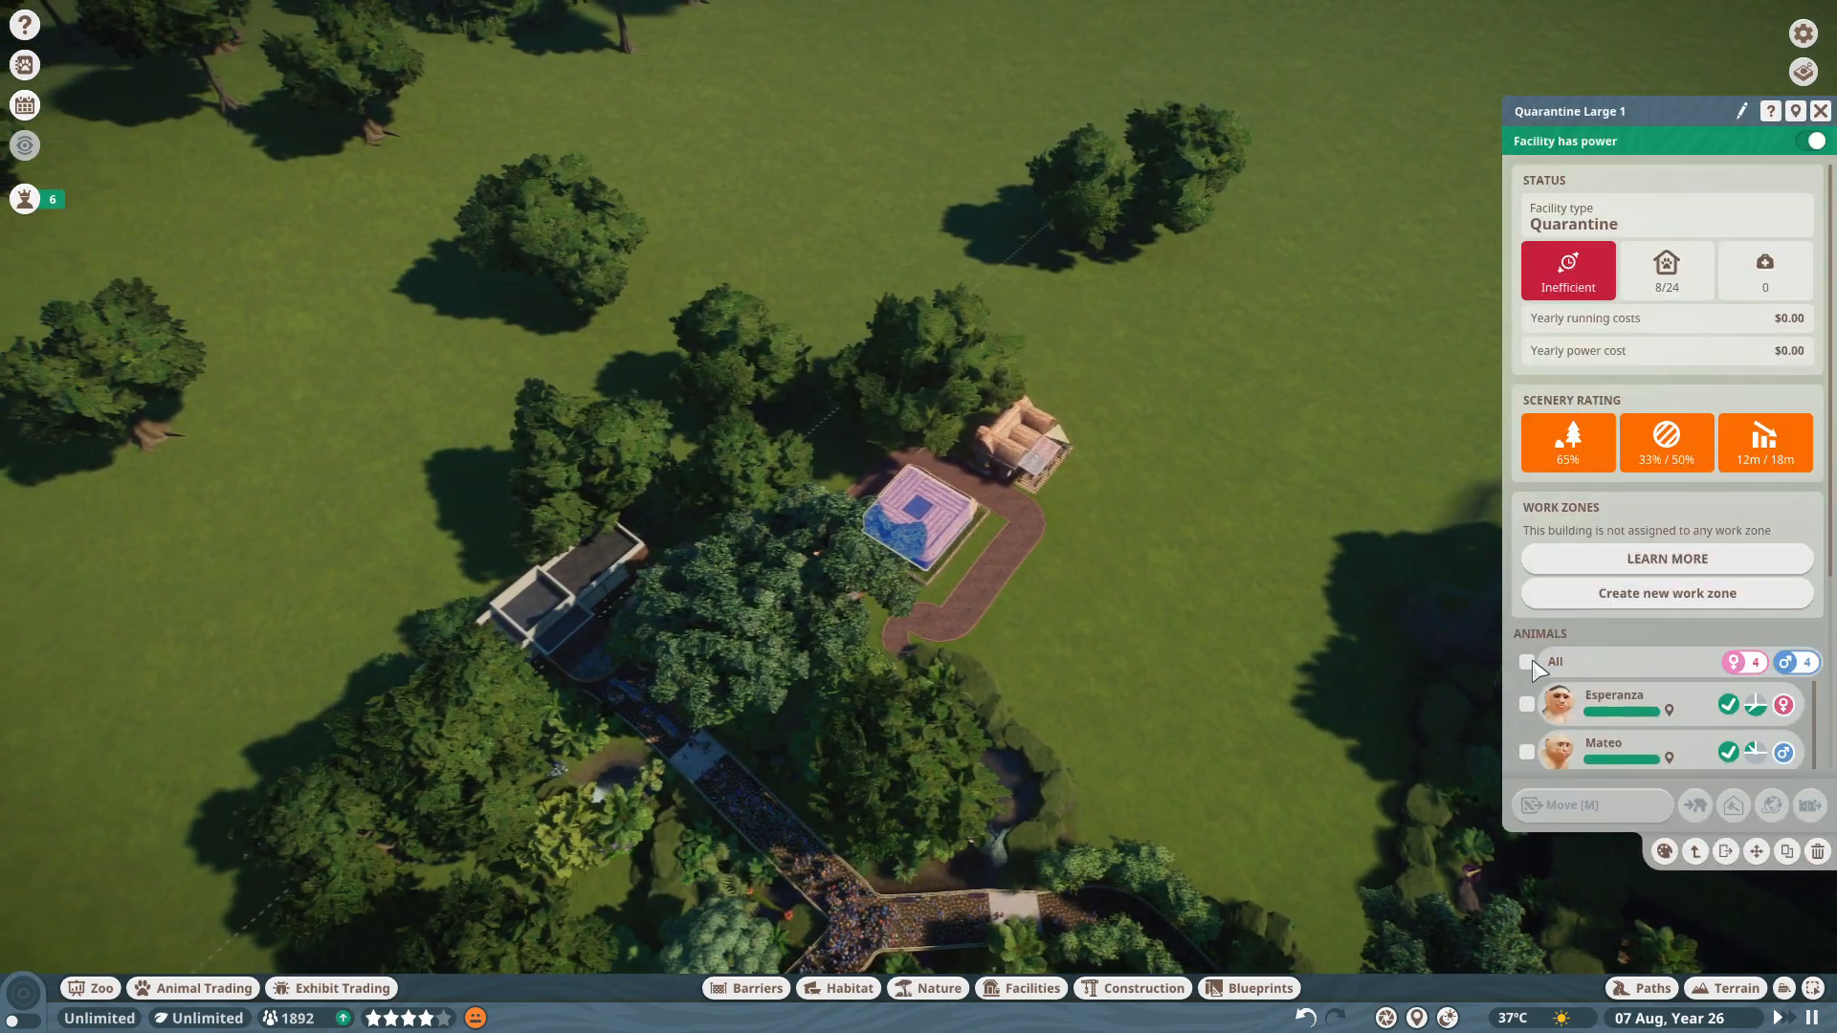
left_click(1526, 662)
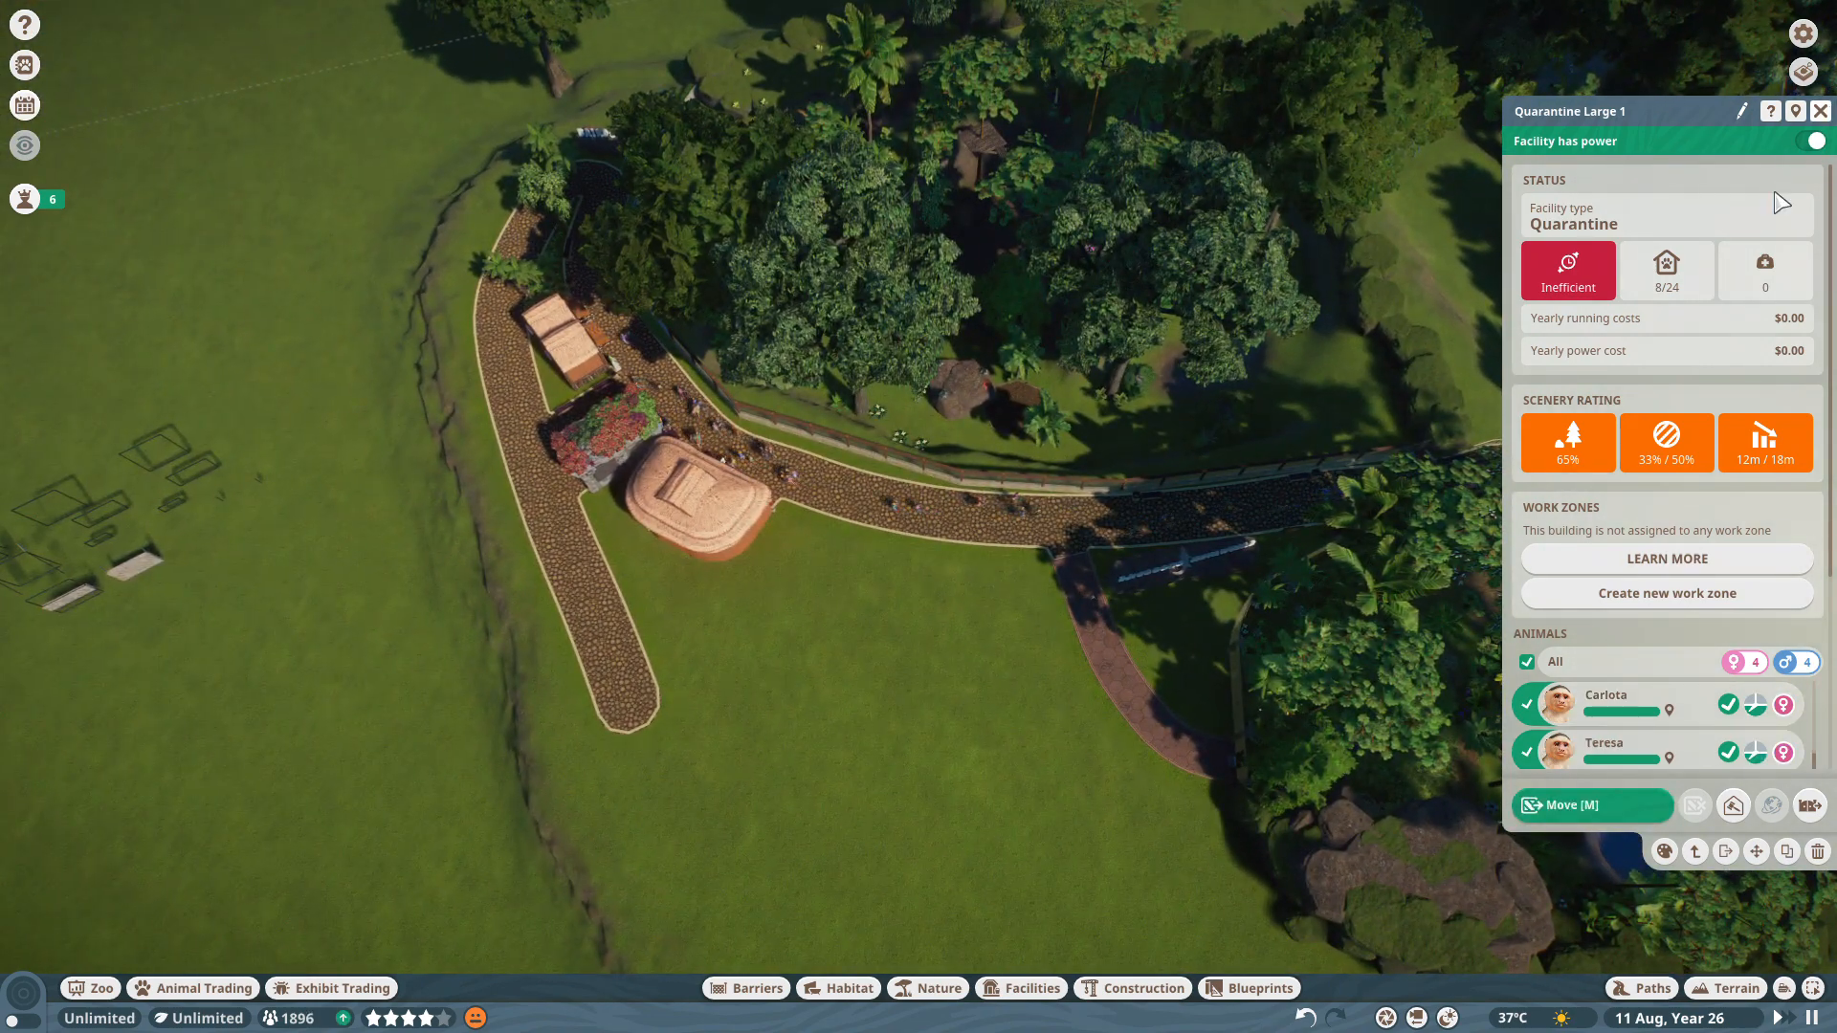
Send the Giant Anteaters and Baird's Tapirs from Animal Storage to the zoo, then recheck storage.
left_click(201, 988)
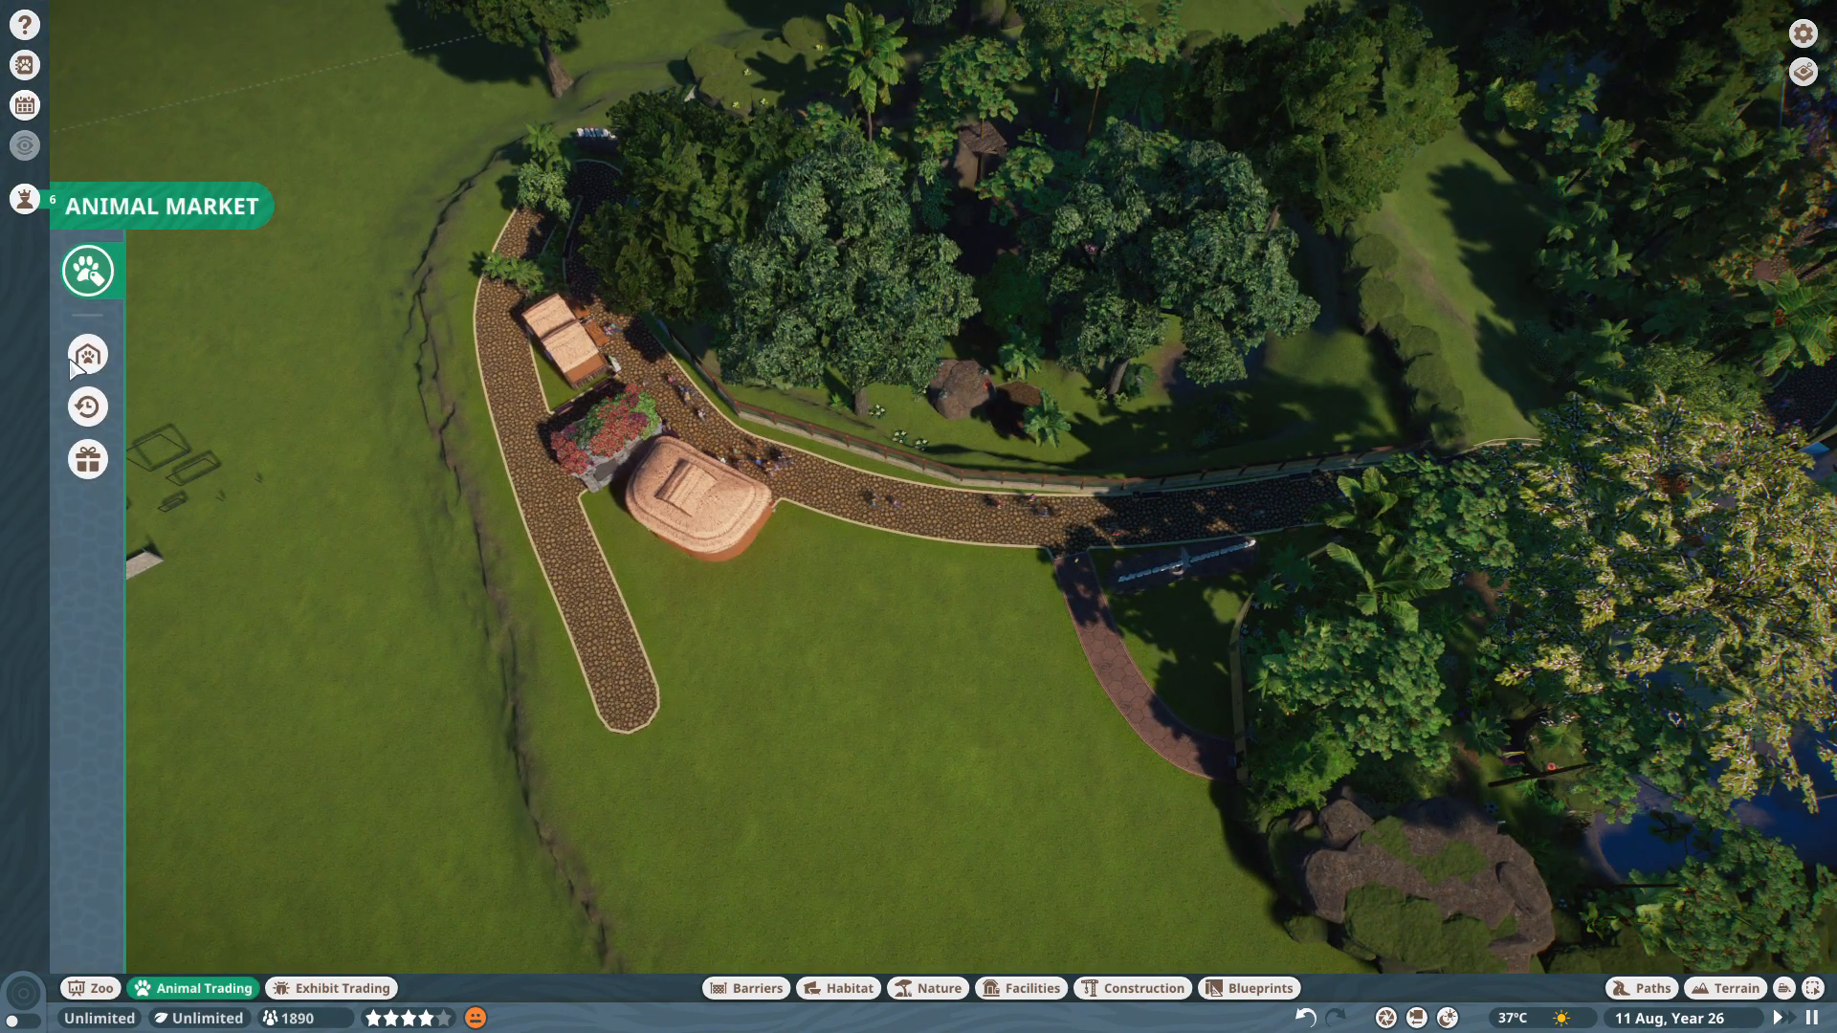
left_click(87, 352)
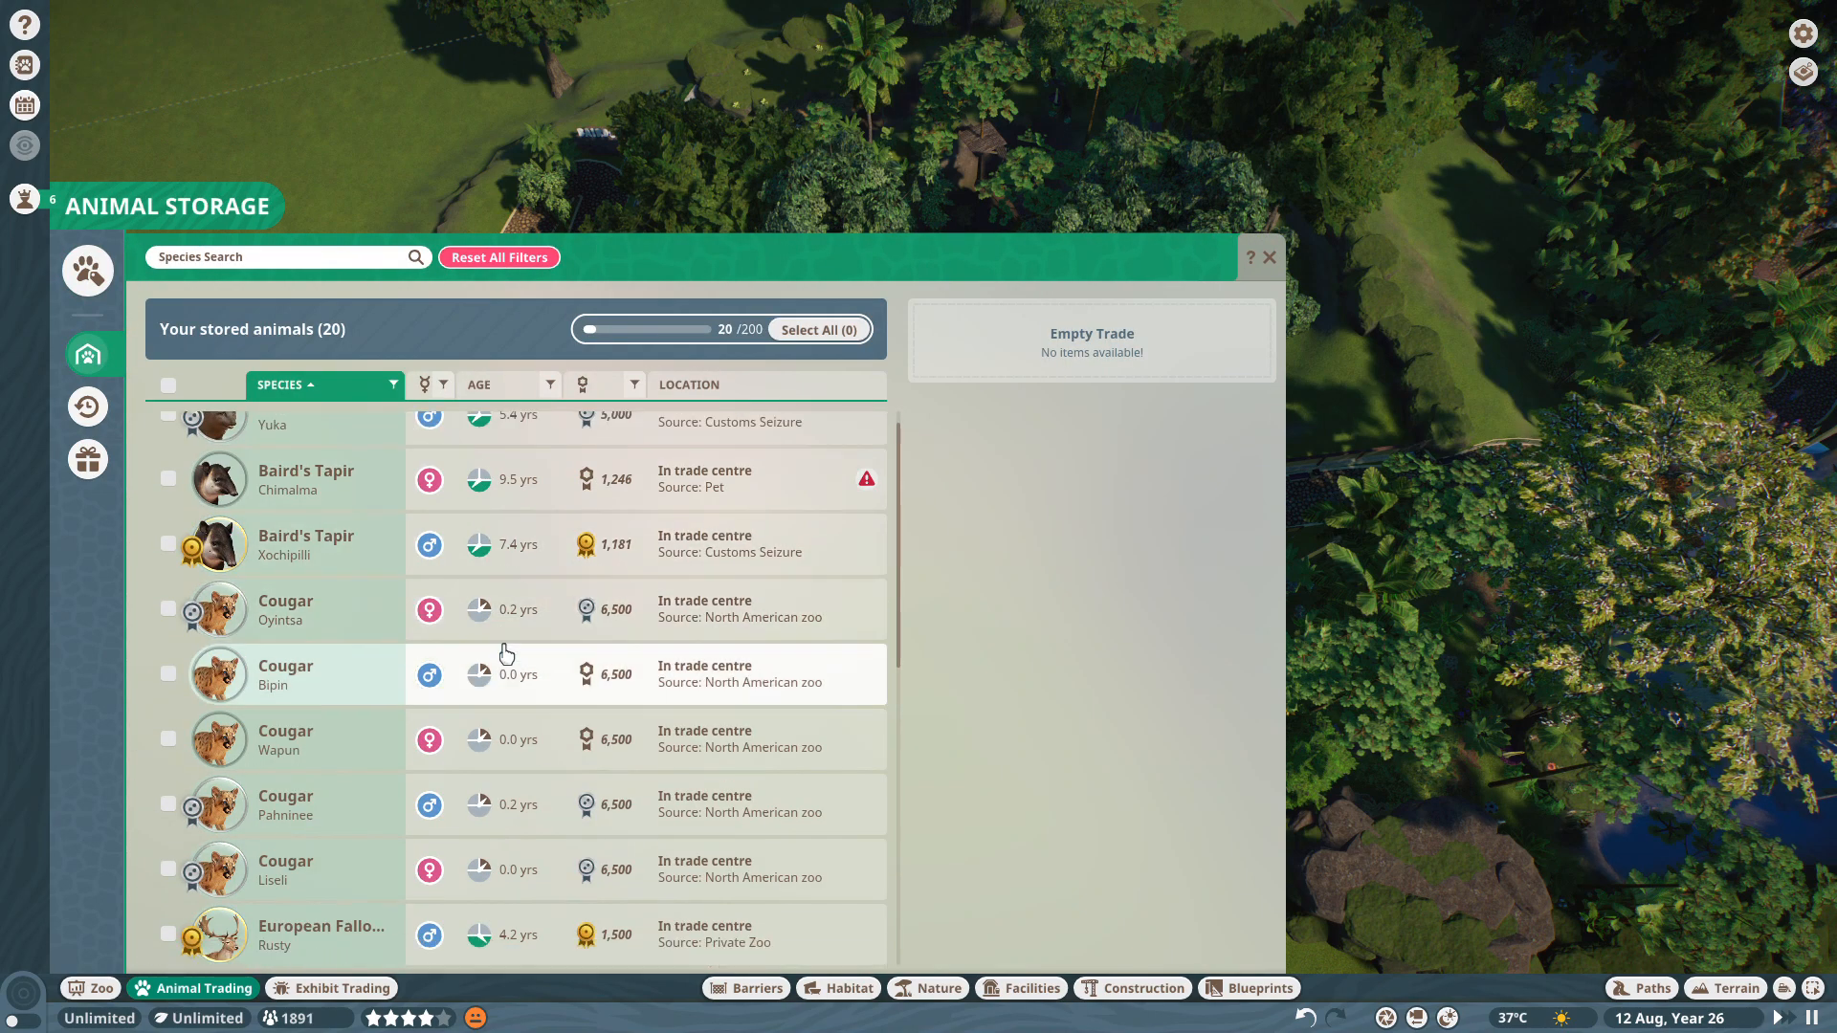
scroll("down", 3)
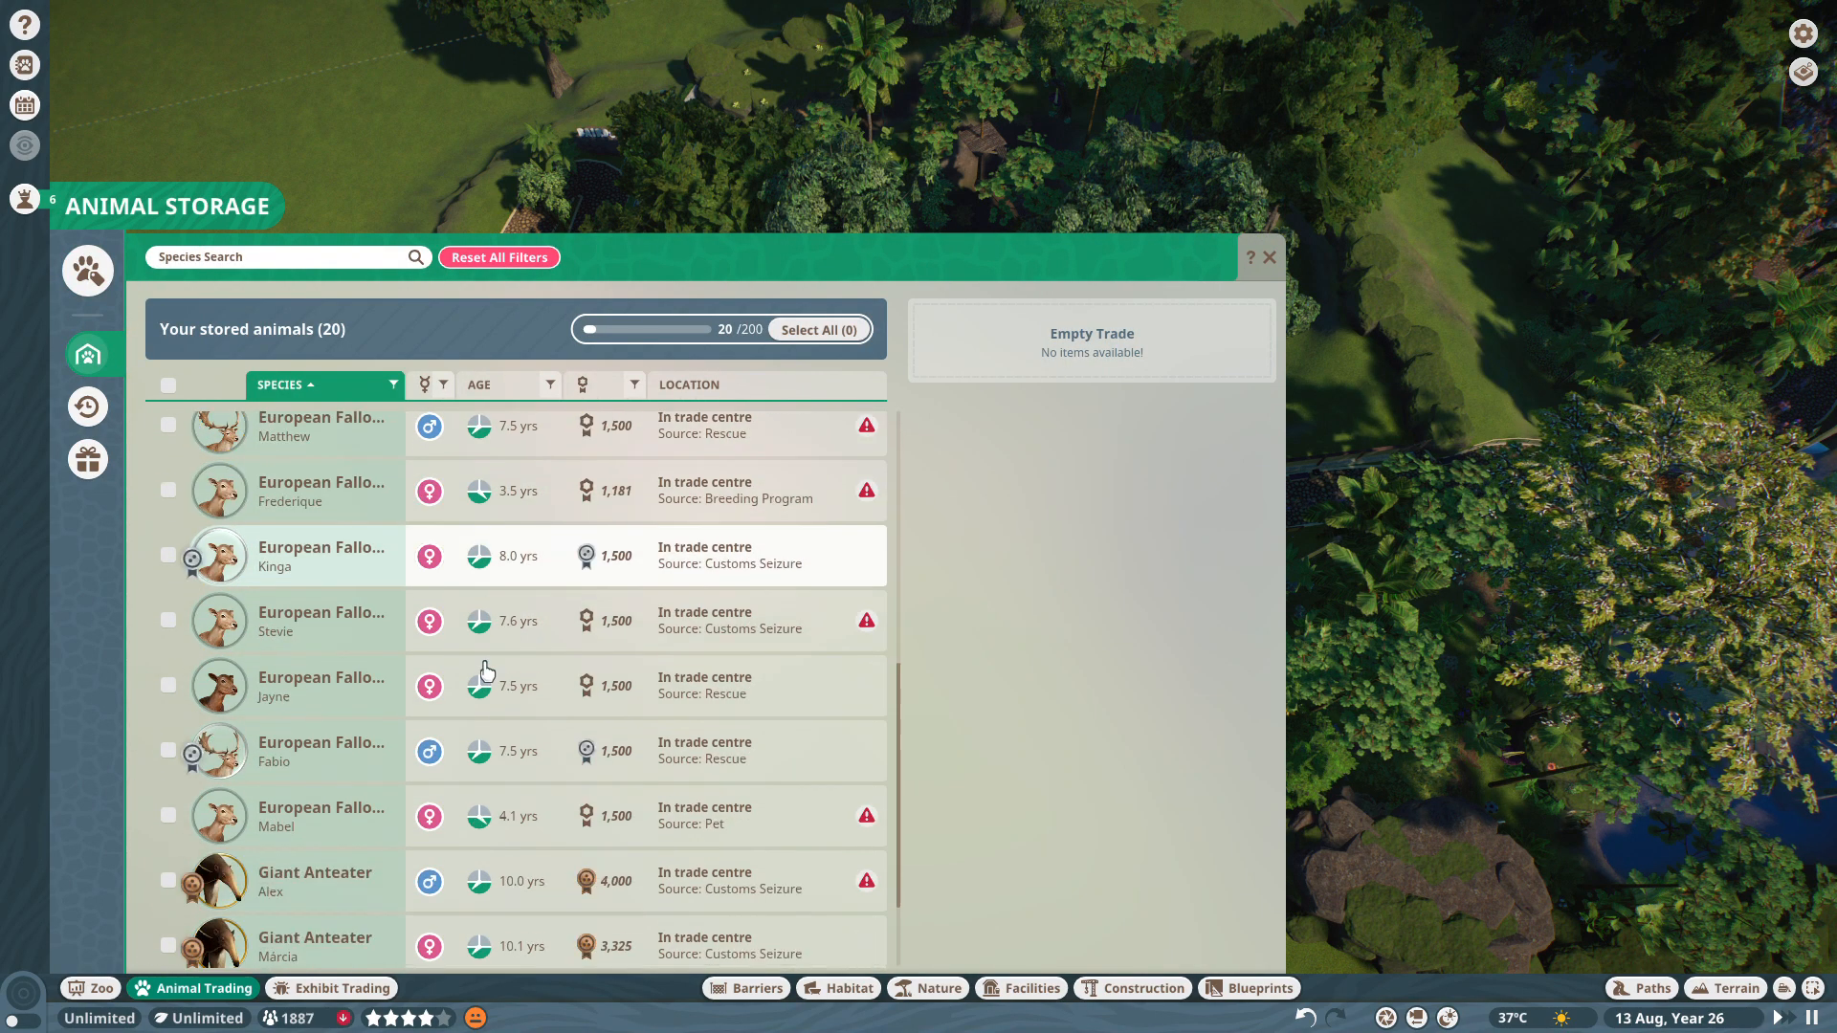
scroll("down", 3)
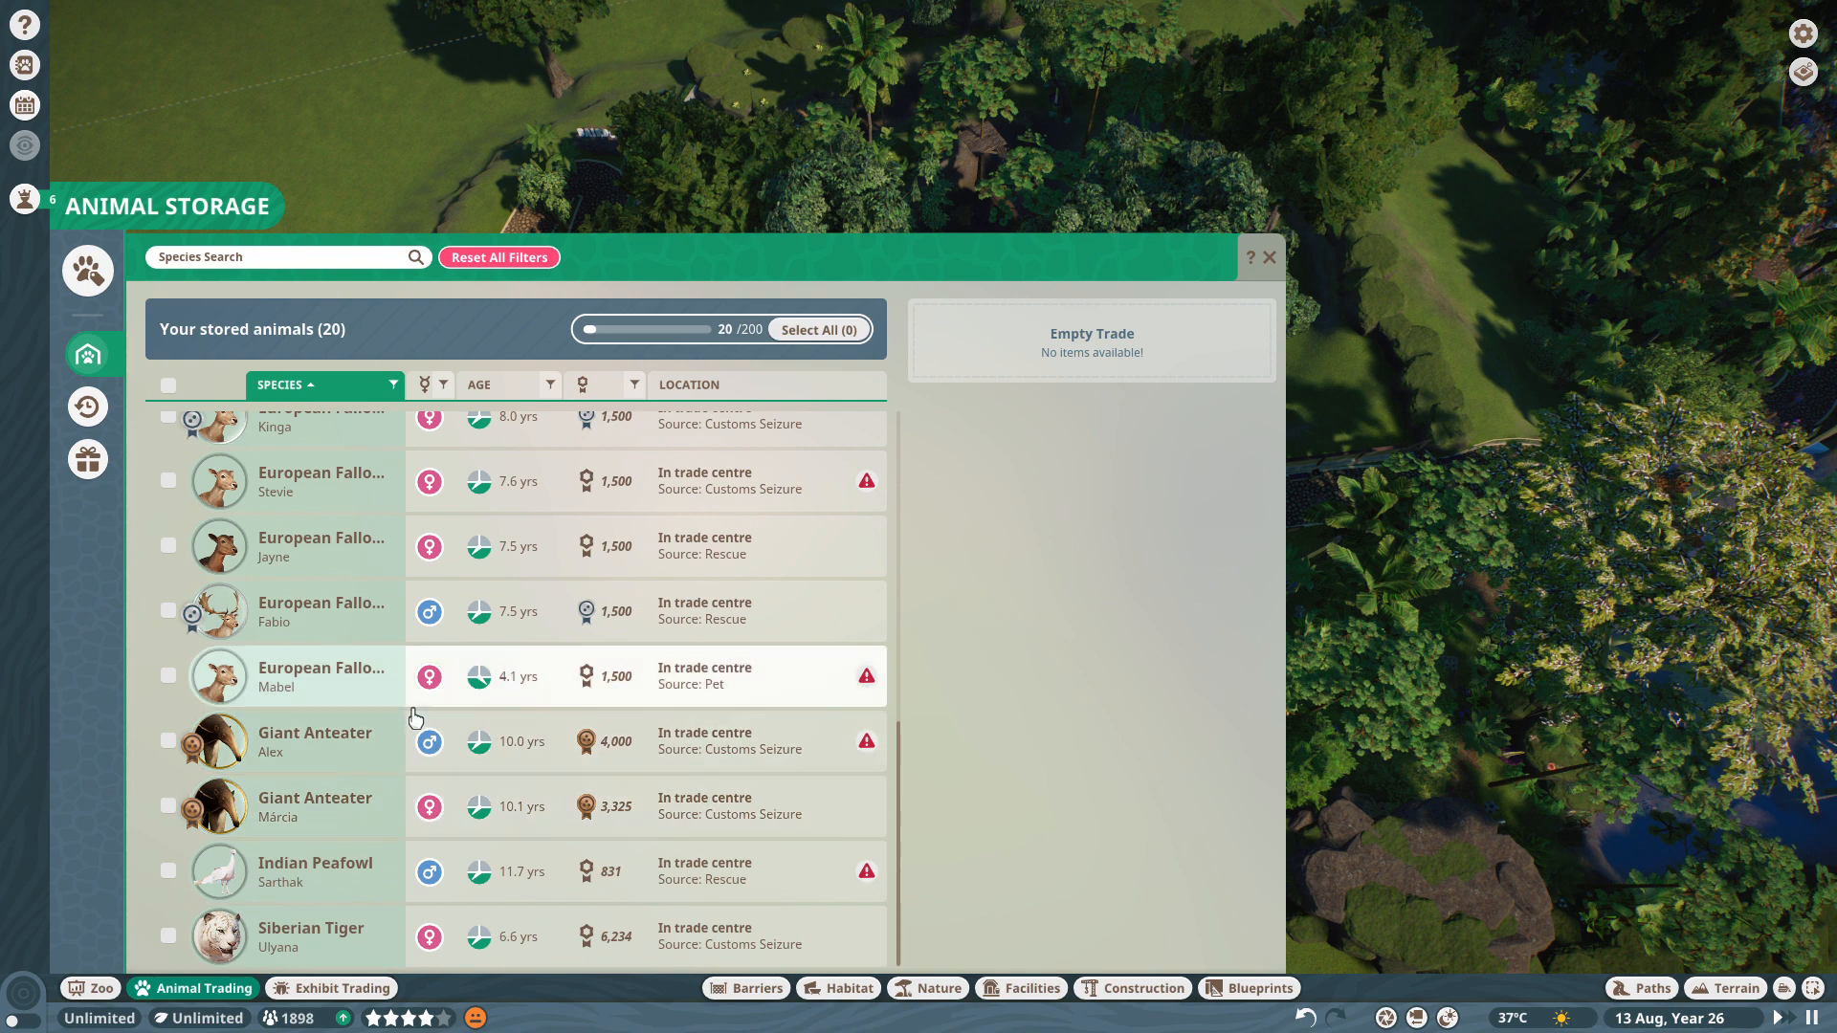
scroll("up", 3)
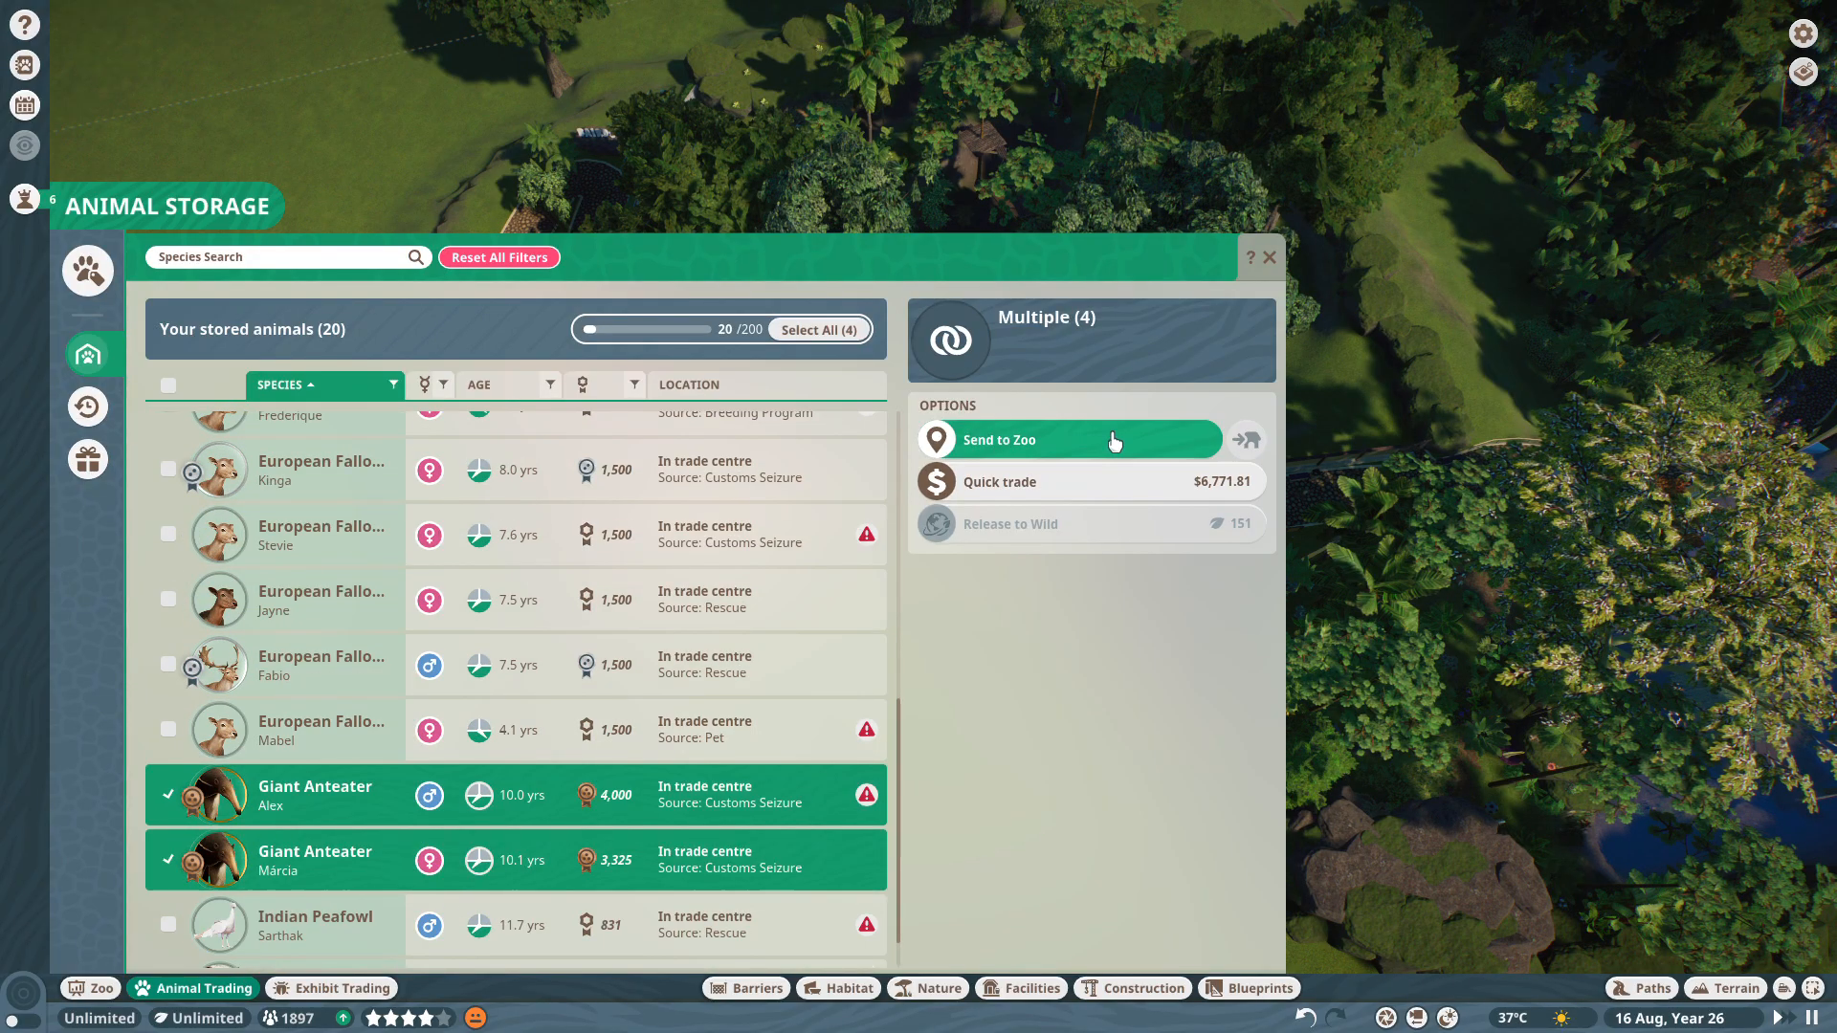
left_click(1058, 439)
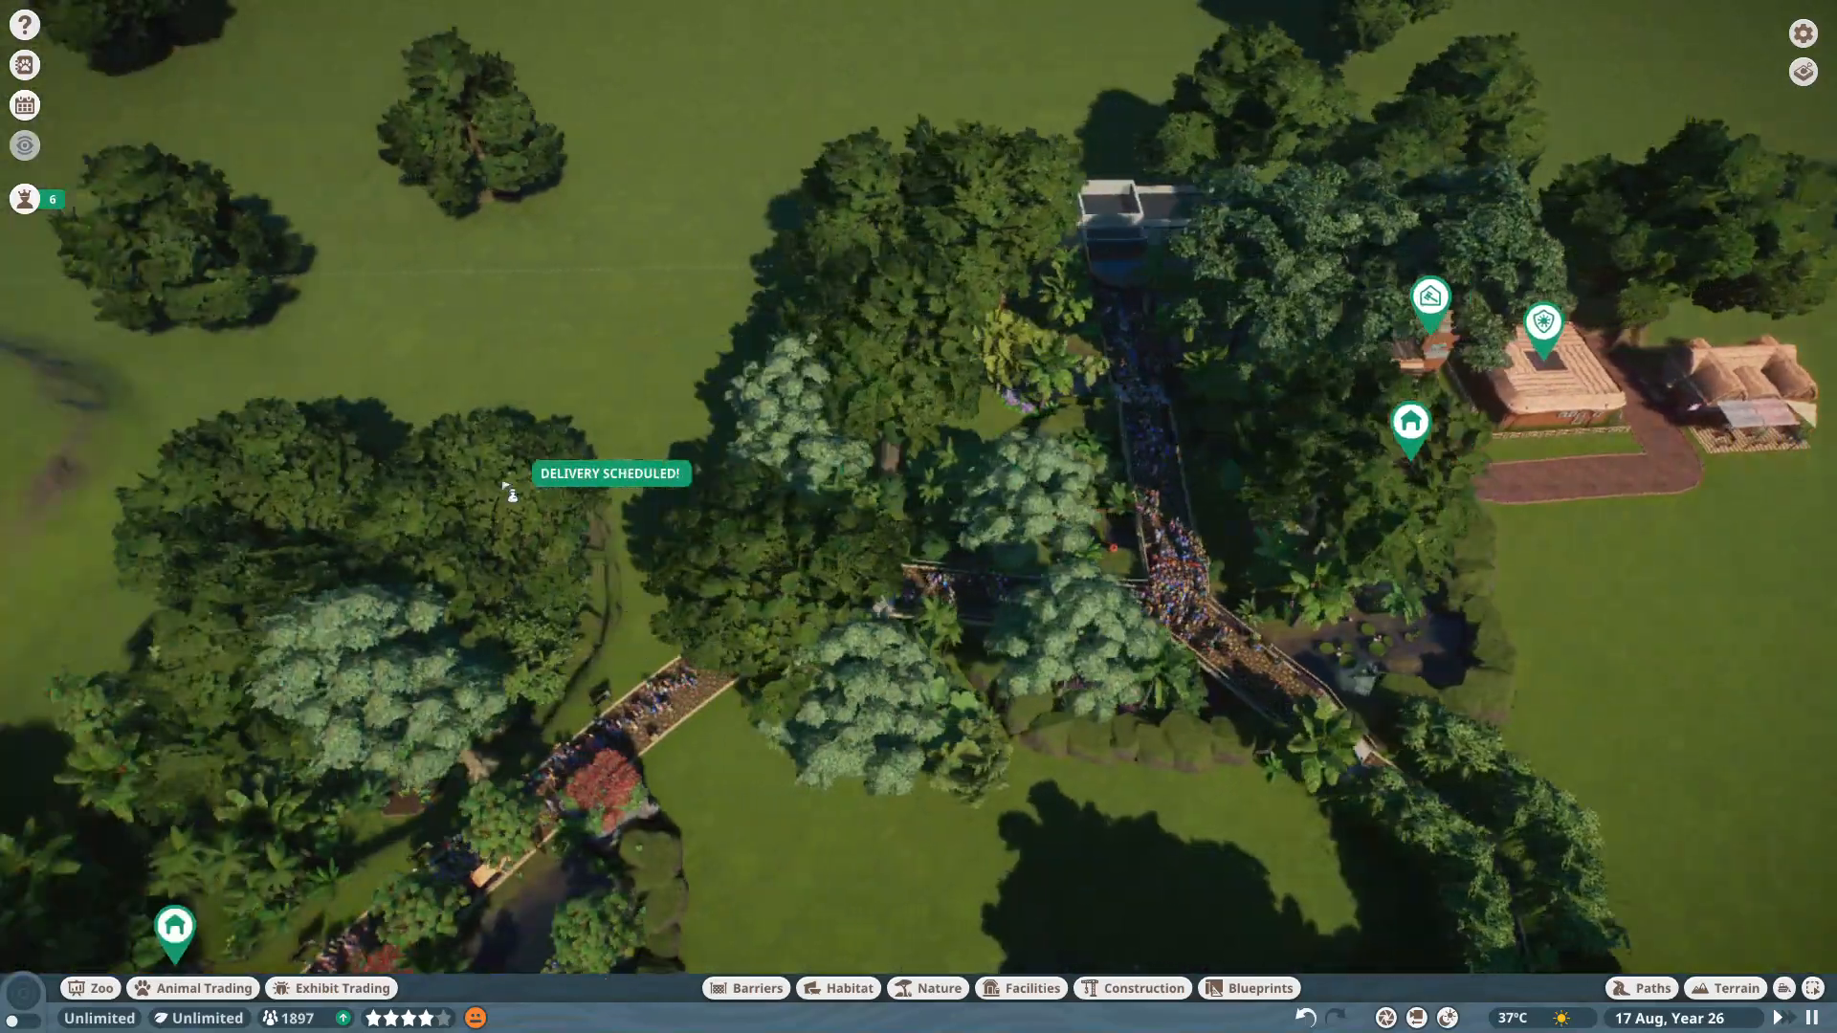
left_click(192, 987)
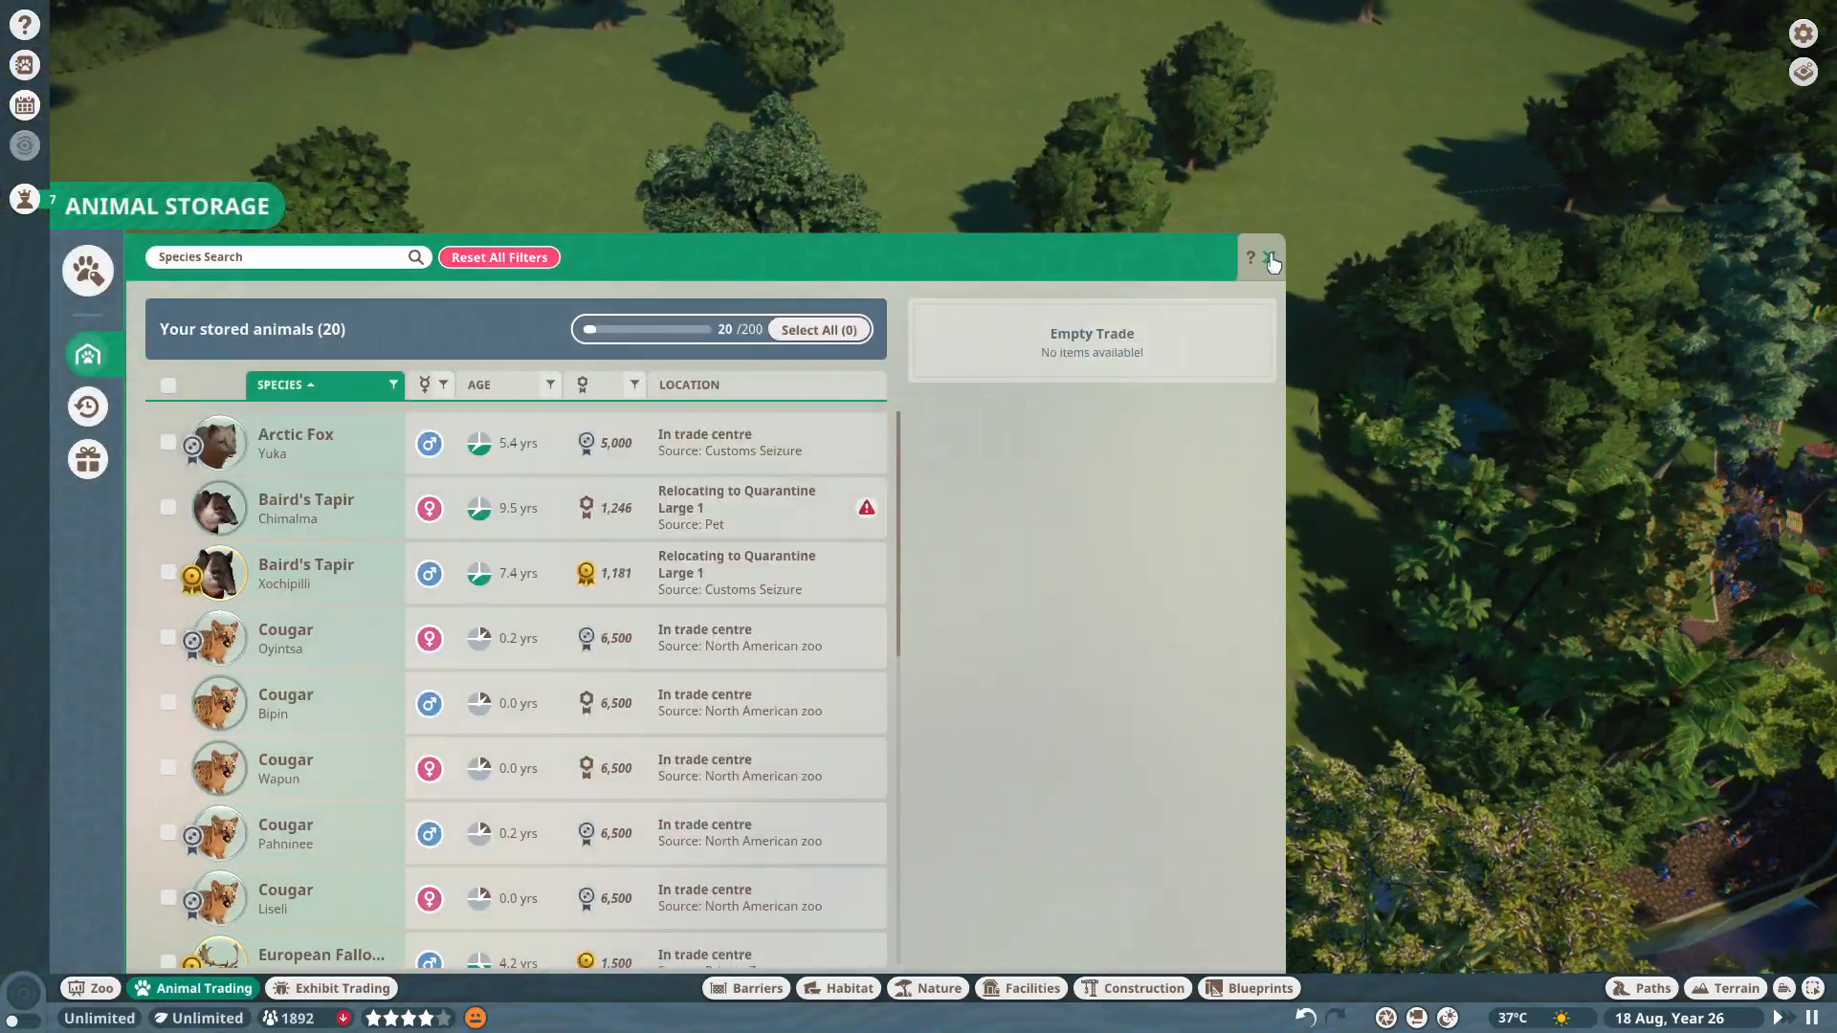
Close Animal Storage, browse Education facilities and pick the Habitat Education Board Set.
left_click(1270, 260)
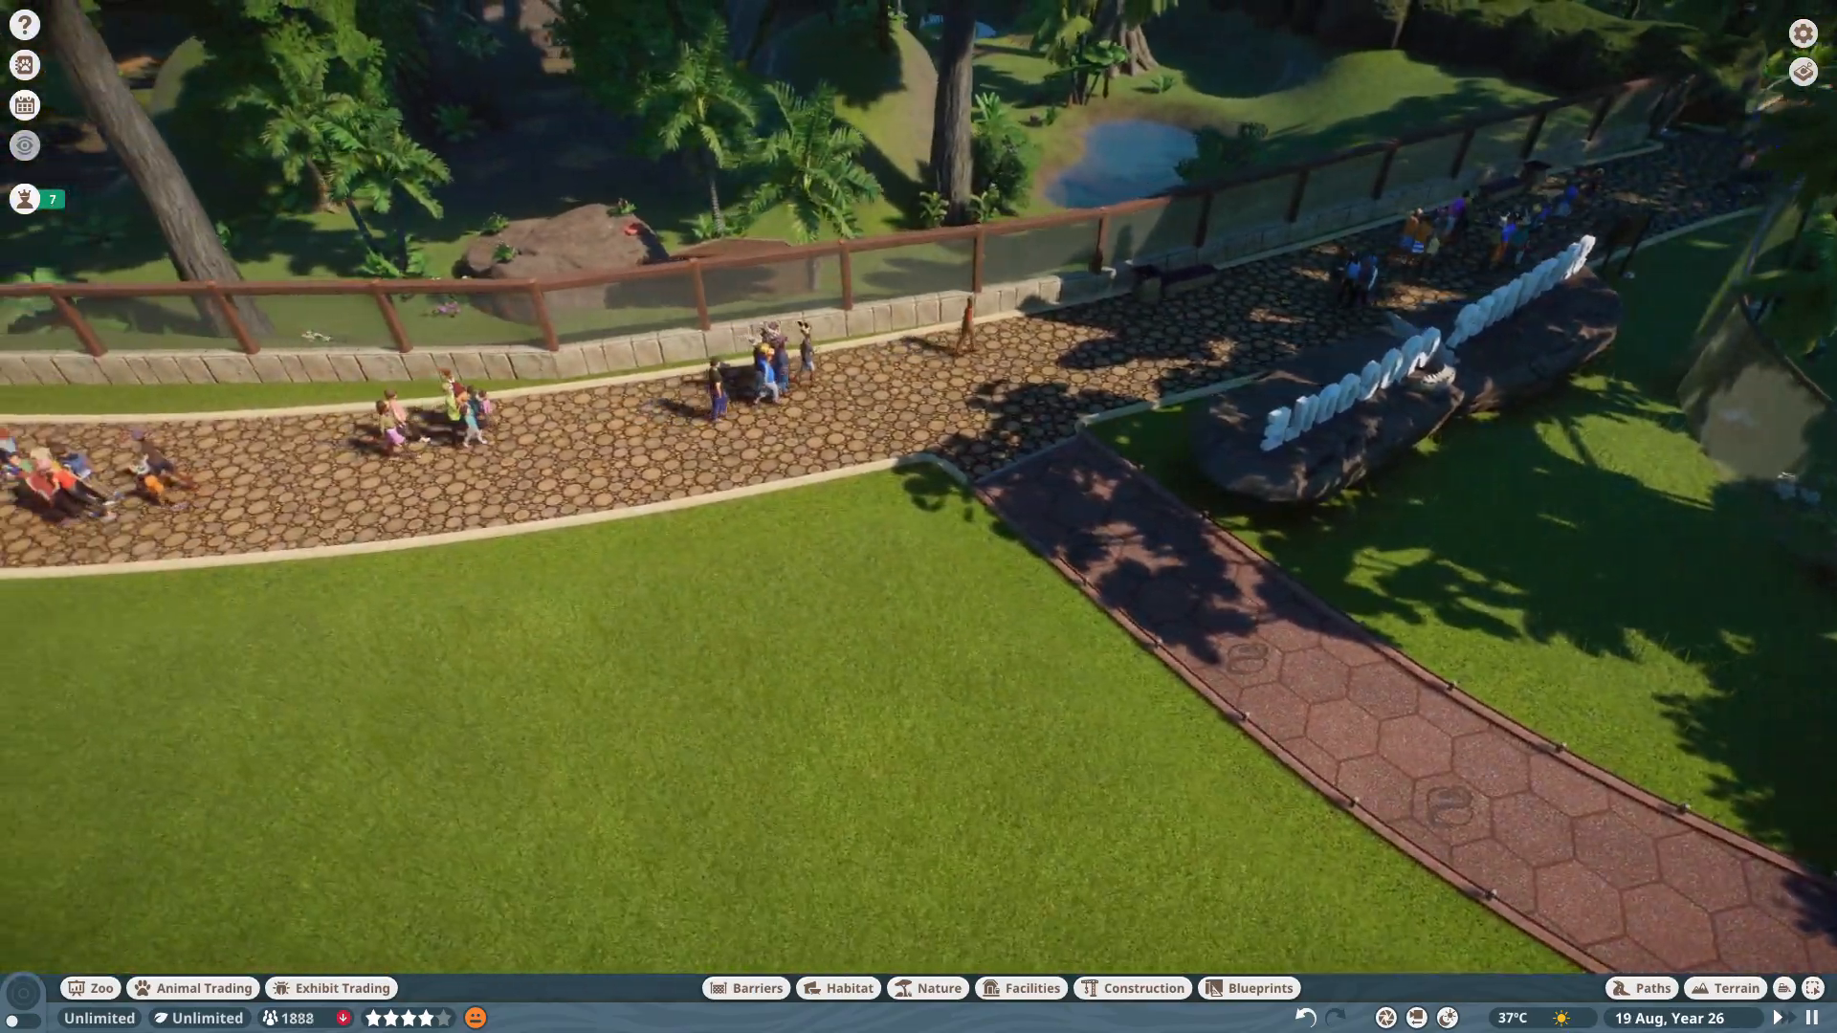
left_click(847, 1015)
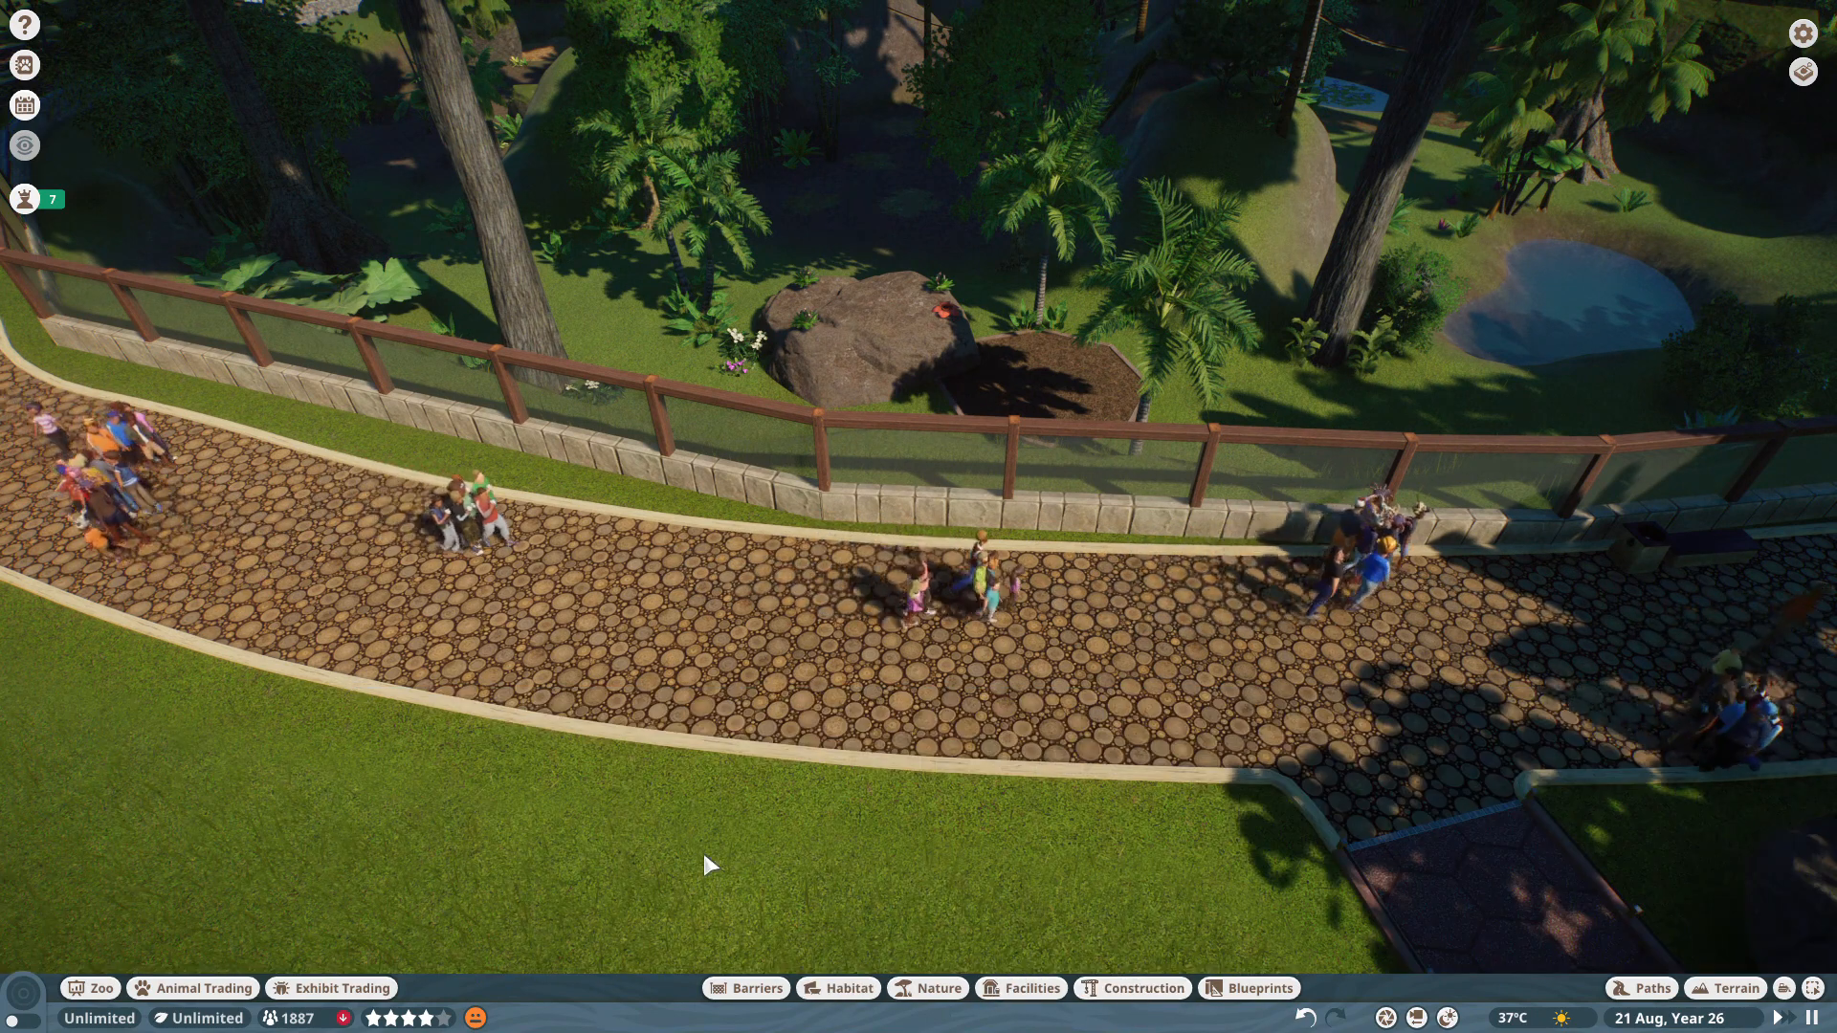
left_click(1031, 988)
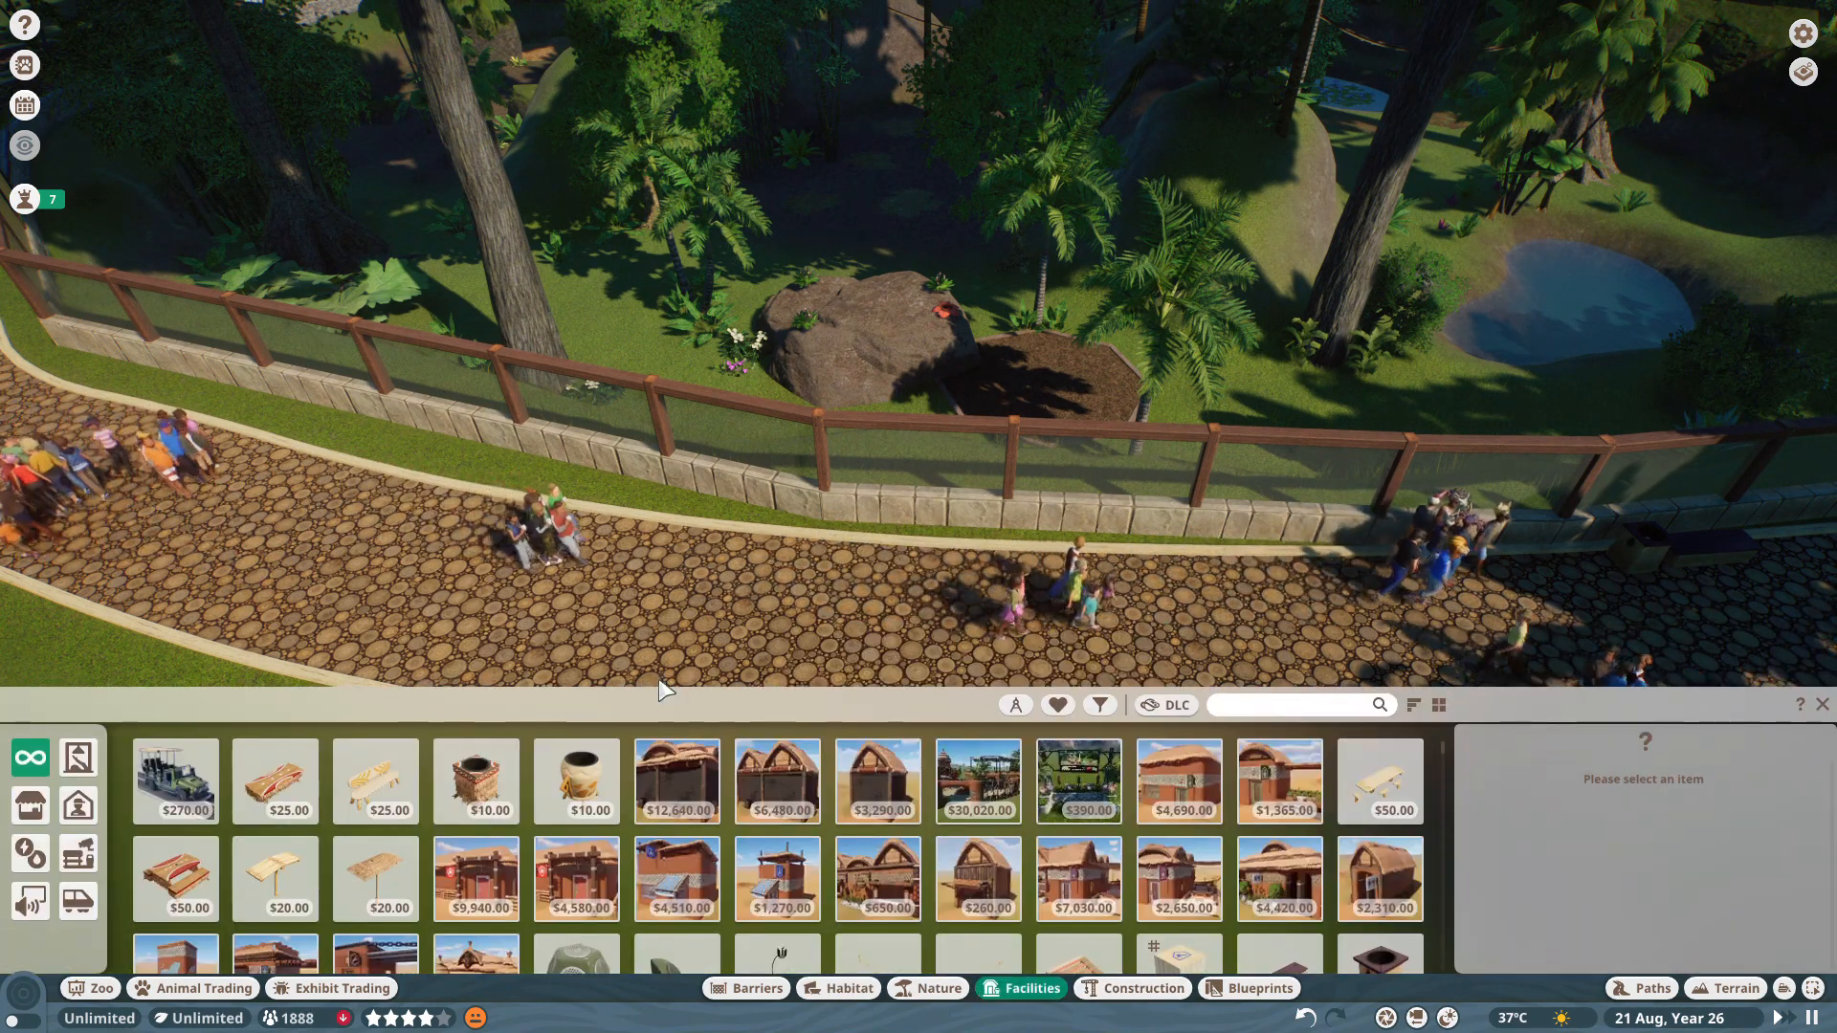
left_click(78, 804)
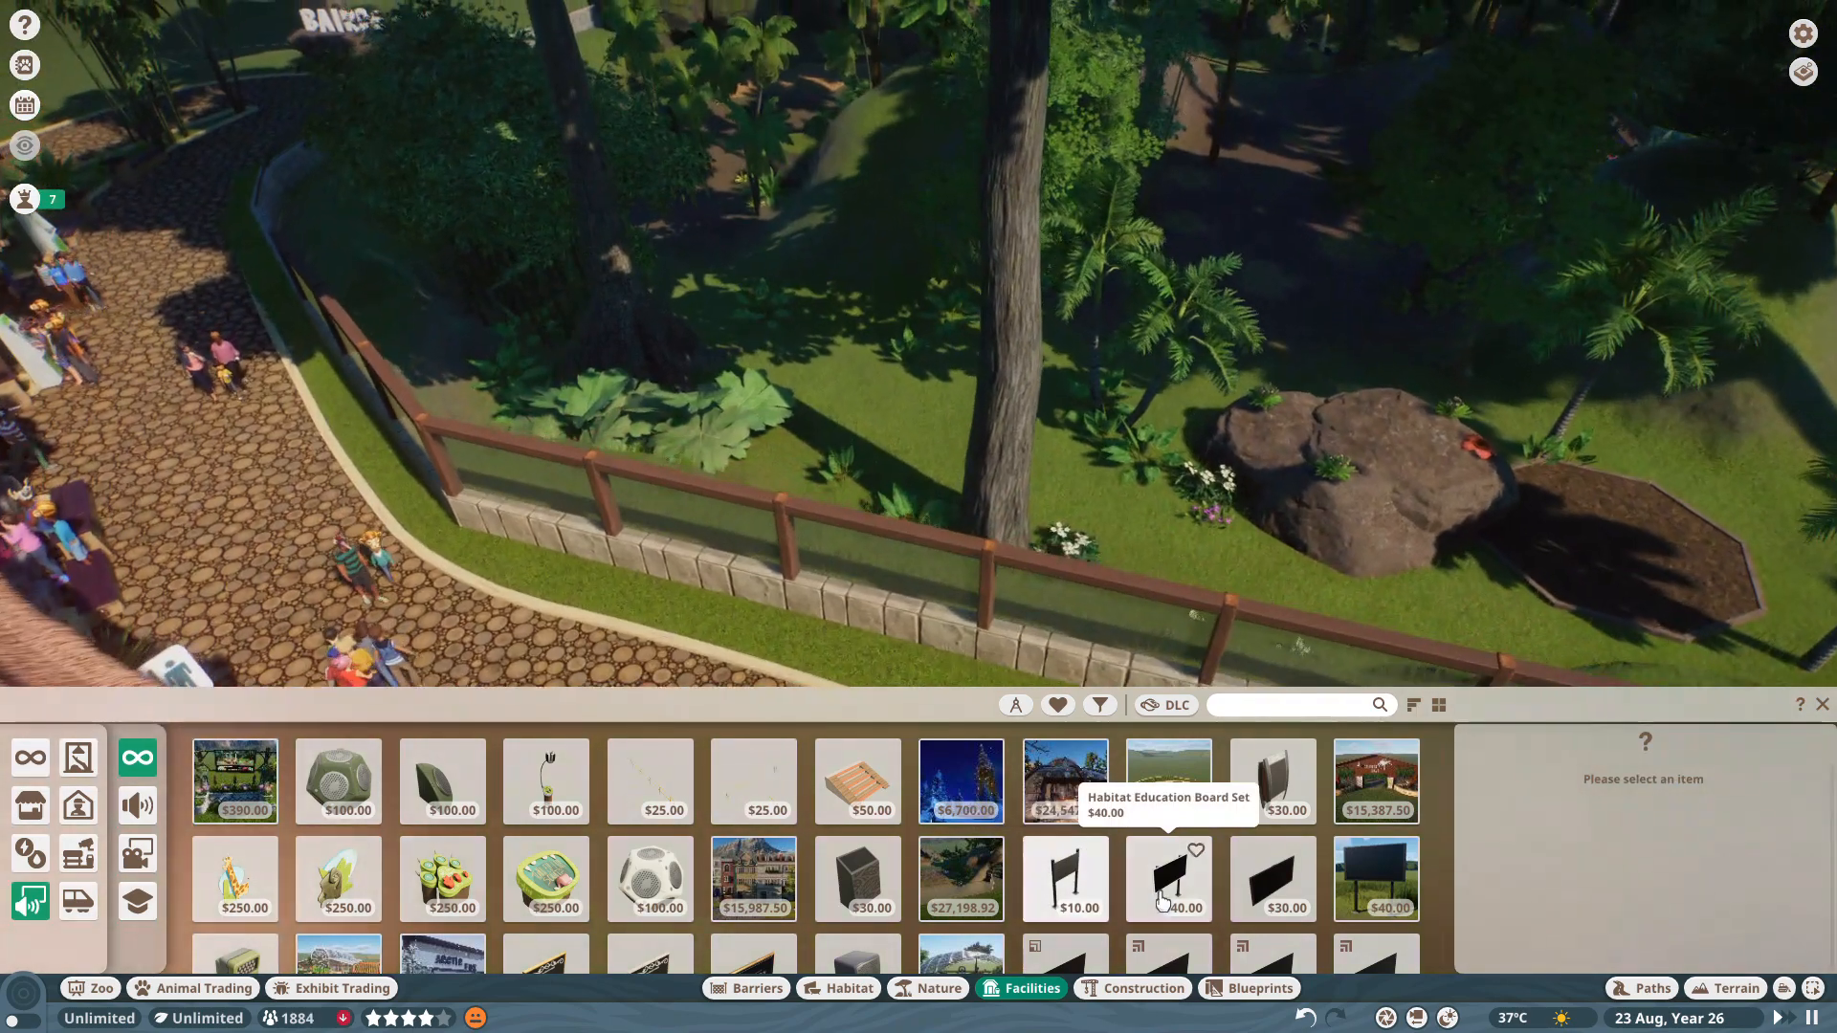
left_click(1169, 878)
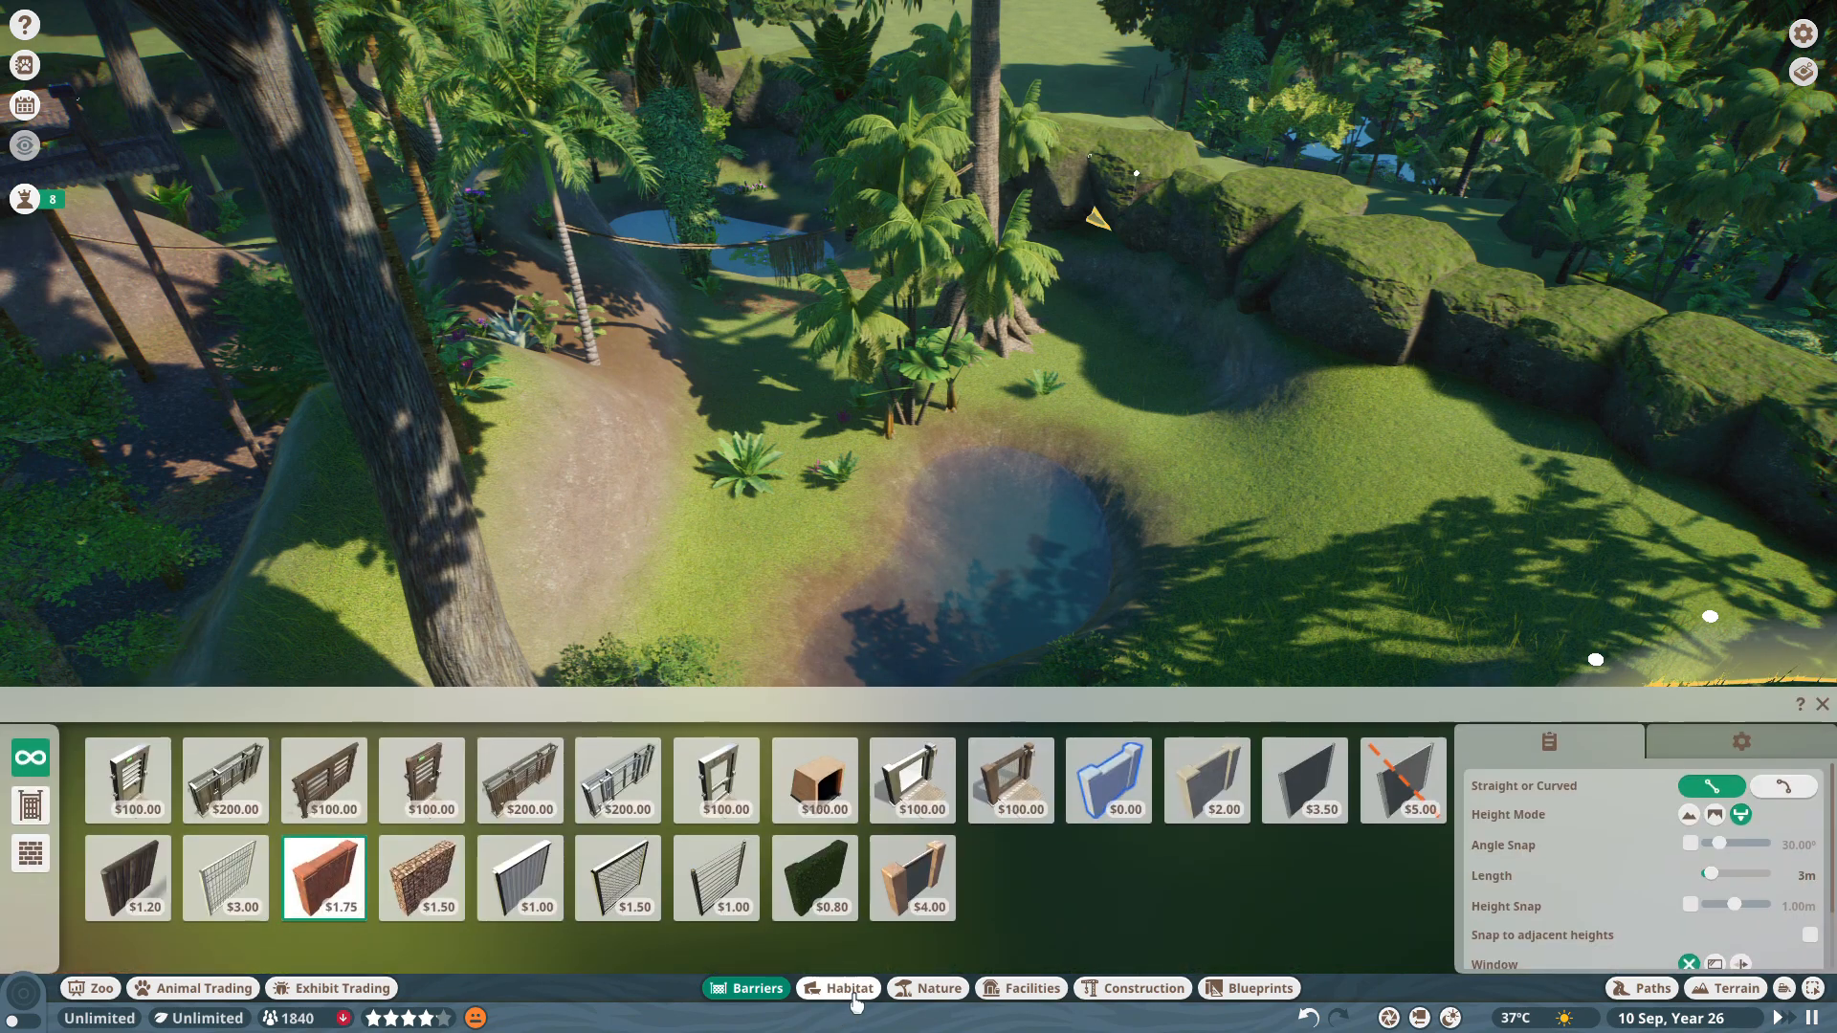
Narrow the habitat item catalogue to Capuchin Monkey items using the Species filter.
left_click(849, 987)
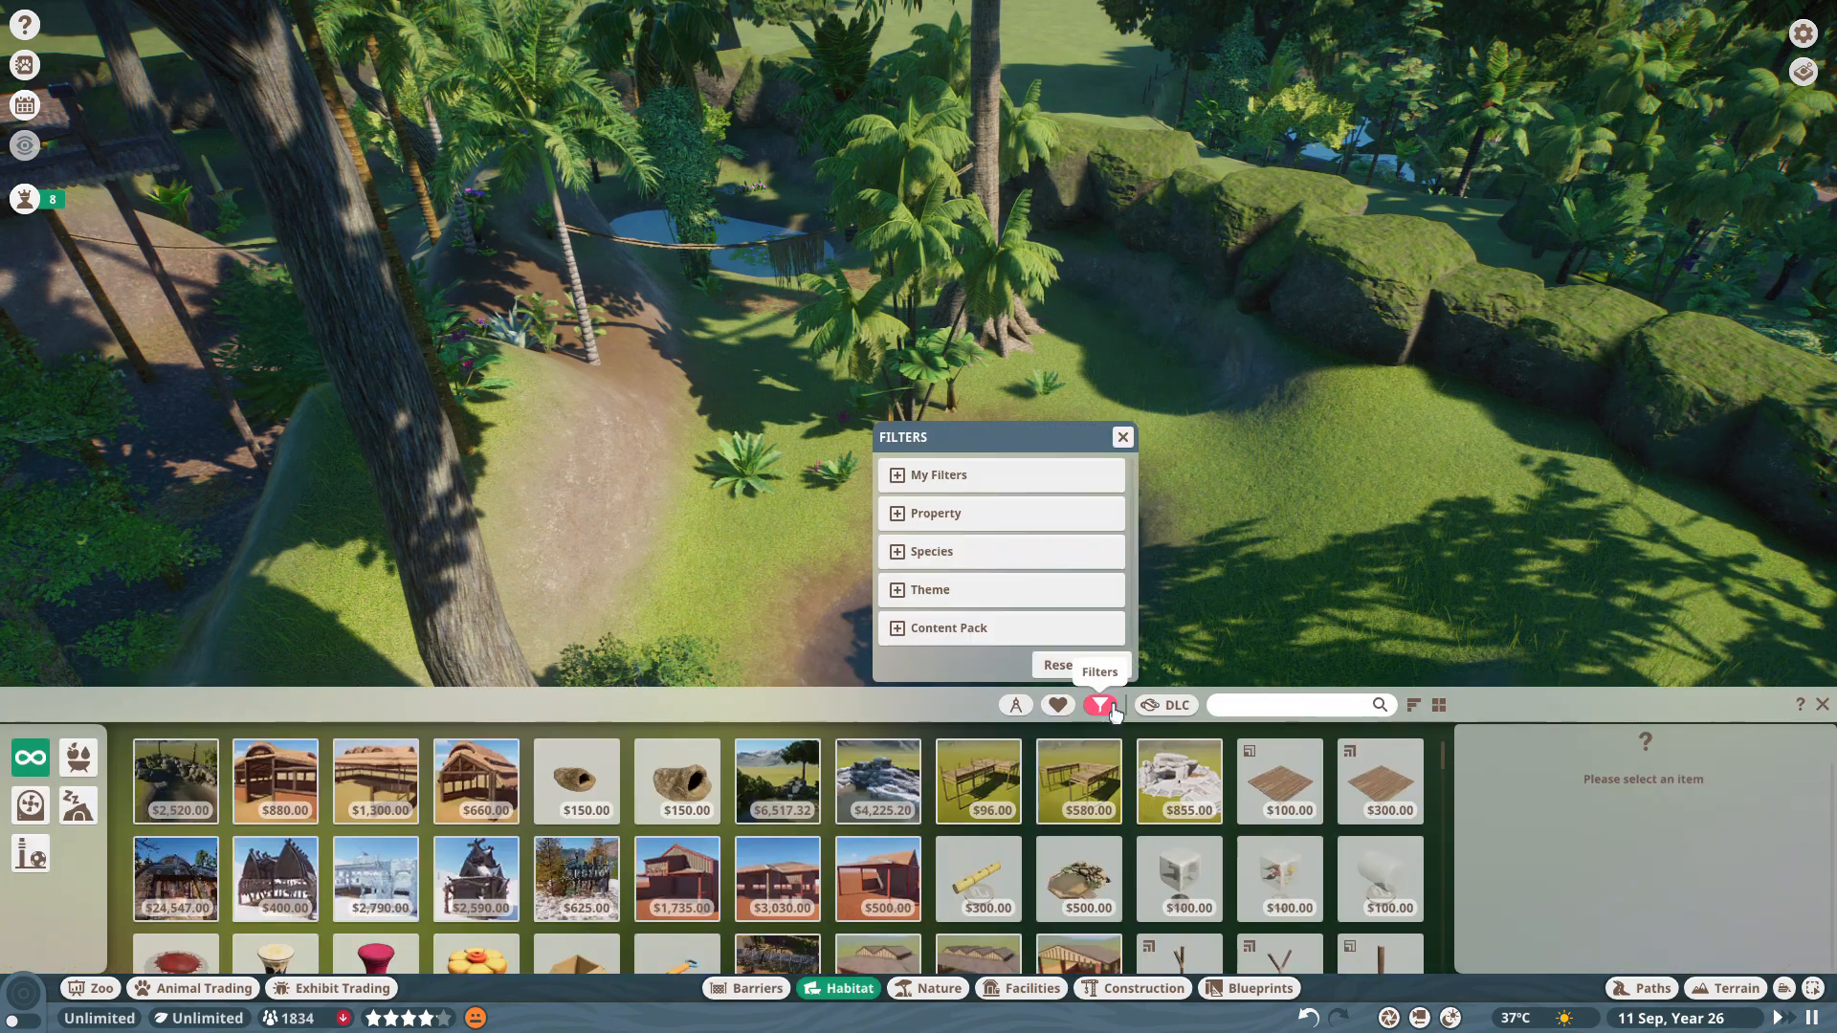
left_click(931, 551)
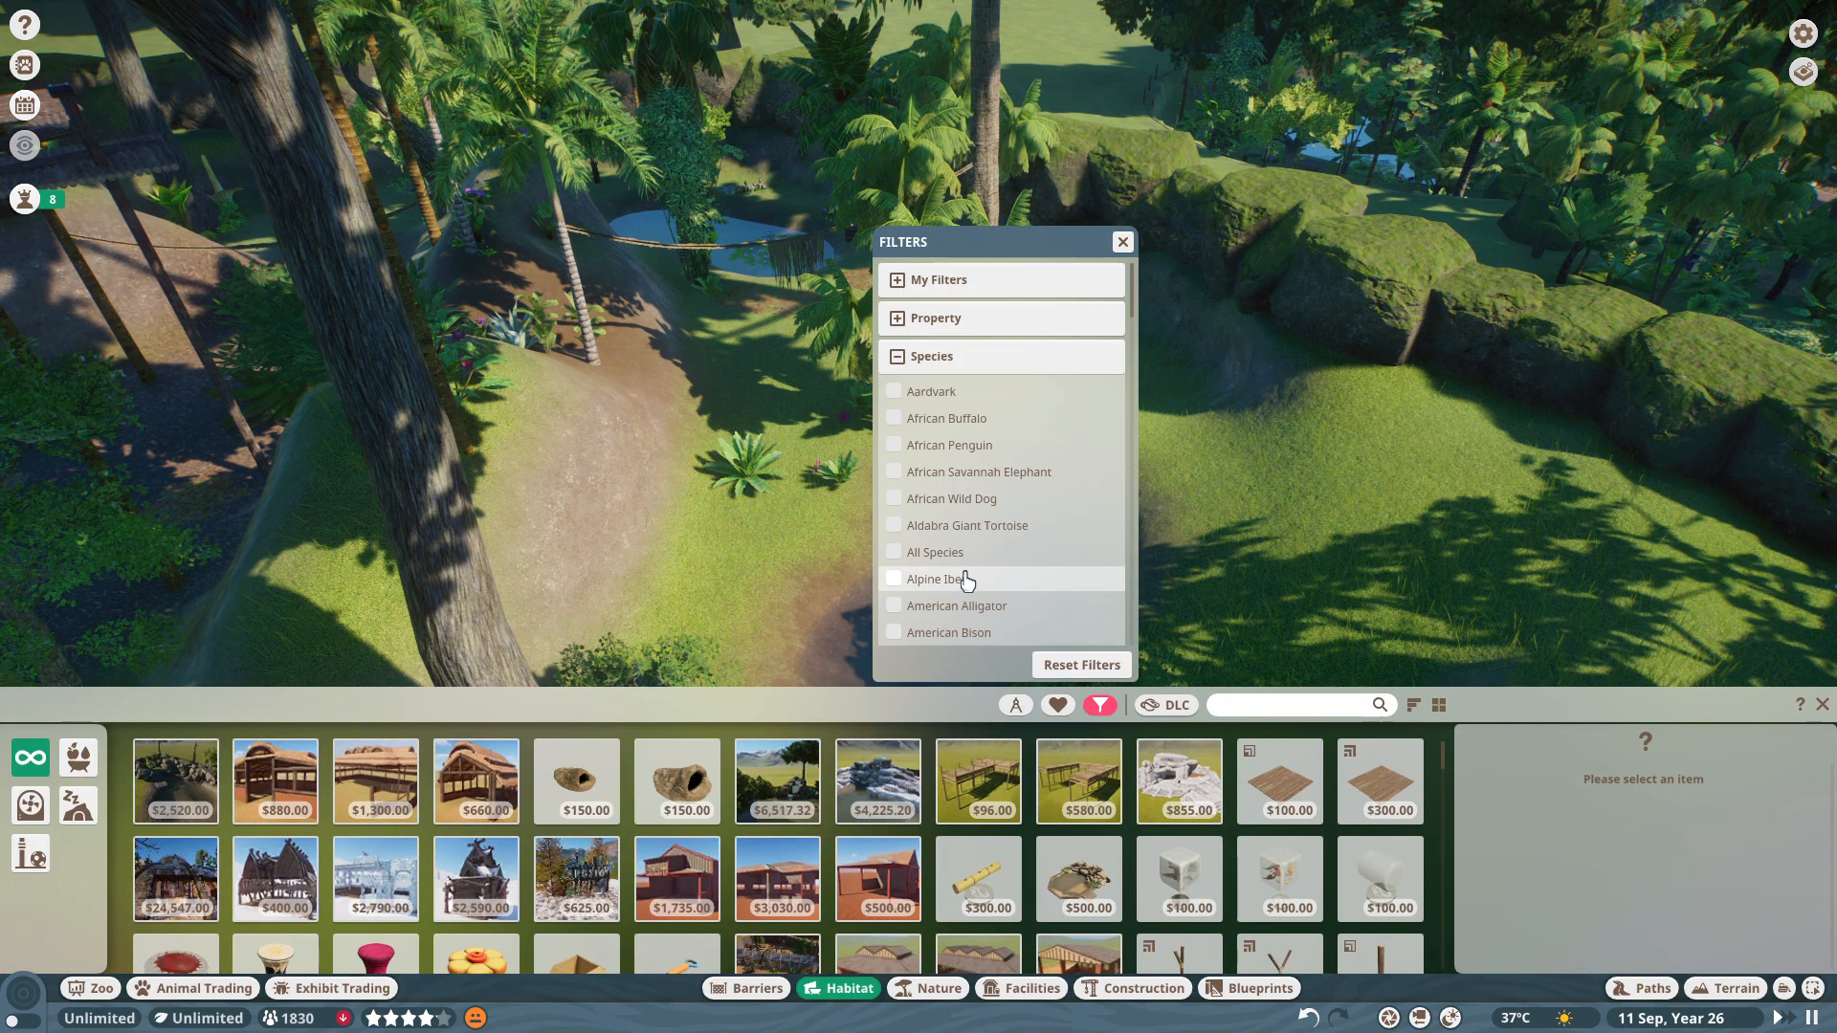
scroll("down", 3)
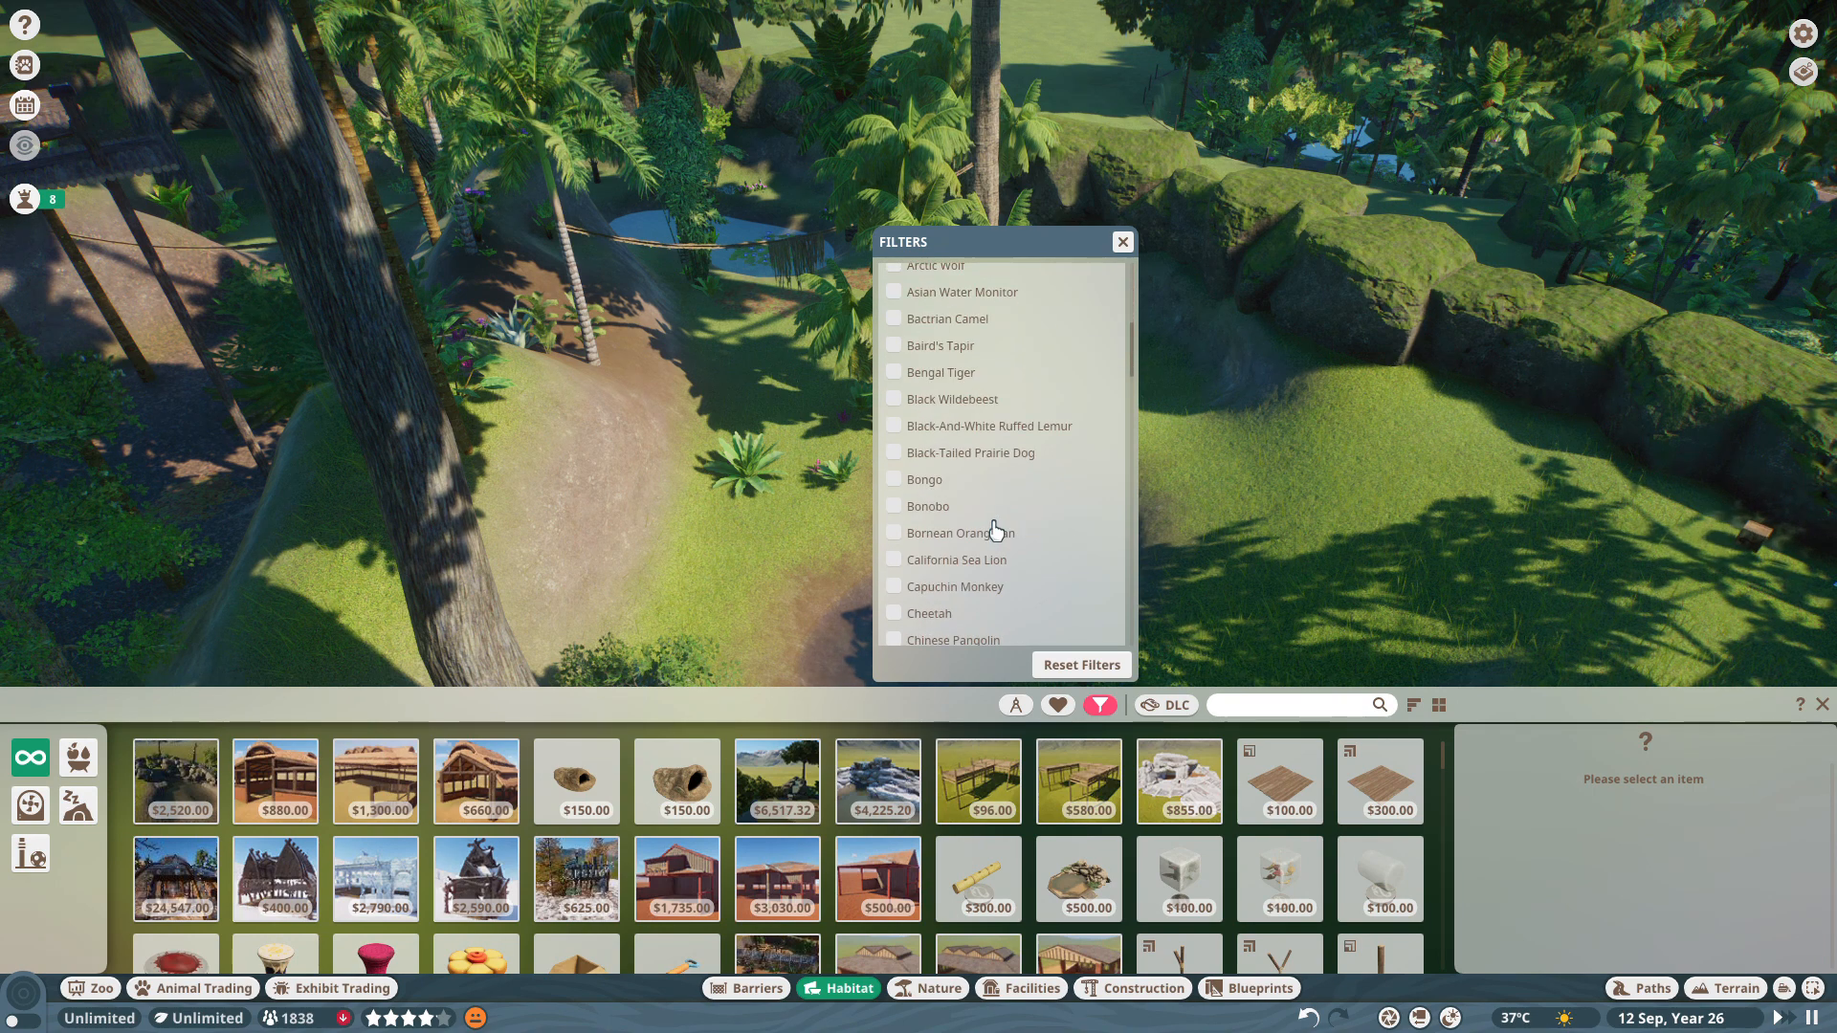
scroll("down", 3)
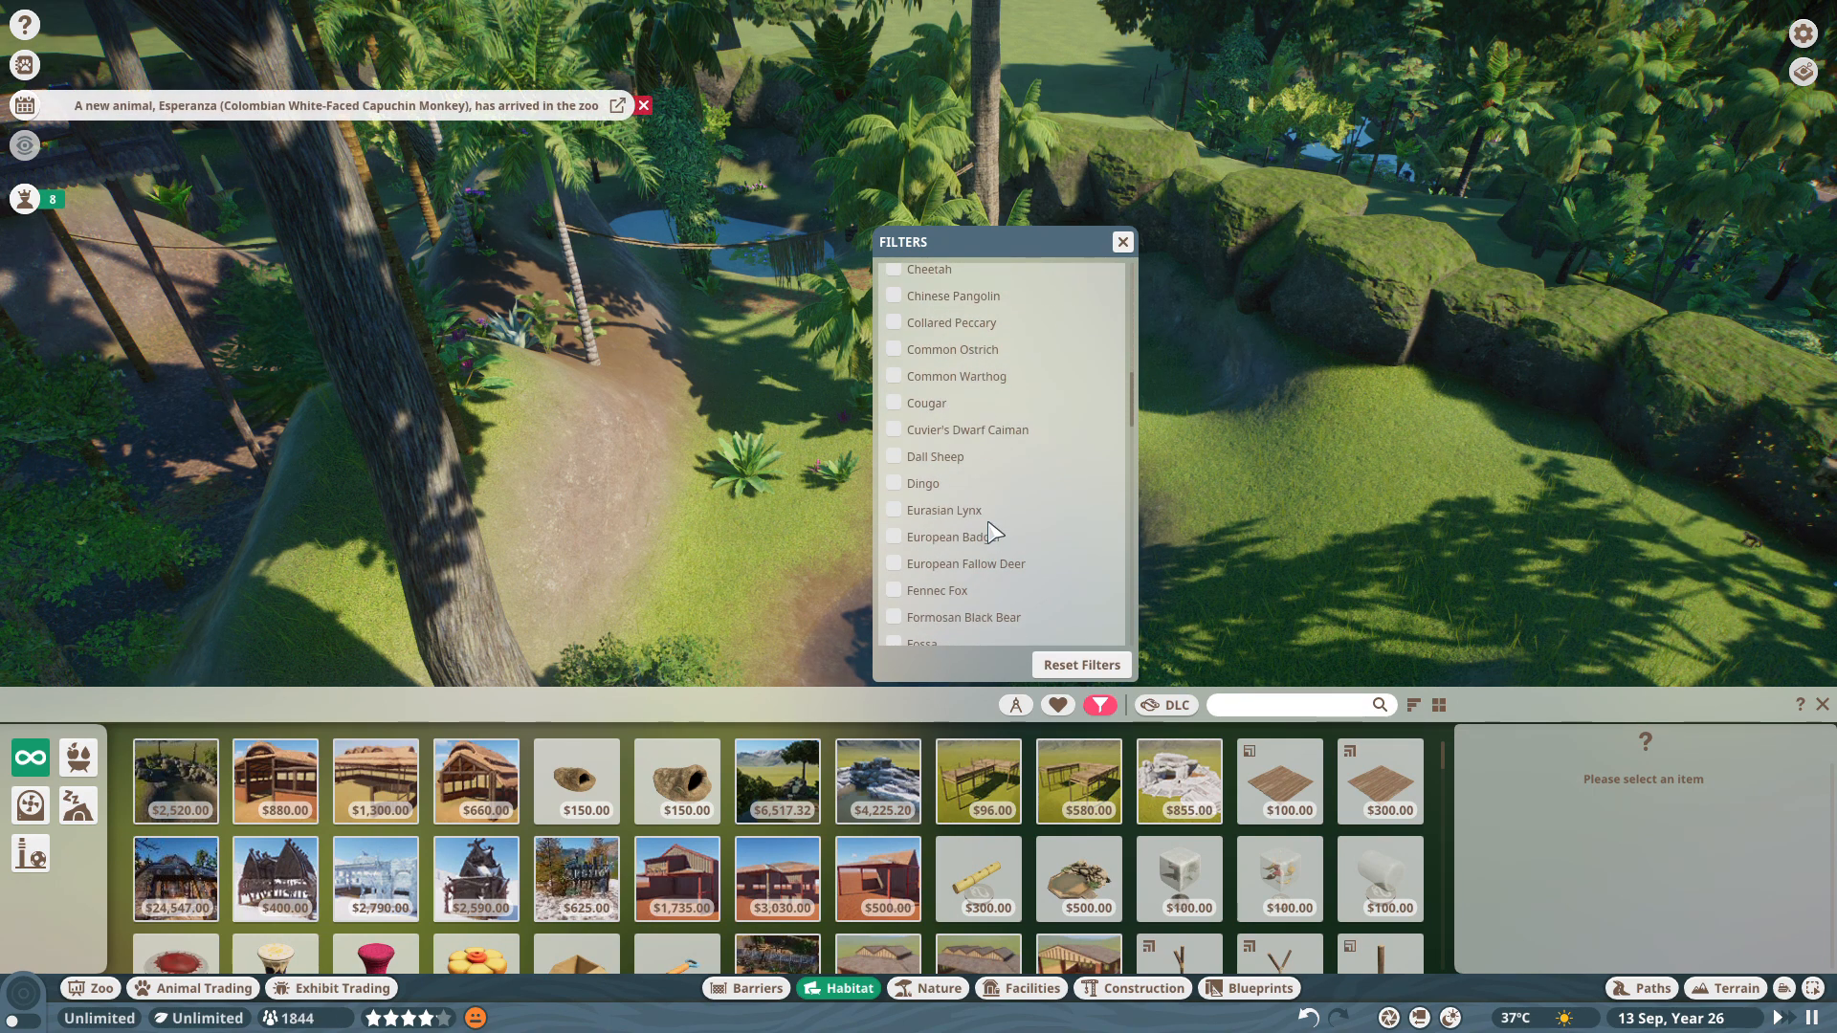
scroll("down", 3)
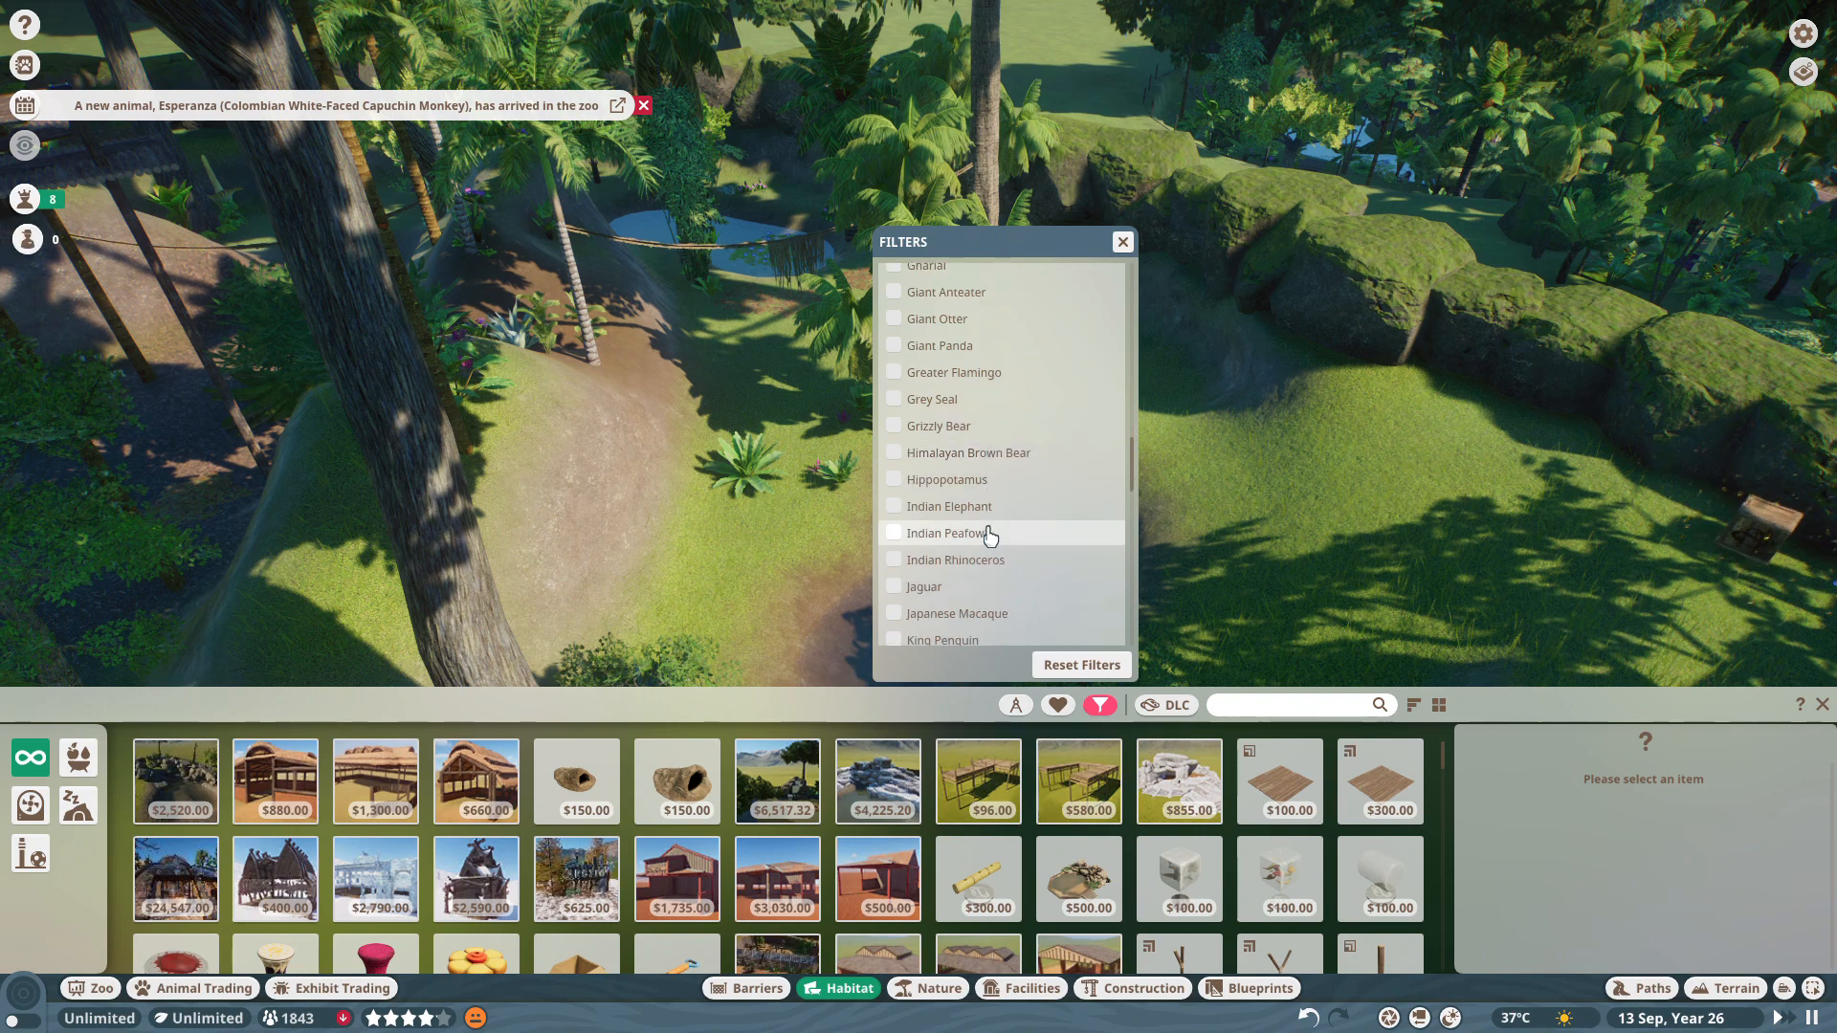
scroll("down", 3)
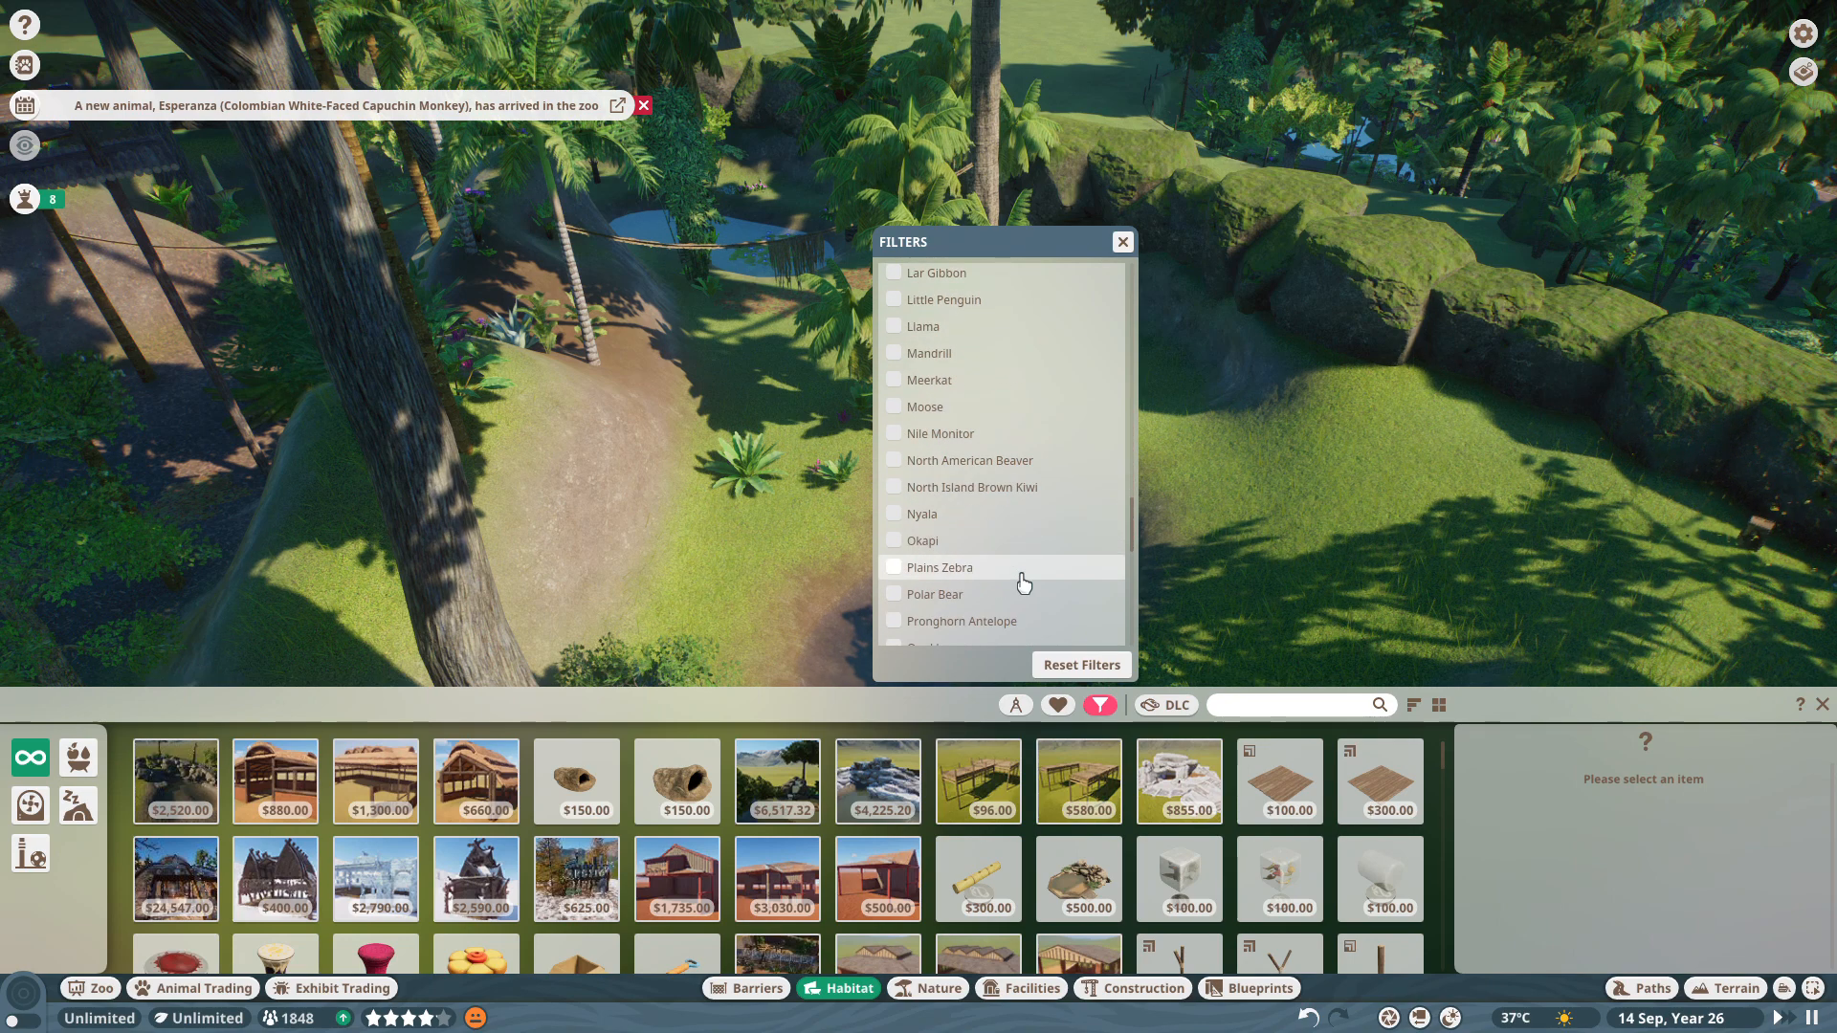
scroll("down", 3)
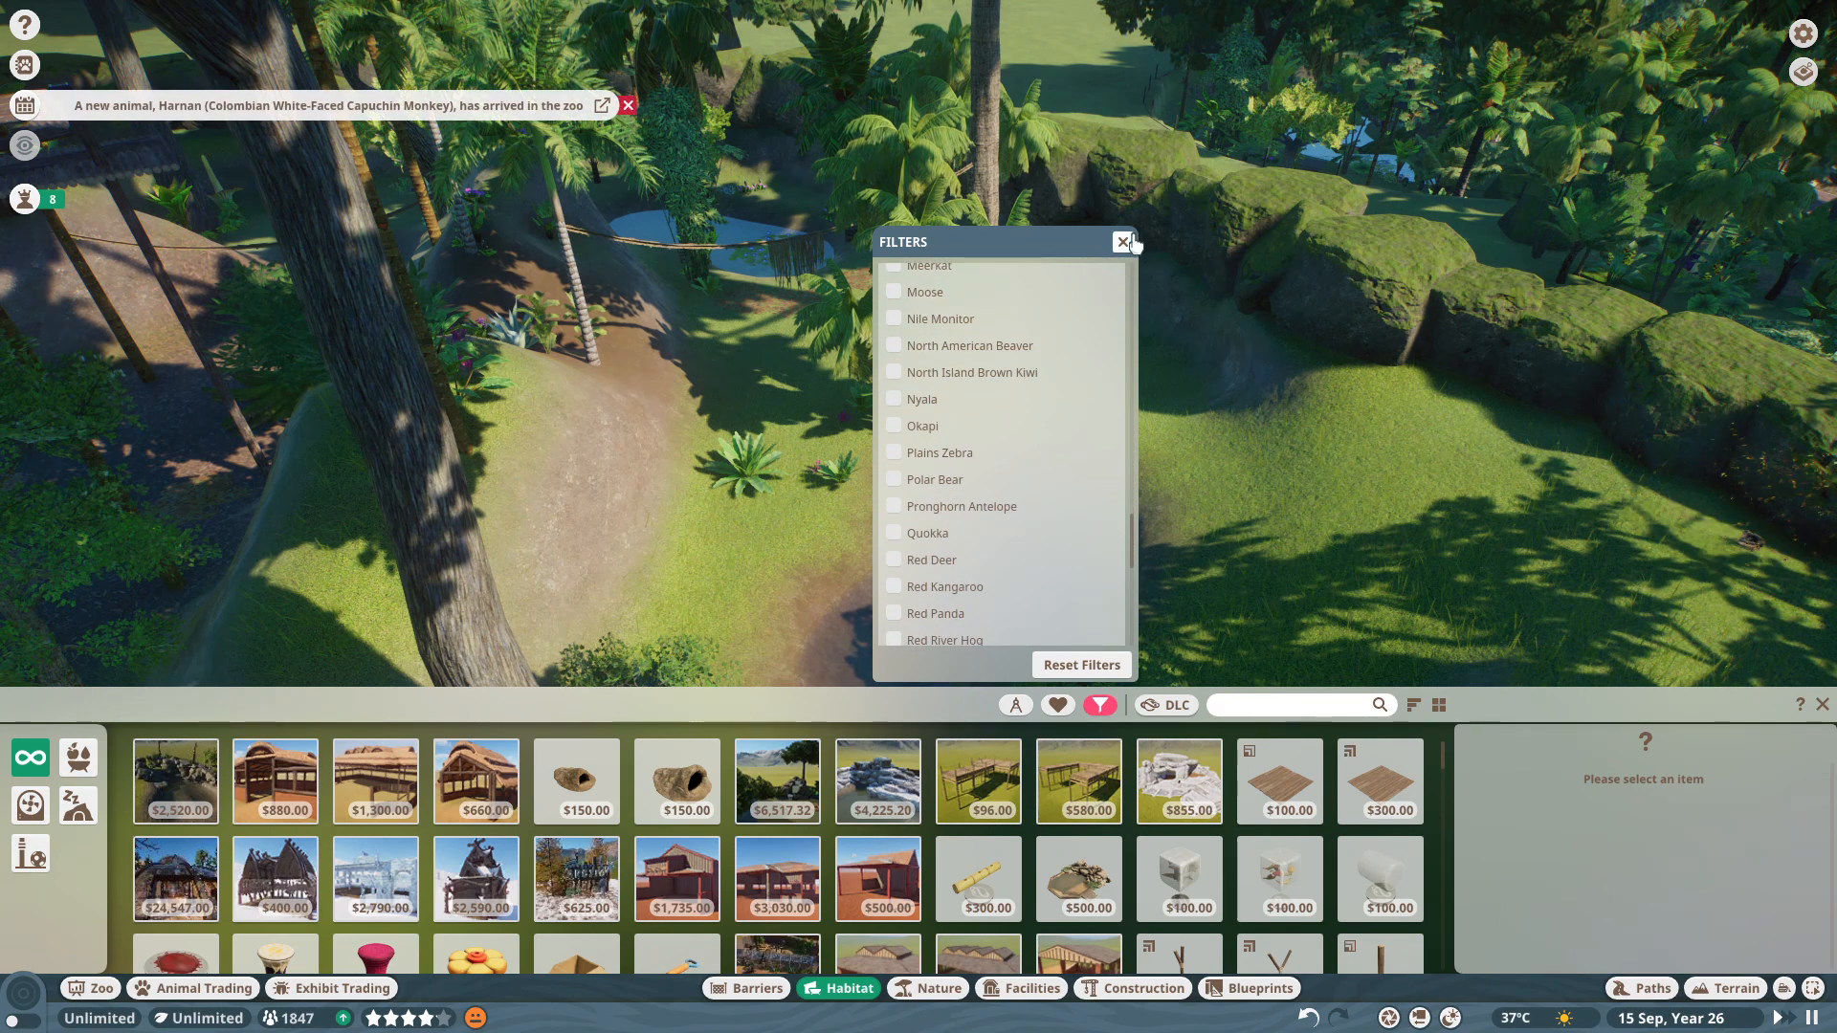
scroll("down", 3)
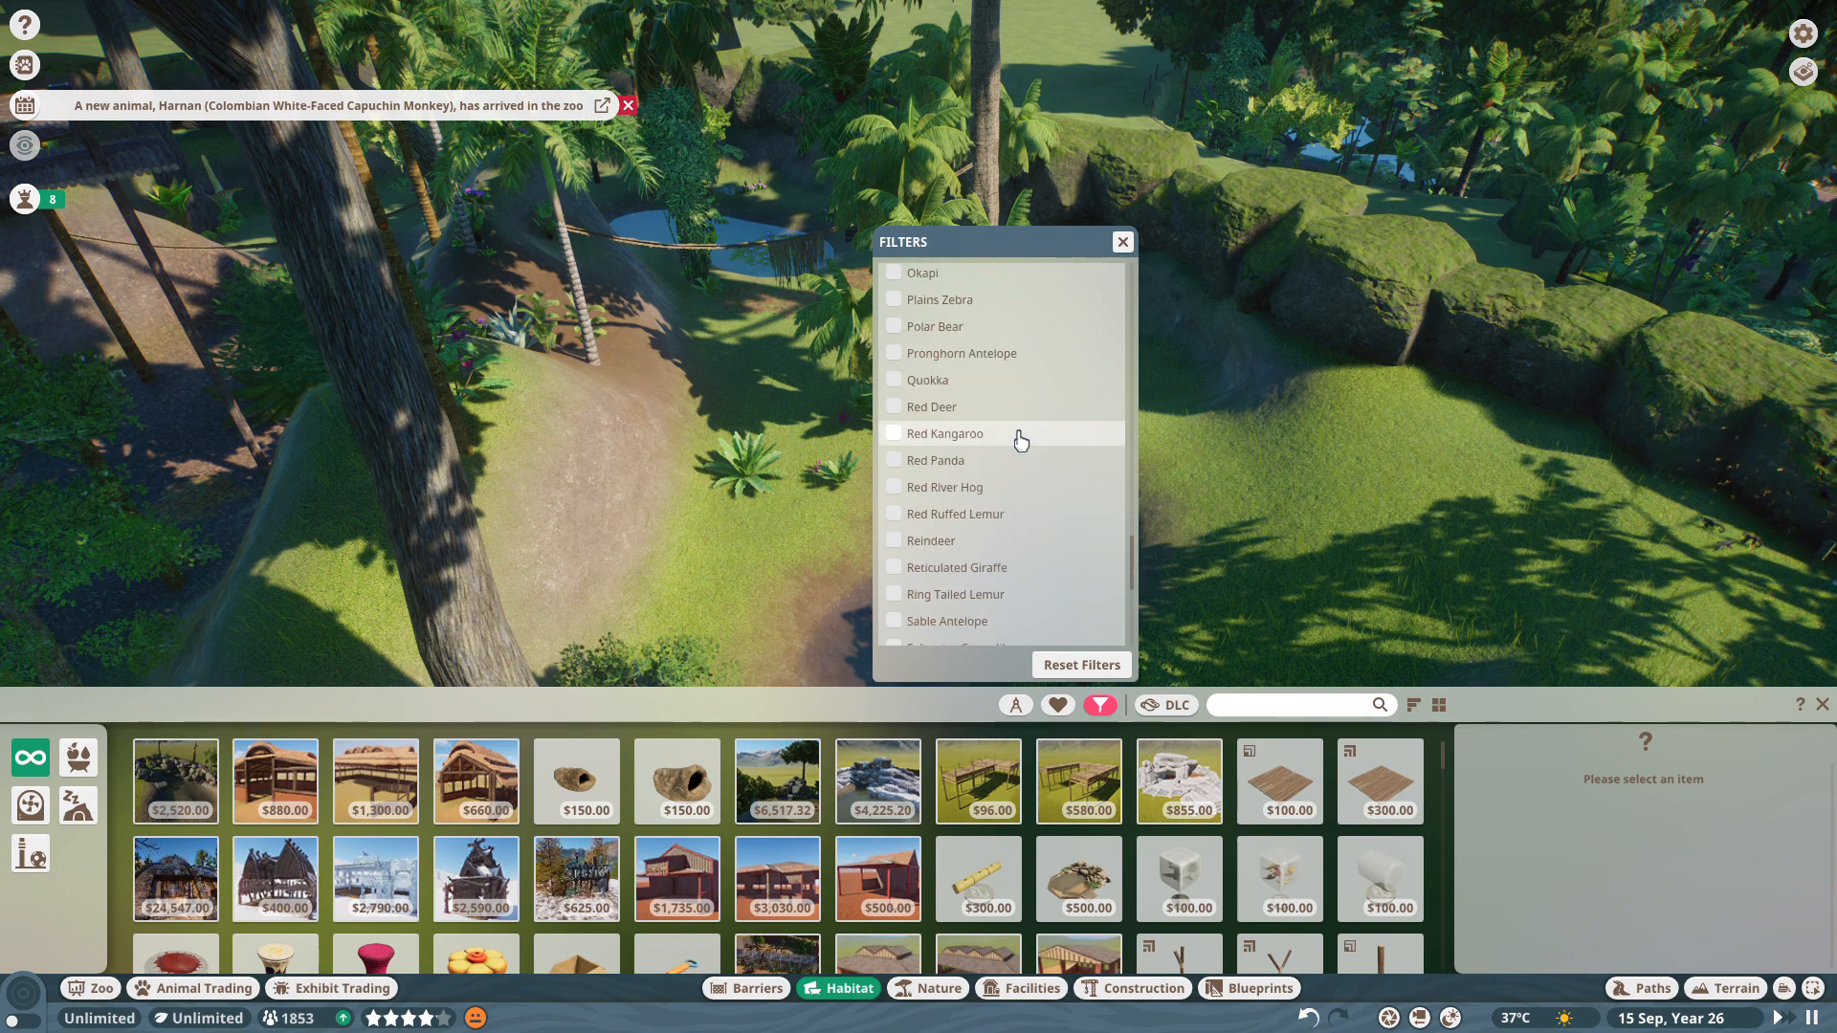
scroll("down", 3)
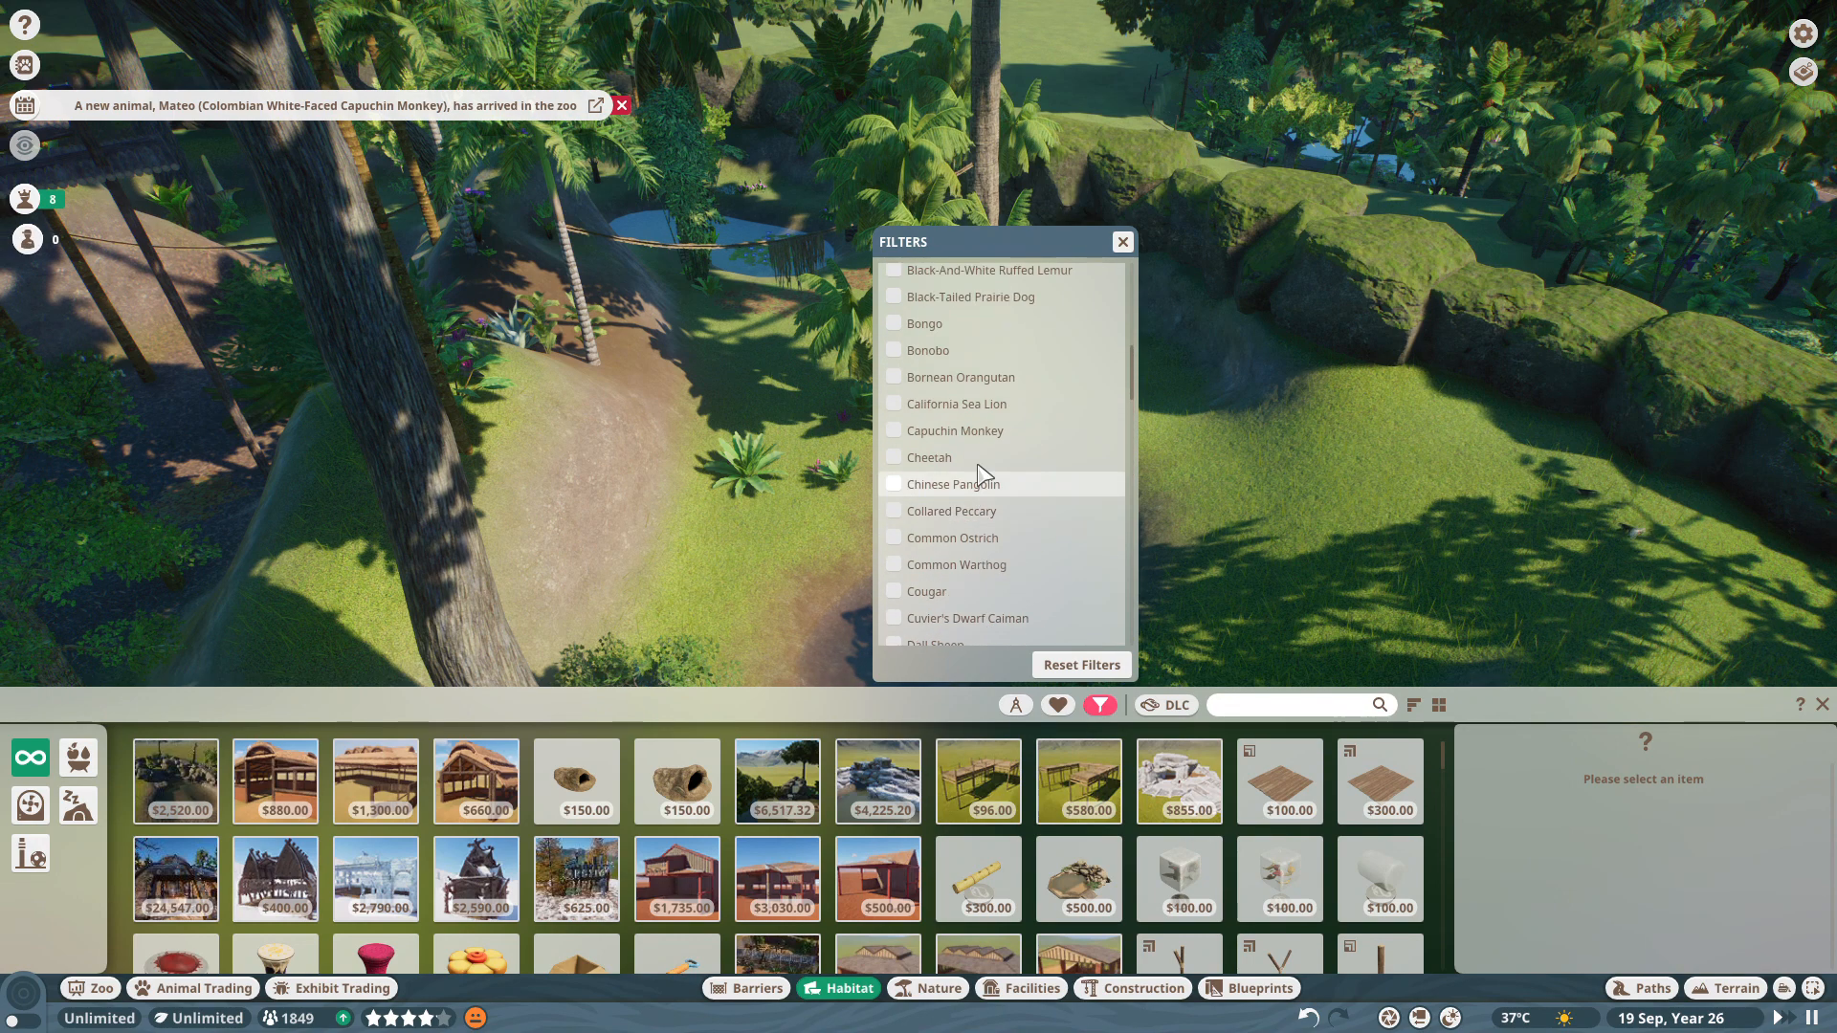
left_click(893, 431)
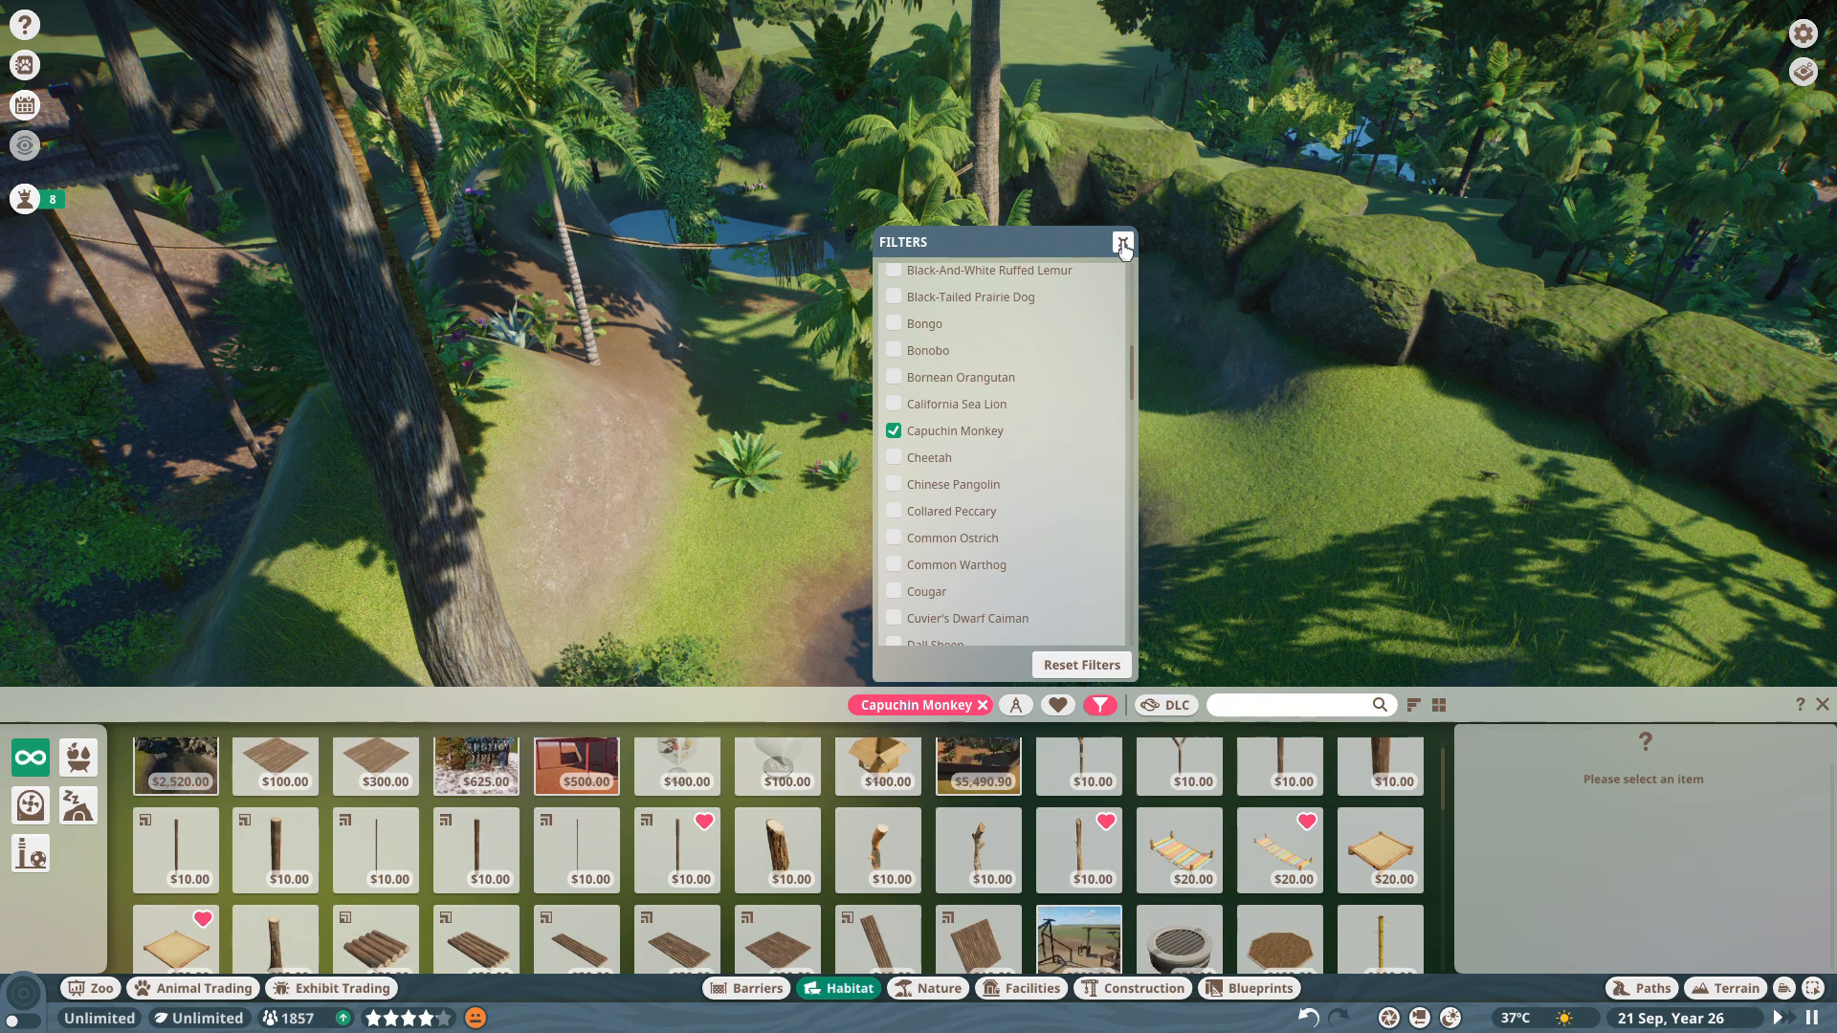
left_click(1122, 243)
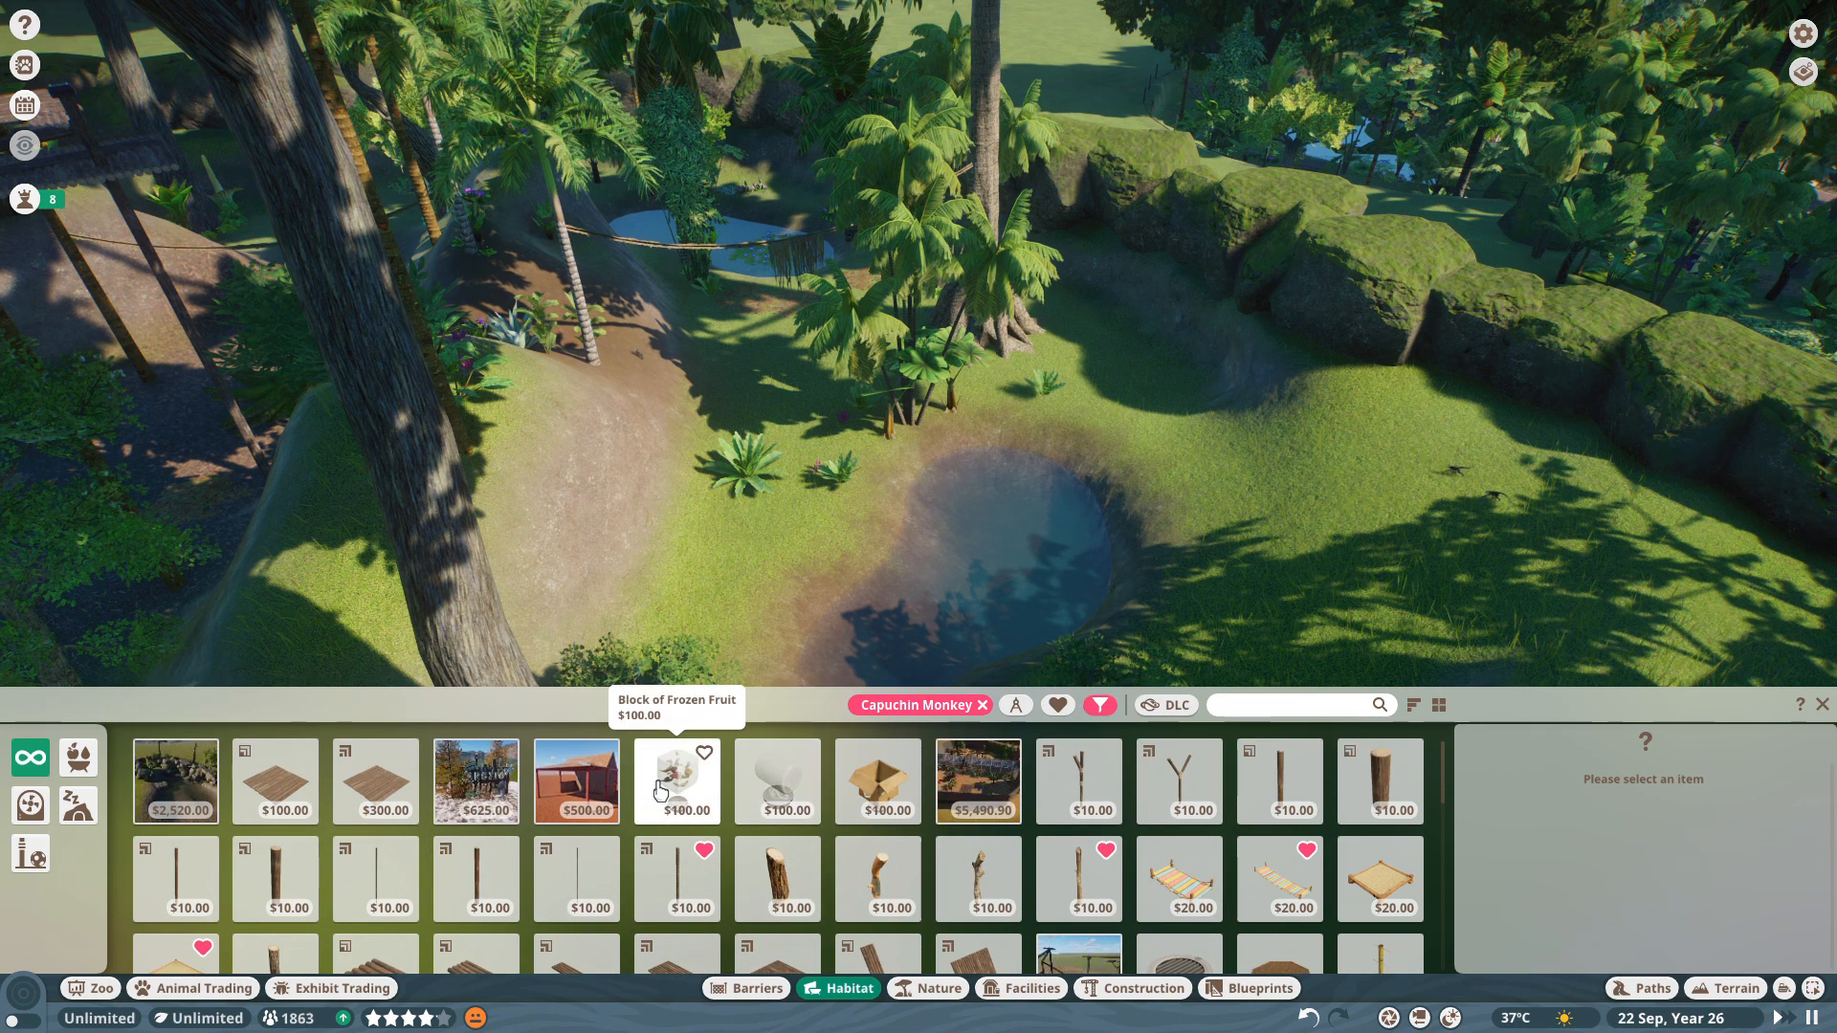
Lay a square ground patch on the grass, then clear the Capuchin Monkey filter.
left_click(677, 780)
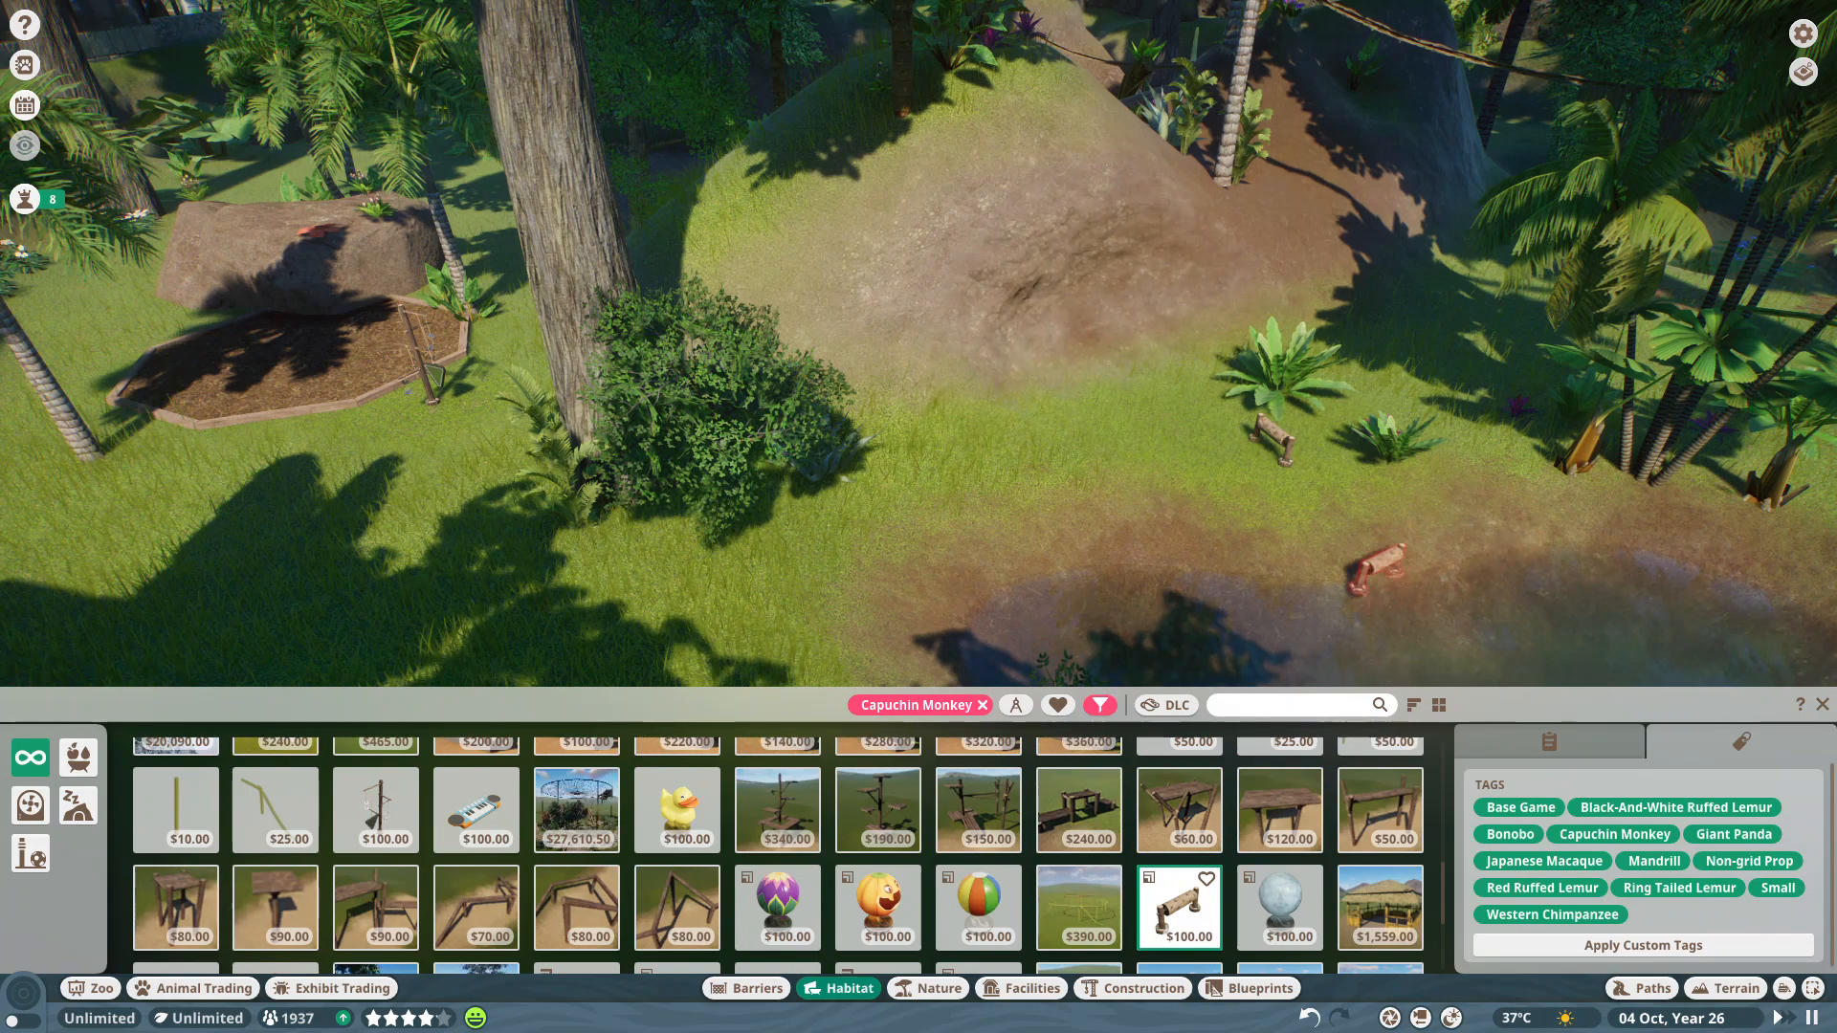
mouse_move(1078, 822)
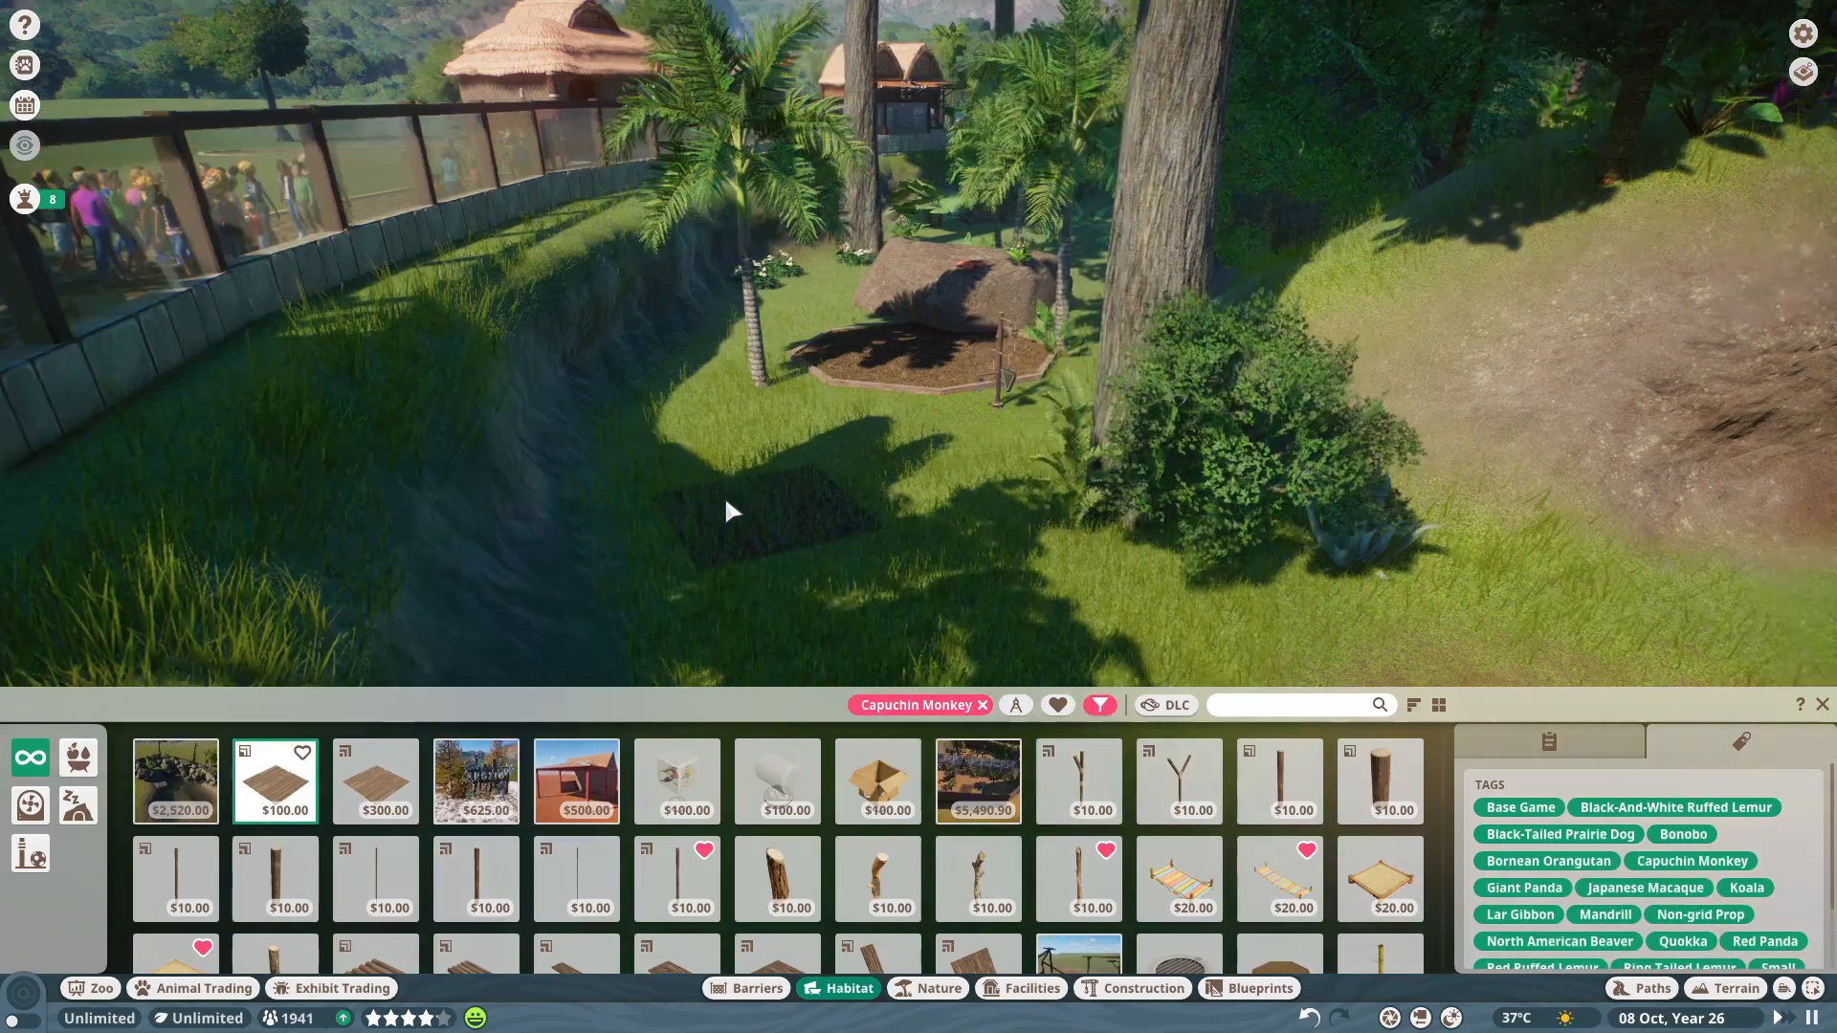
left_click_drag(726, 509, 877, 474)
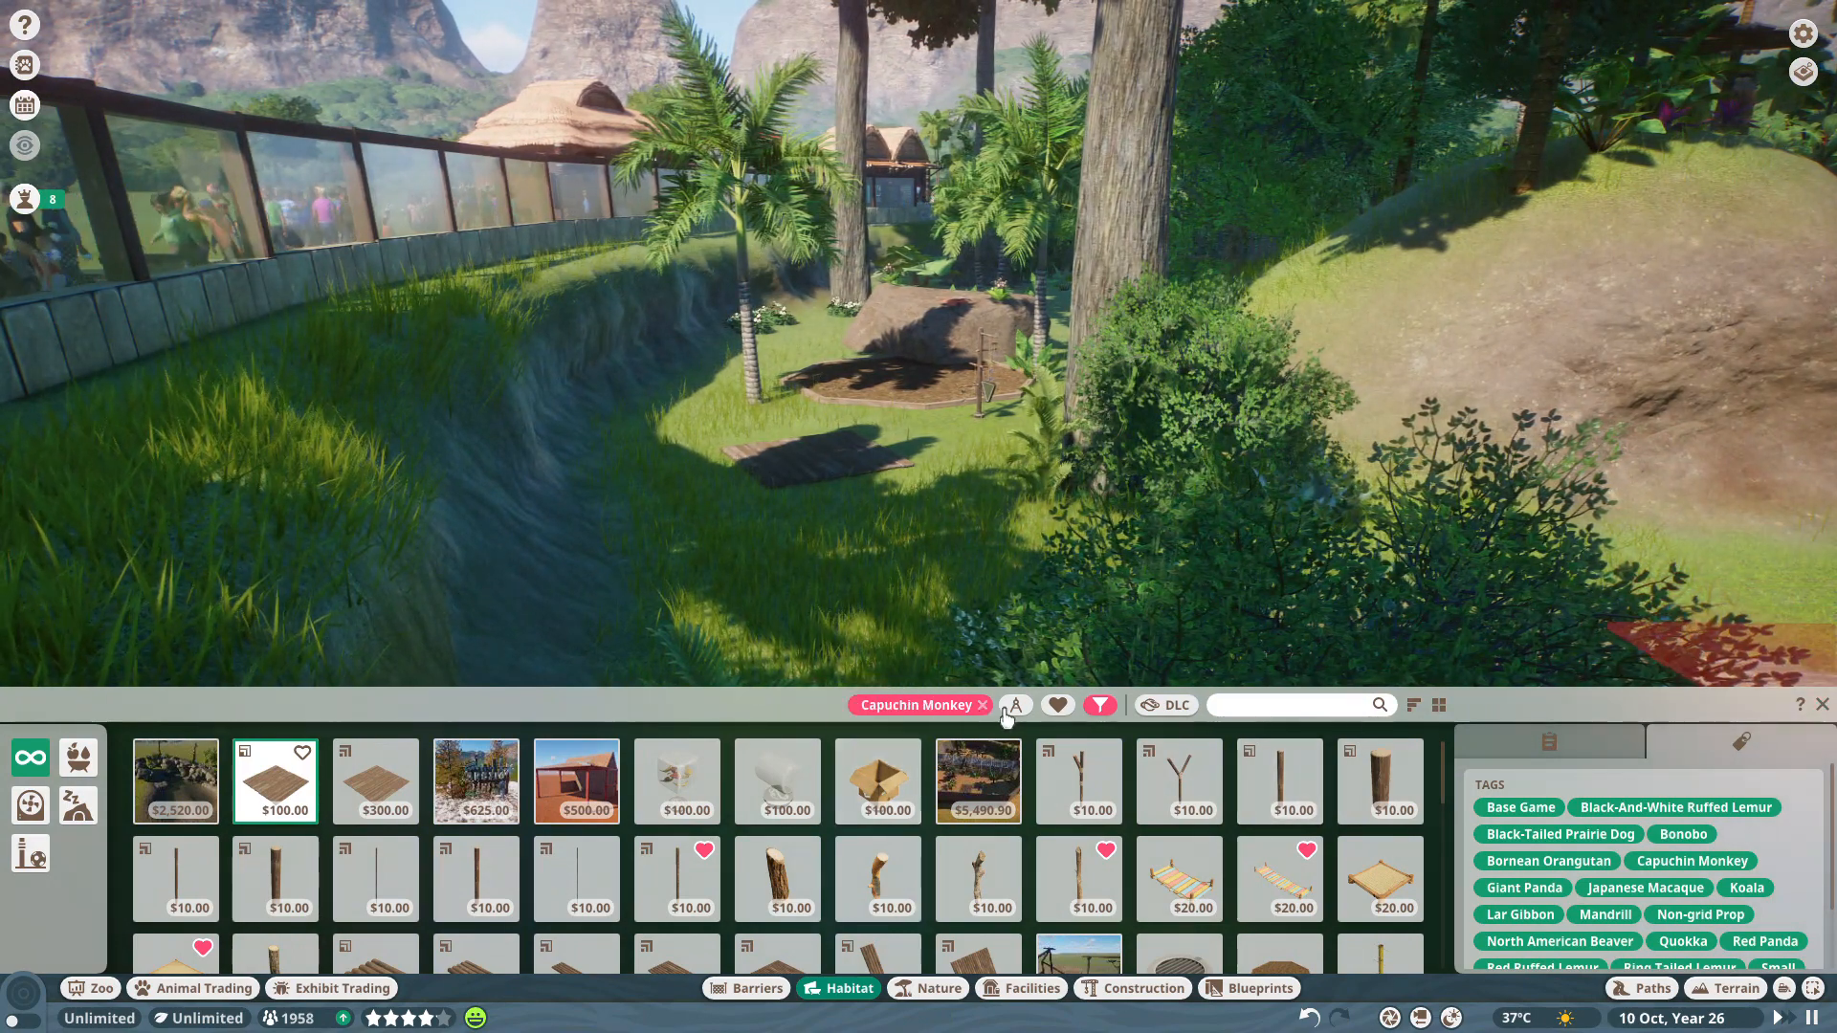
left_click(1100, 705)
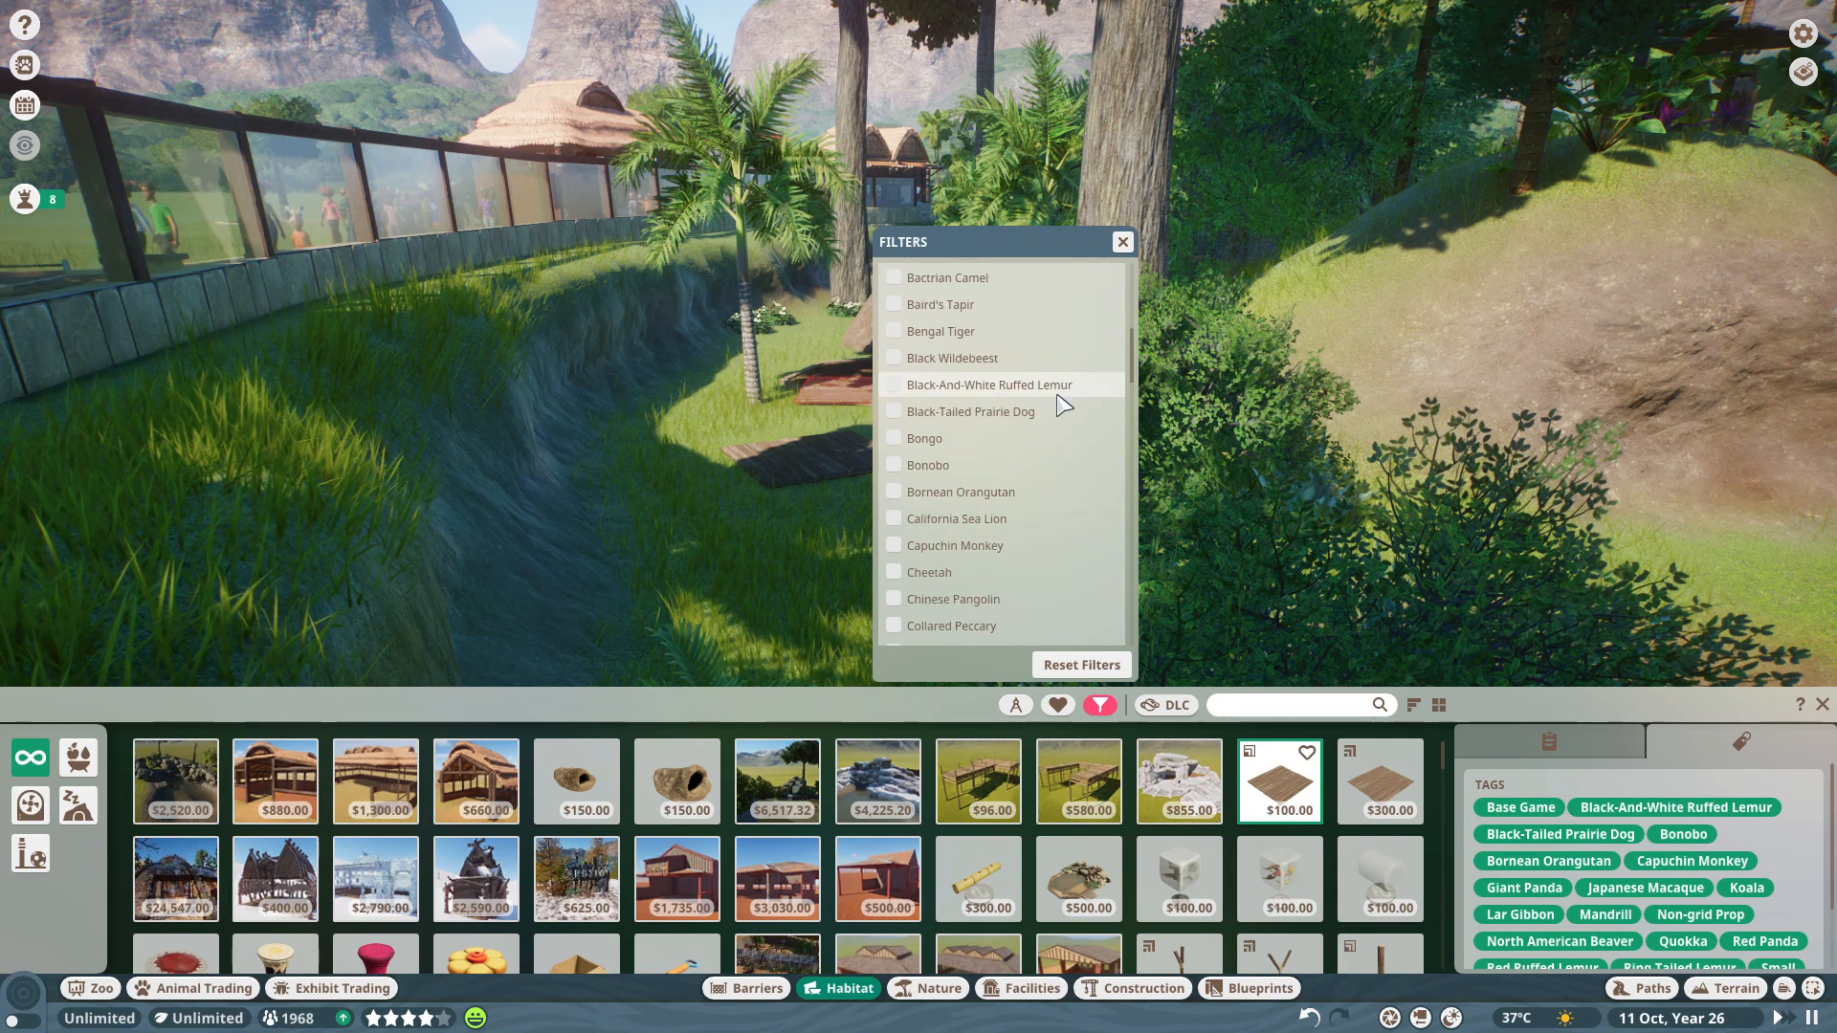
Filter habitat items to Baird's Tapir, then Giant Anteater, and close the filter list.
left_click(894, 304)
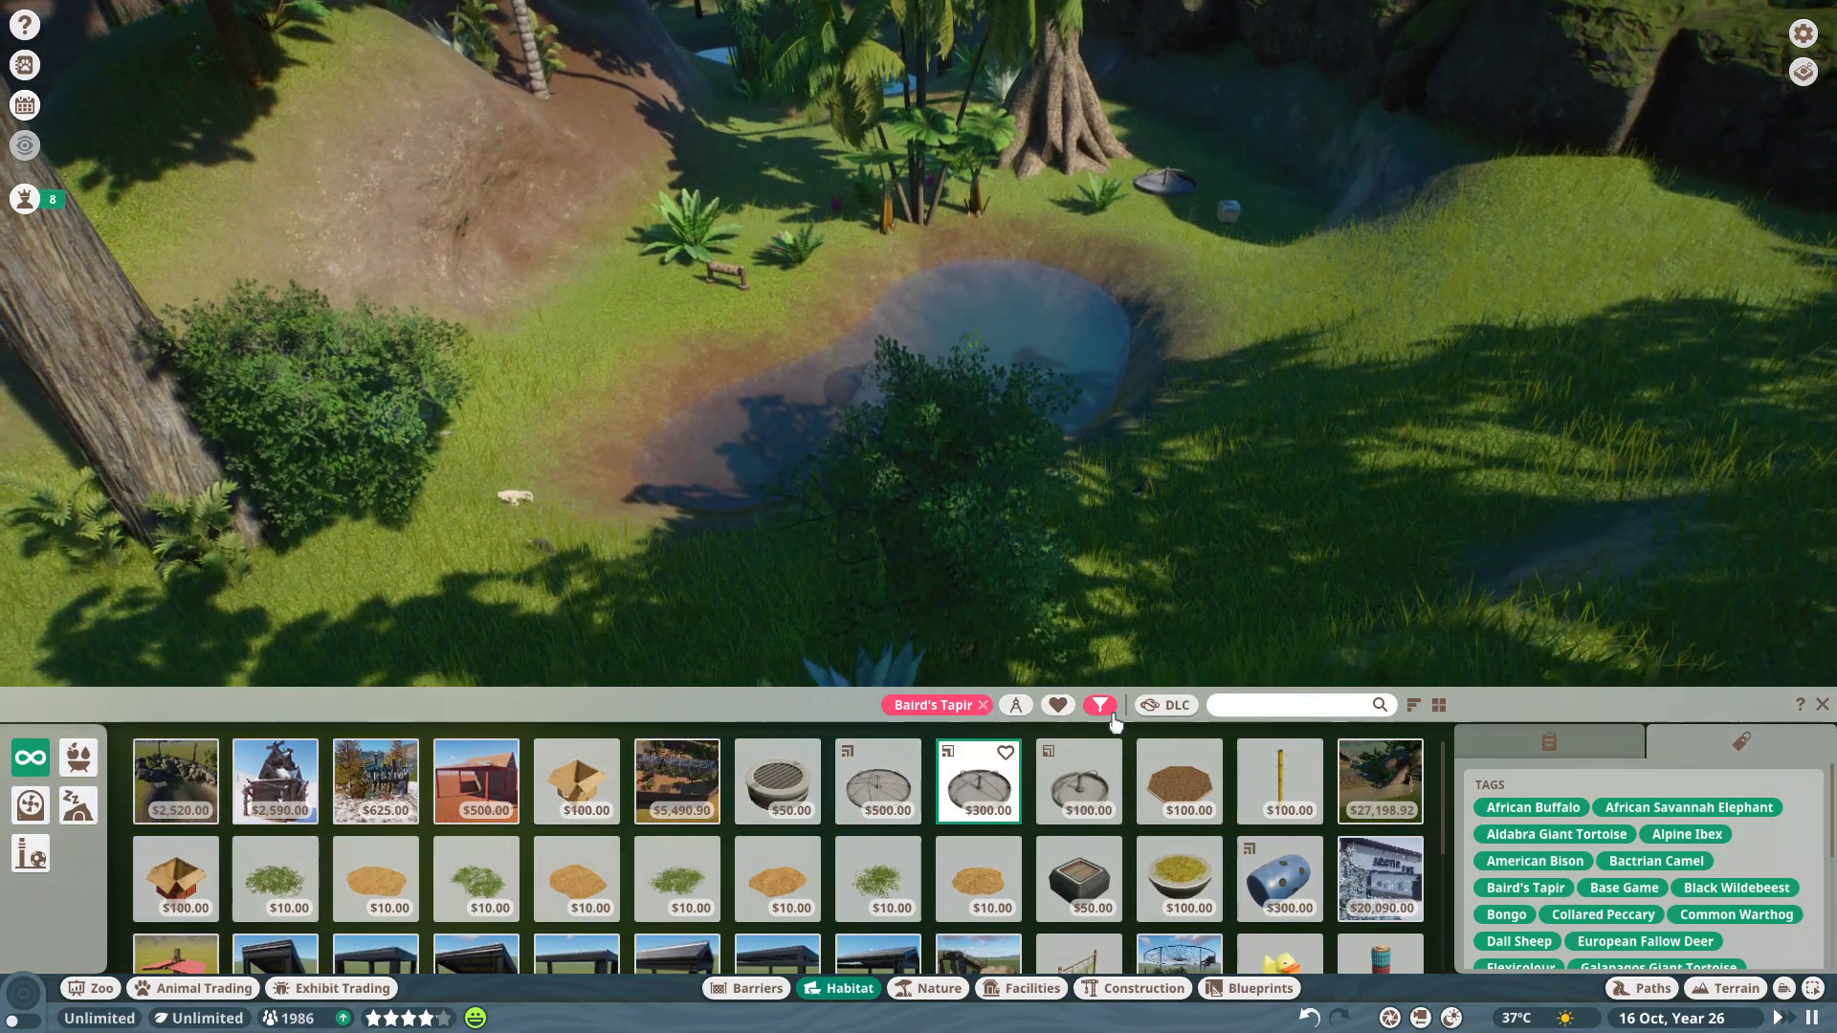
left_click(1100, 705)
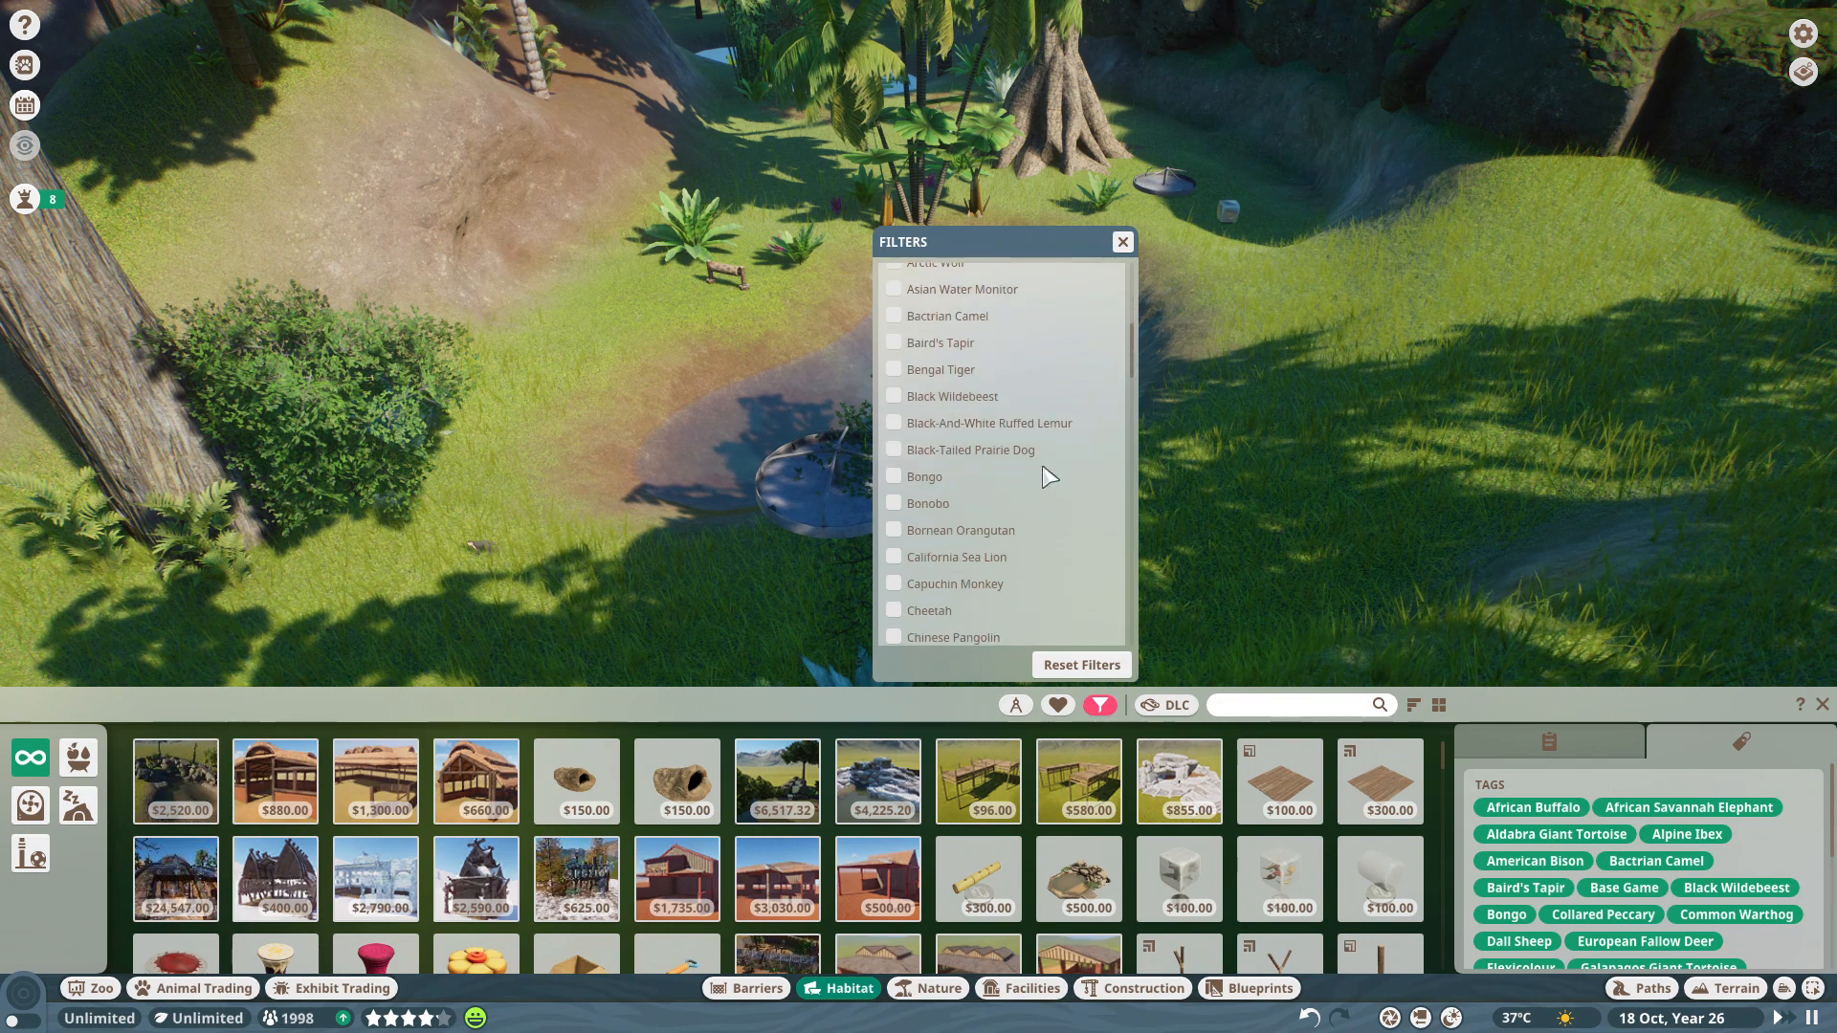
scroll("down", 3)
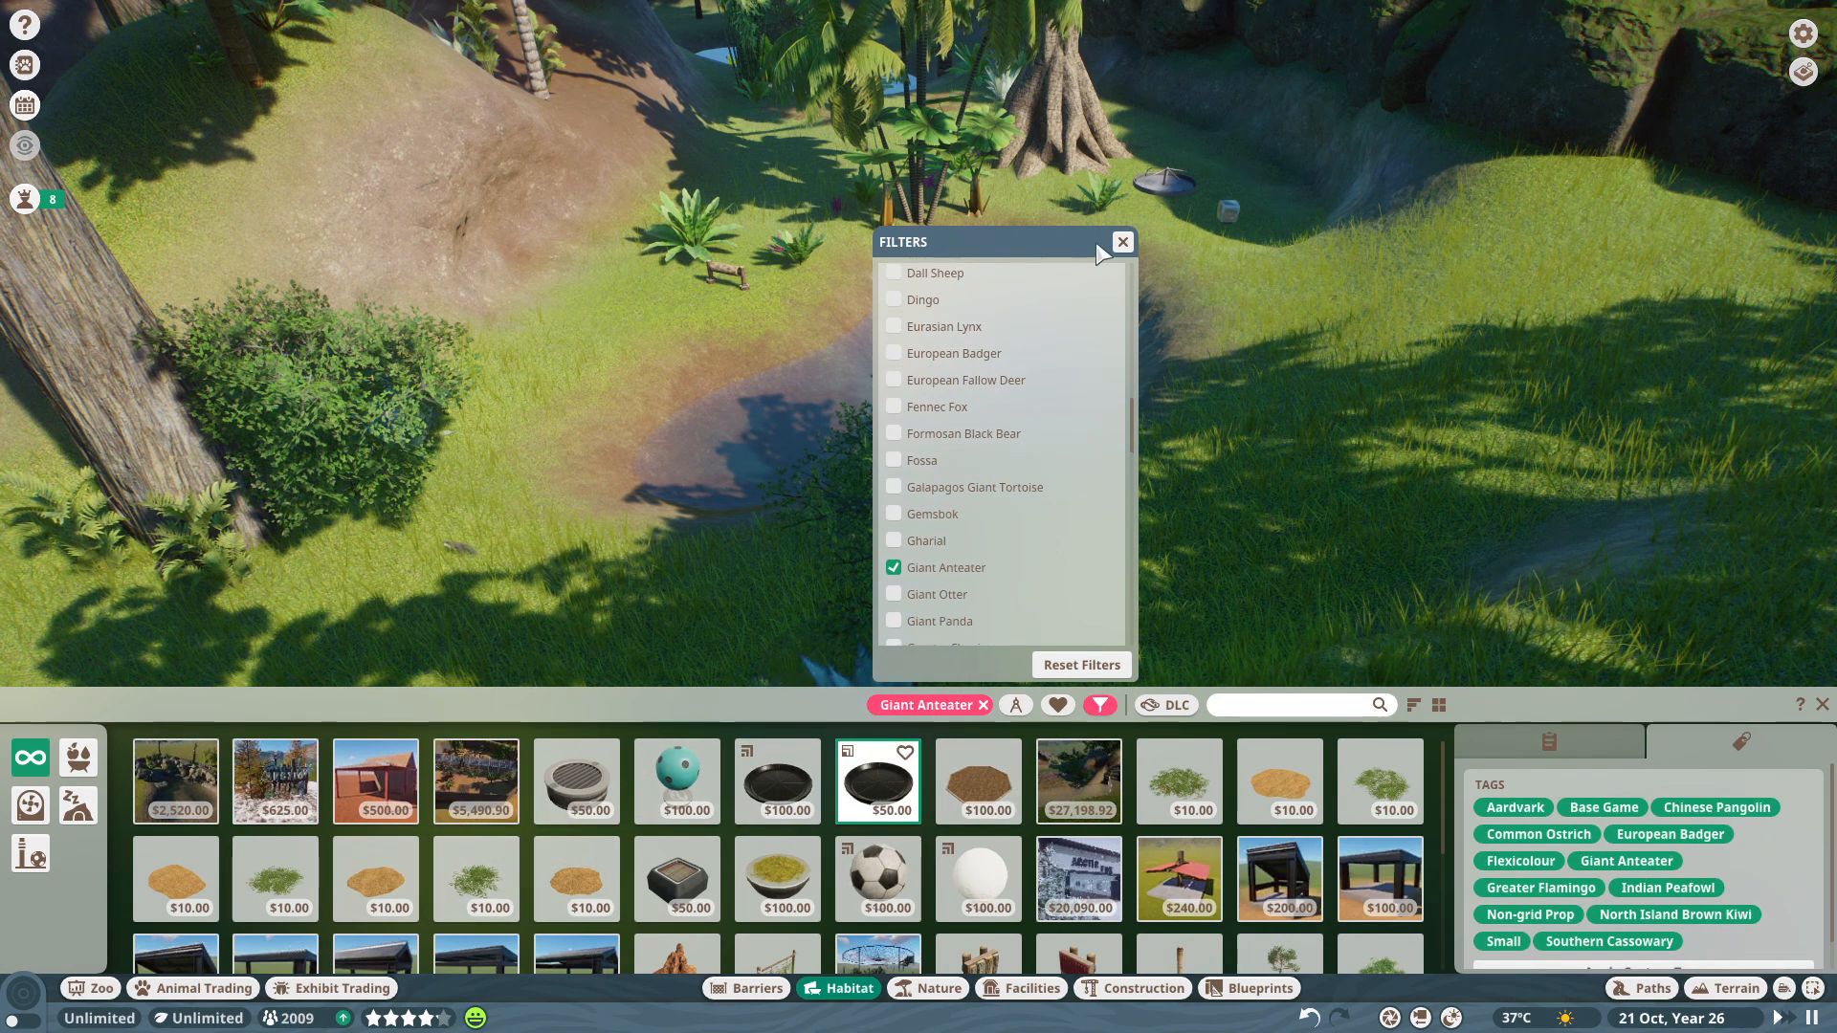
left_click(1123, 241)
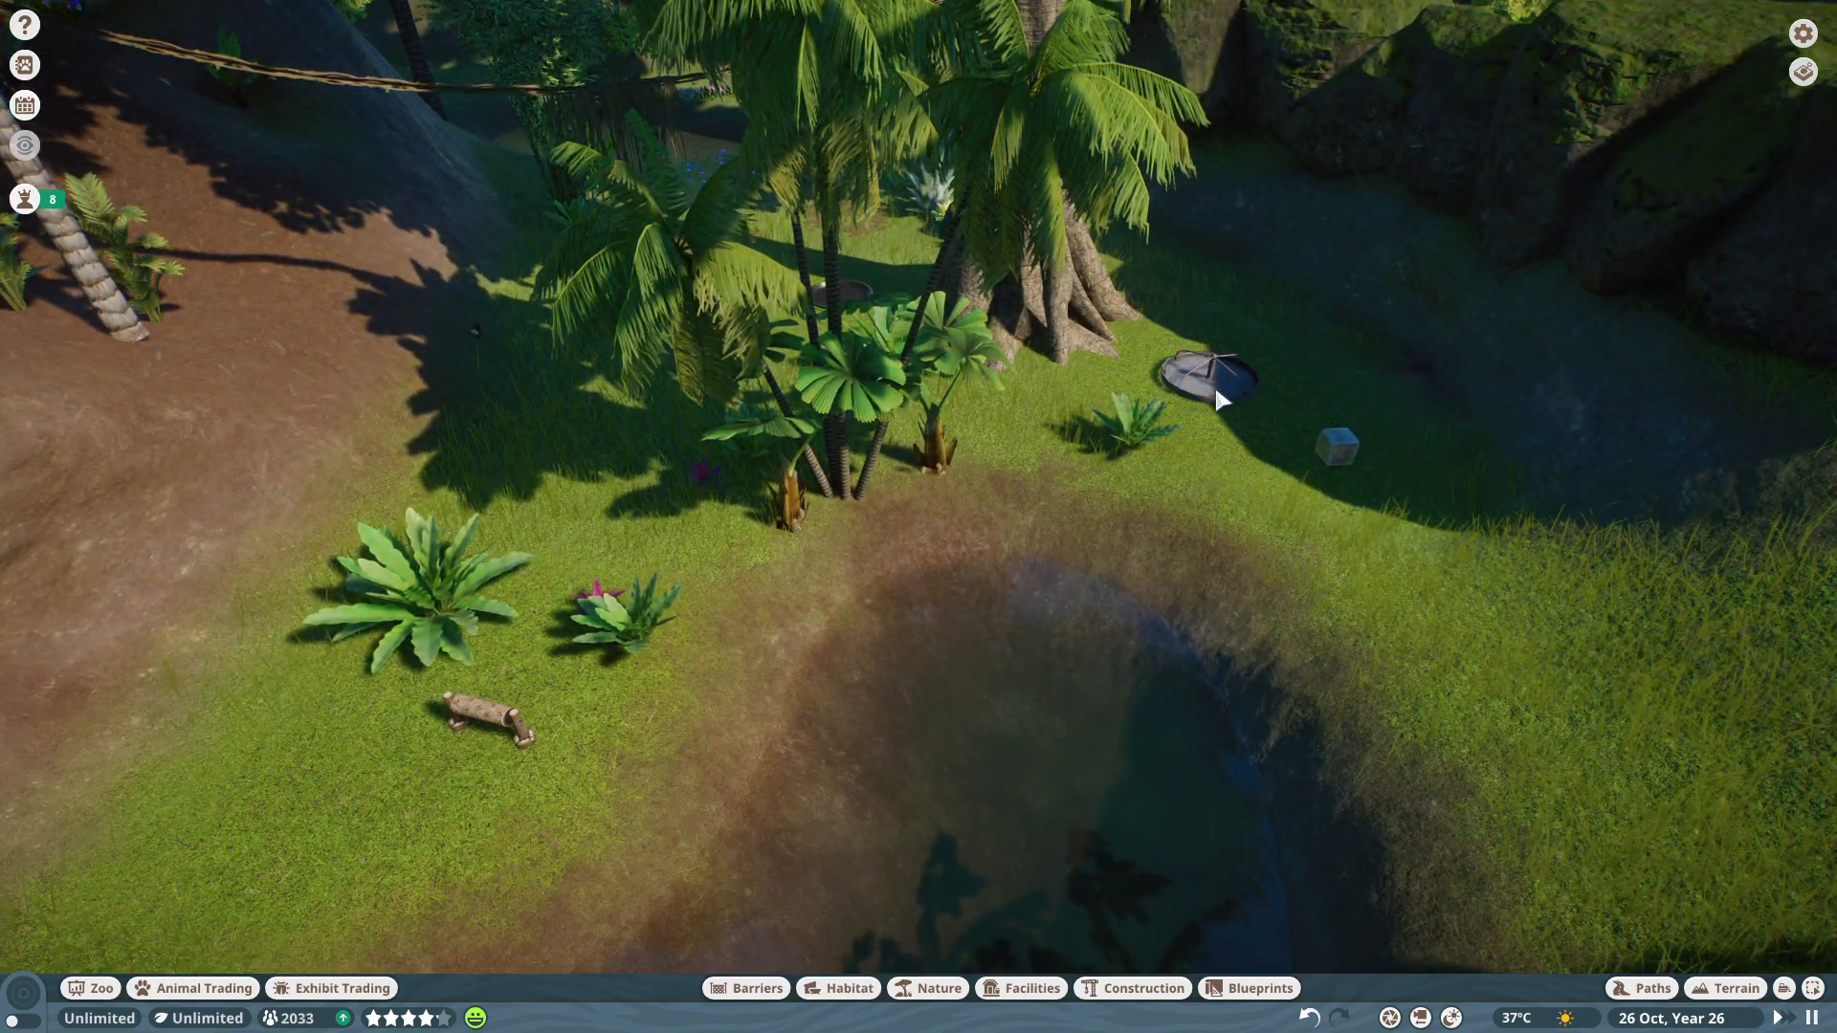
Review the four animals in African Quarantine Large's Quarantine Large 1, then close its details.
left_click(1209, 374)
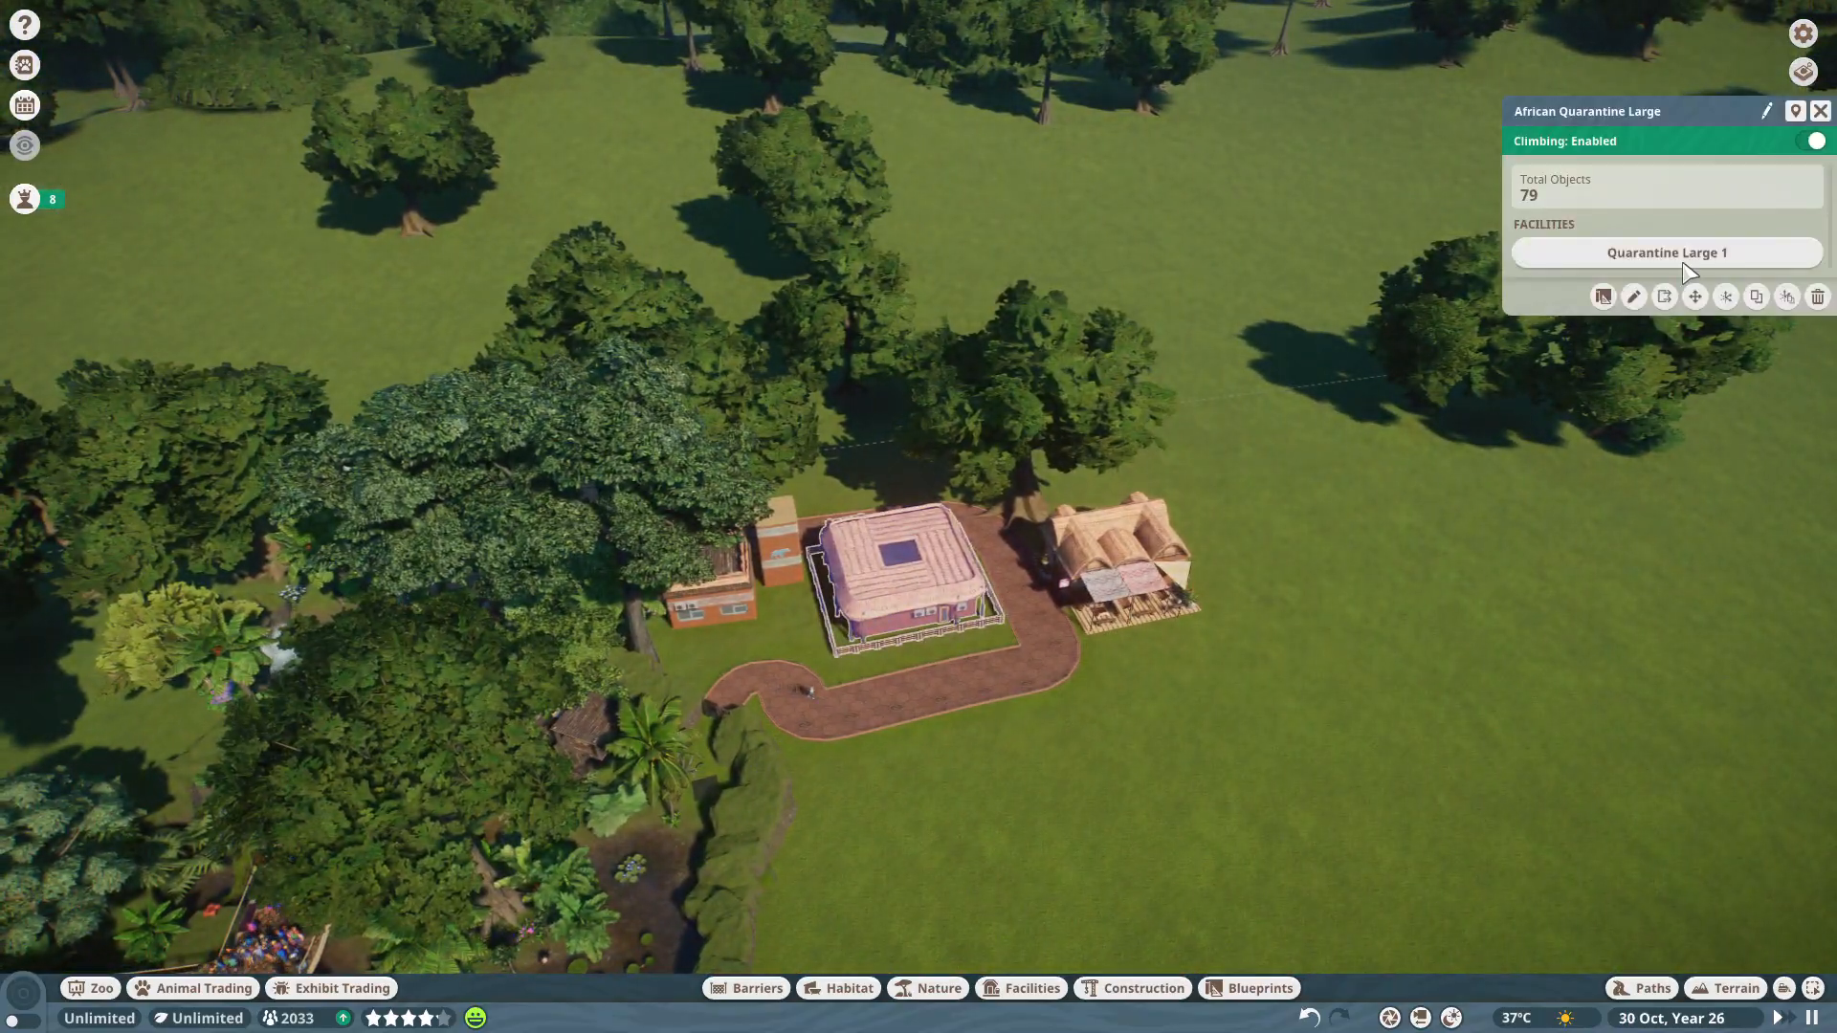
left_click(1666, 252)
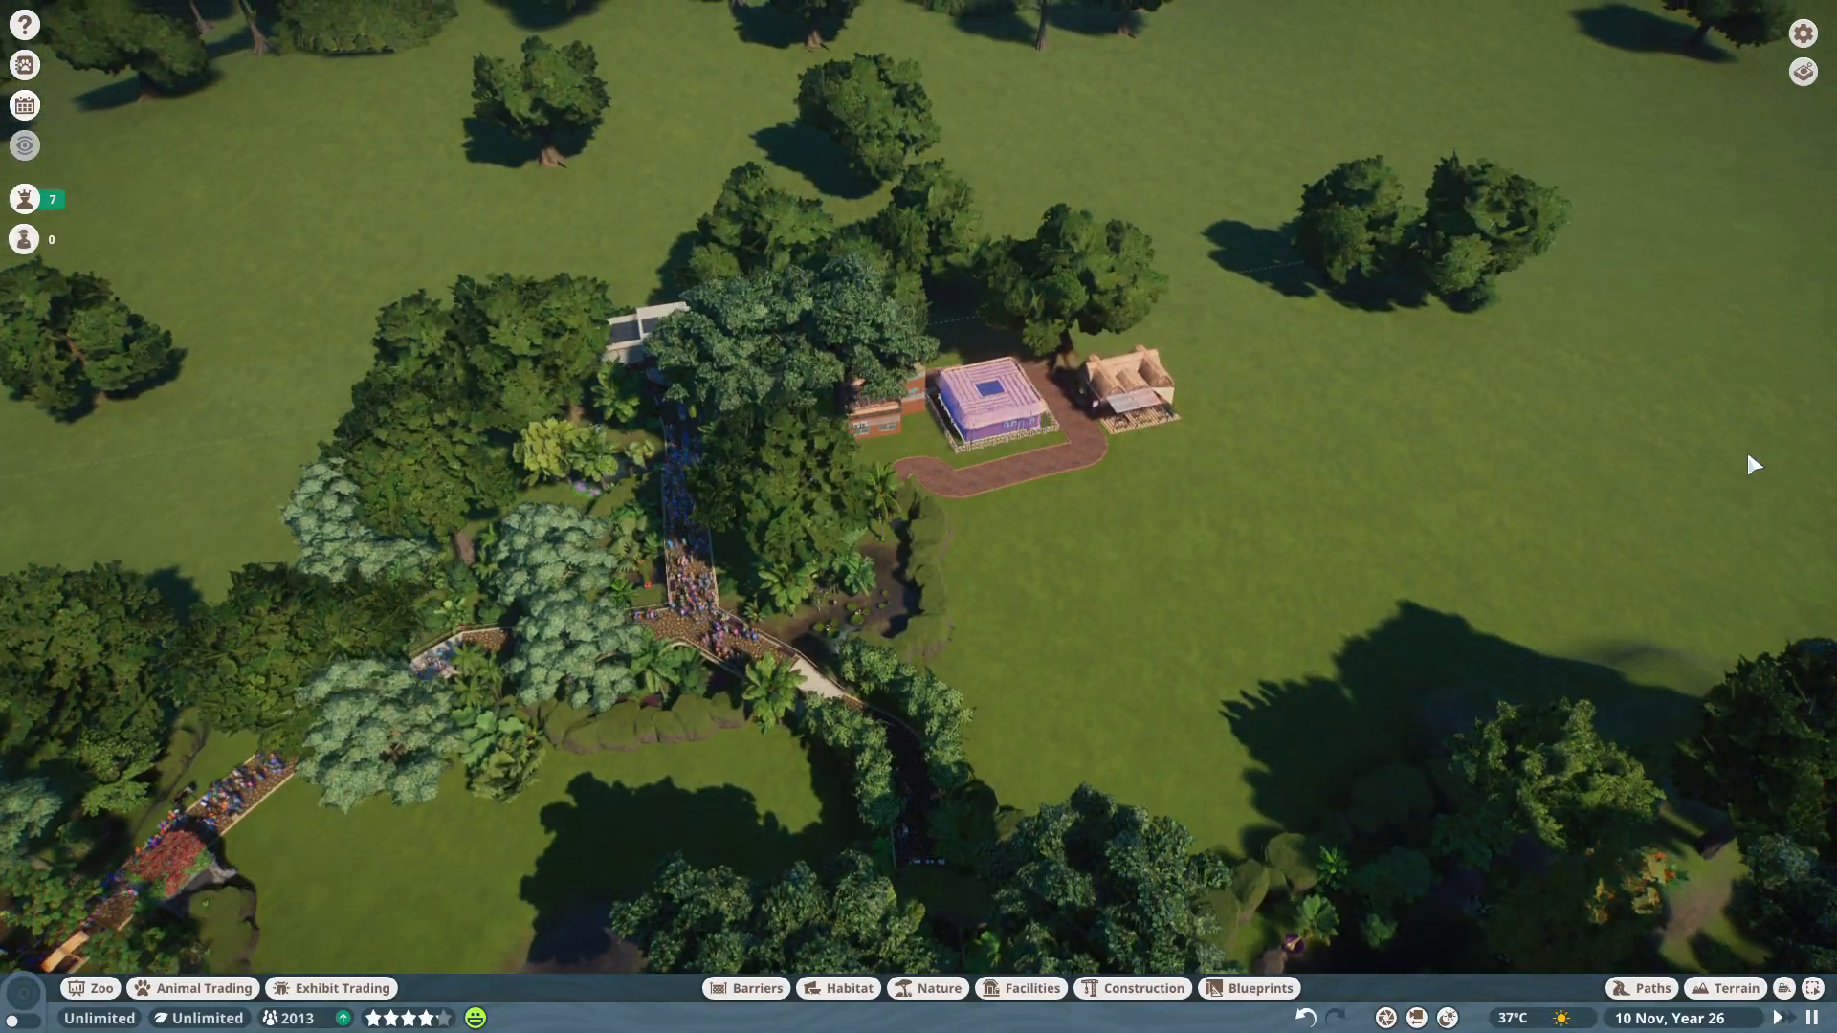
left_click(991, 403)
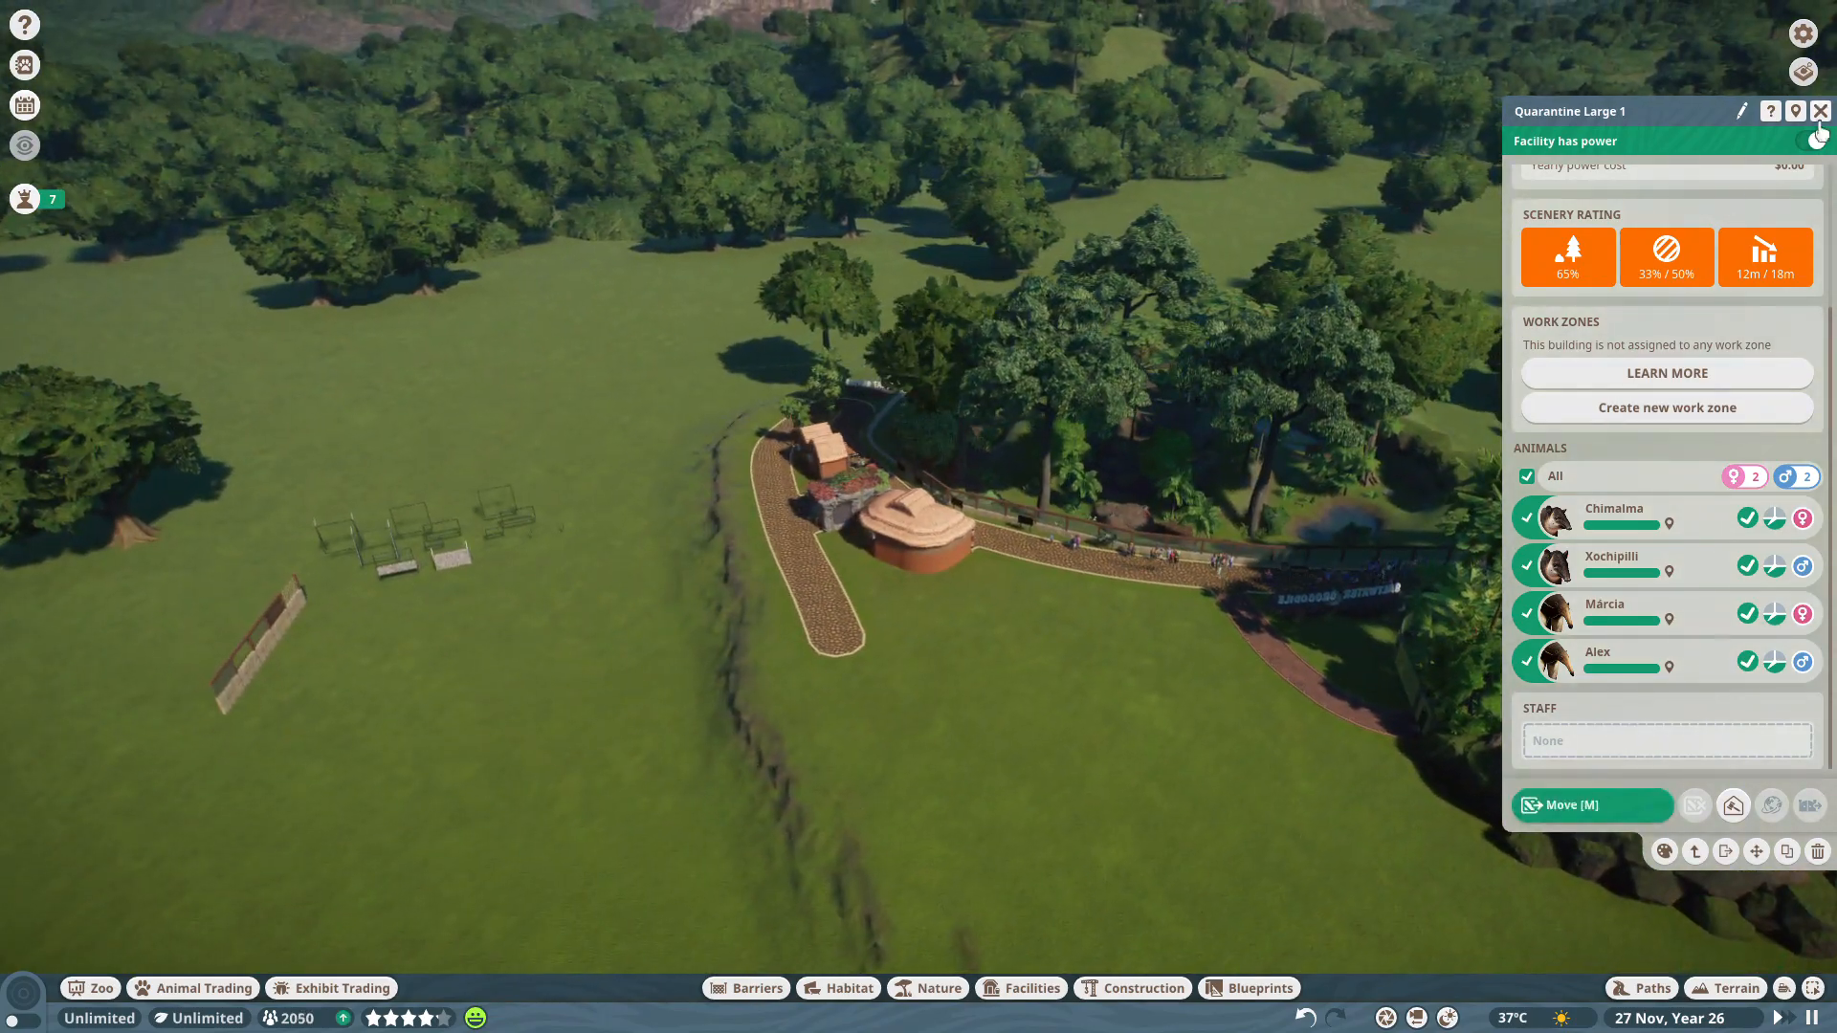
left_click(1820, 110)
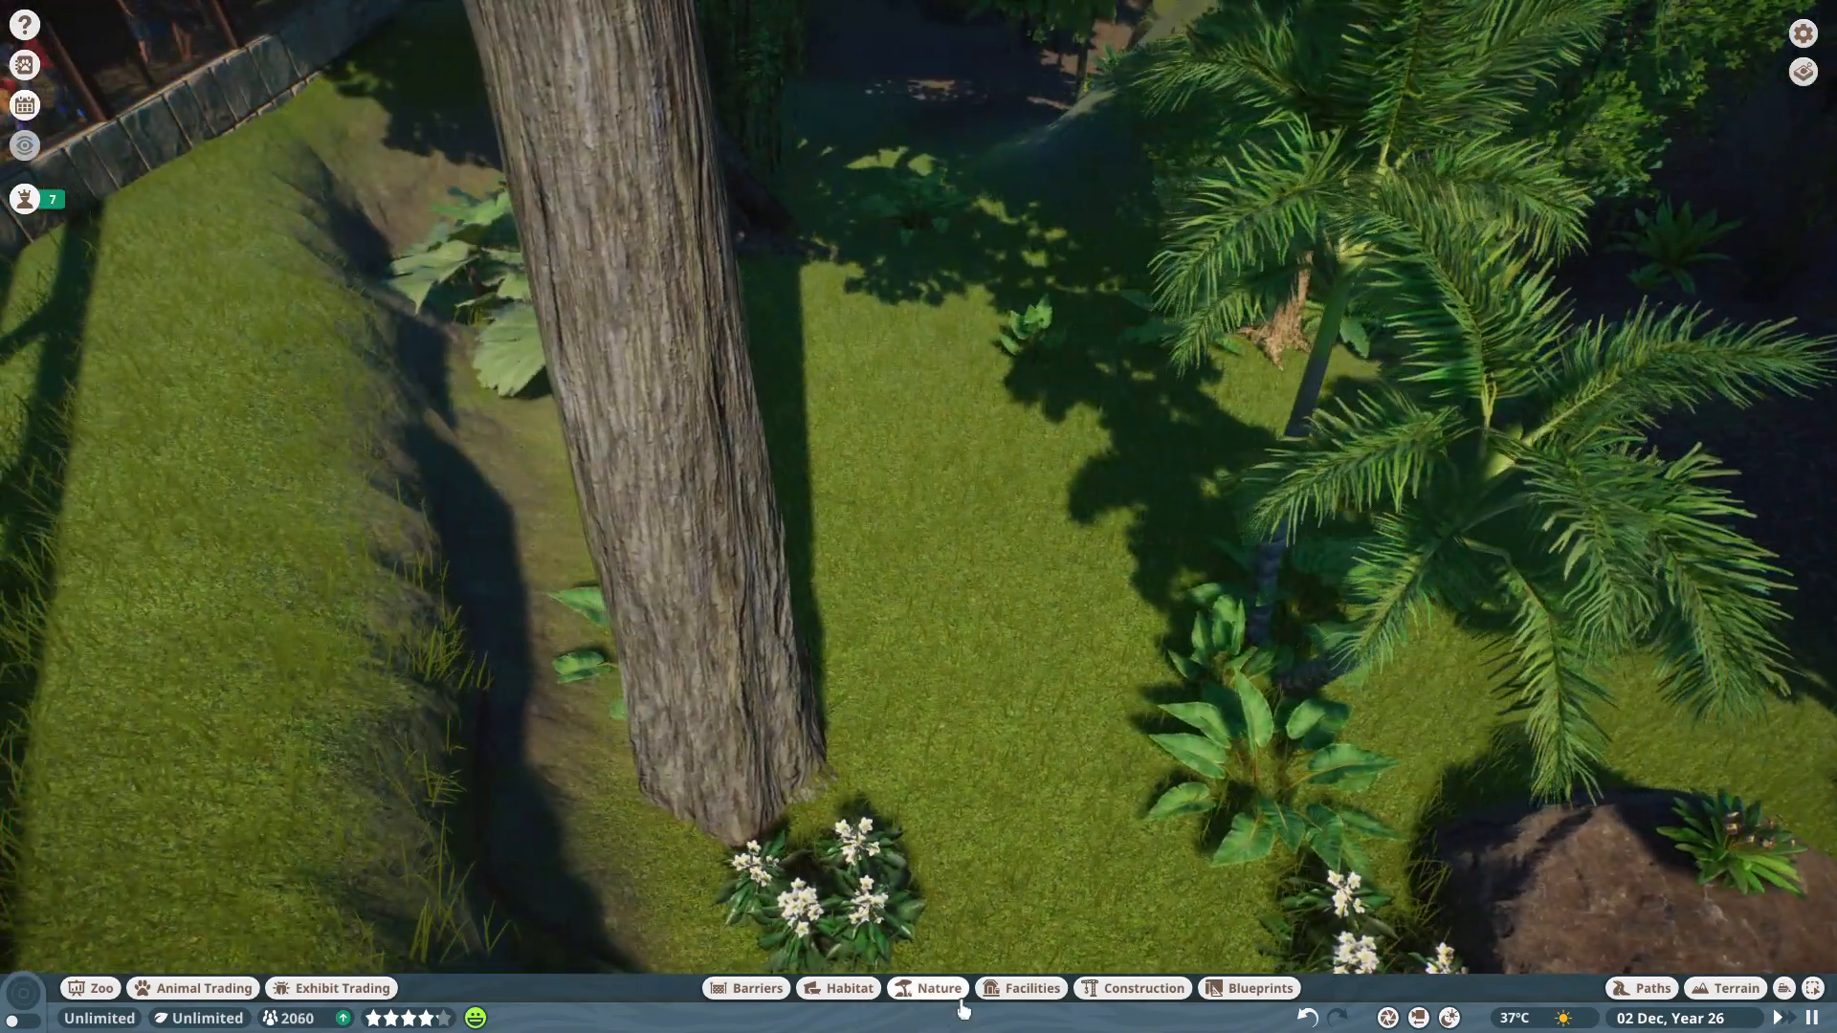
Plant tropical shrubs around the habitat and a palm beside the rock.
left_click(927, 1015)
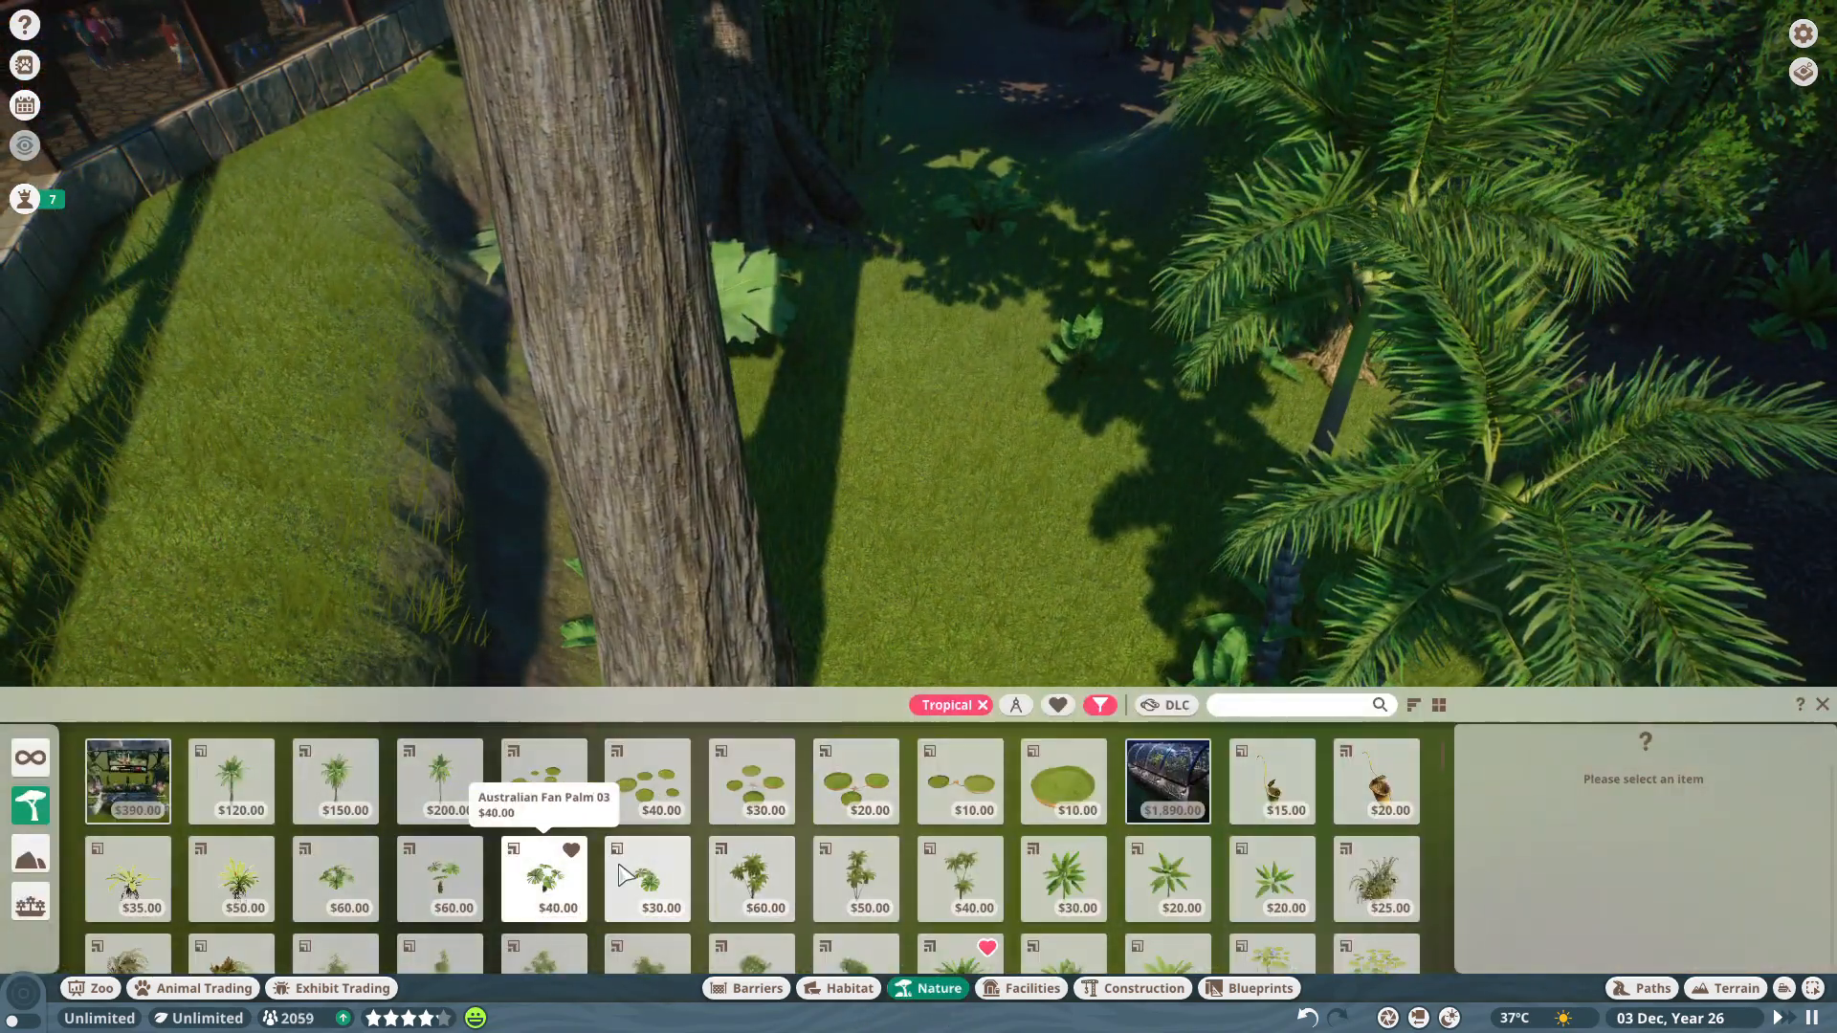
left_click(439, 878)
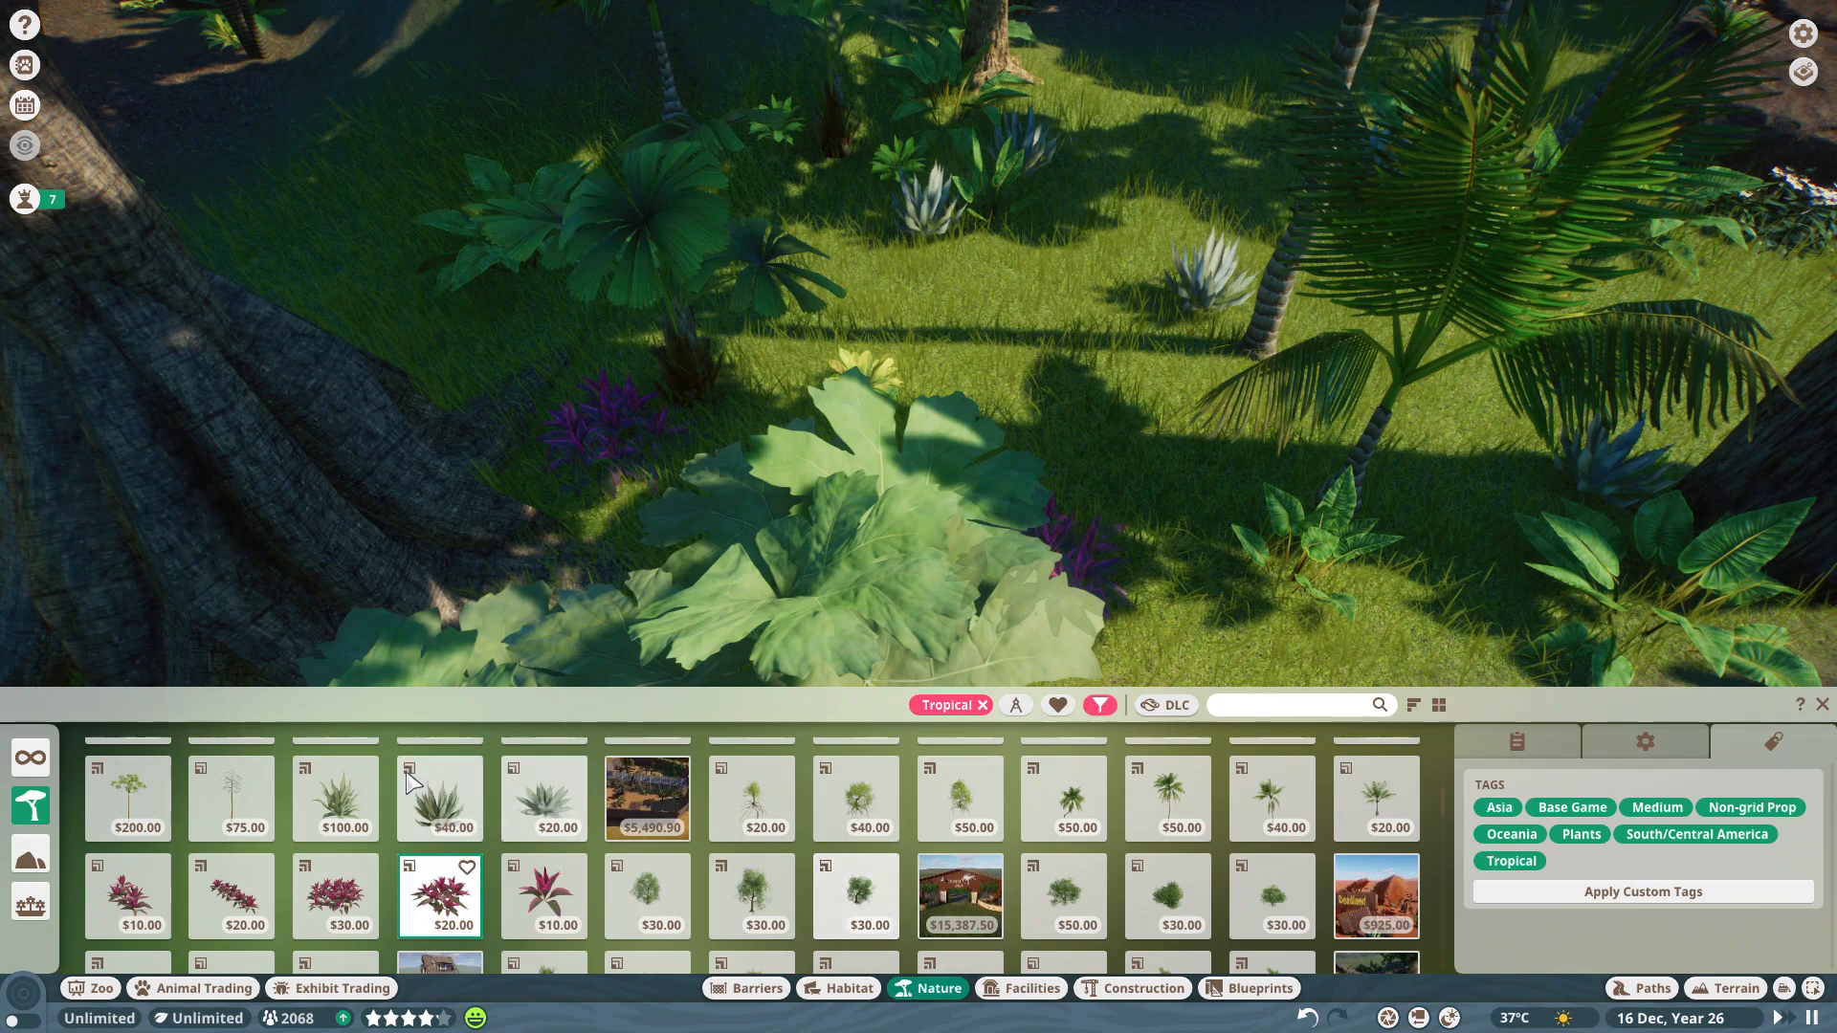
scroll("down", 3)
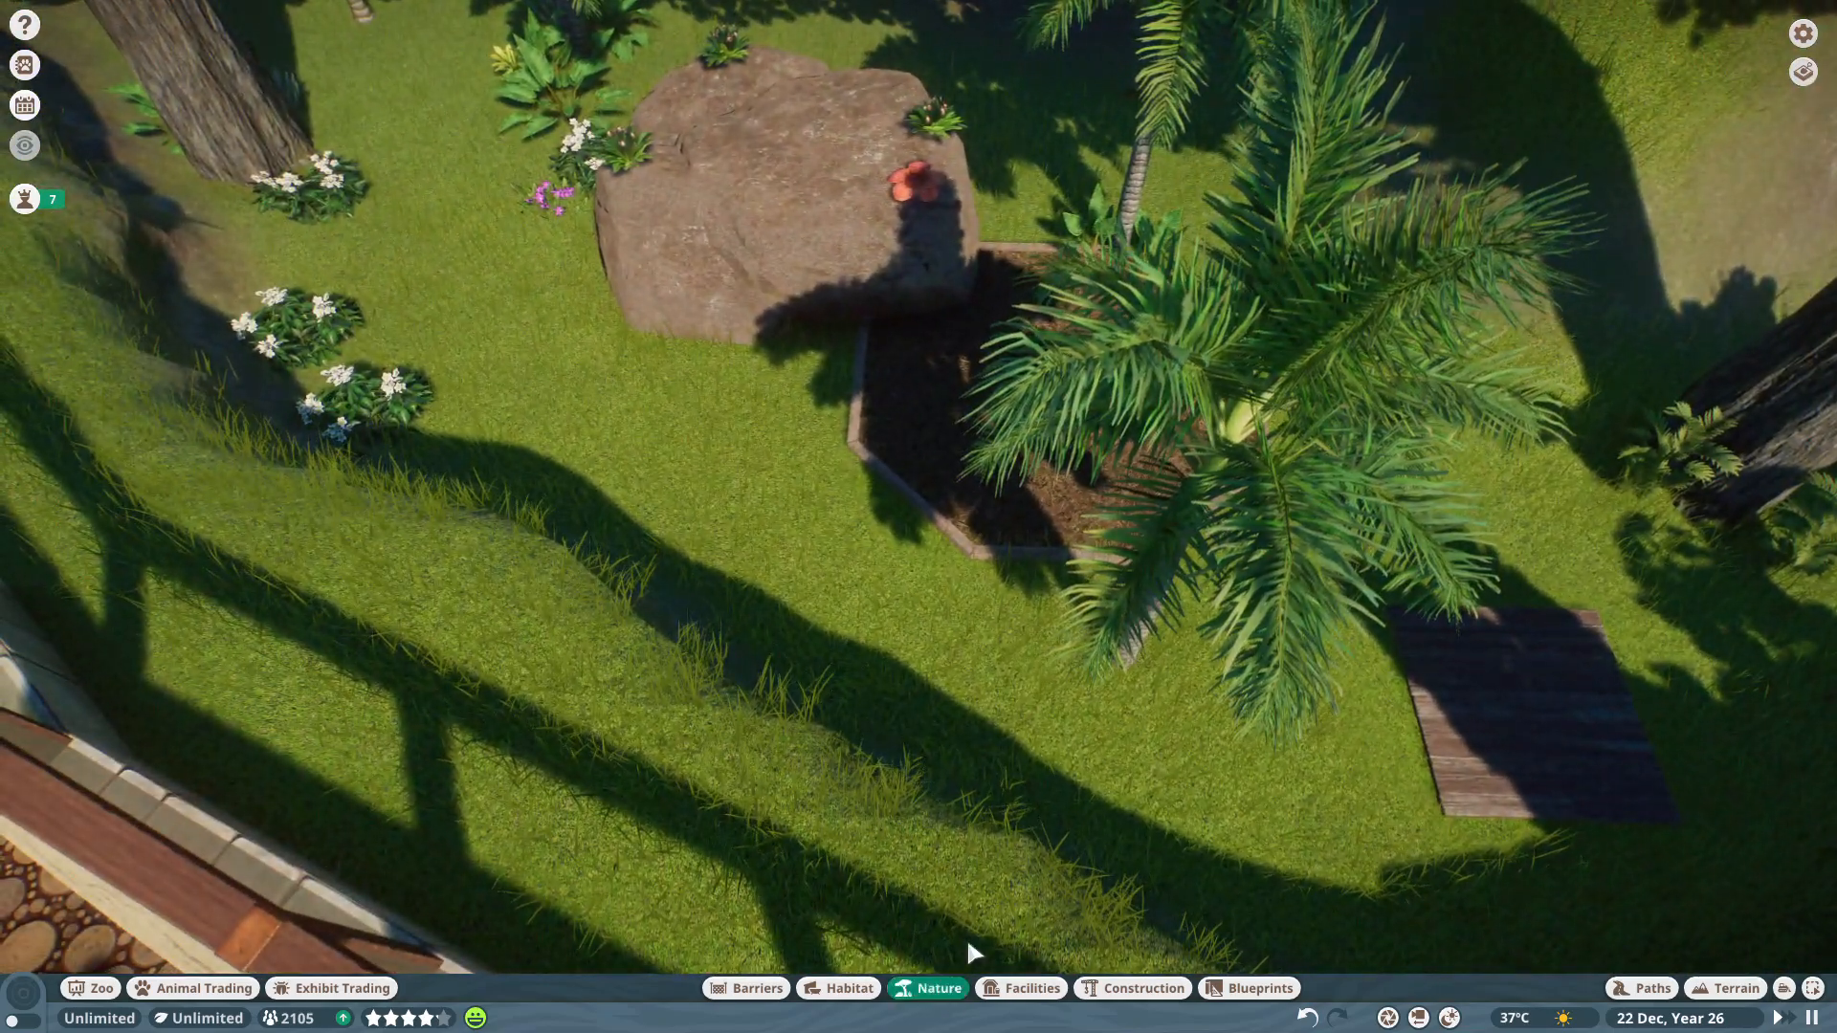
left_click(938, 1014)
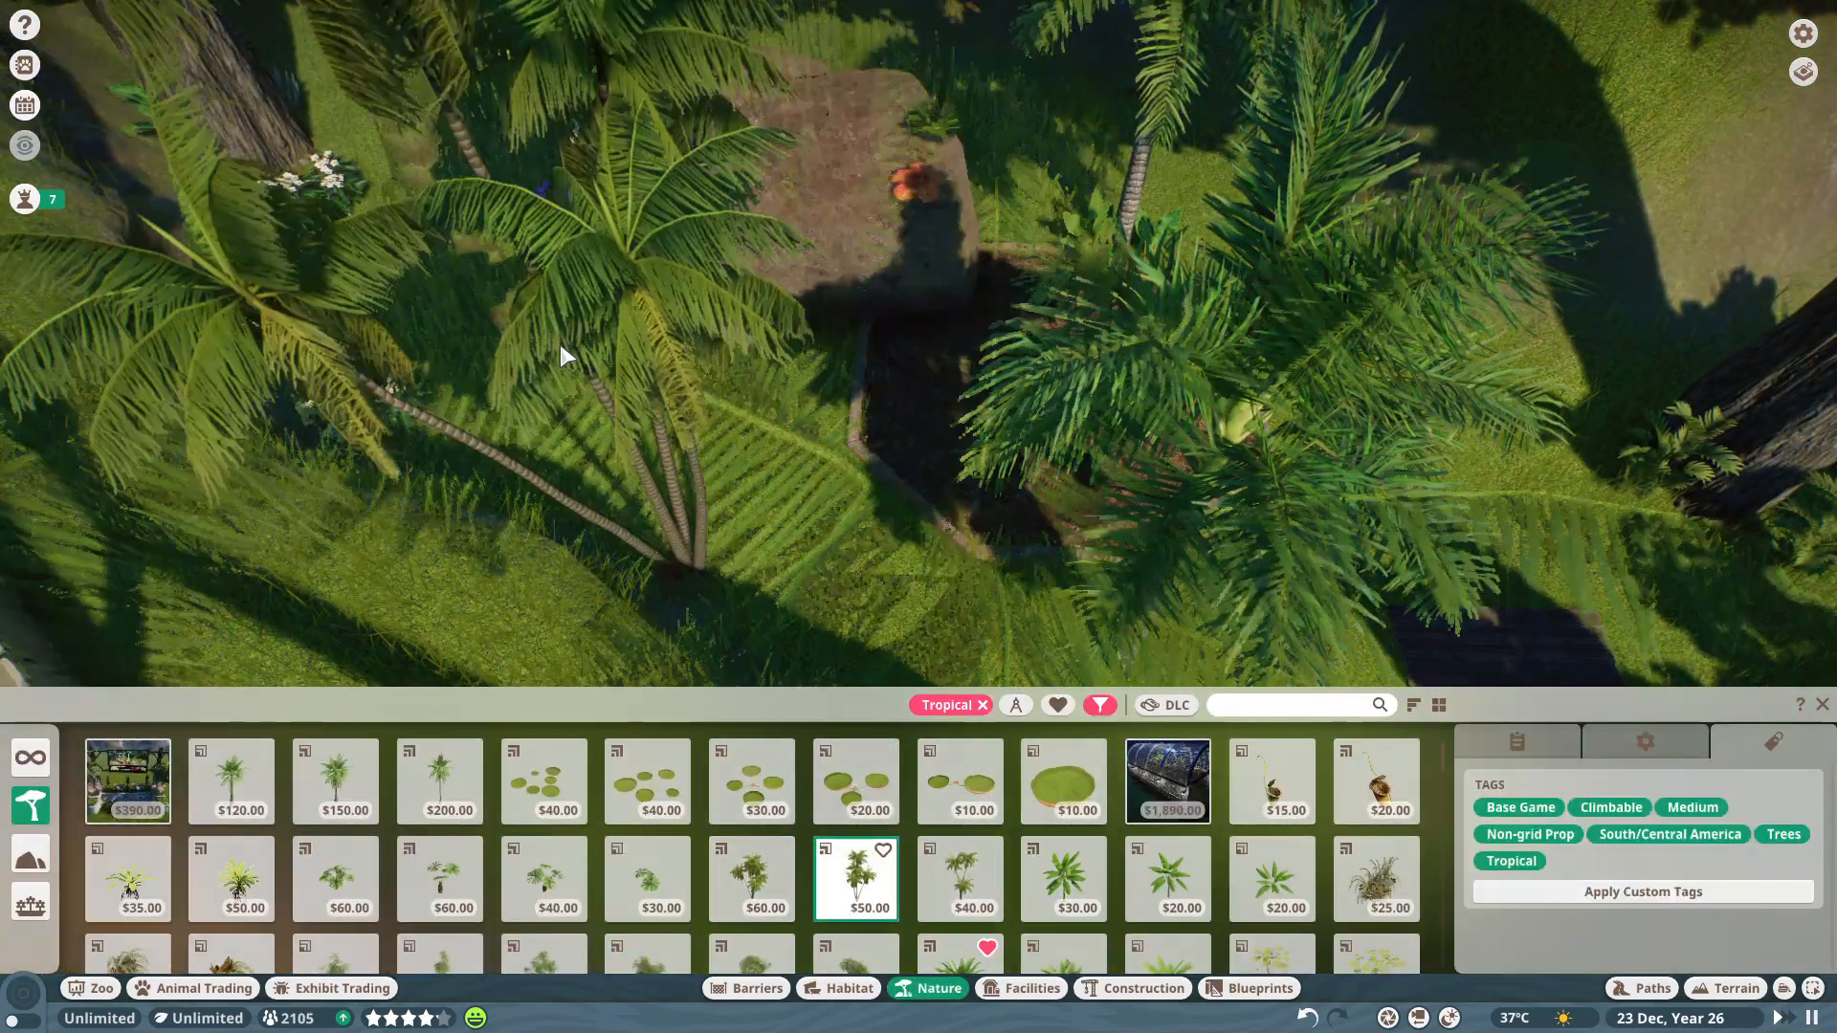
left_click(1167, 878)
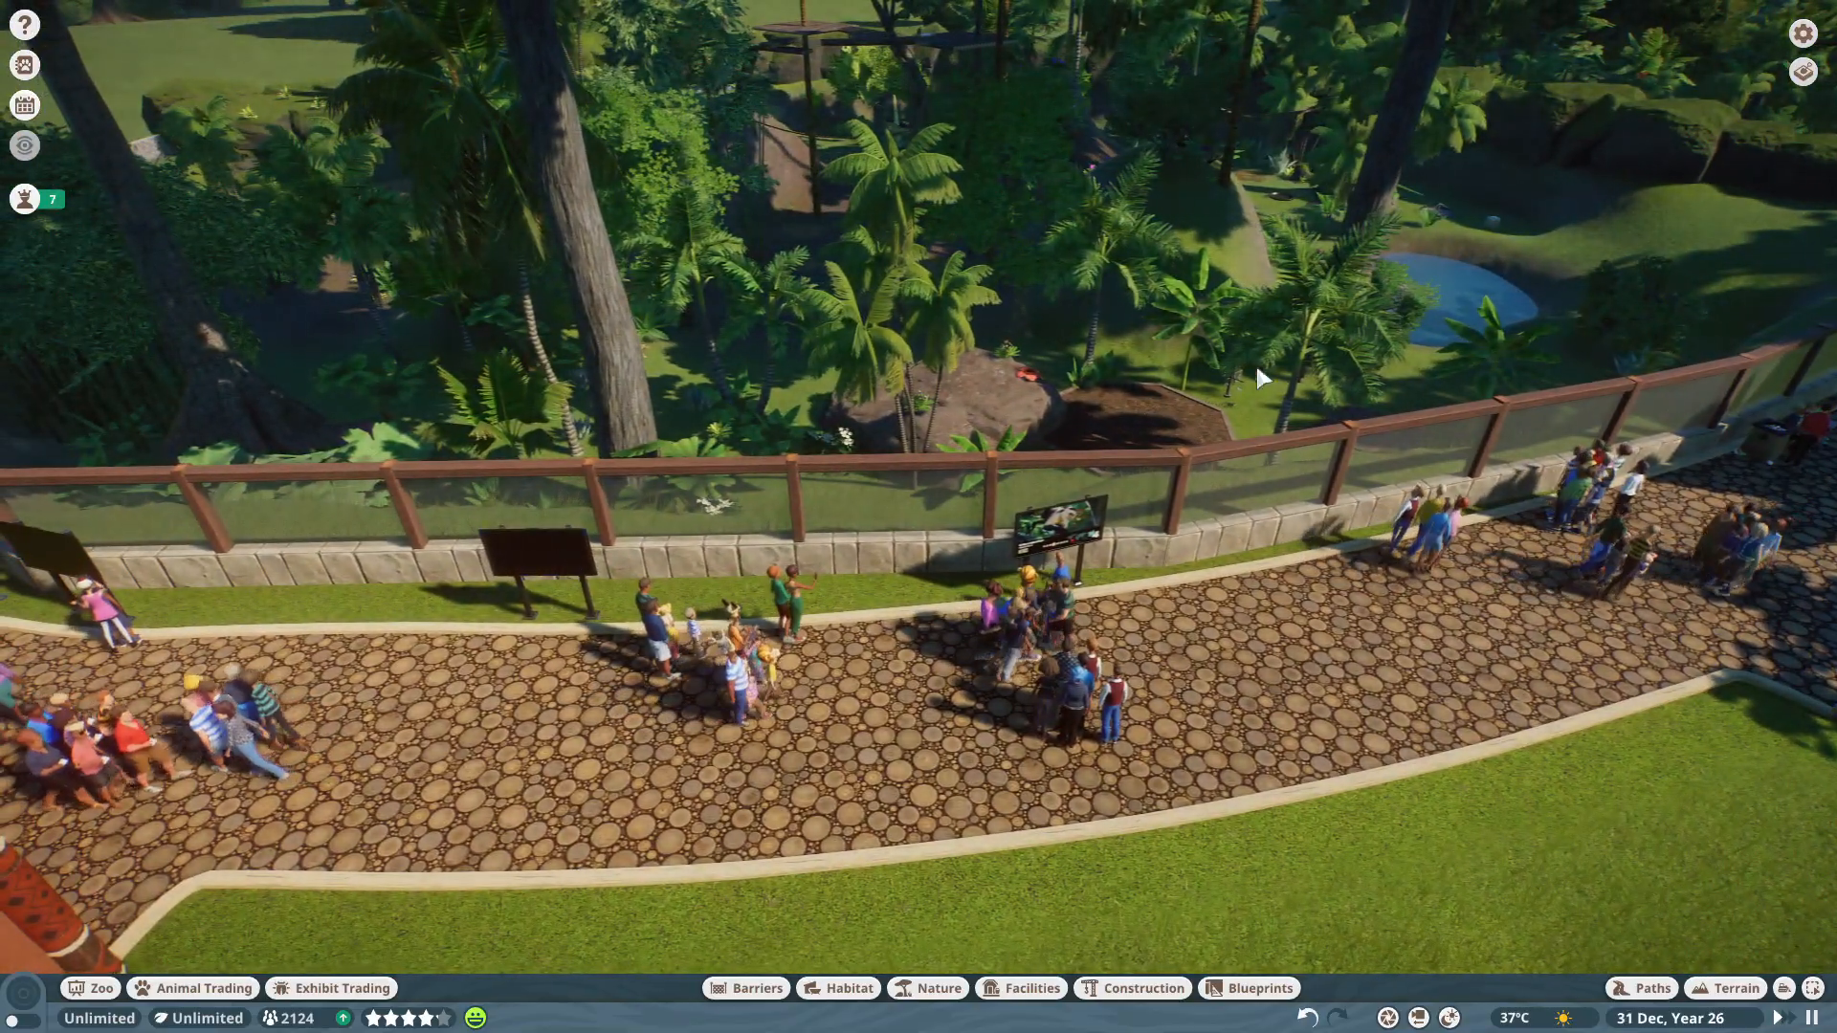
Open Habitat Information Board 29's settings and assign a species as its educational content.
left_click(532, 557)
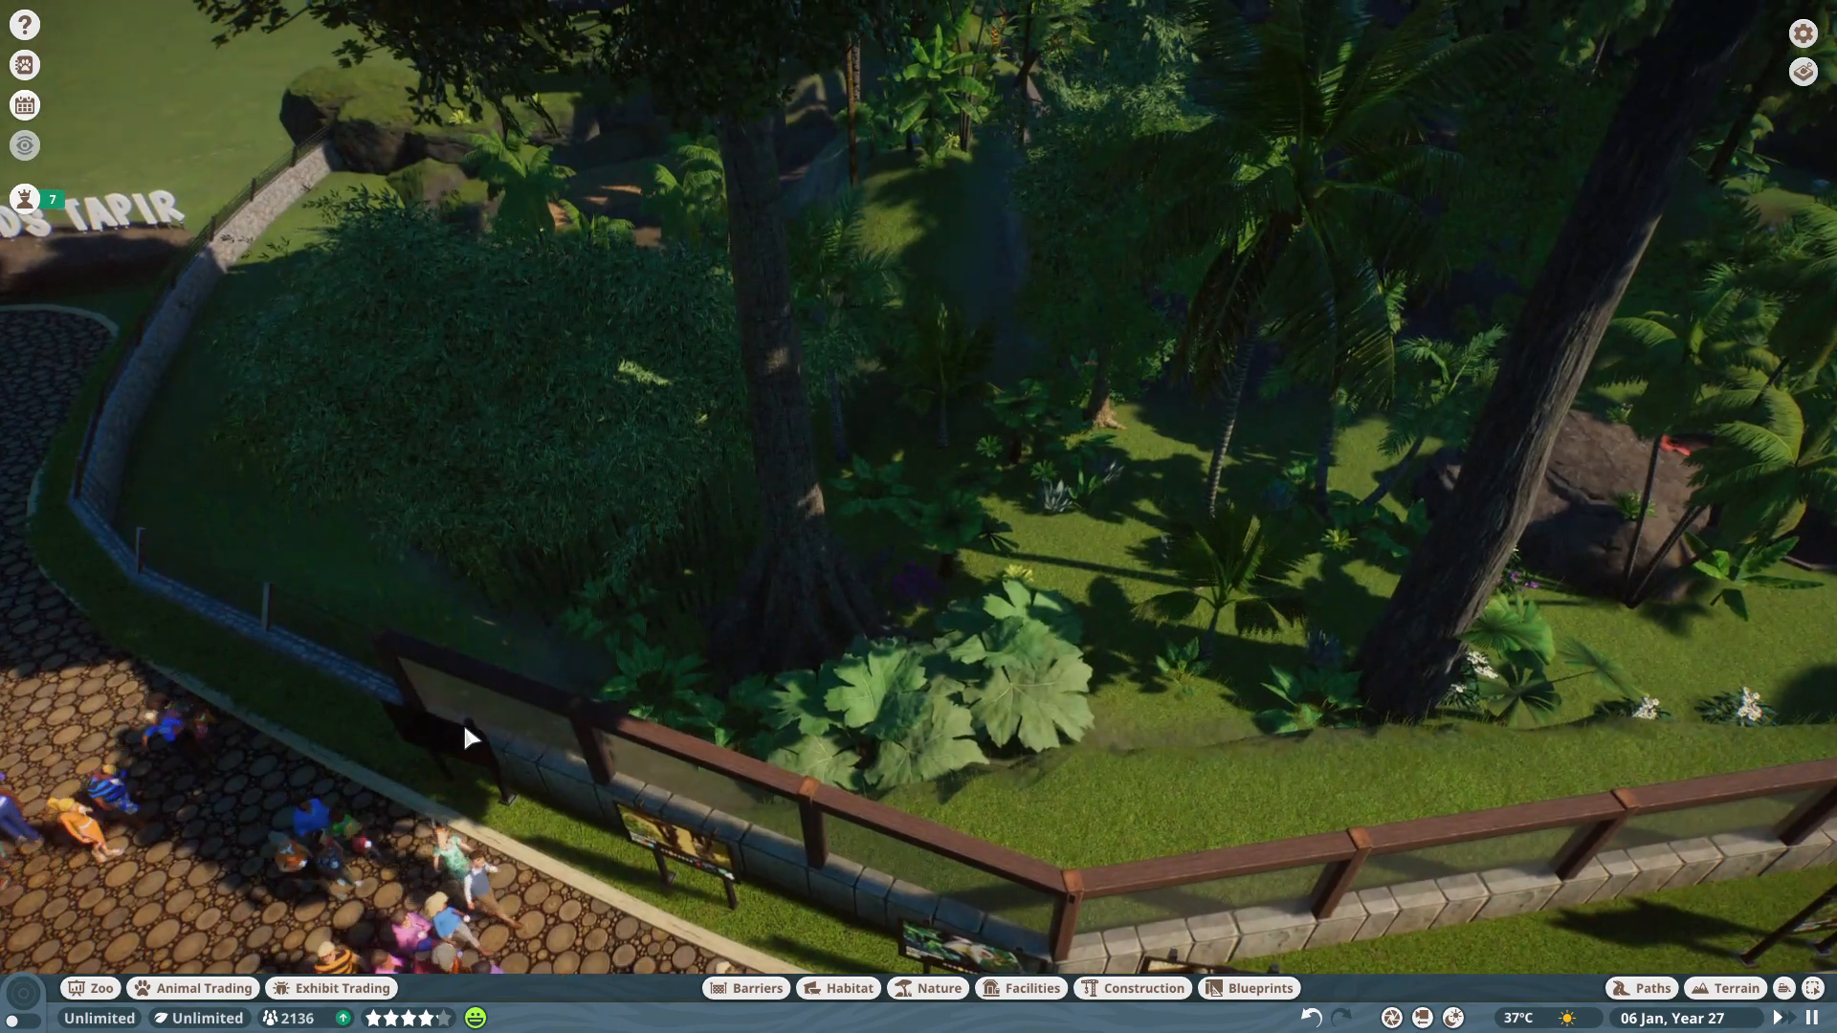
left_click(477, 737)
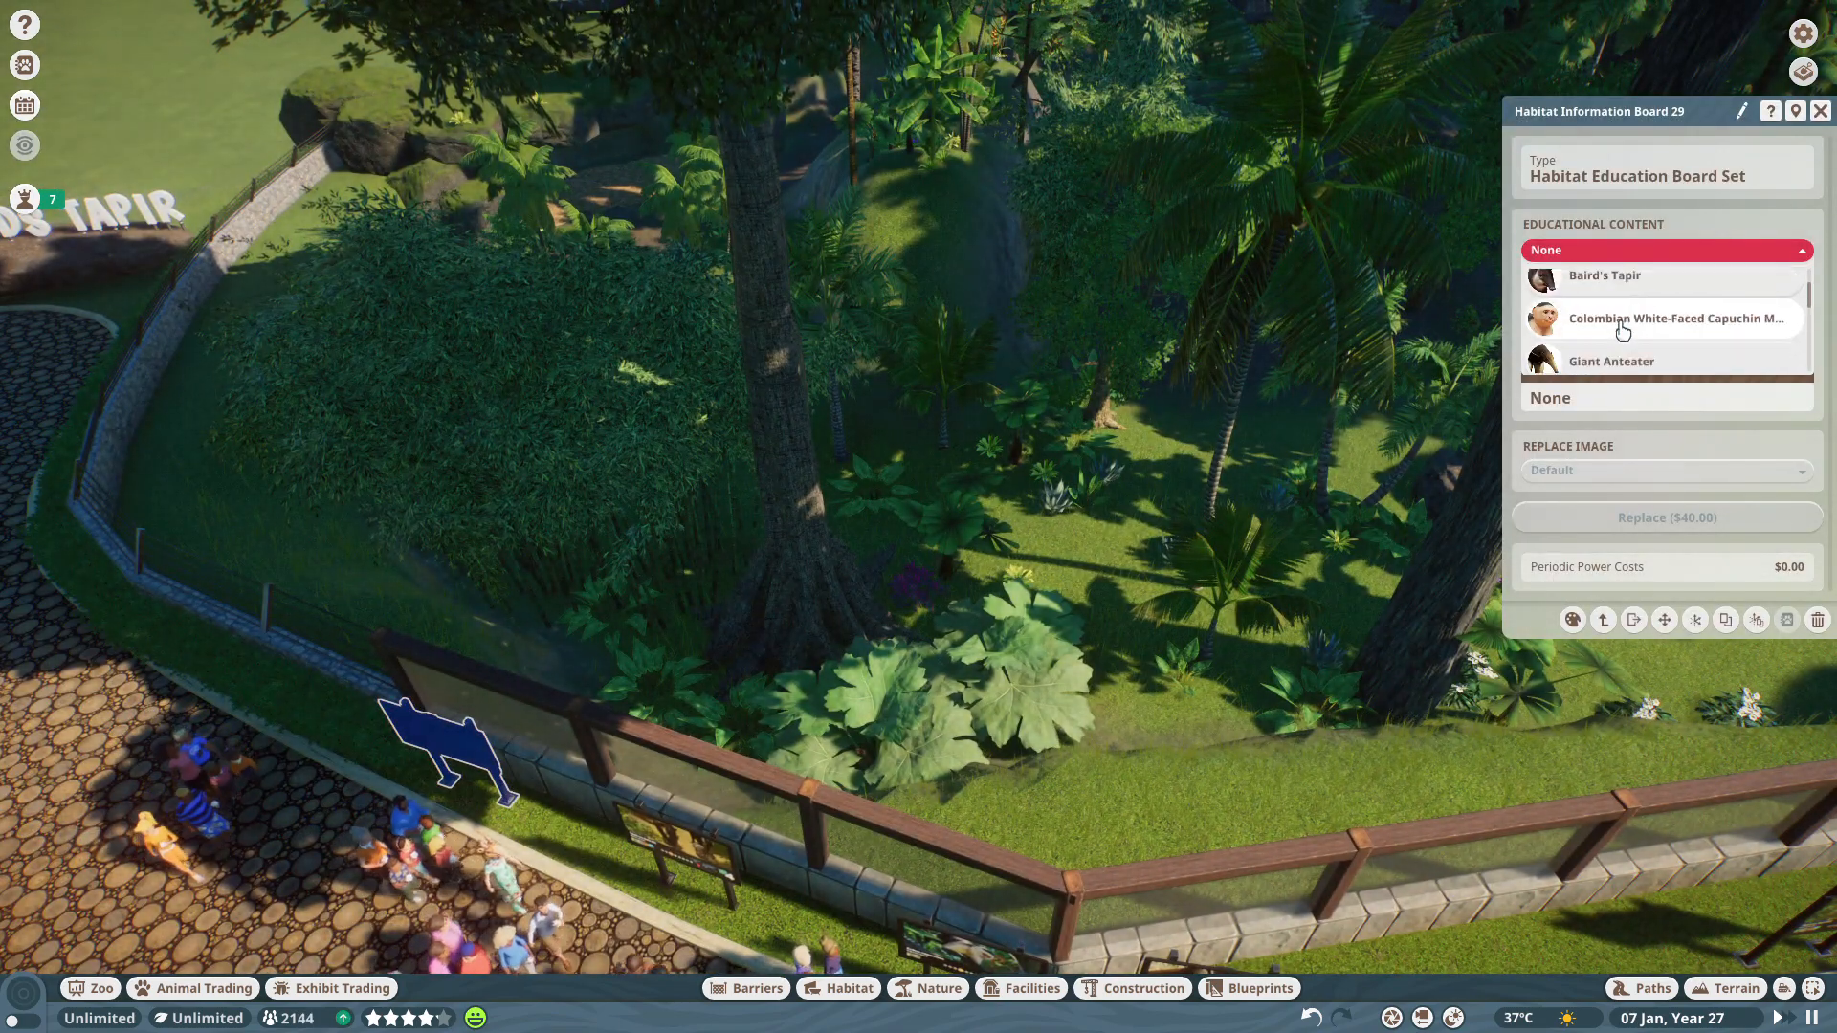
left_click(1611, 361)
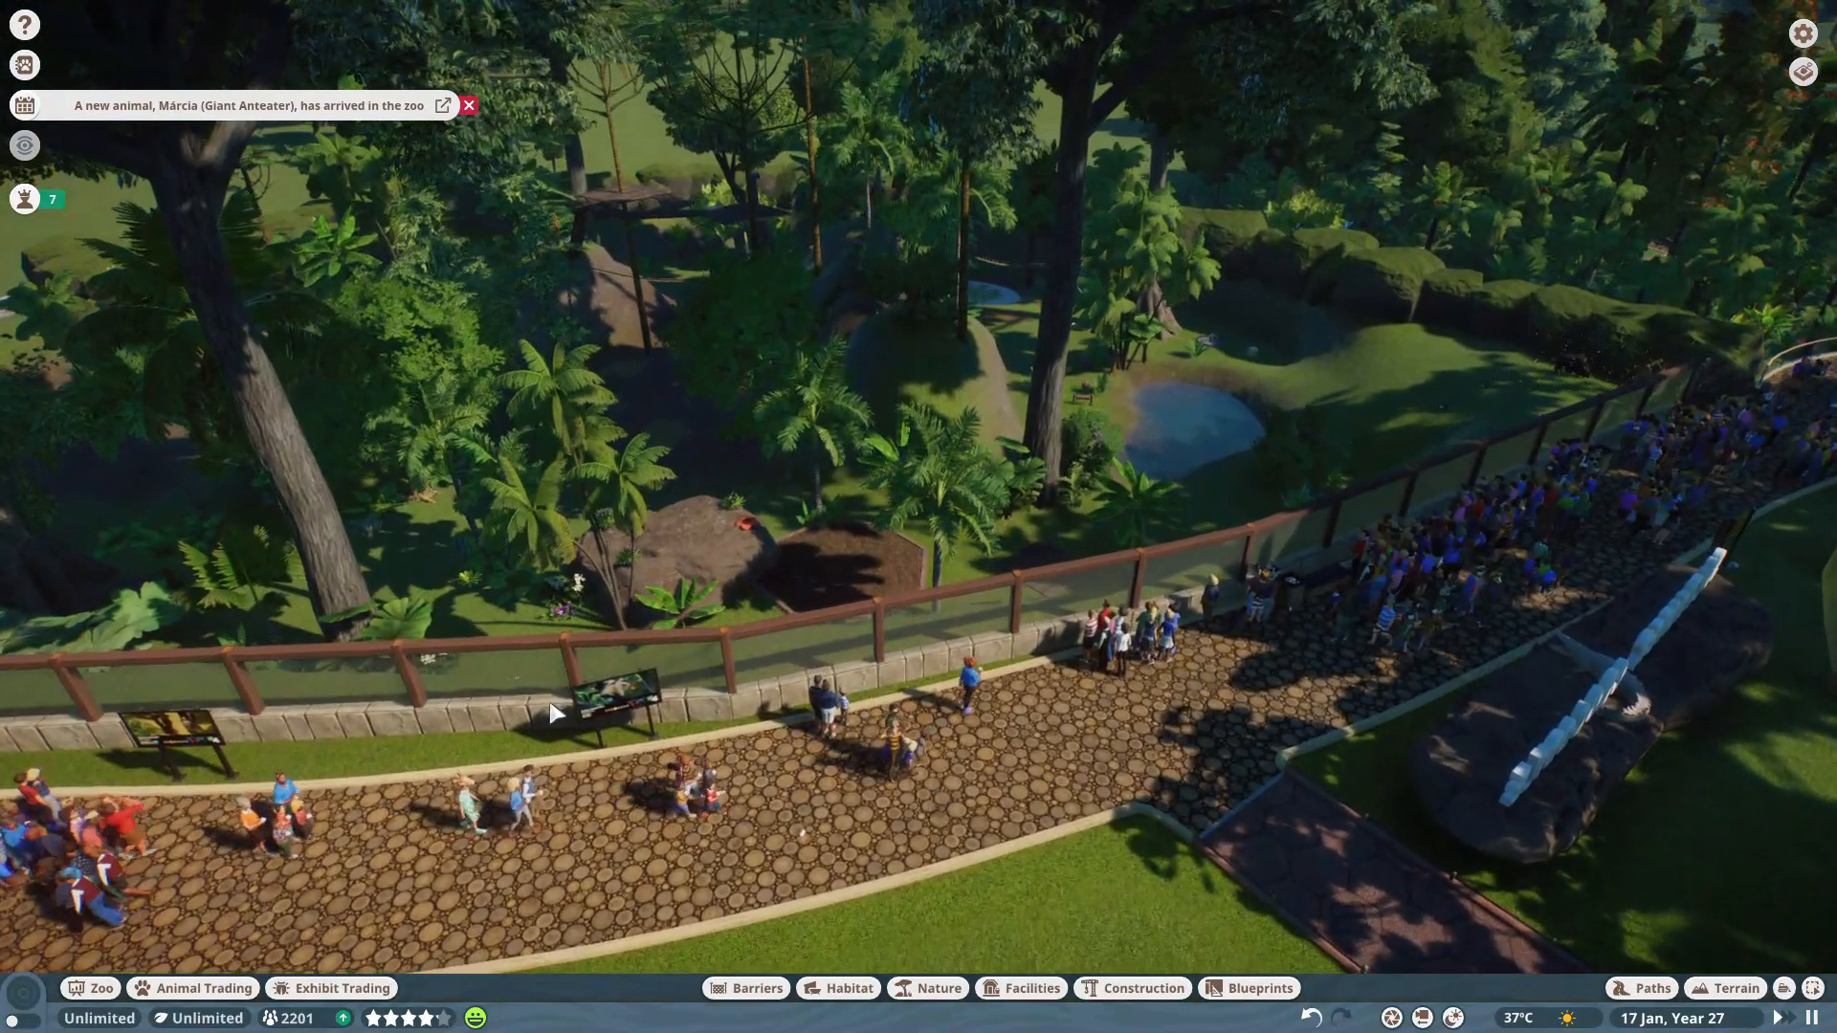
Open the Animal Market and inspect the first African Savannah Elephant listing.
left_click(192, 988)
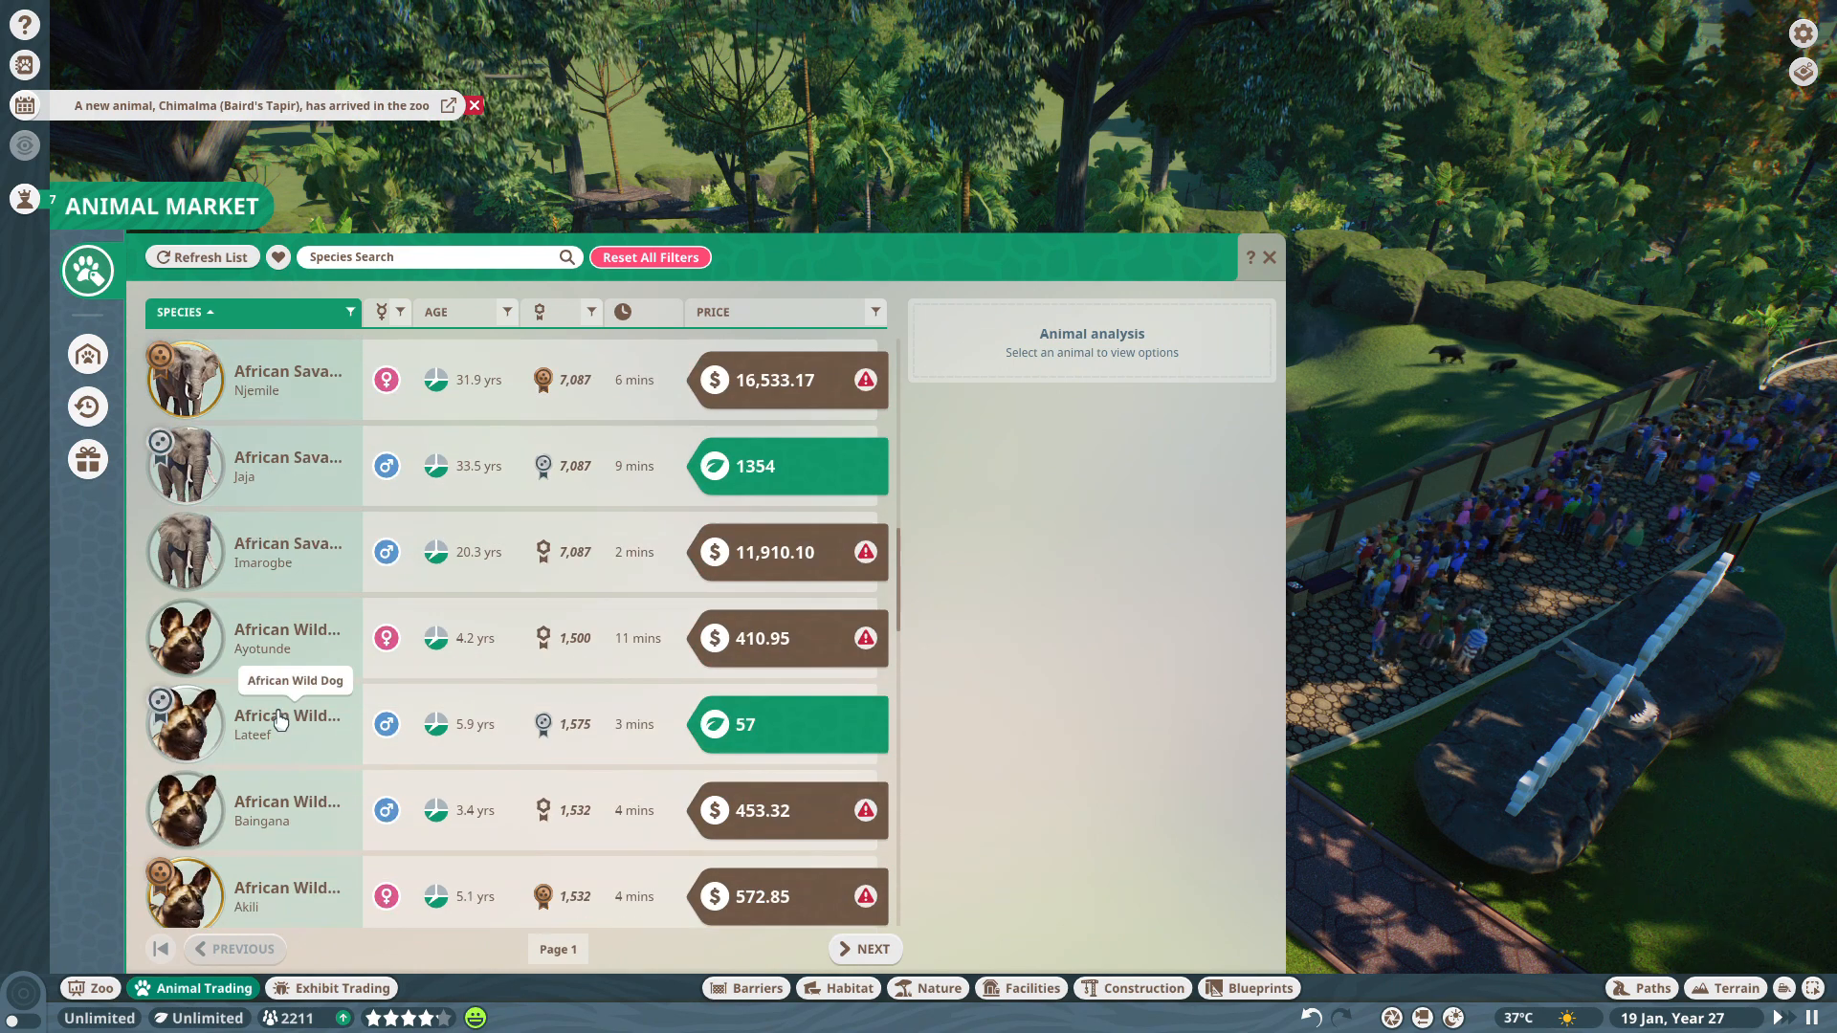
left_click(287, 379)
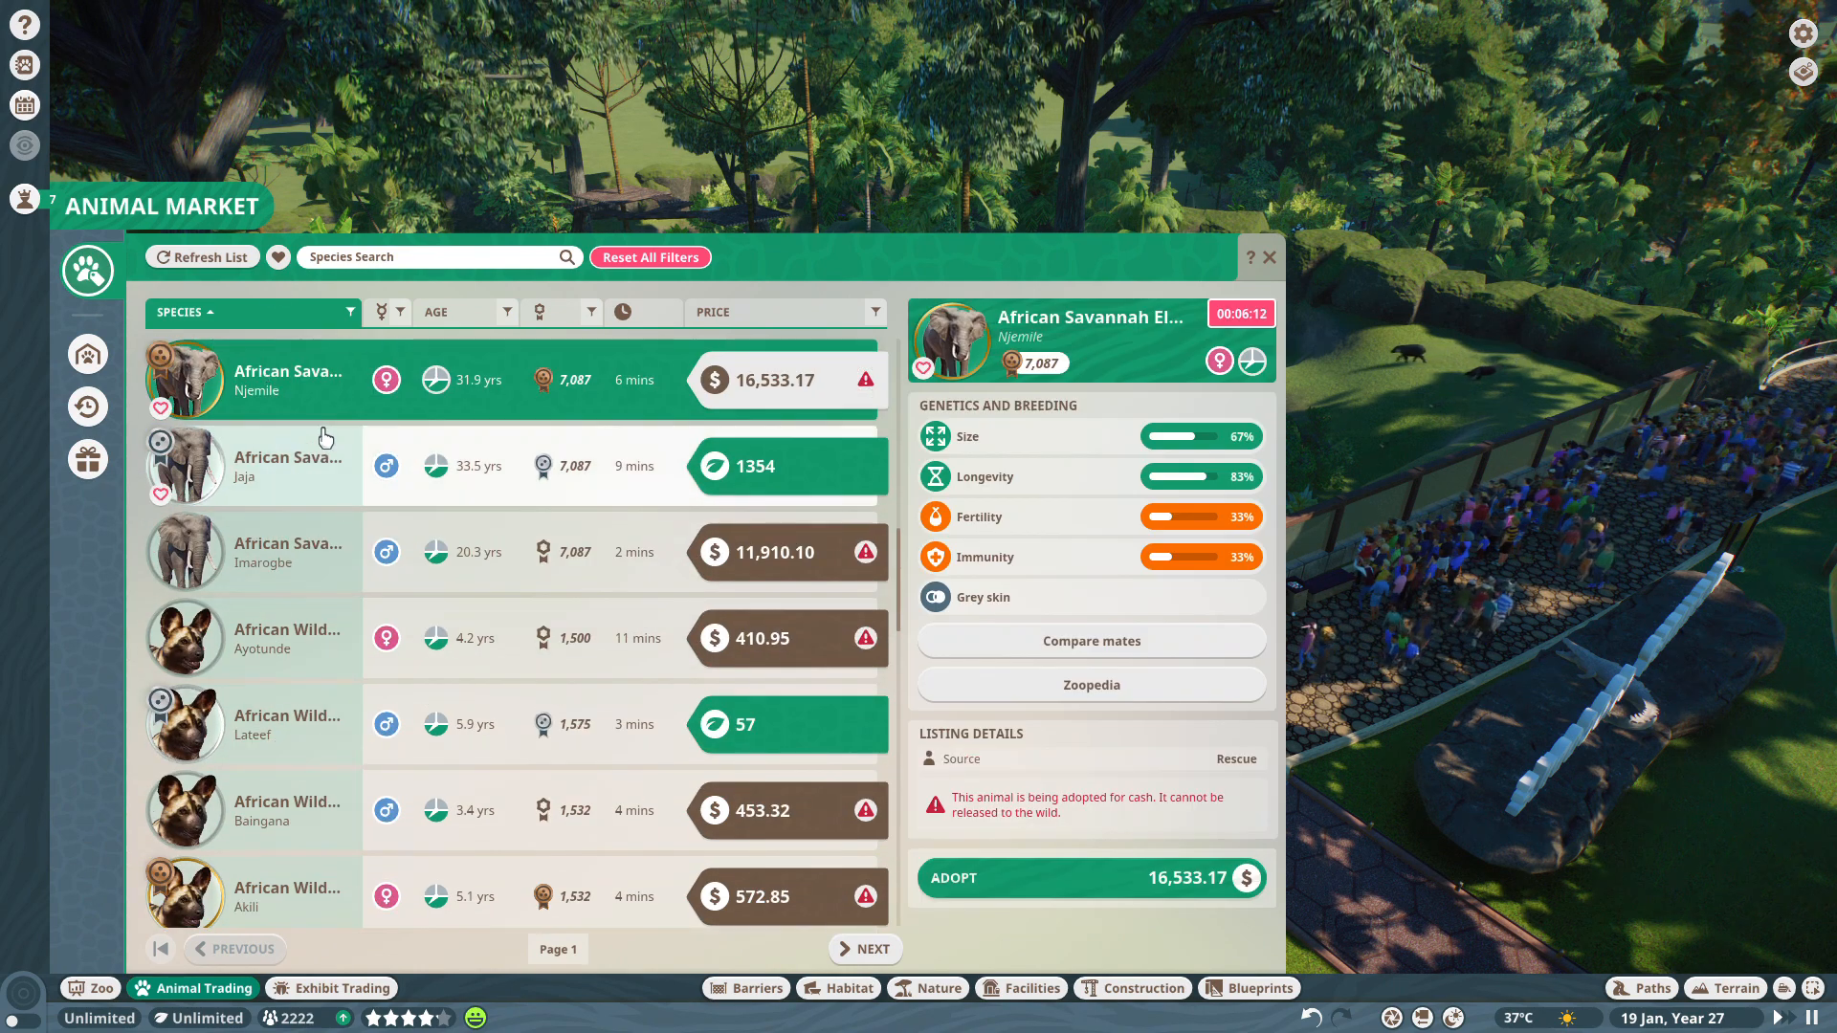
scroll("down", 3)
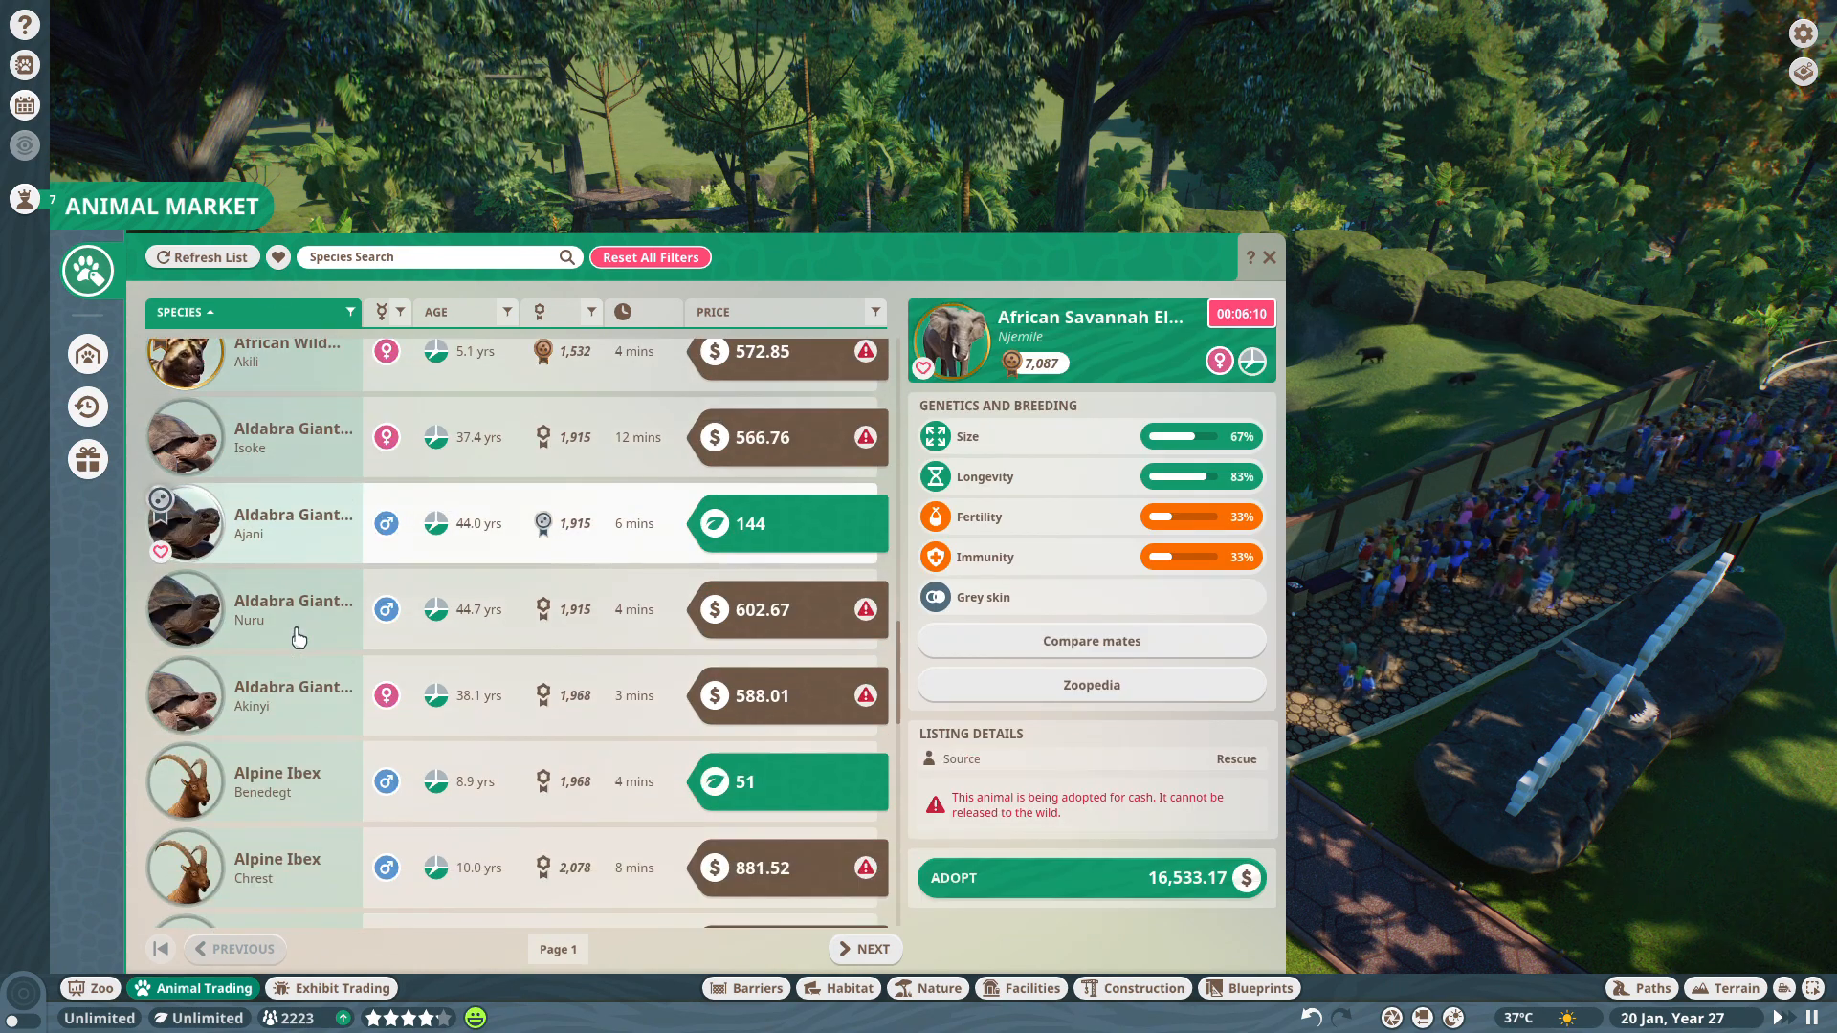
scroll("down", 3)
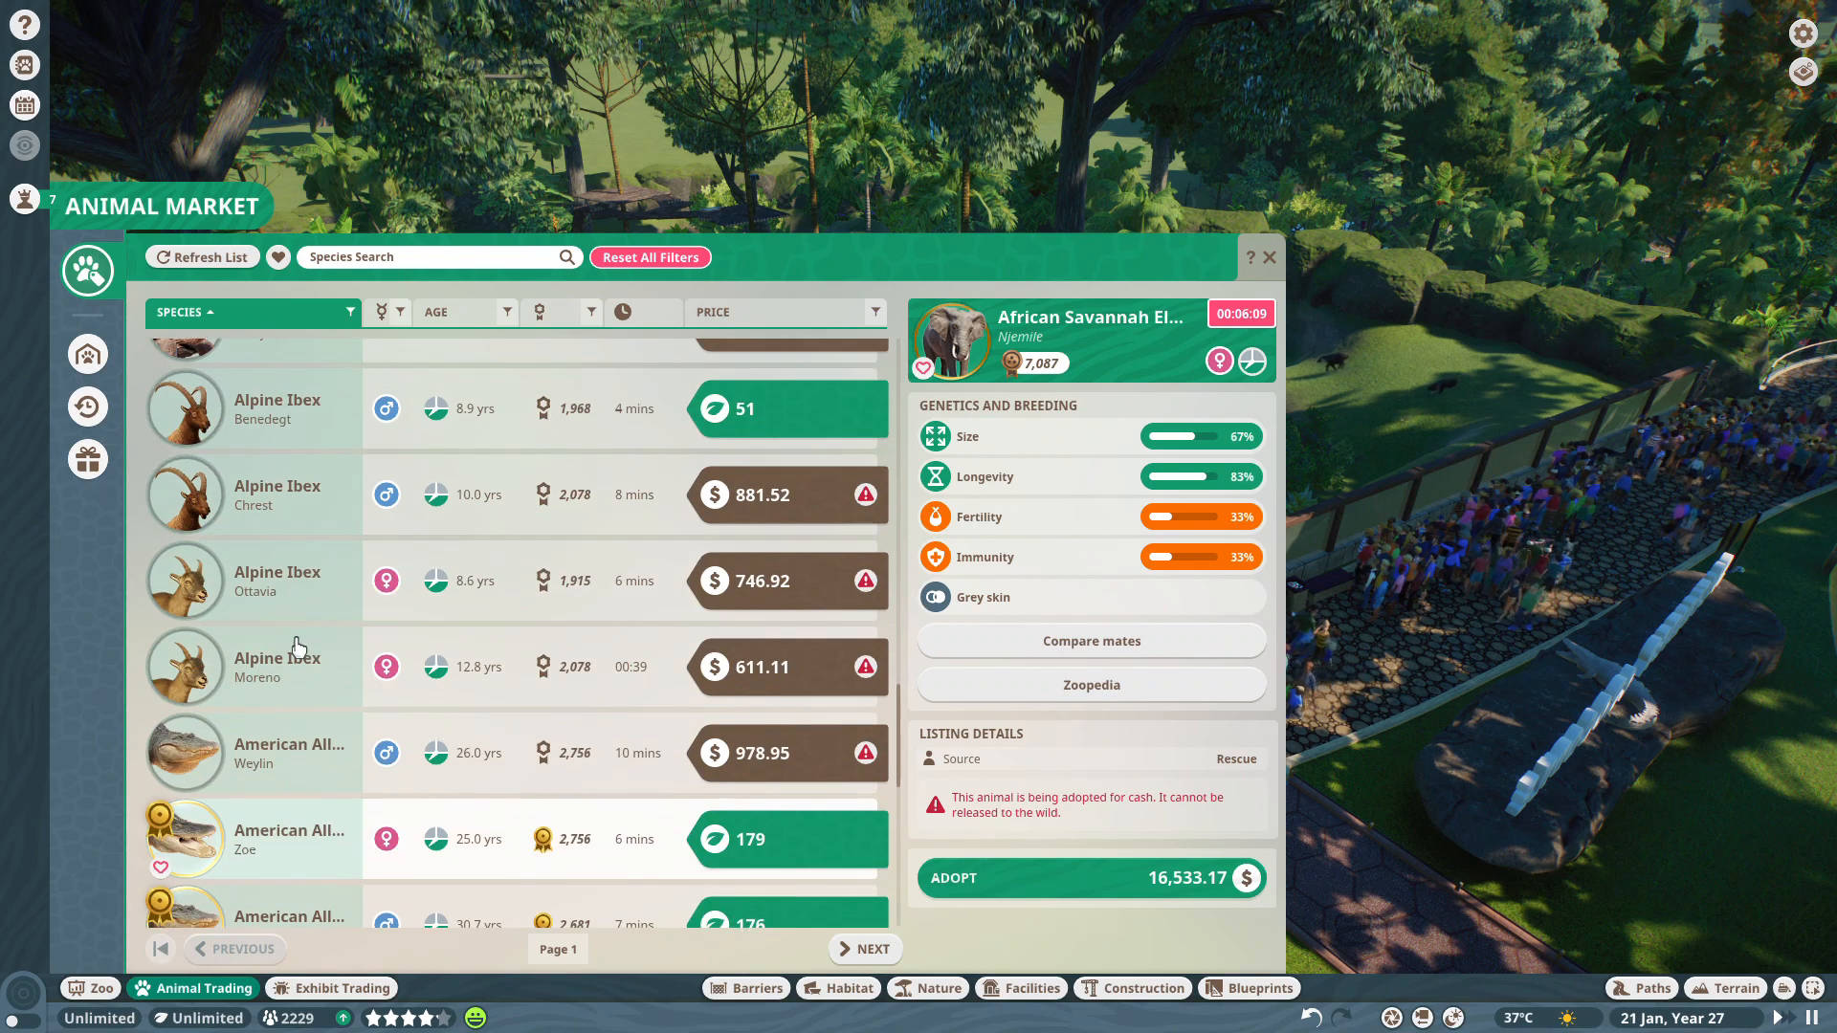
scroll("down", 3)
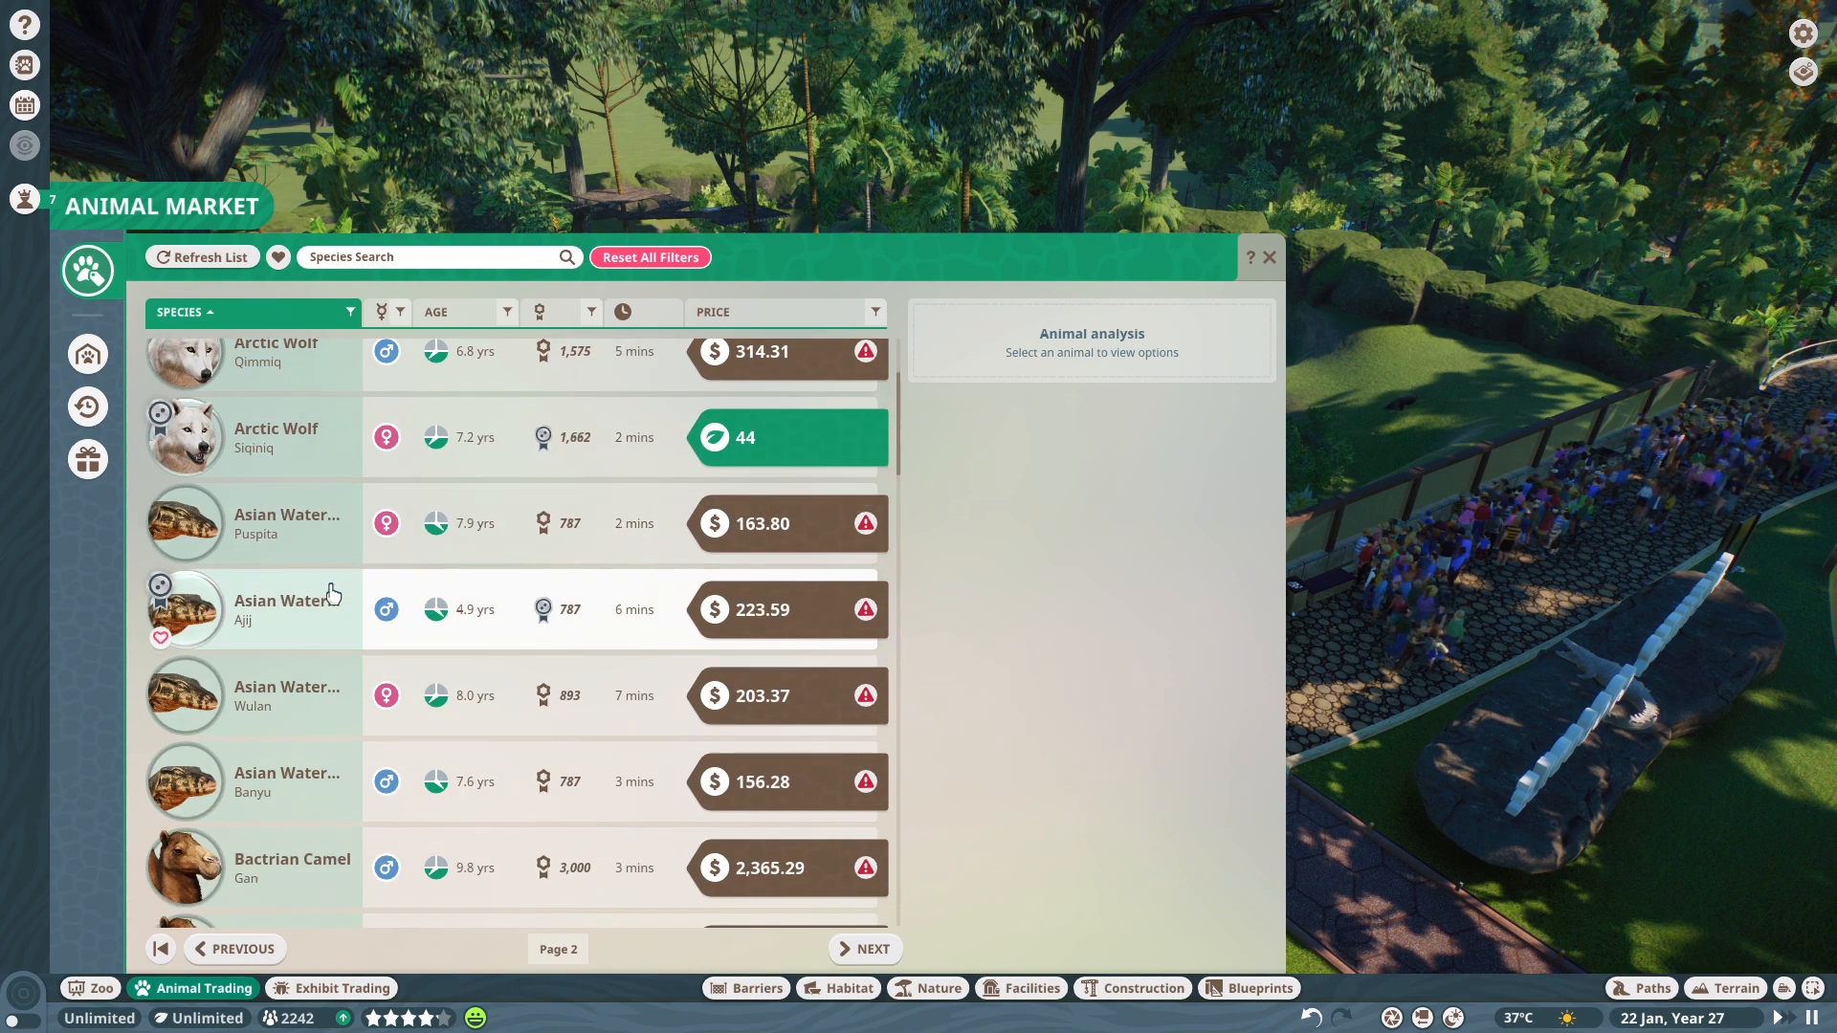
scroll("down", 3)
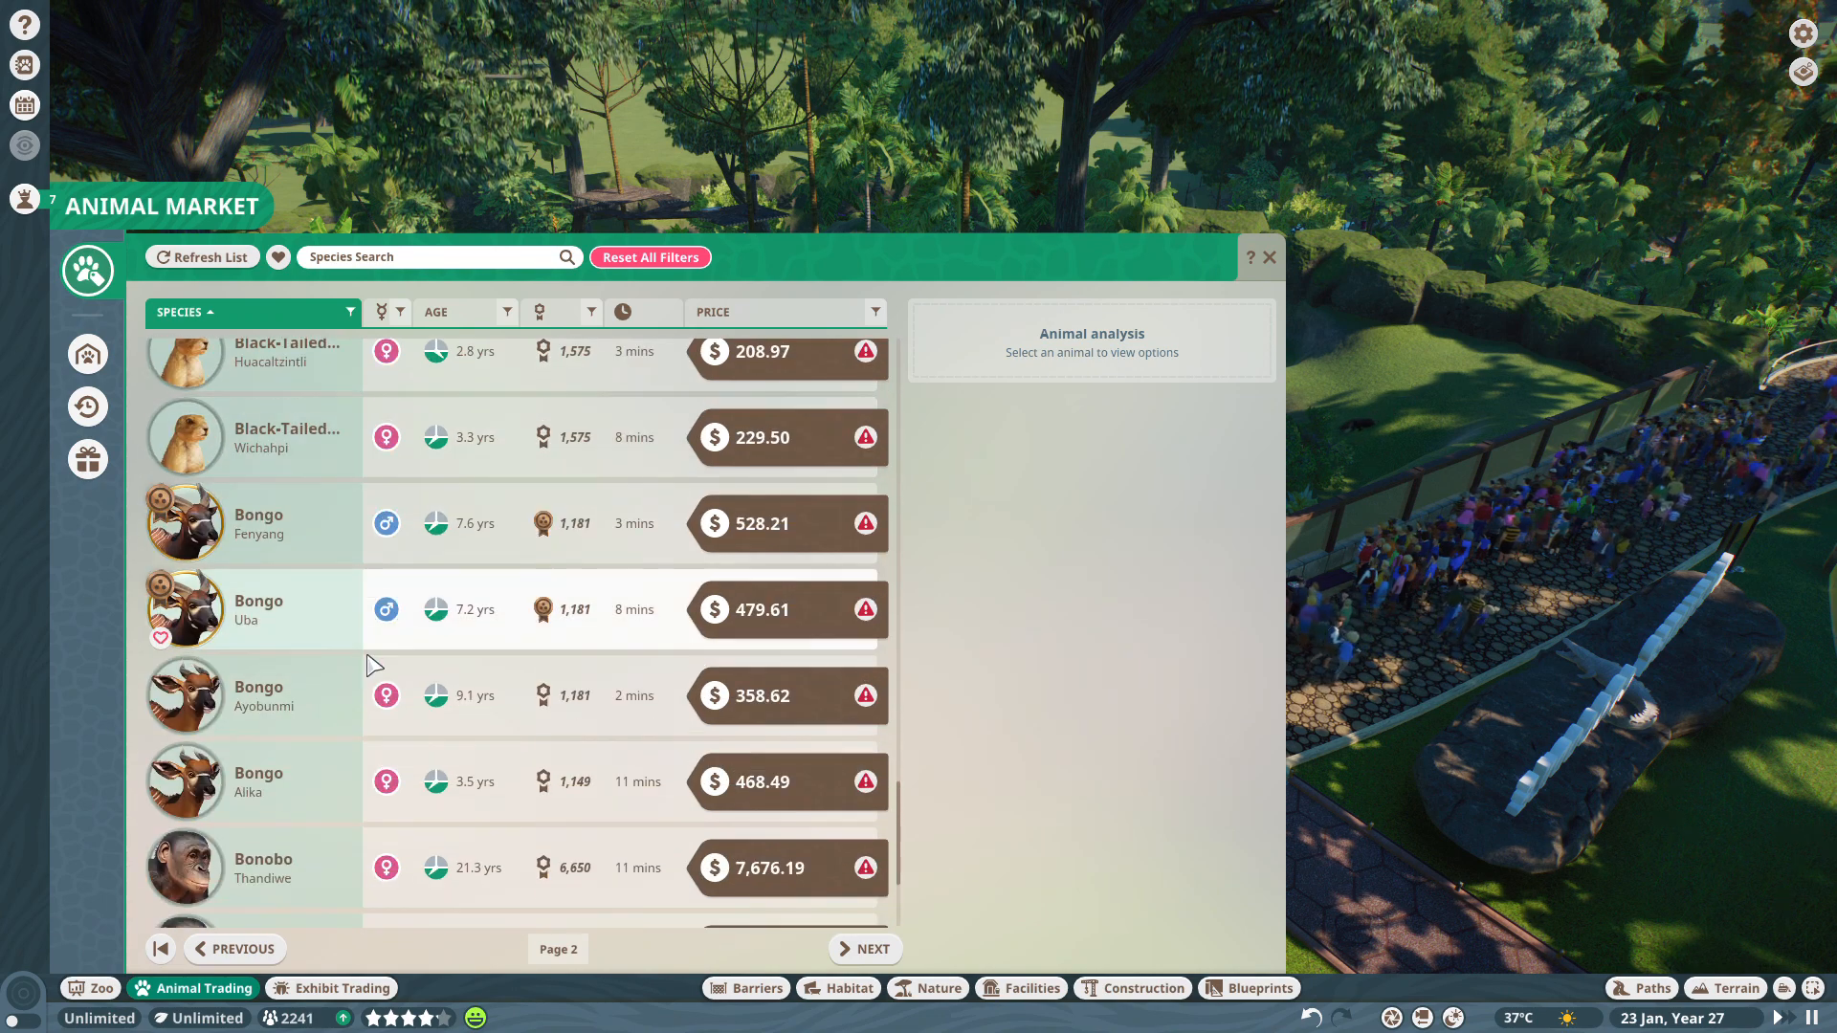
Move to the next listing page and scroll down to the Common Ostrich Ndale.
left_click(865, 949)
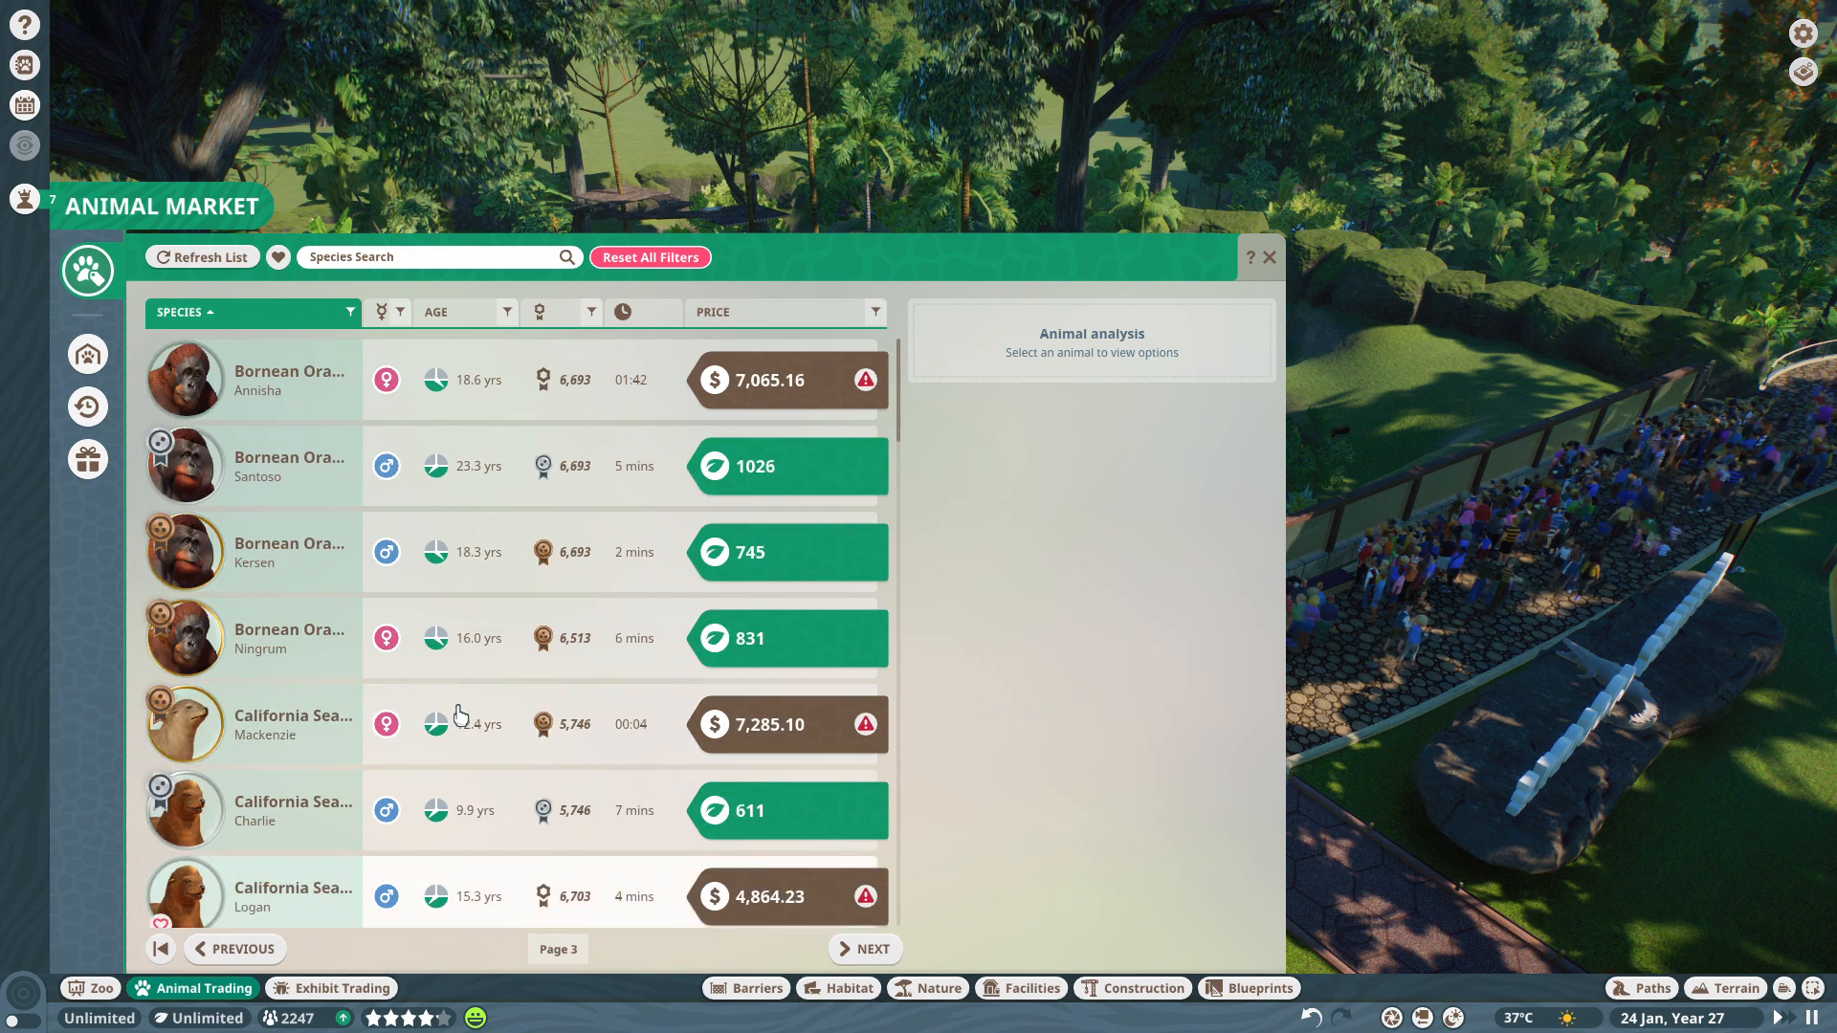
scroll("down", 3)
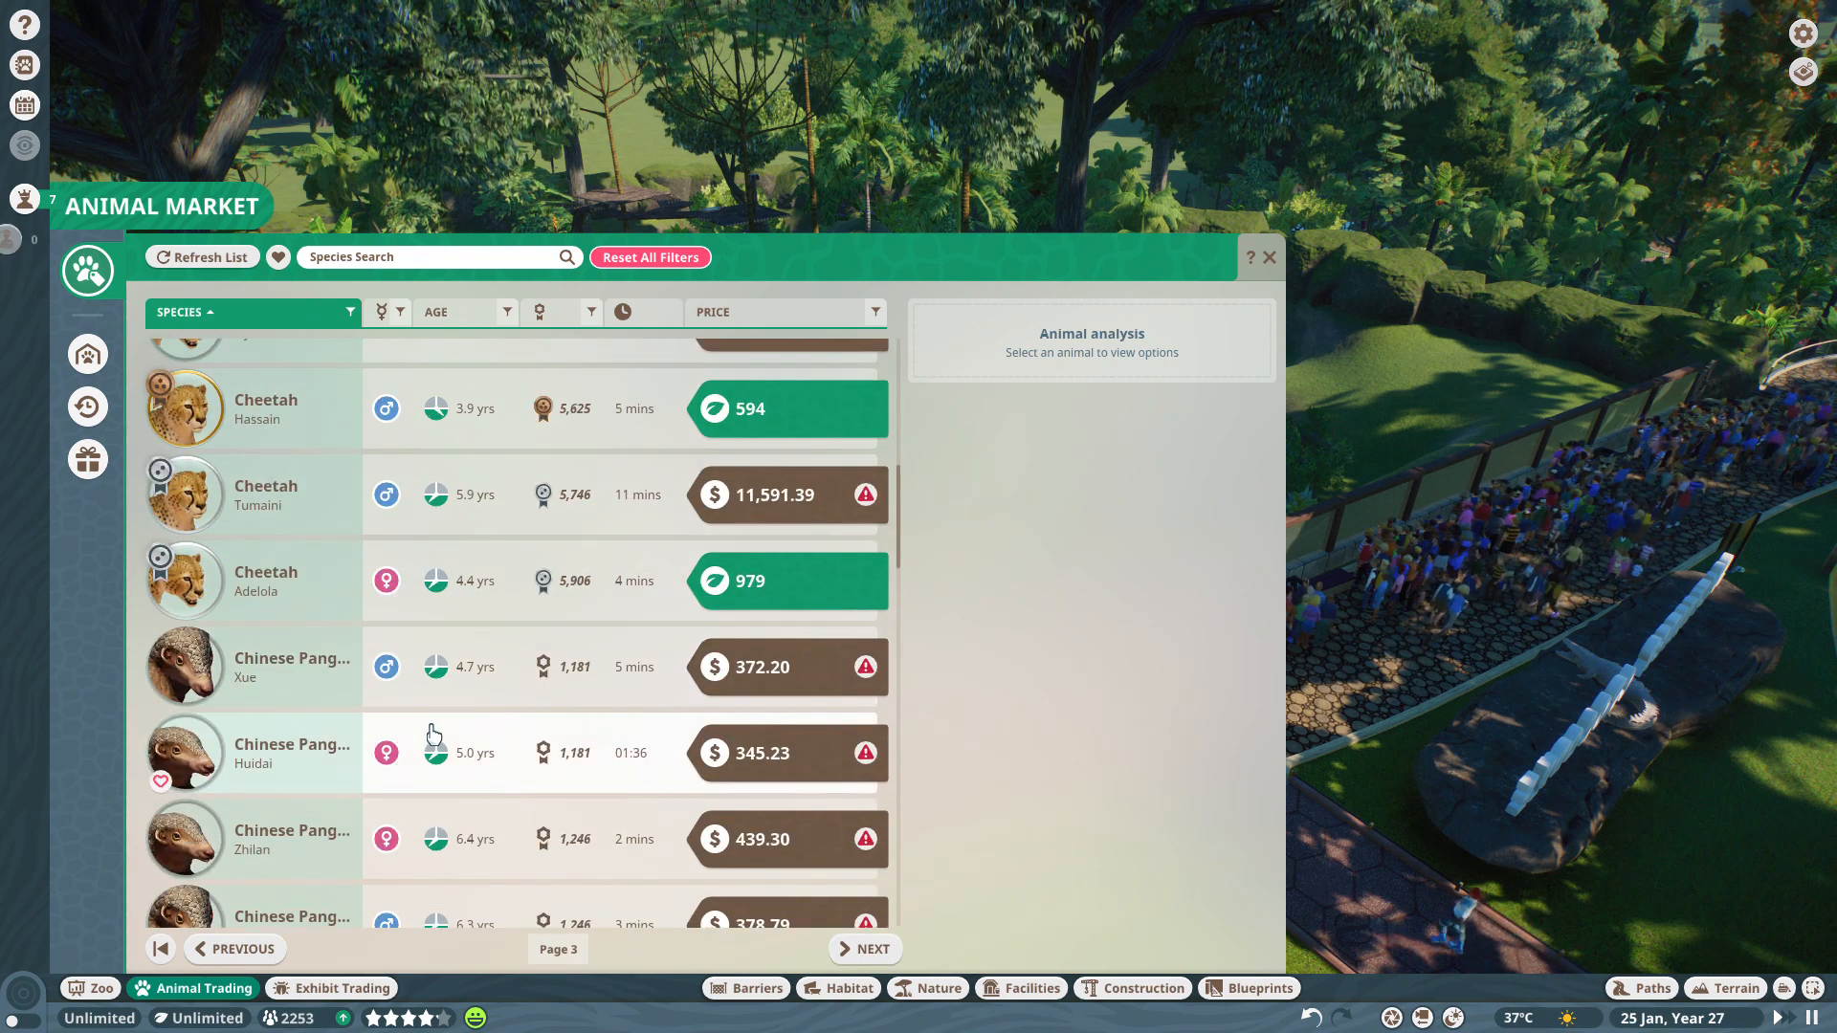
scroll("down", 3)
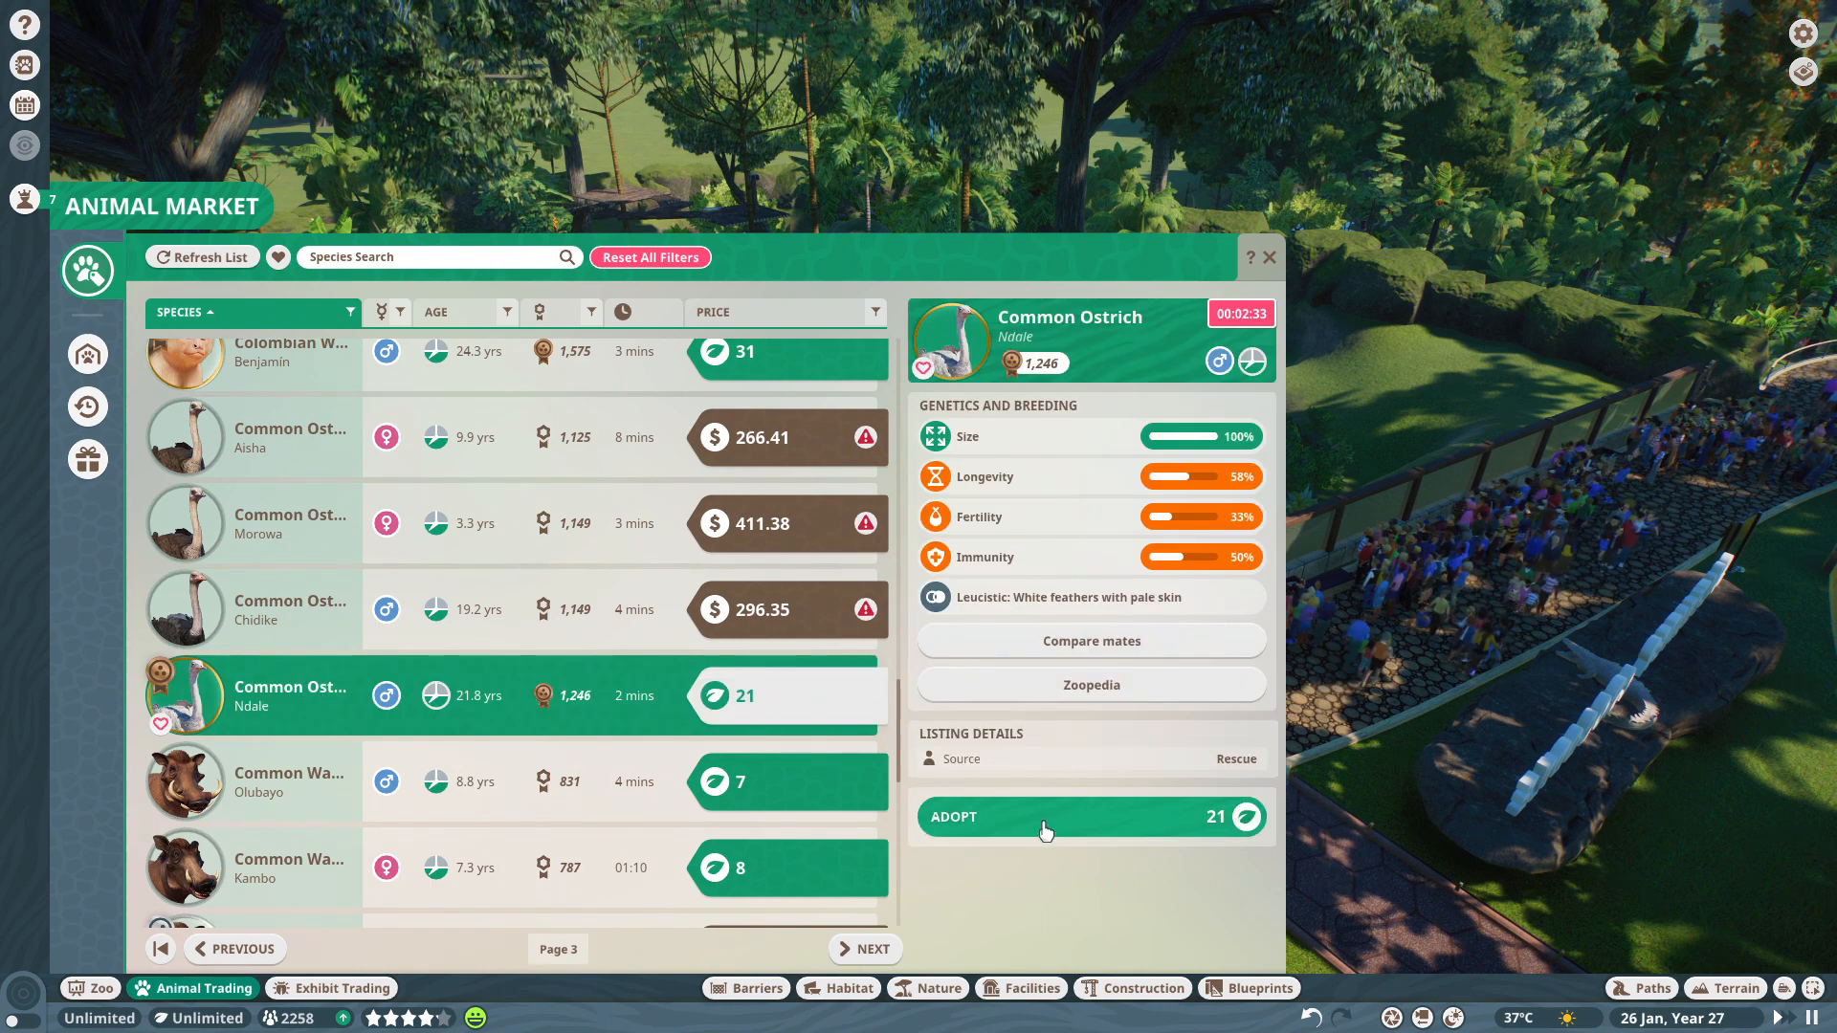
Adopt the rescue ostrich Ndale and advance to market page 4.
left_click(1092, 817)
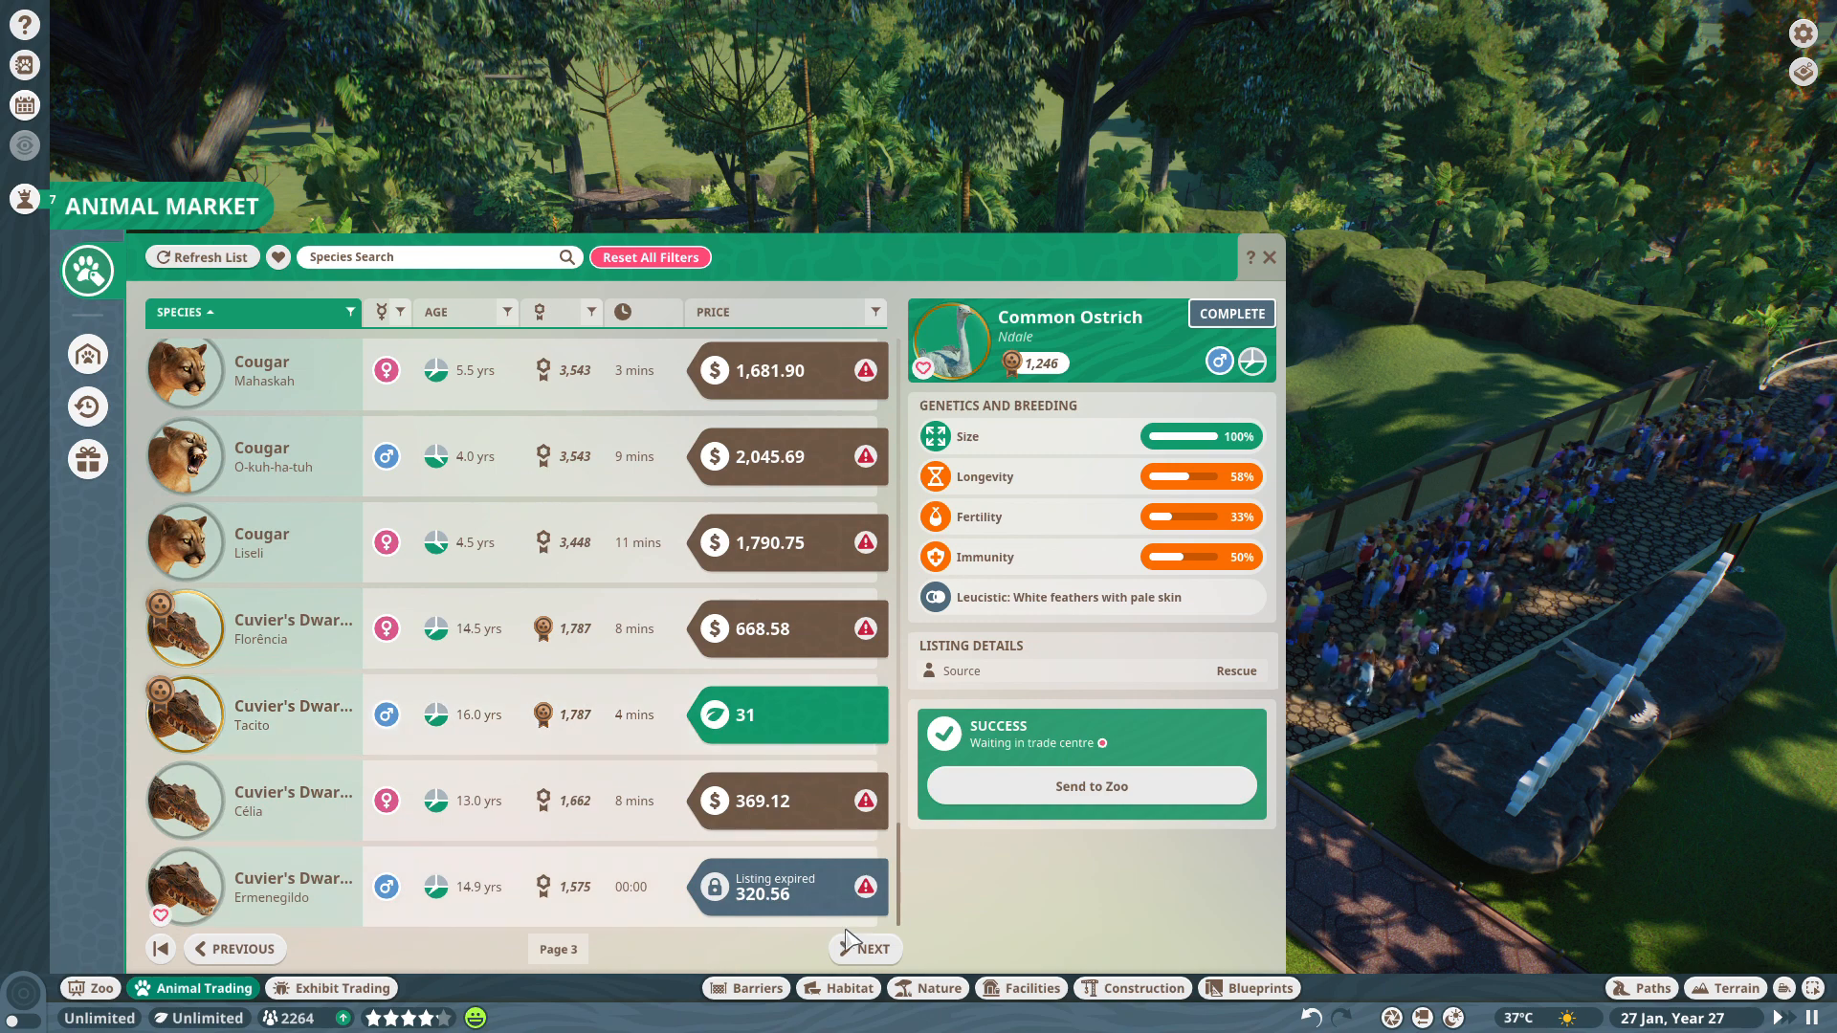
left_click(873, 948)
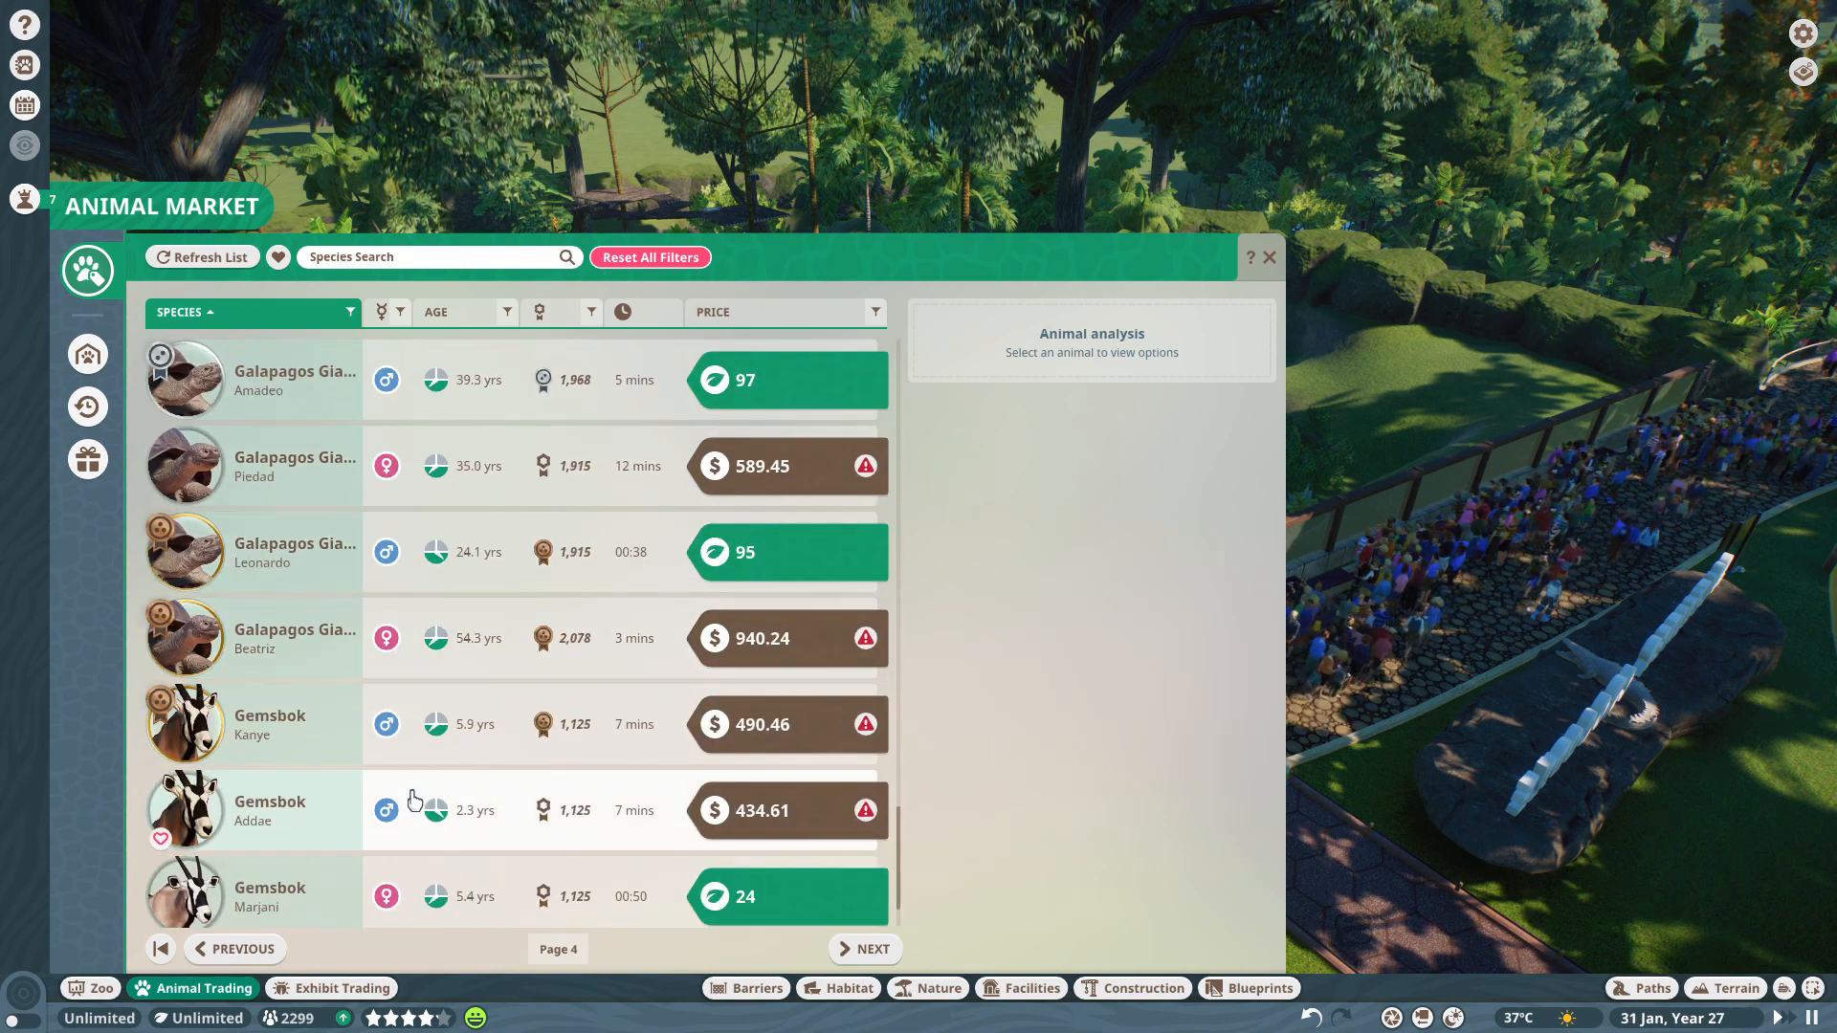
Page through market listings to page 8 and view the male Red Kangaroo Tau's details.
left_click(864, 948)
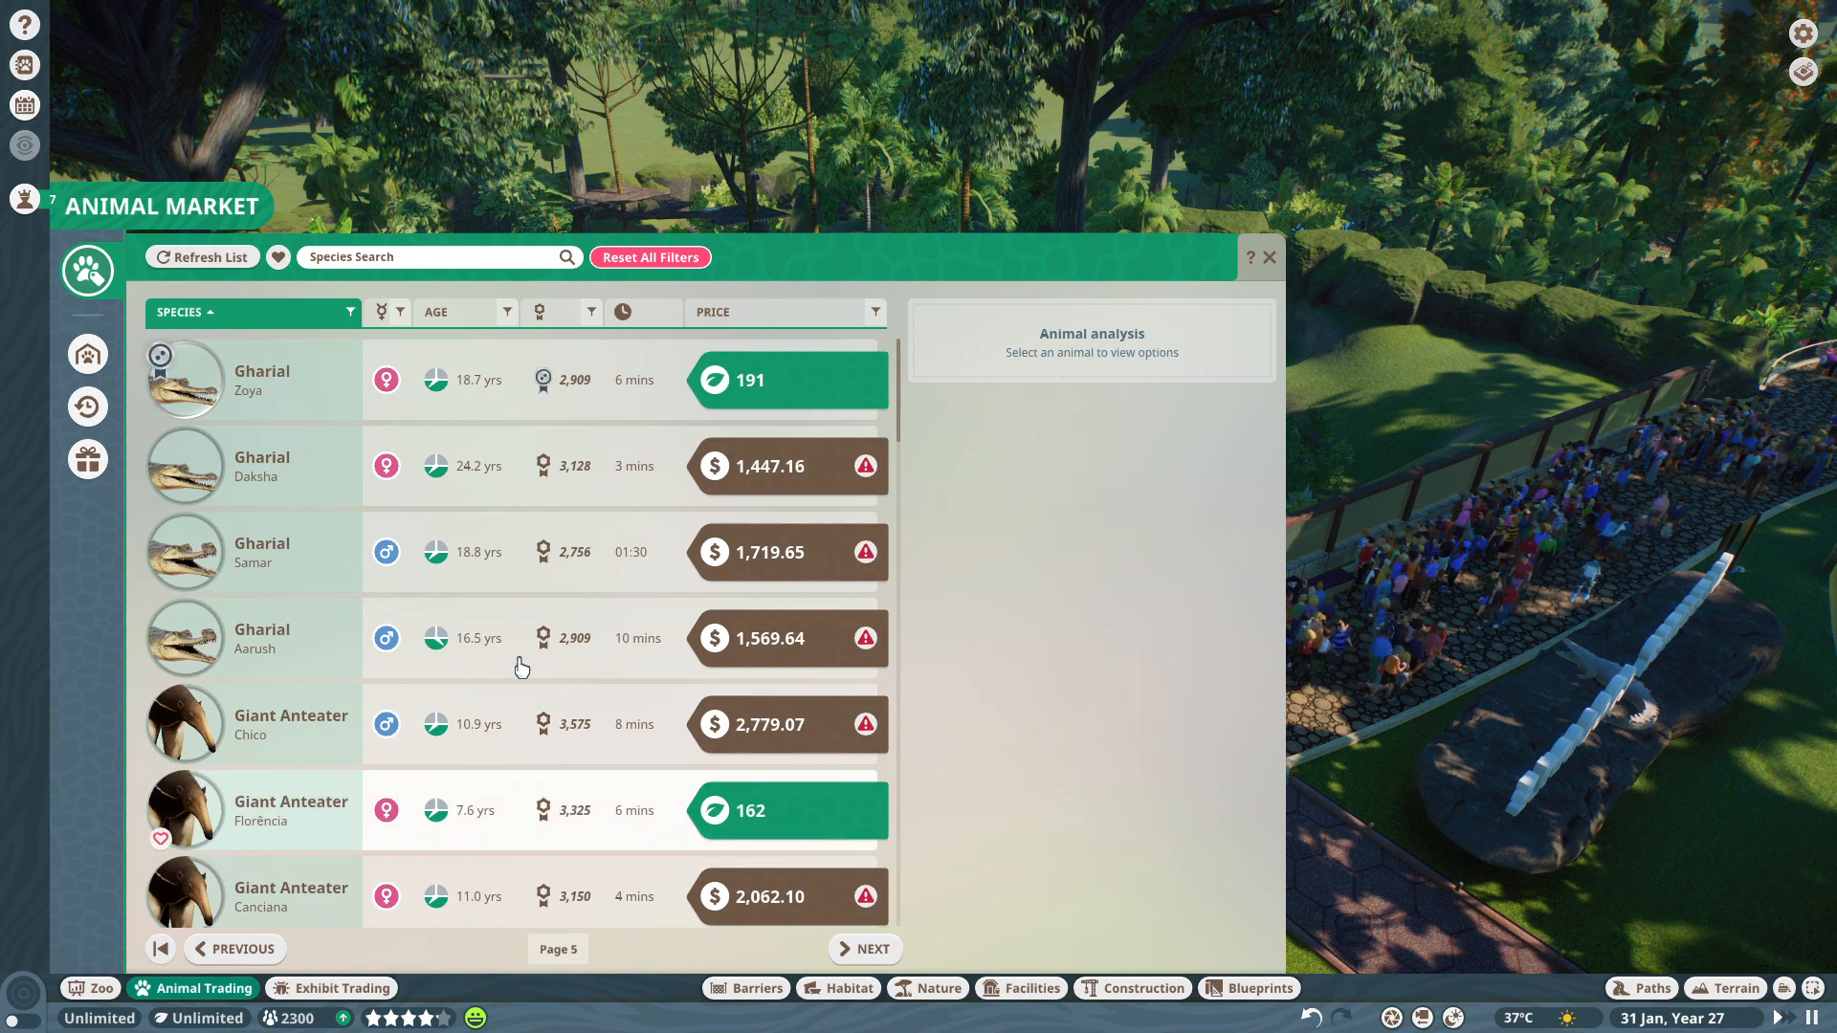
scroll("down", 3)
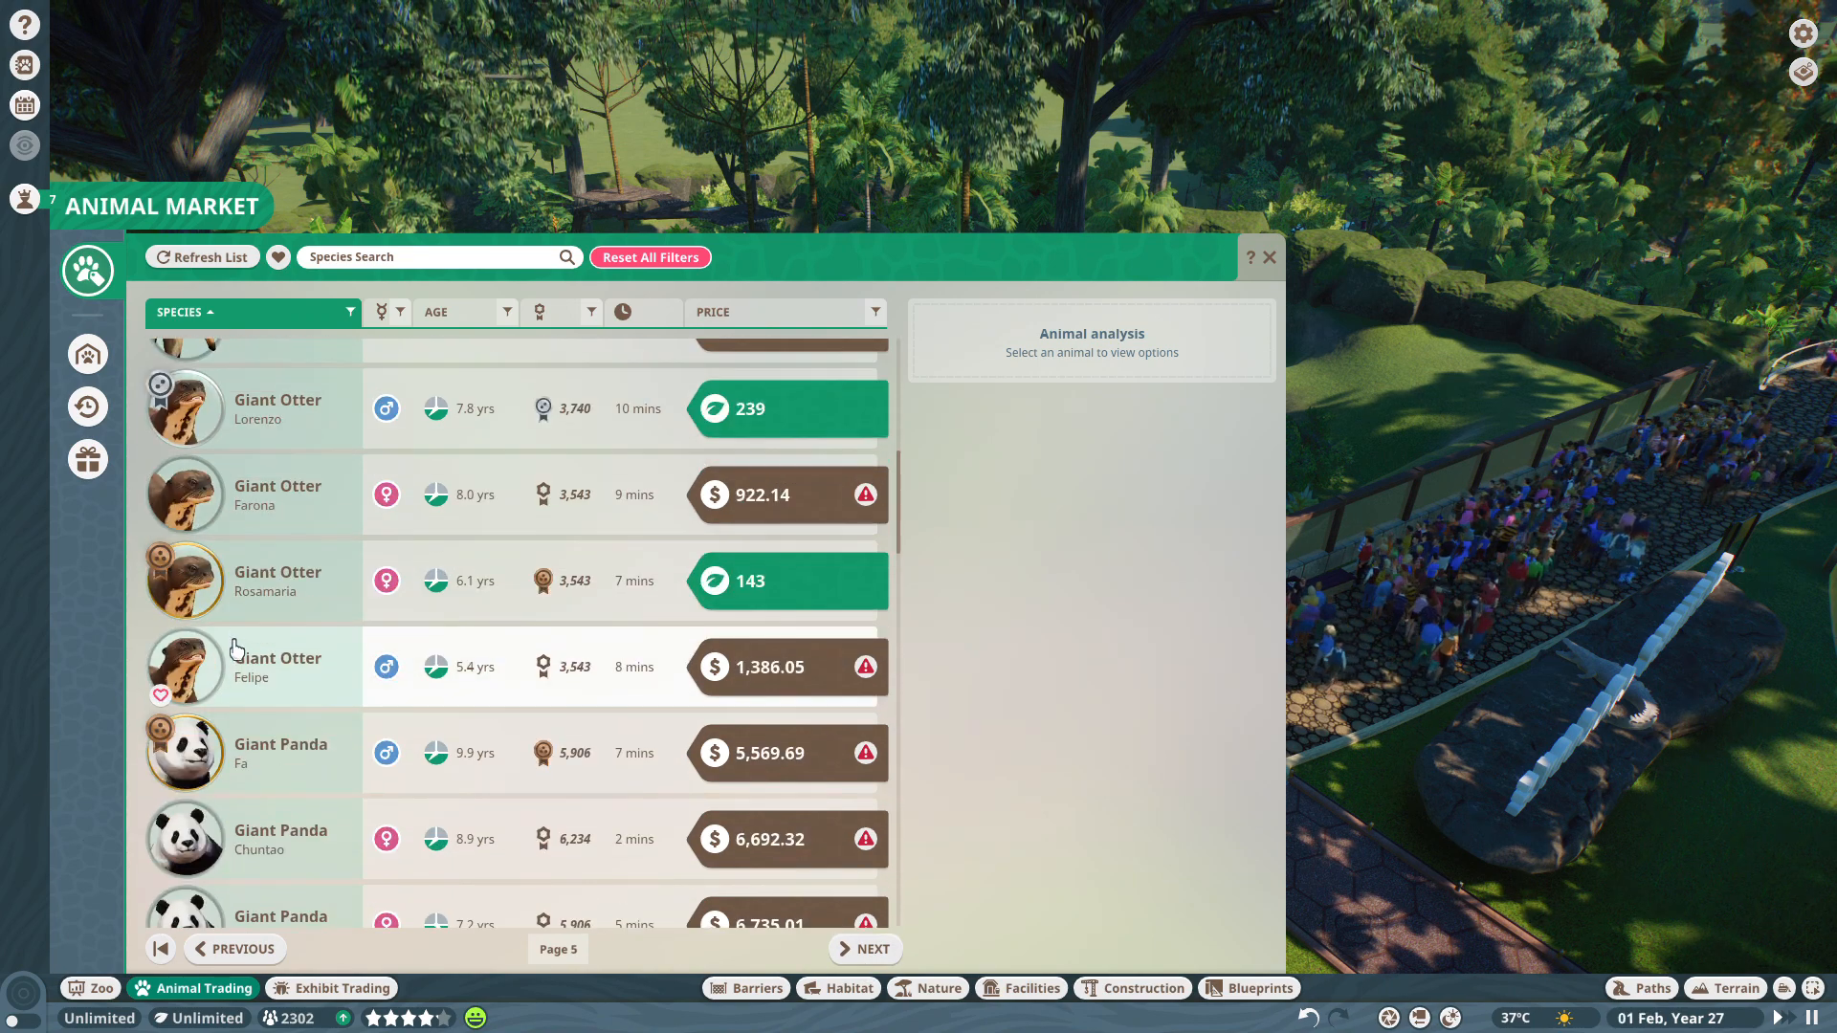
scroll("down", 3)
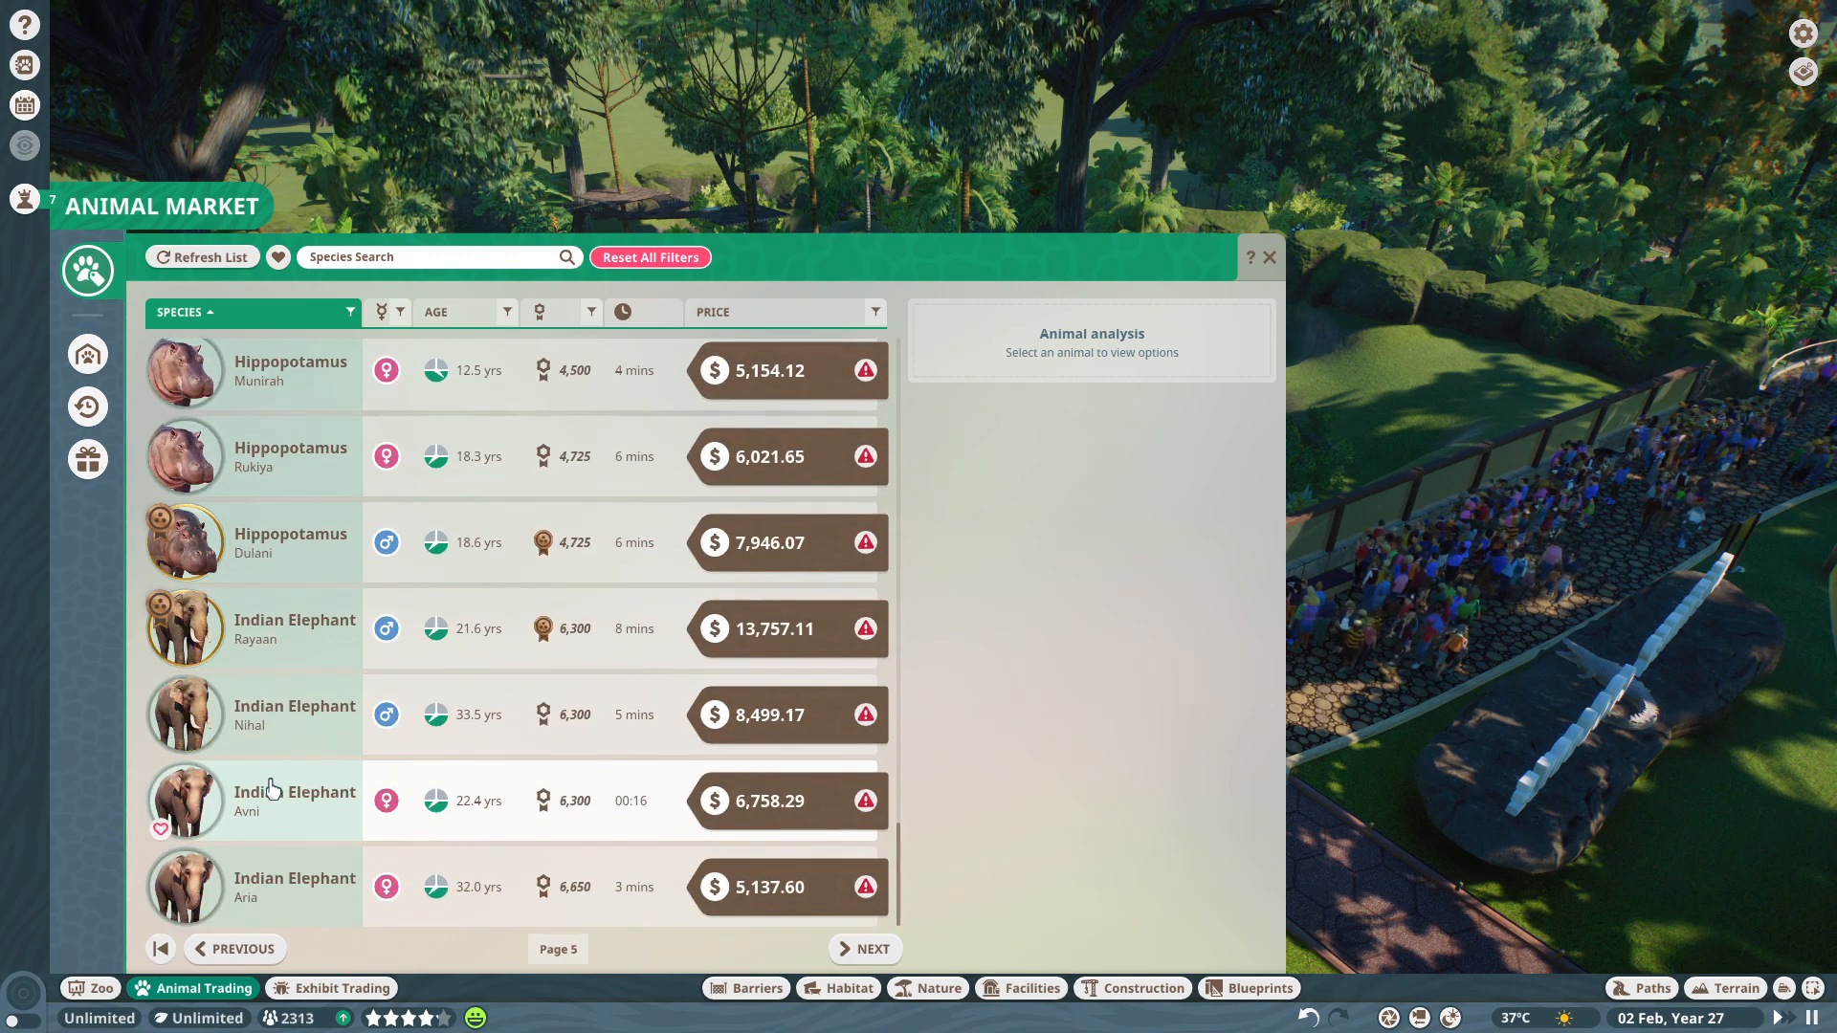
left_click(864, 949)
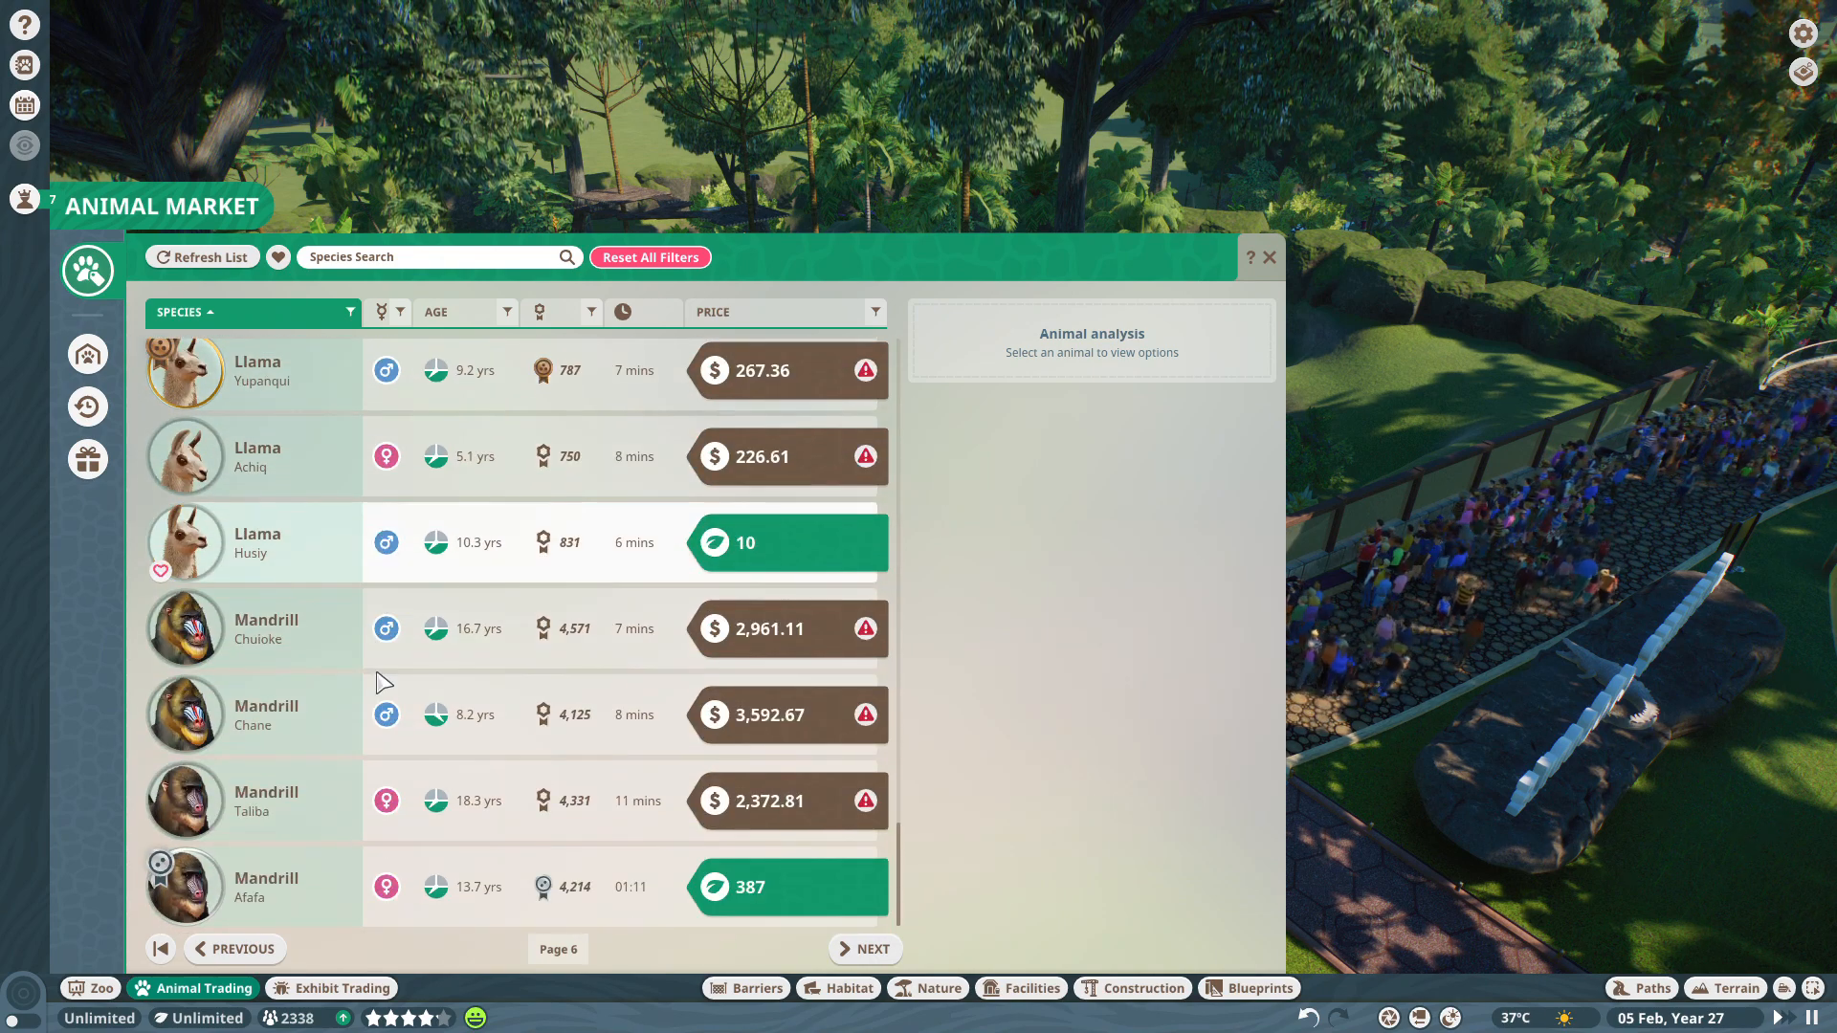
left_click(865, 949)
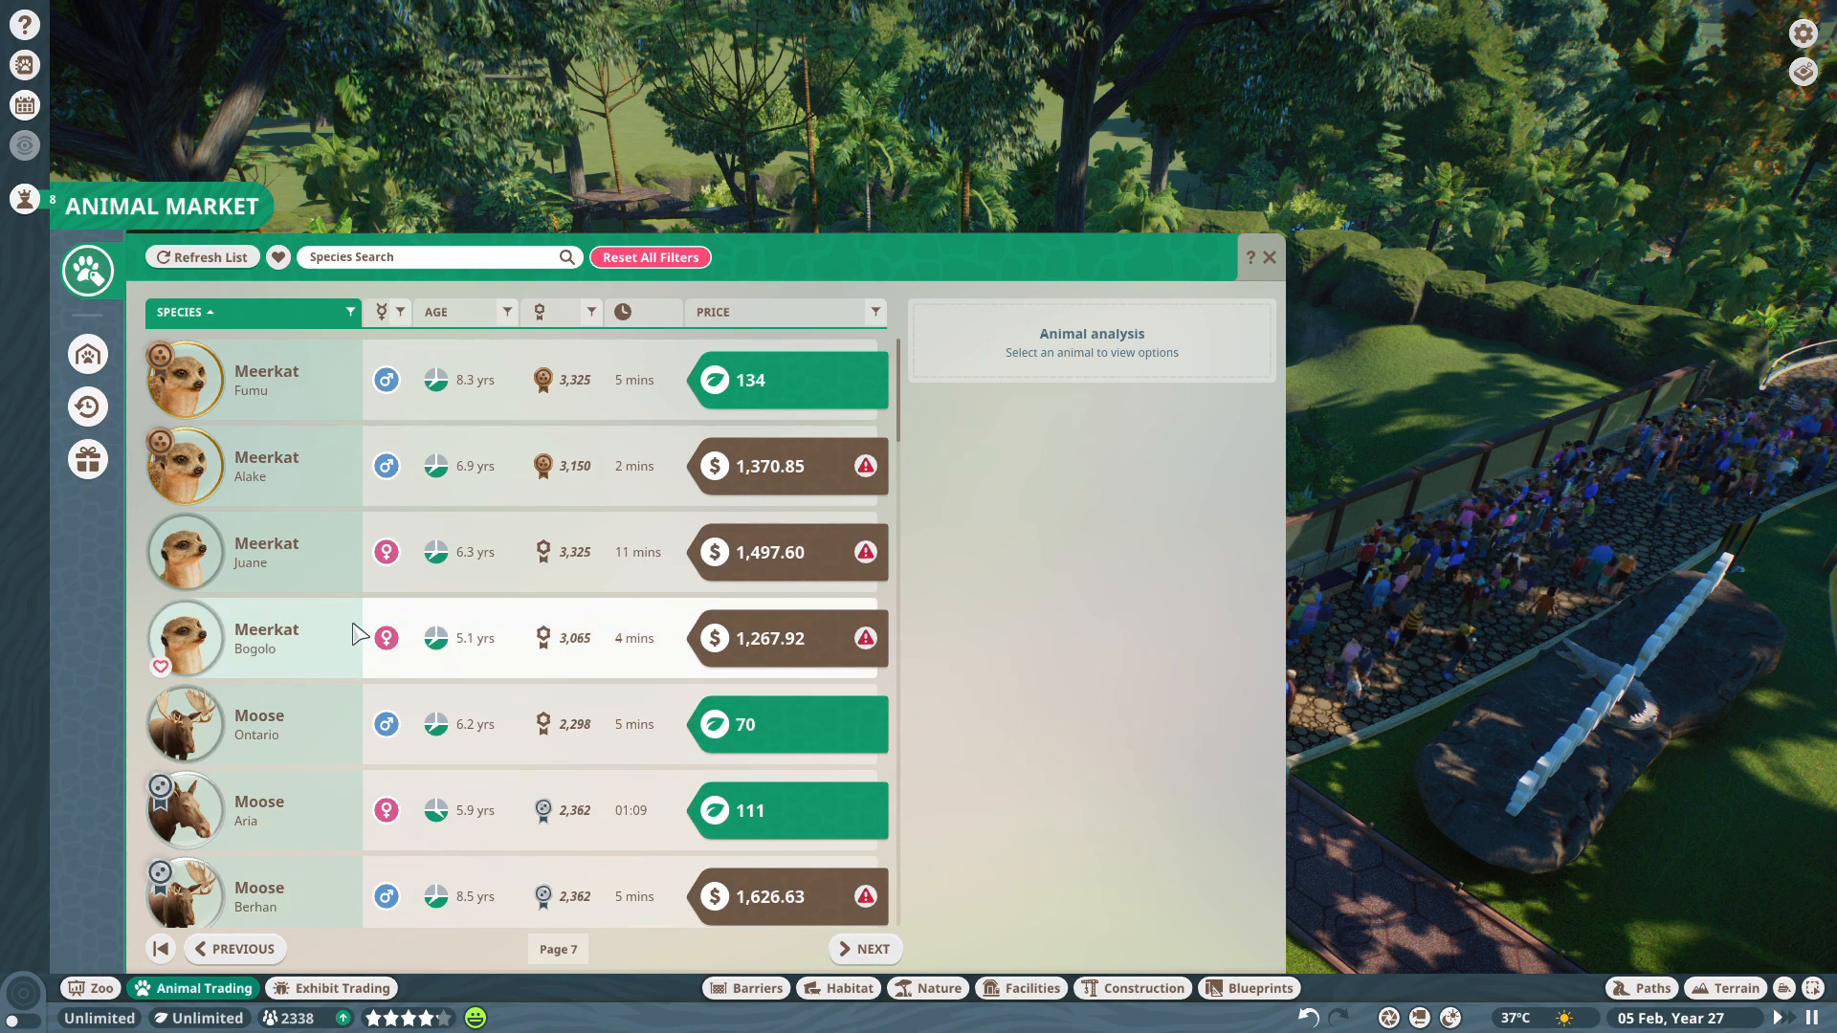
scroll("down", 3)
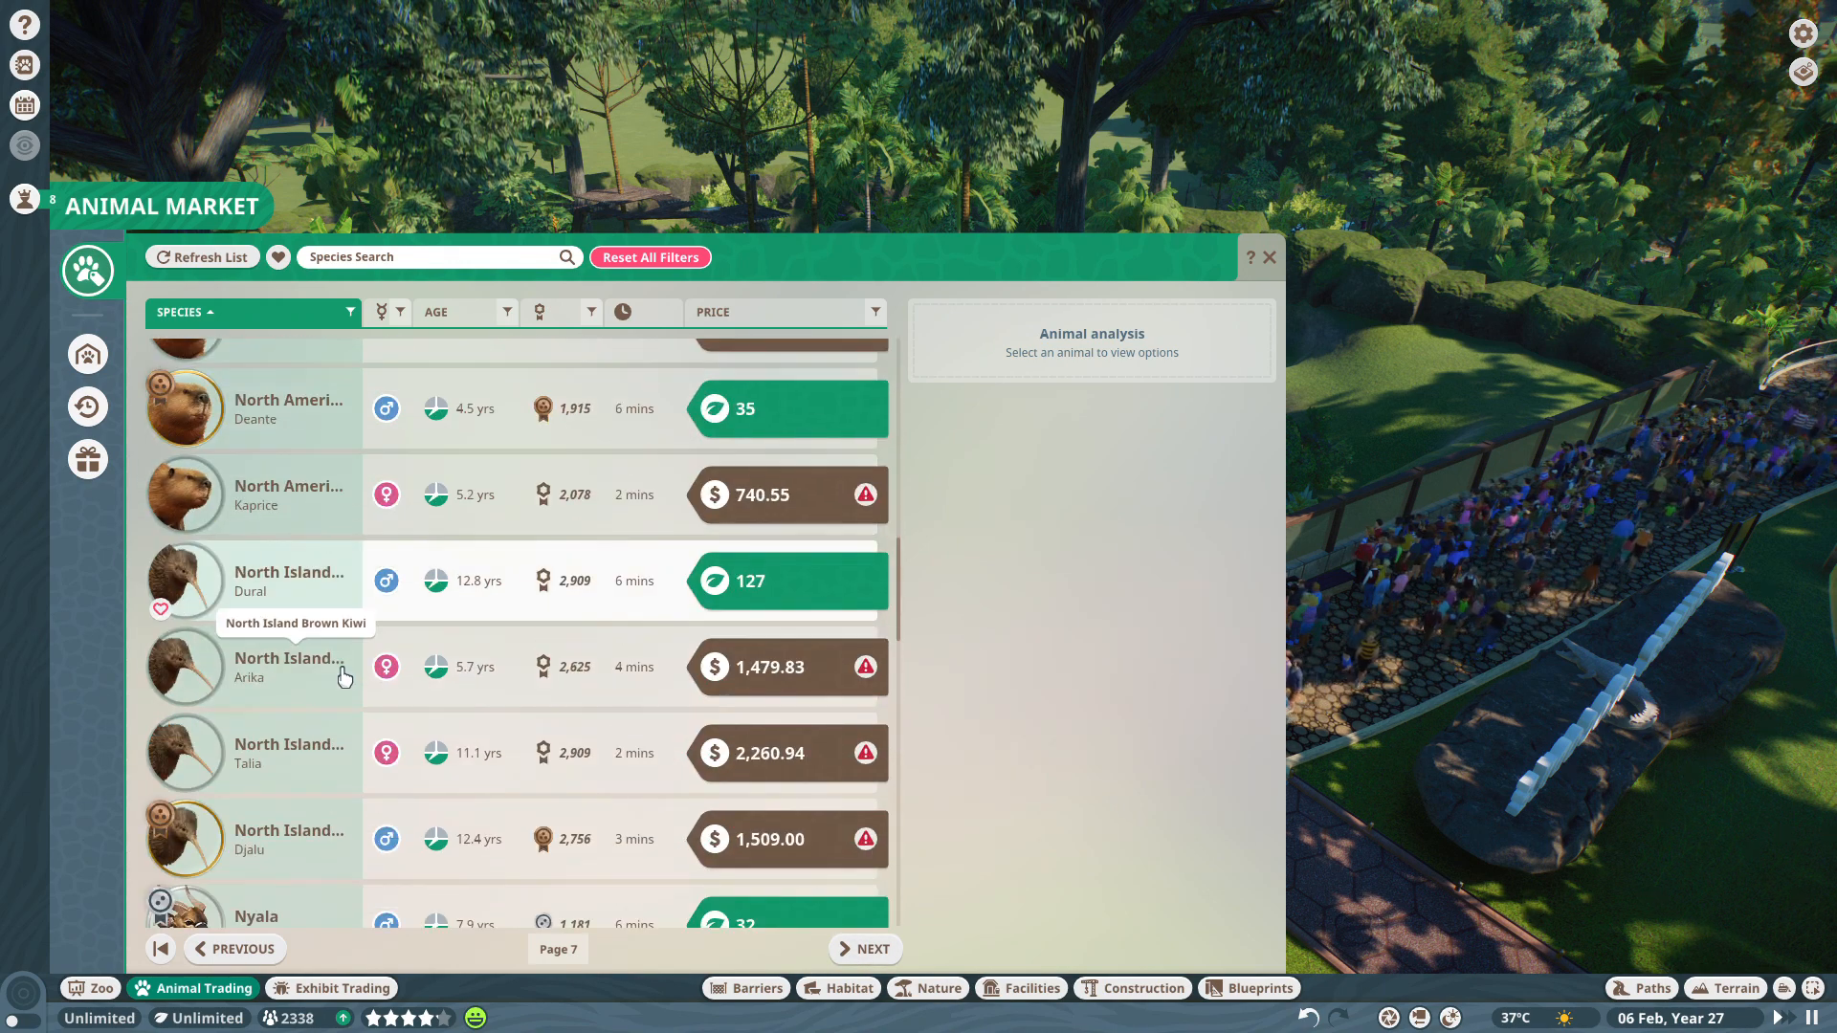
scroll("down", 3)
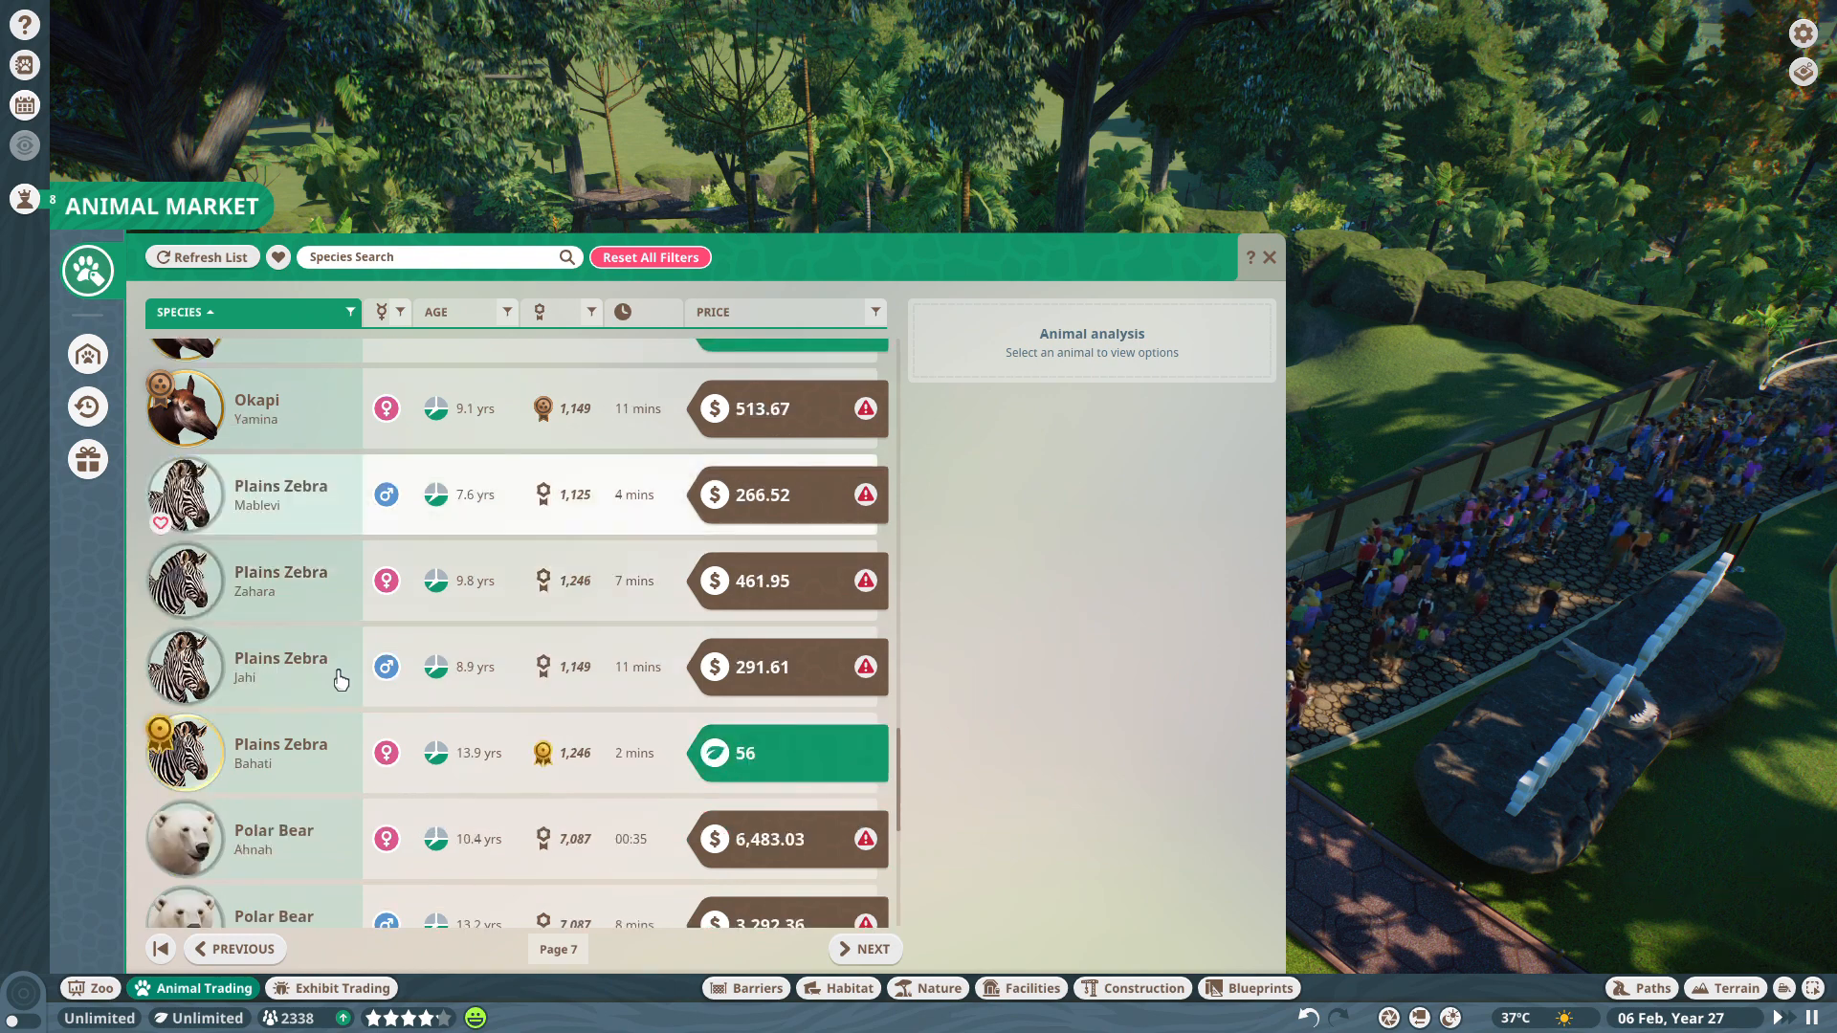
scroll("down", 3)
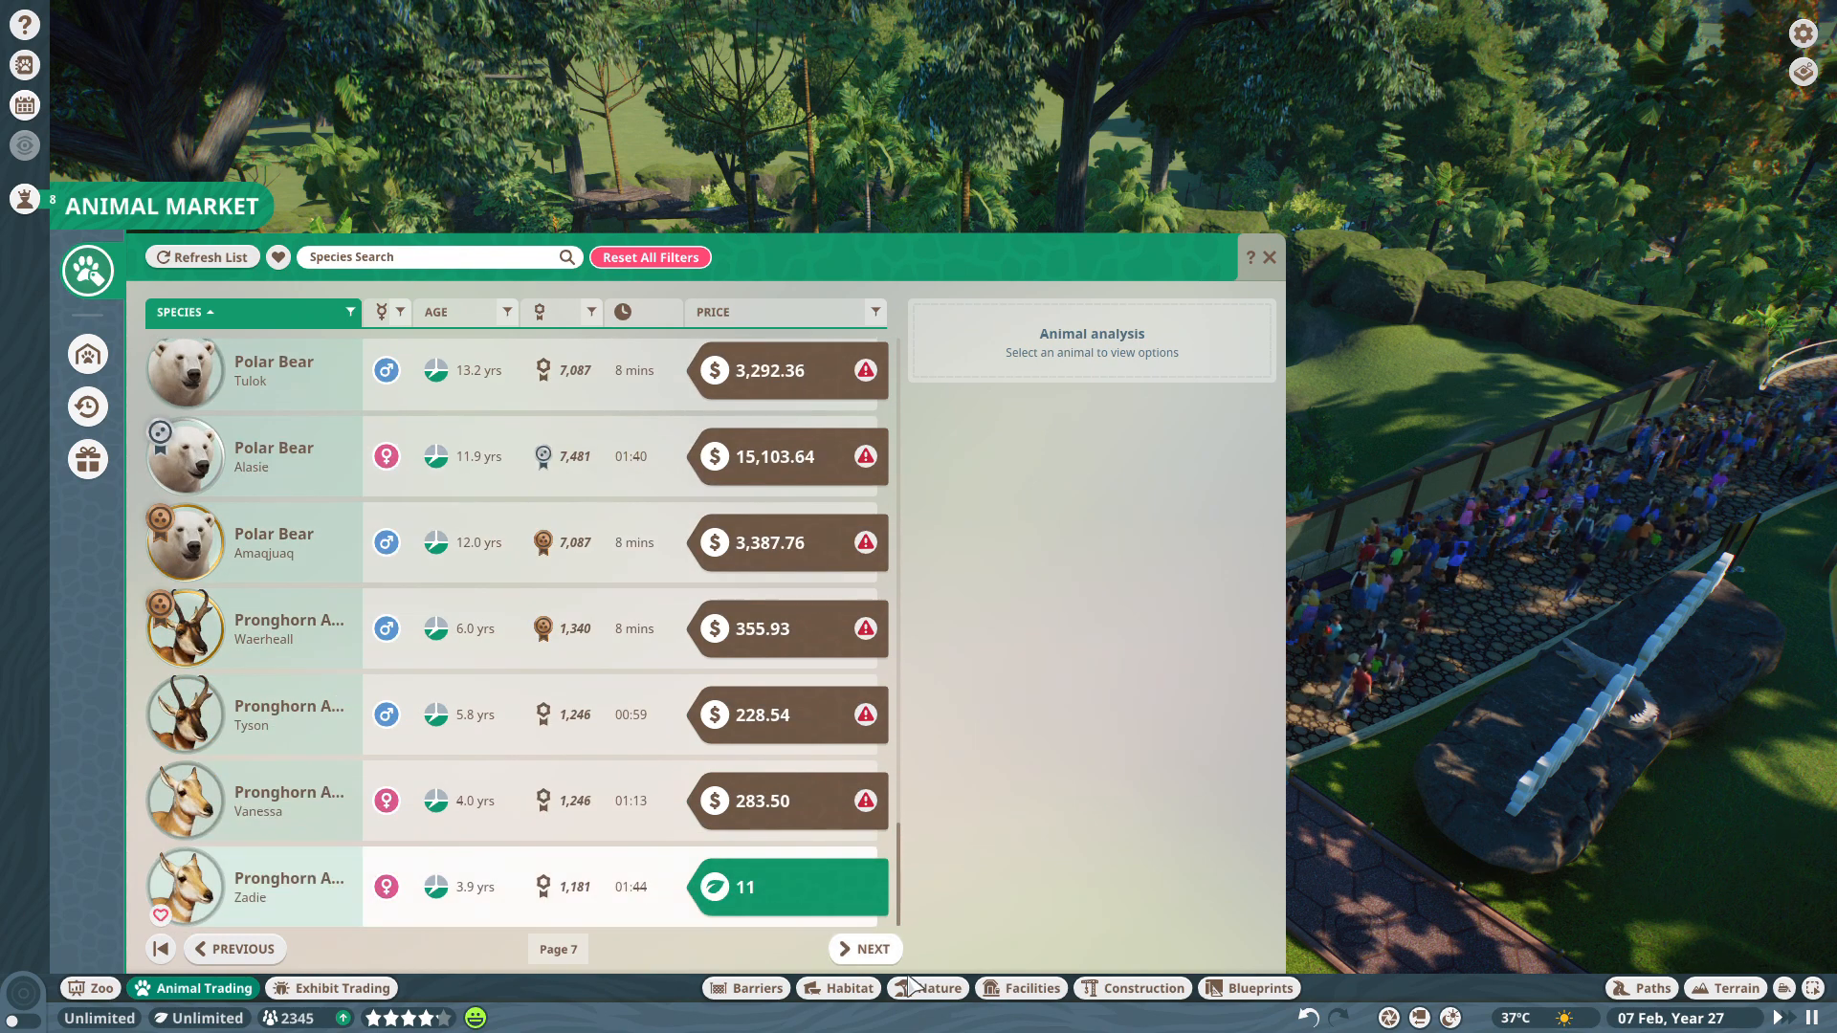
left_click(864, 949)
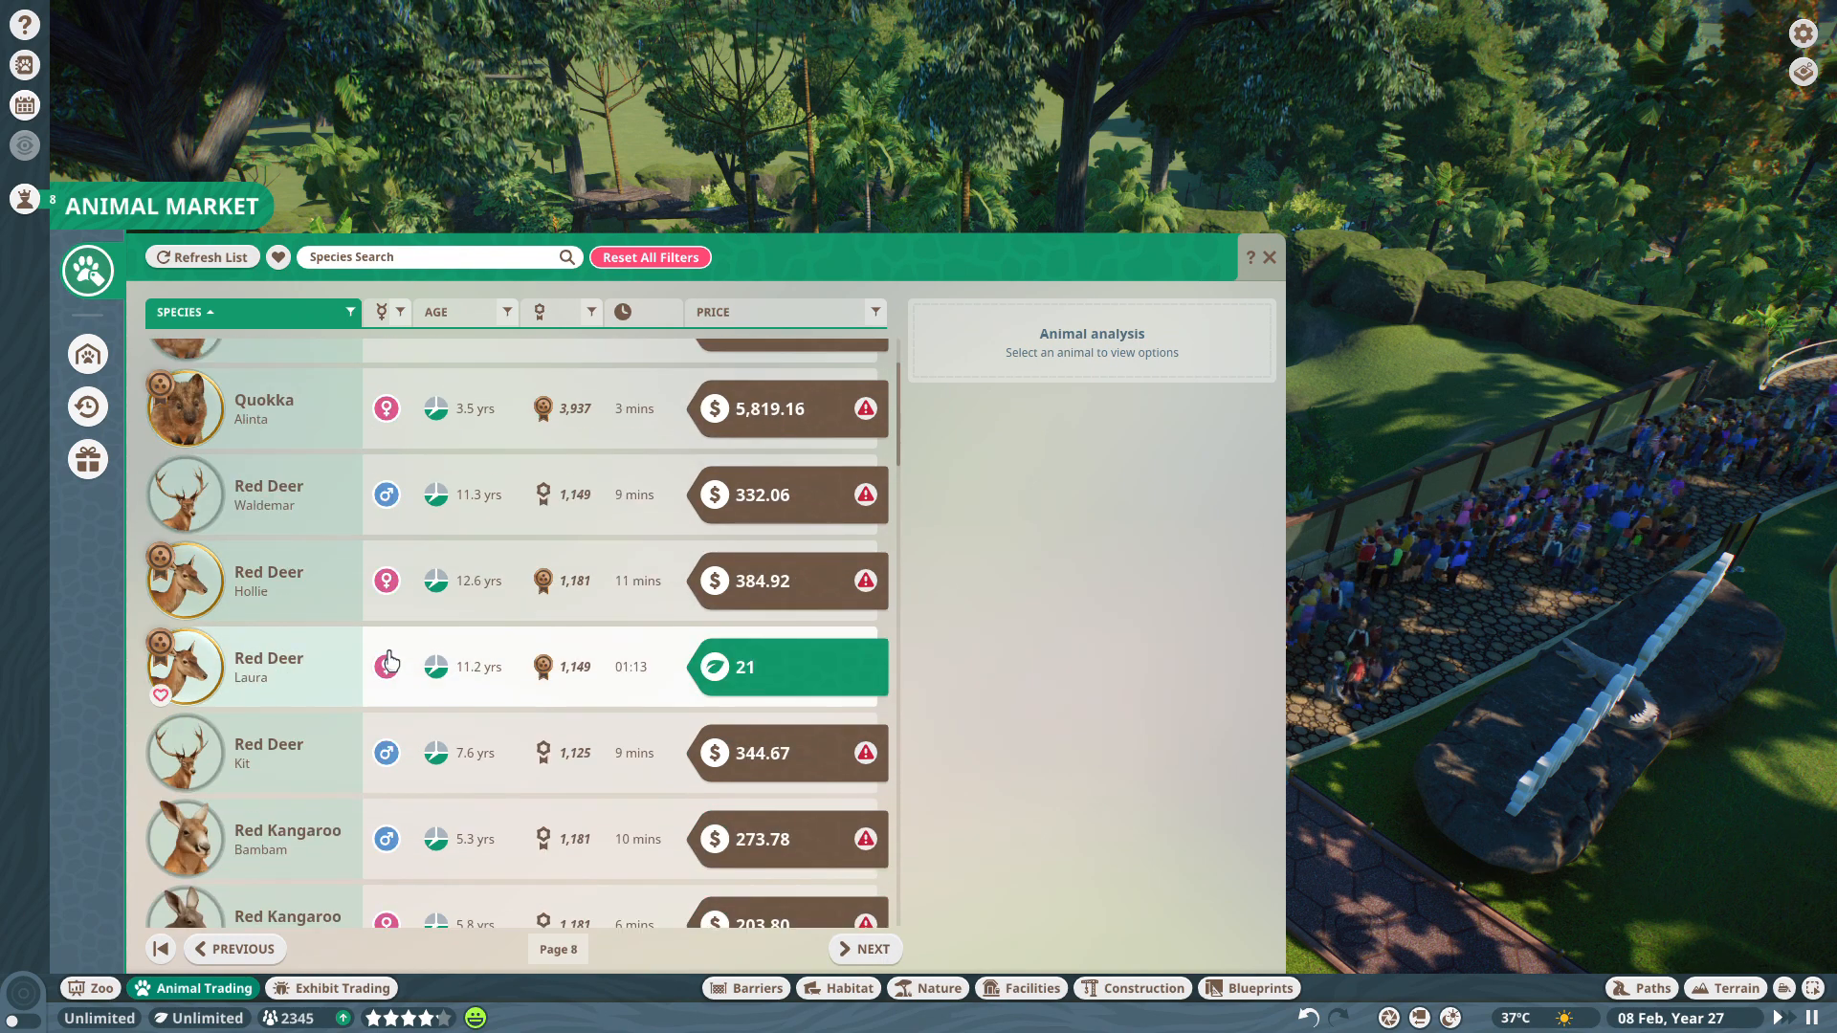
left_click(269, 667)
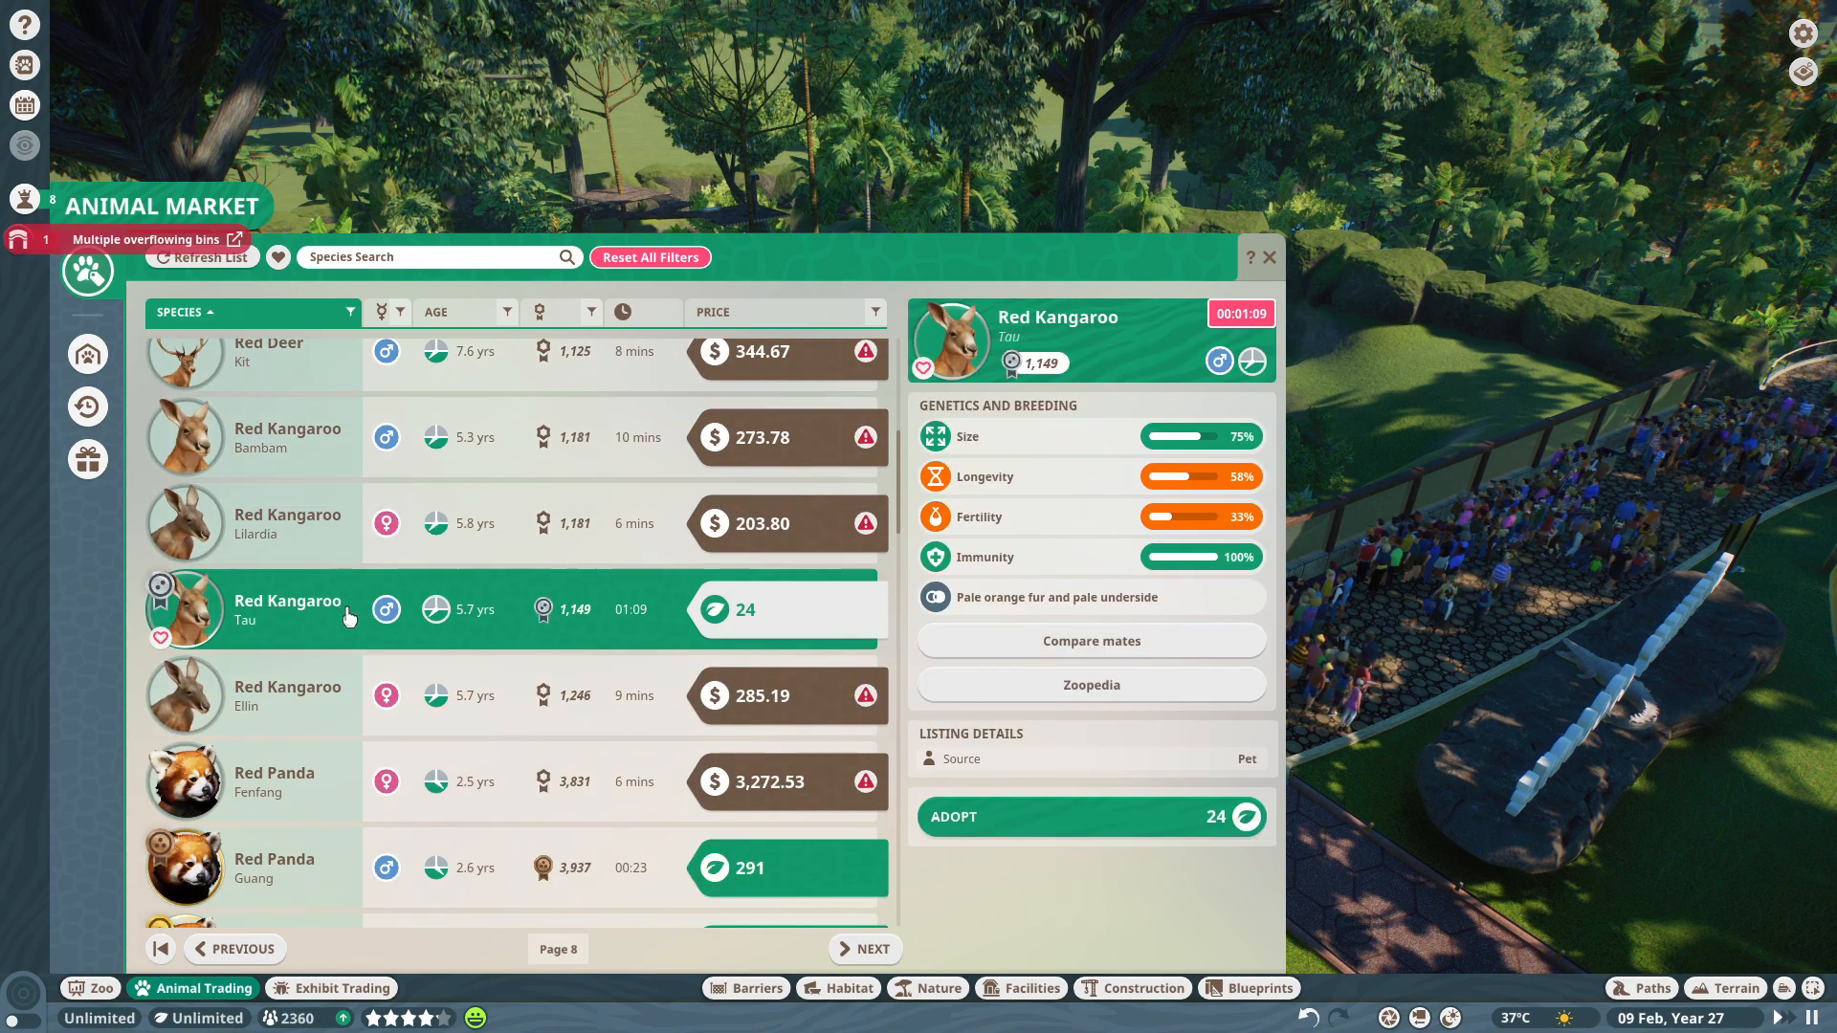
Scroll page 8 of the listings and view the Sable Antelope Baderinwa's details.
scroll("down", 3)
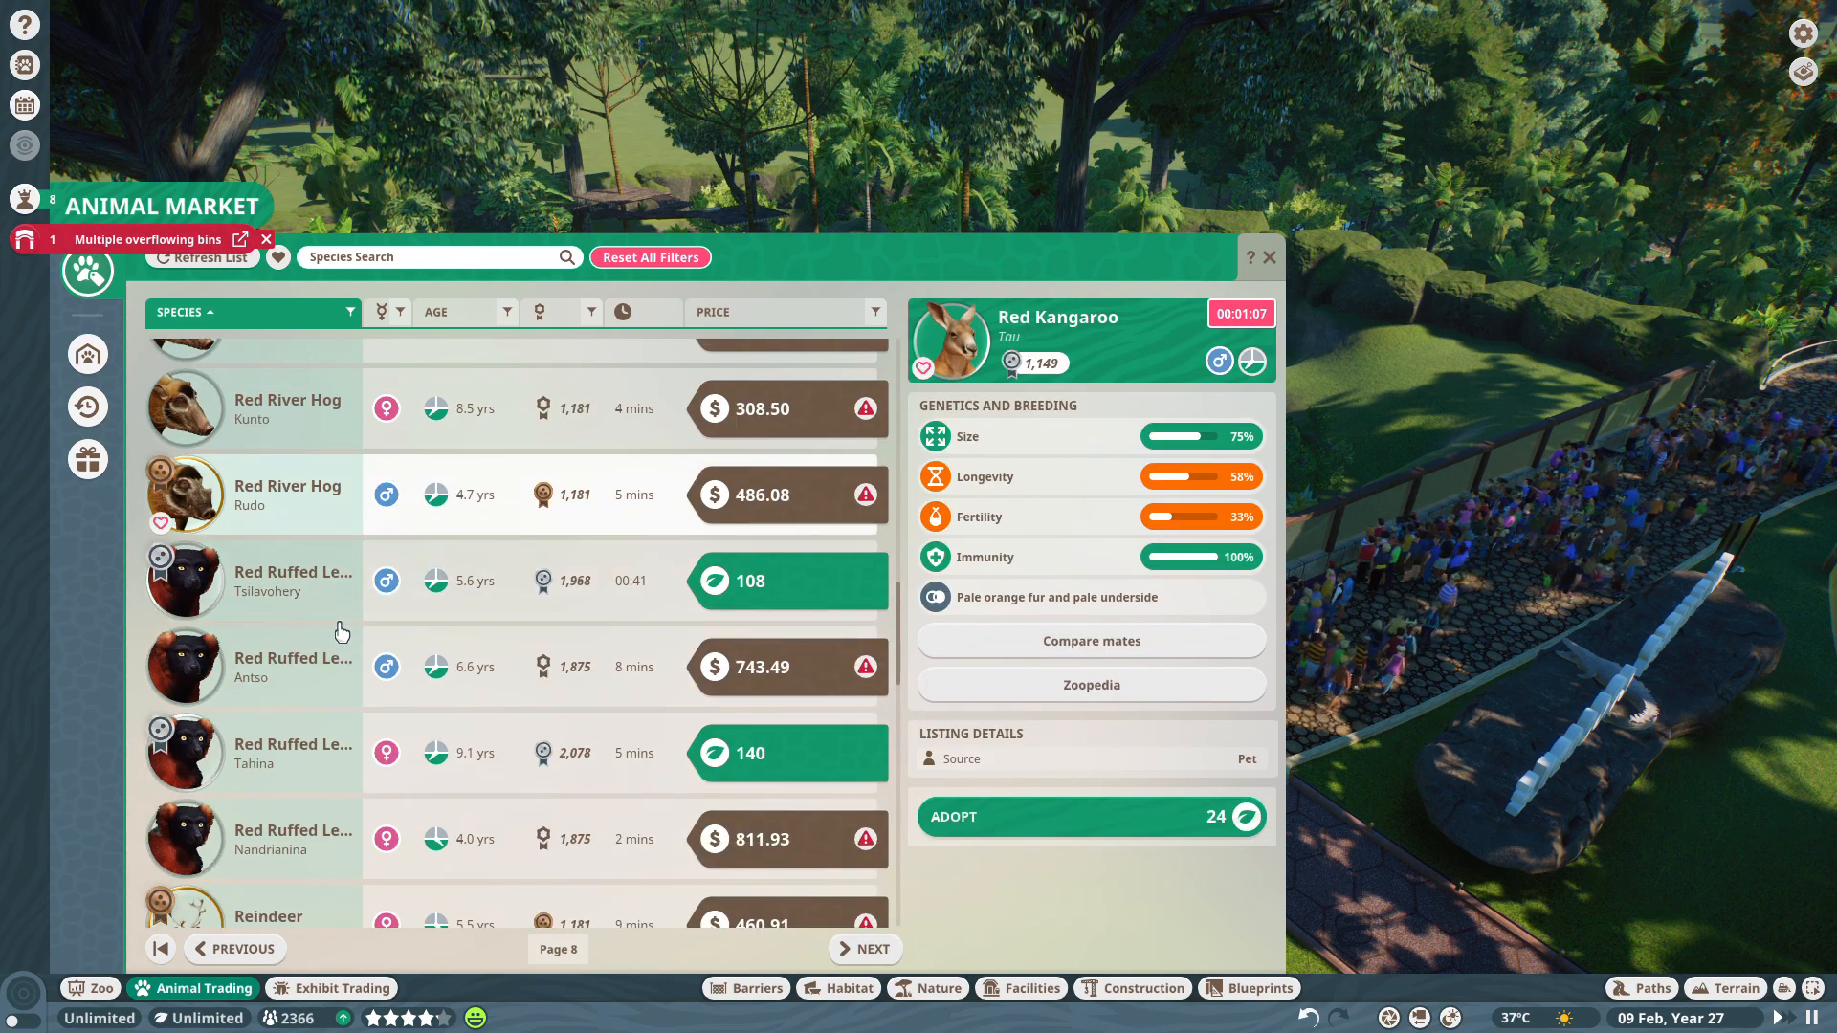
scroll("down", 3)
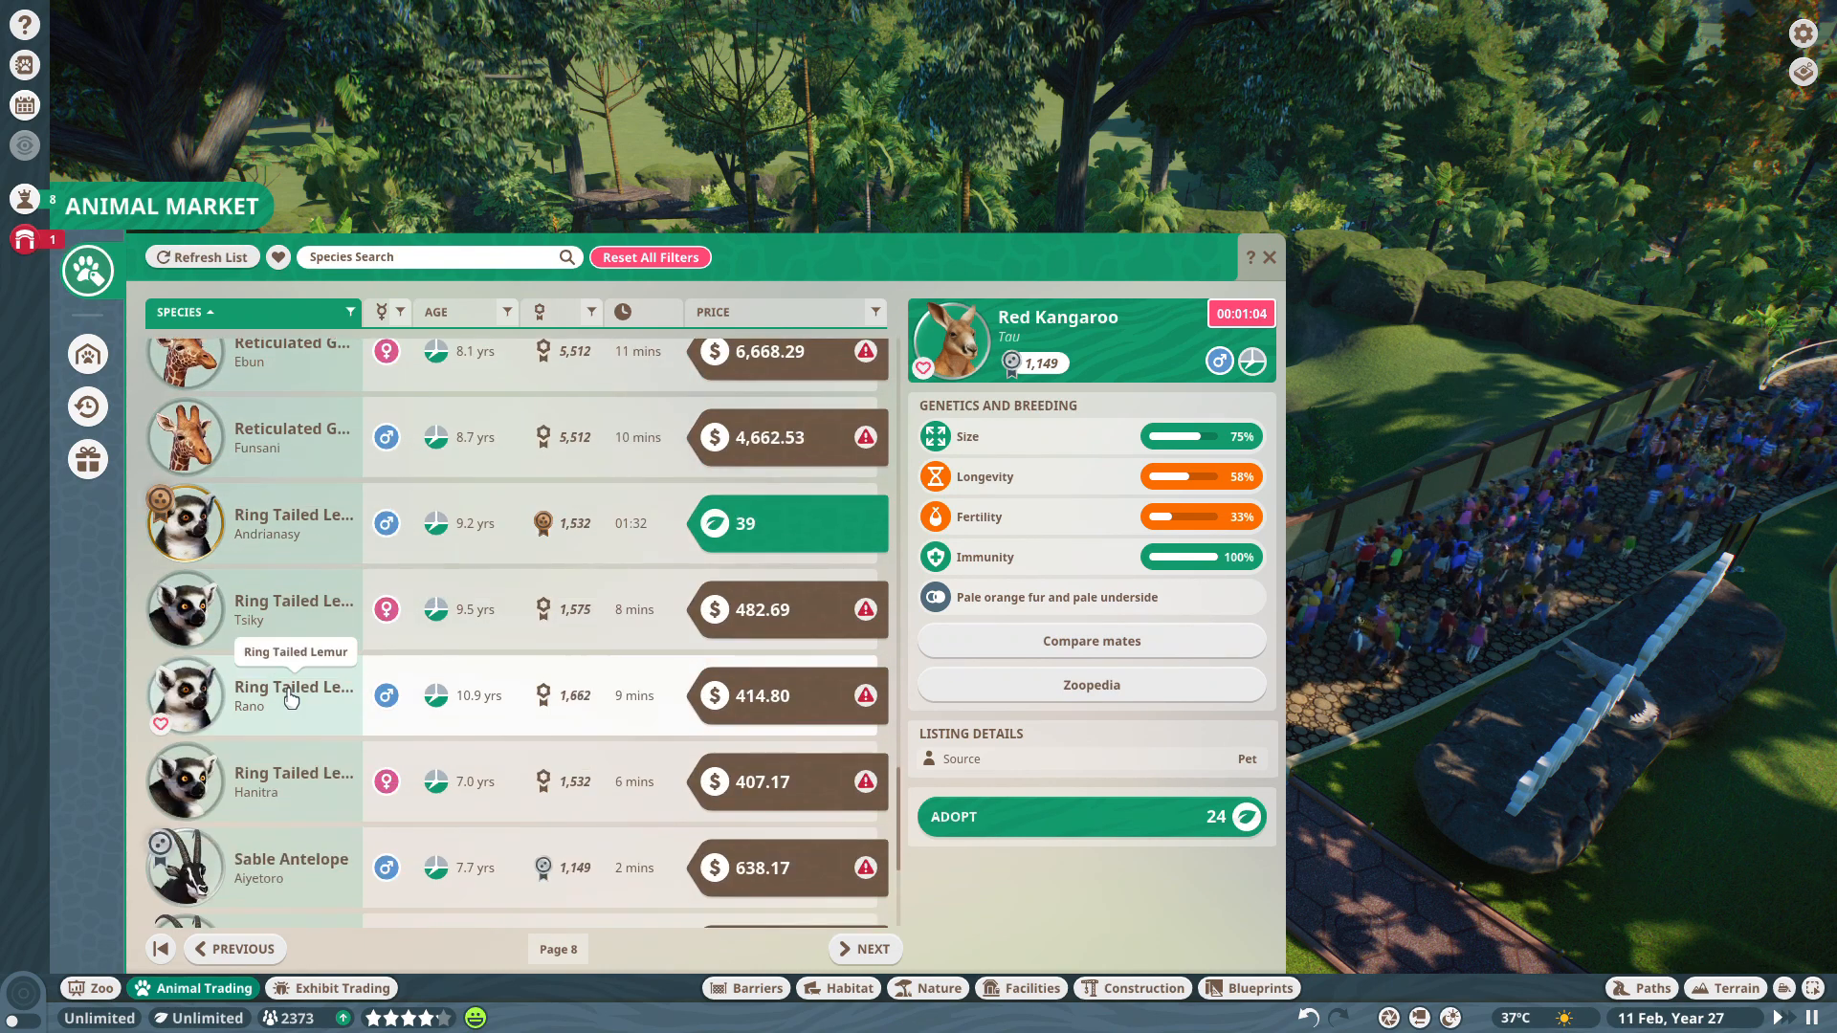
scroll("down", 3)
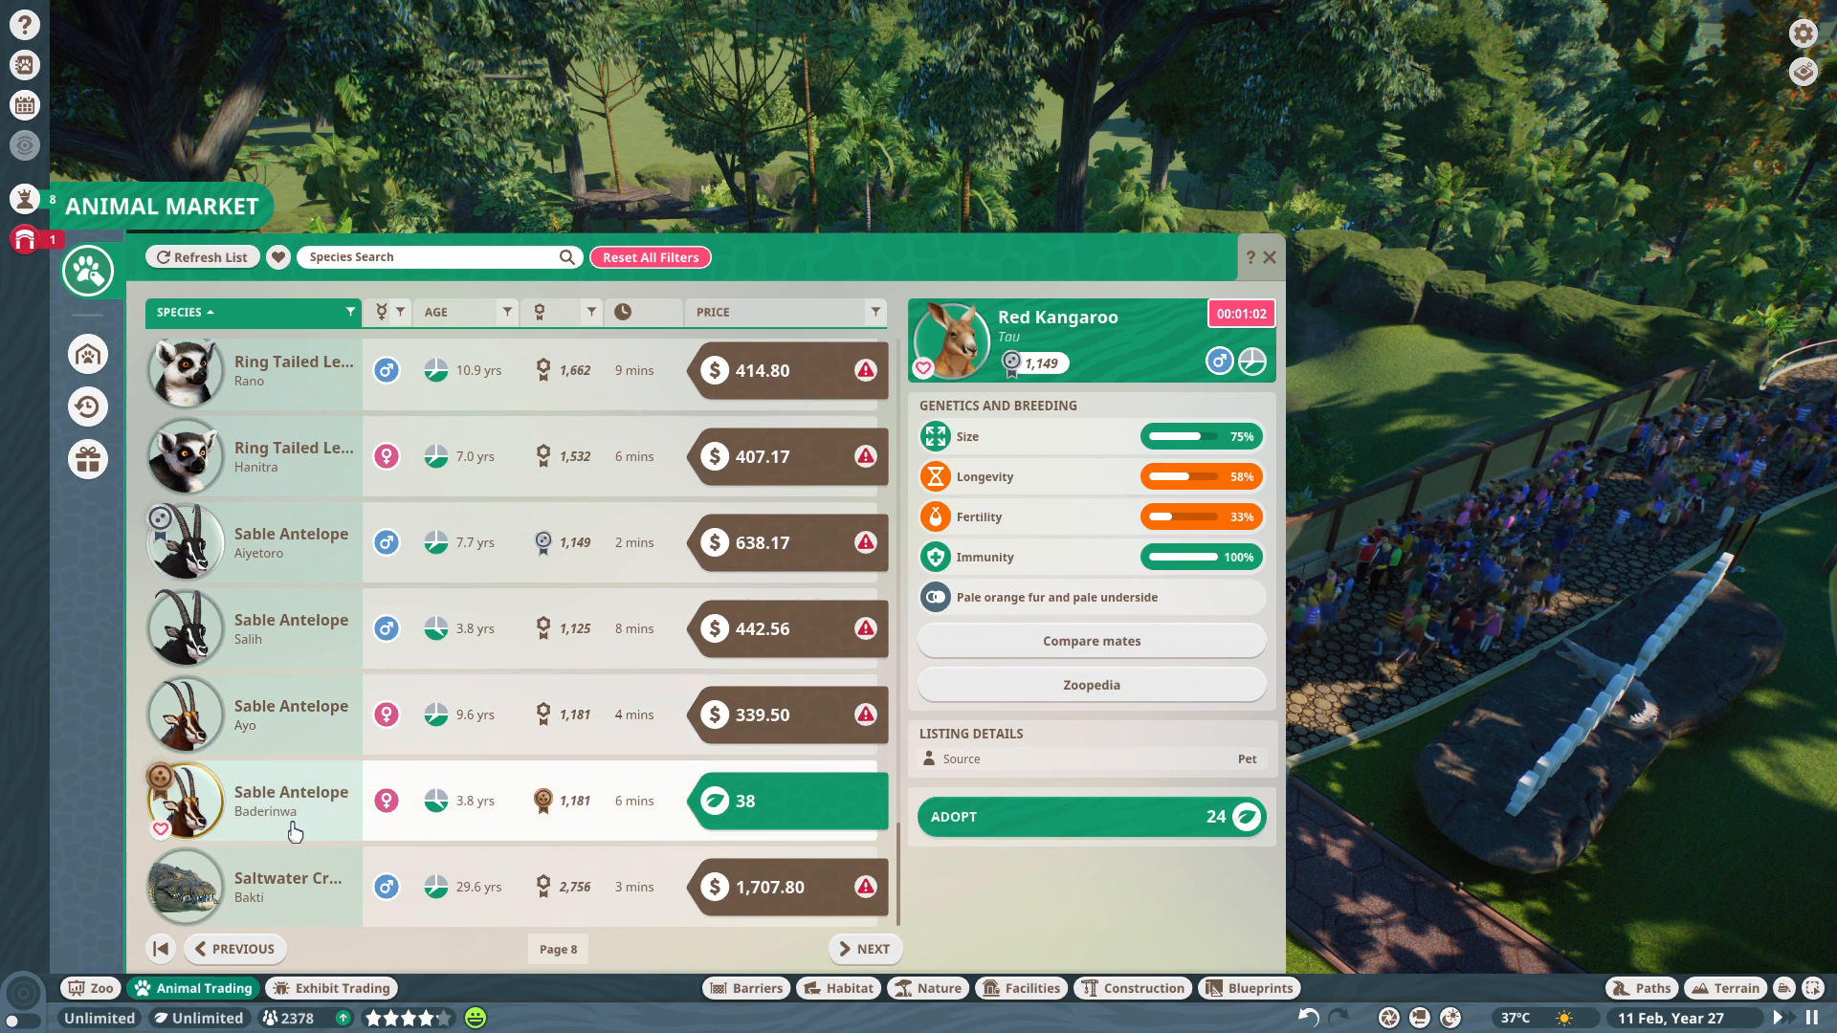
left_click(292, 801)
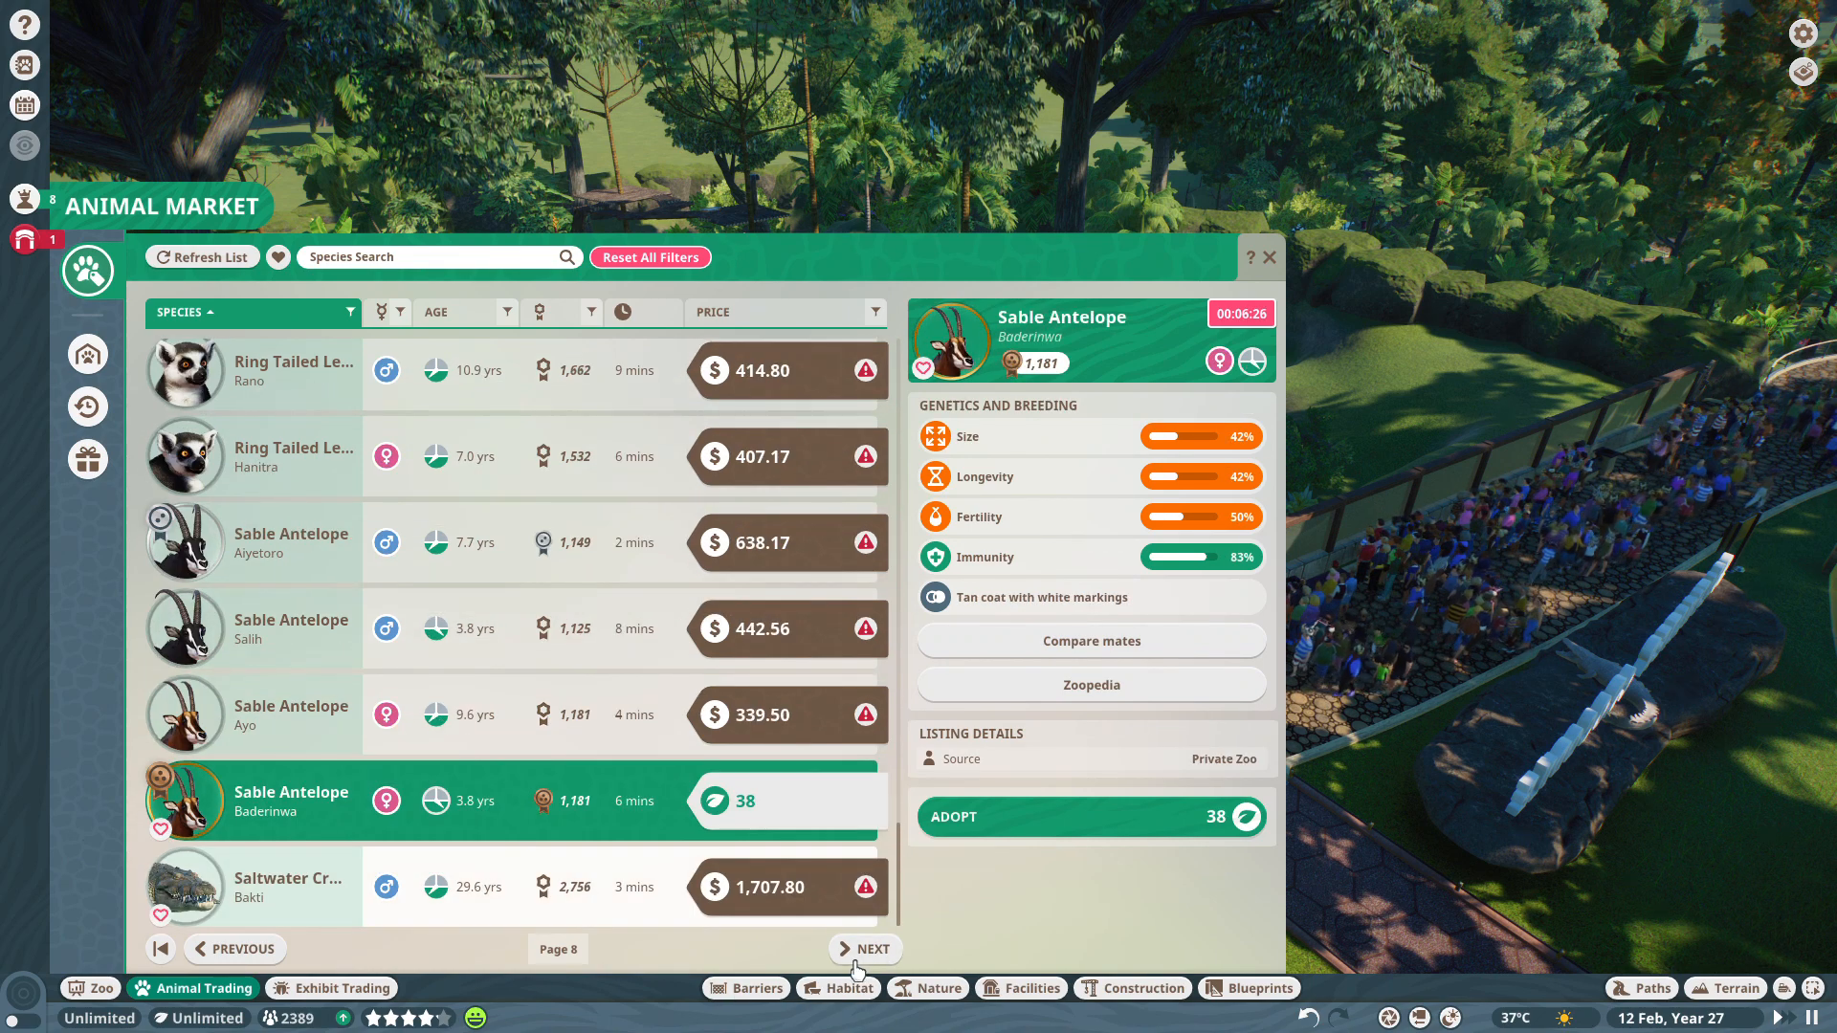
Page through listings 9 and 10, then close the Animal Market.
left_click(864, 949)
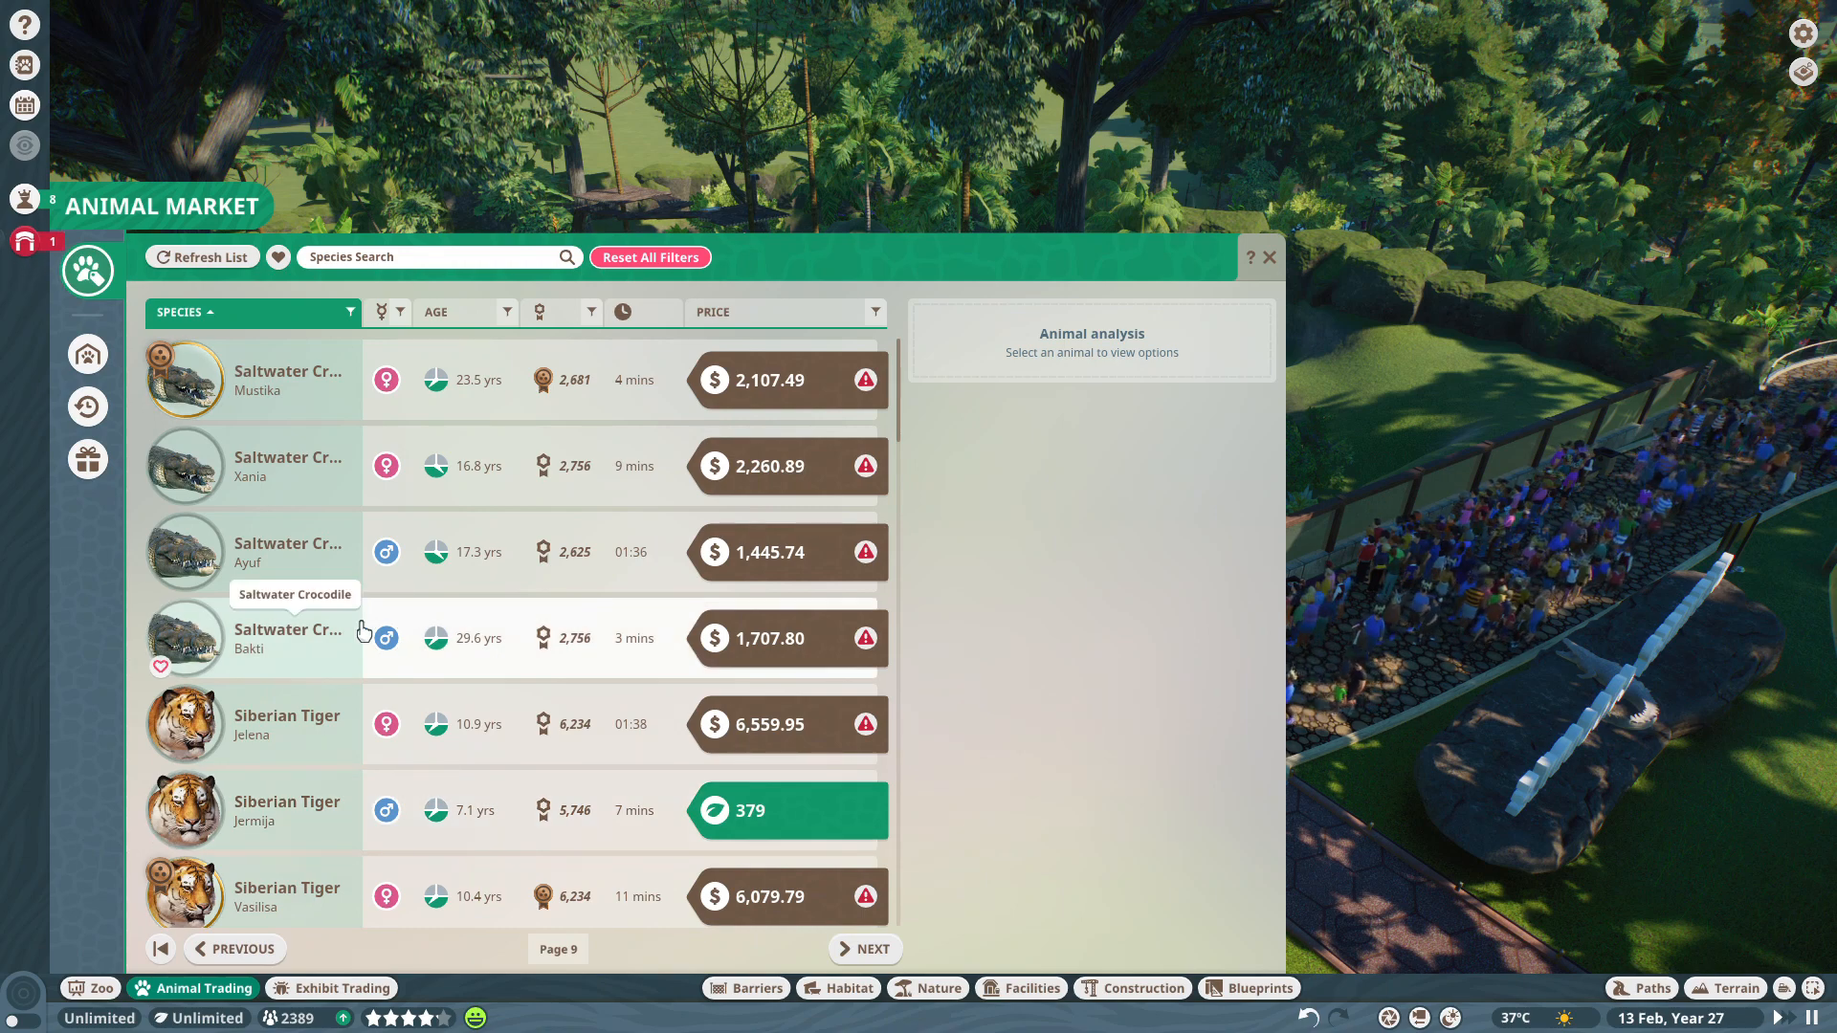
scroll("down", 3)
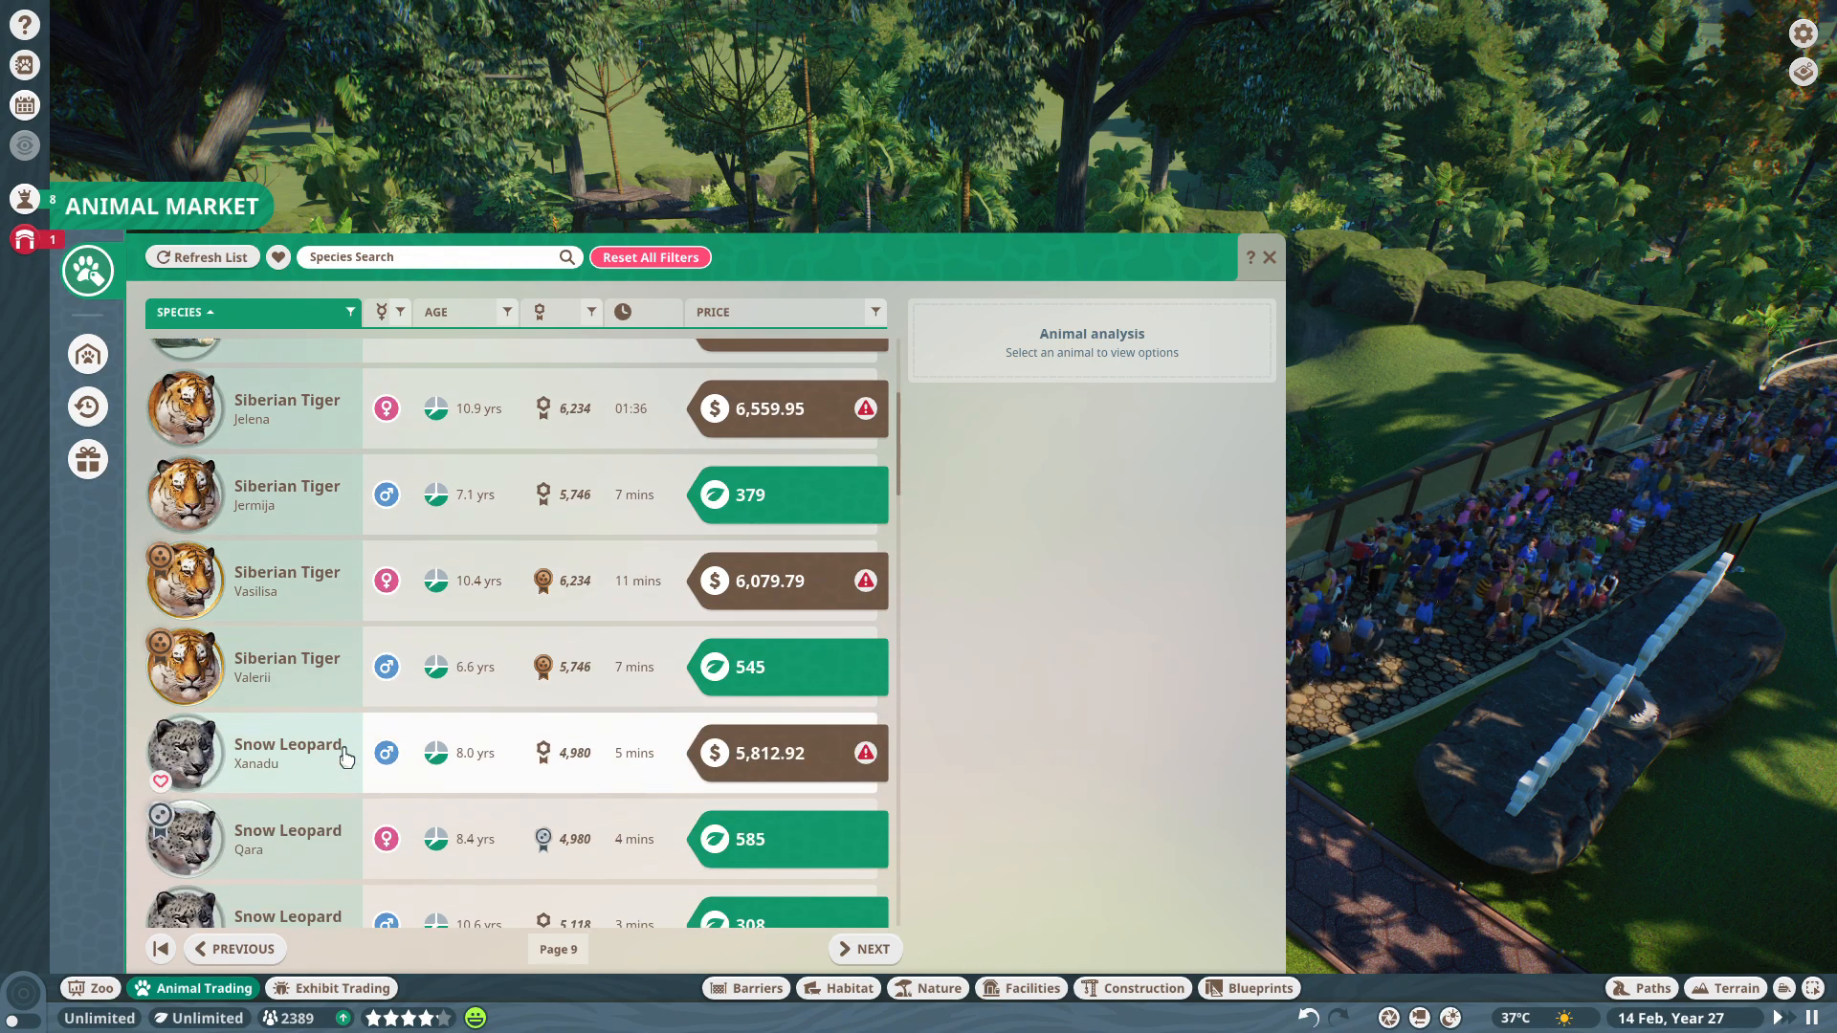
scroll("down", 3)
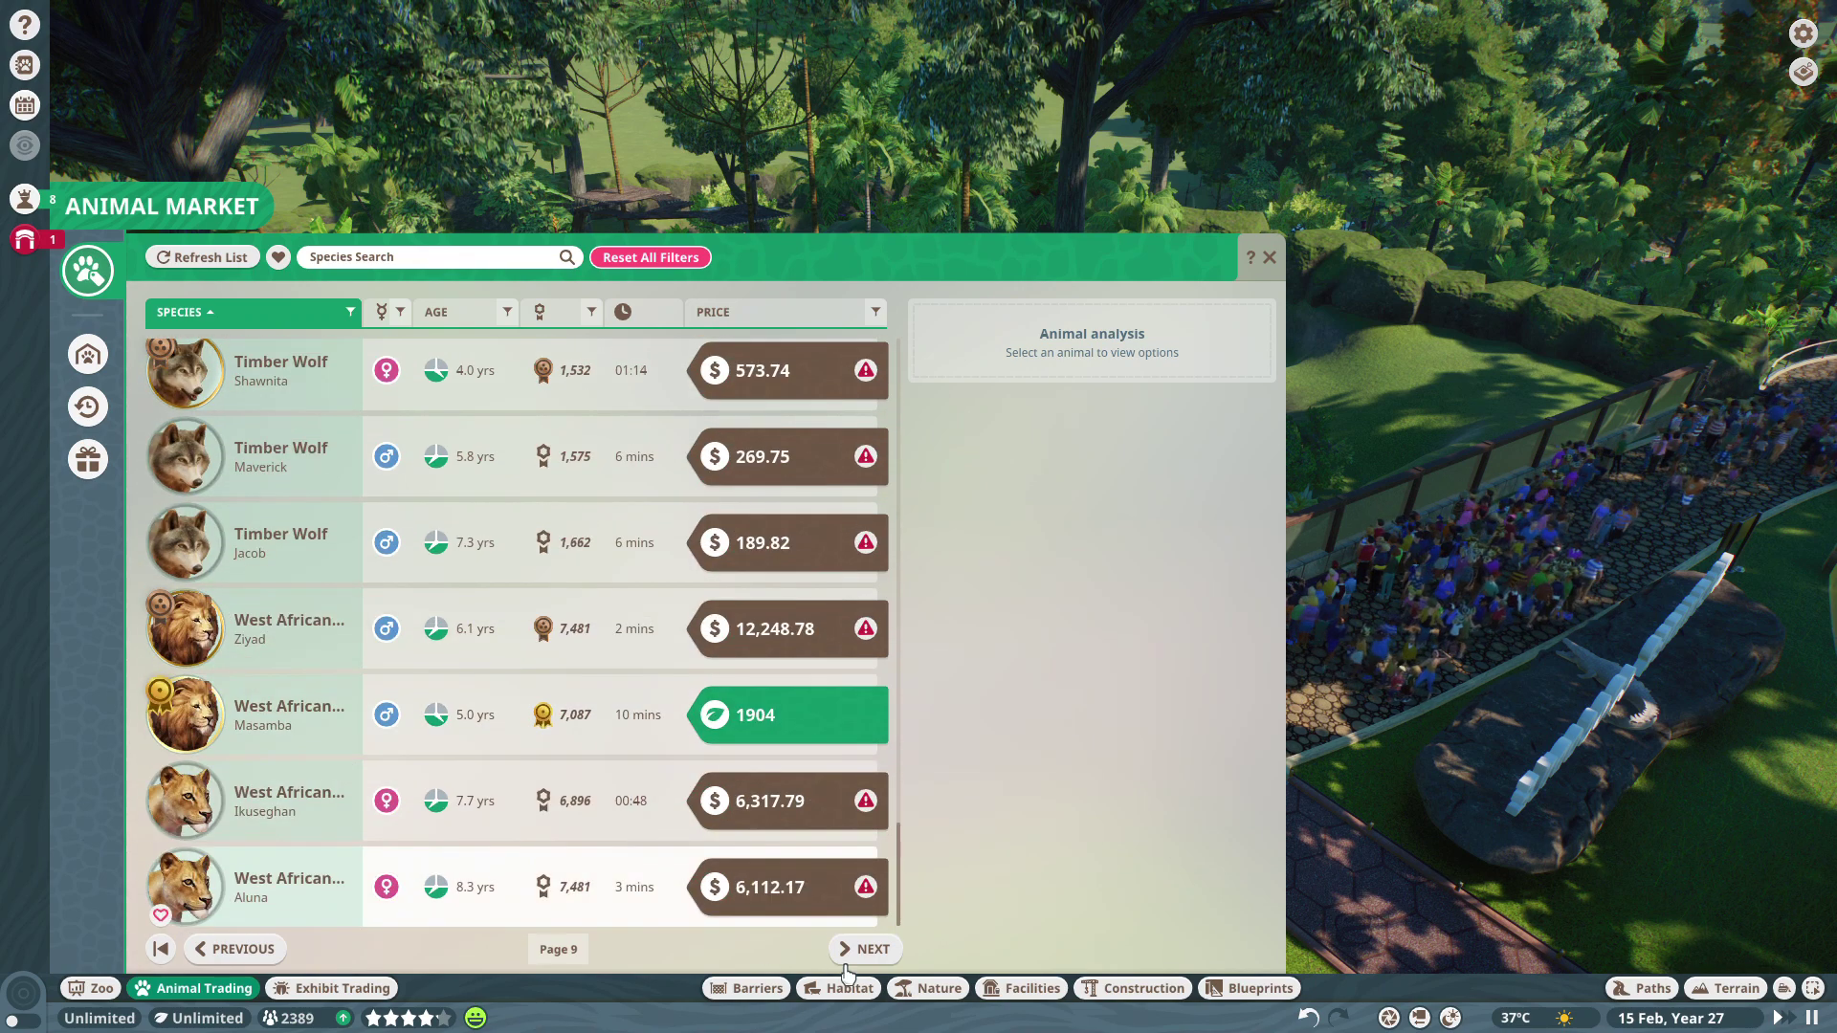
left_click(864, 948)
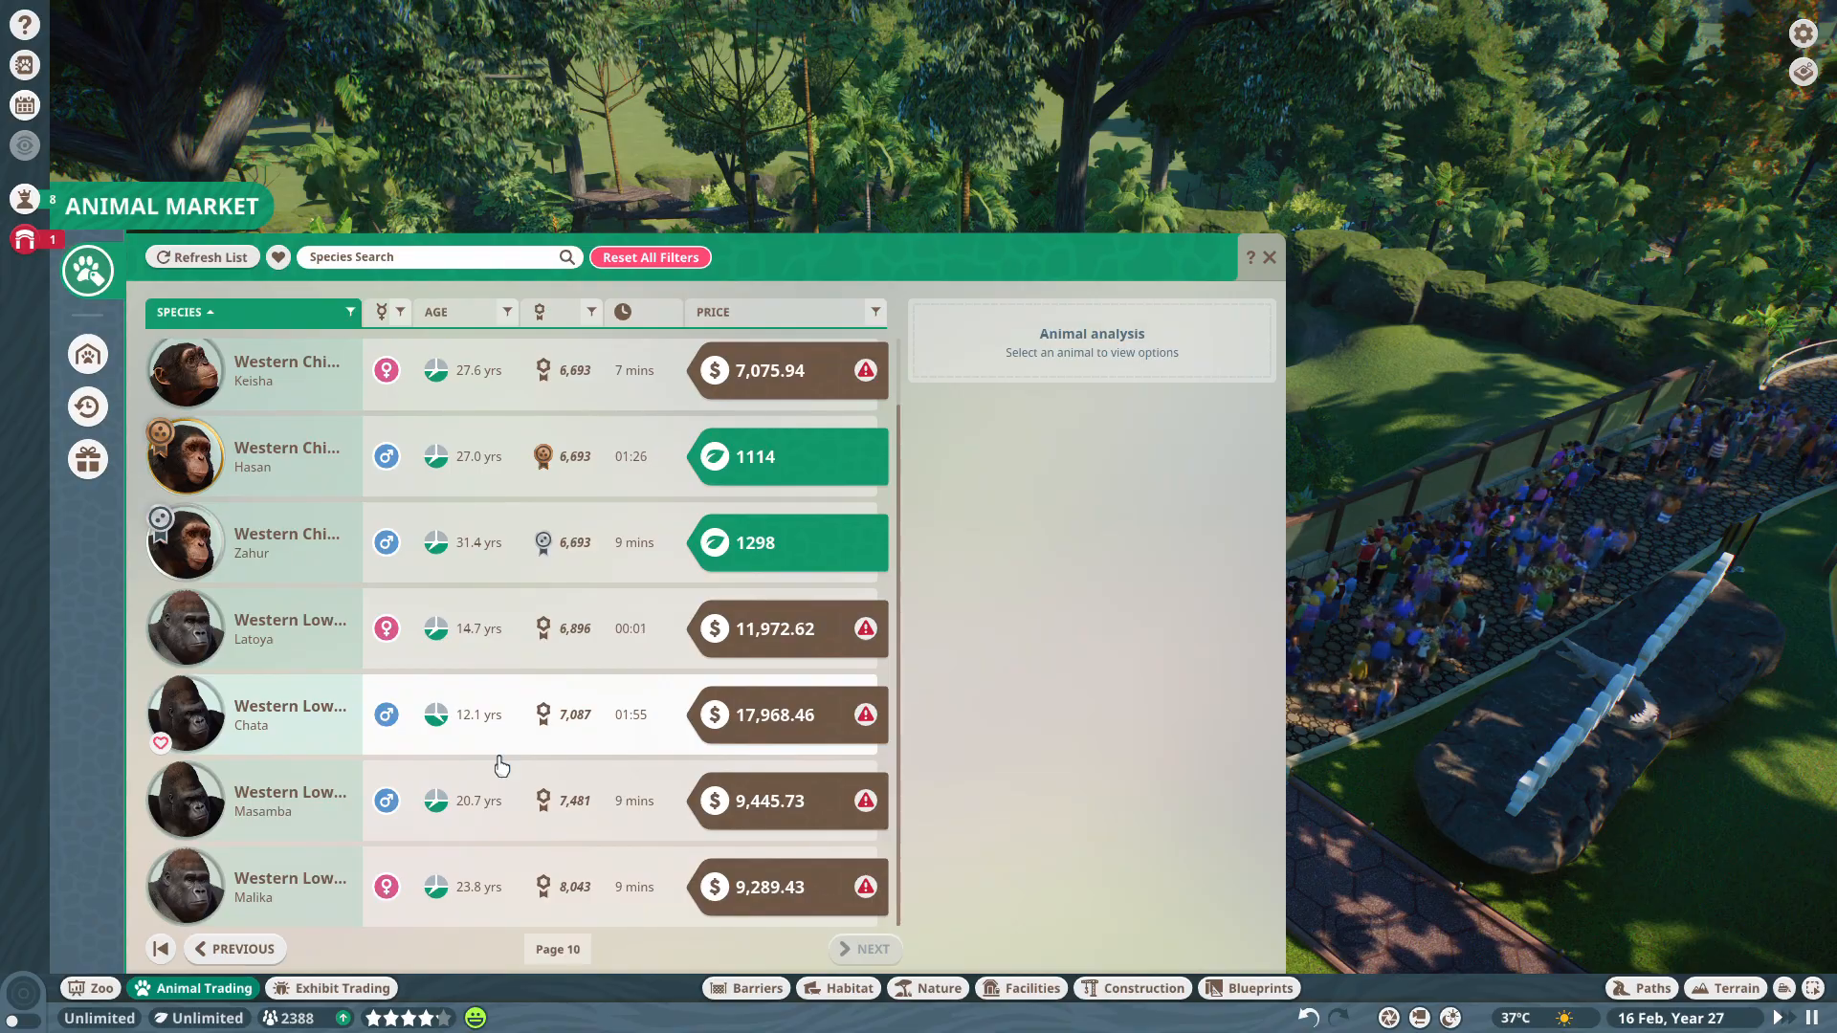
left_click(1270, 256)
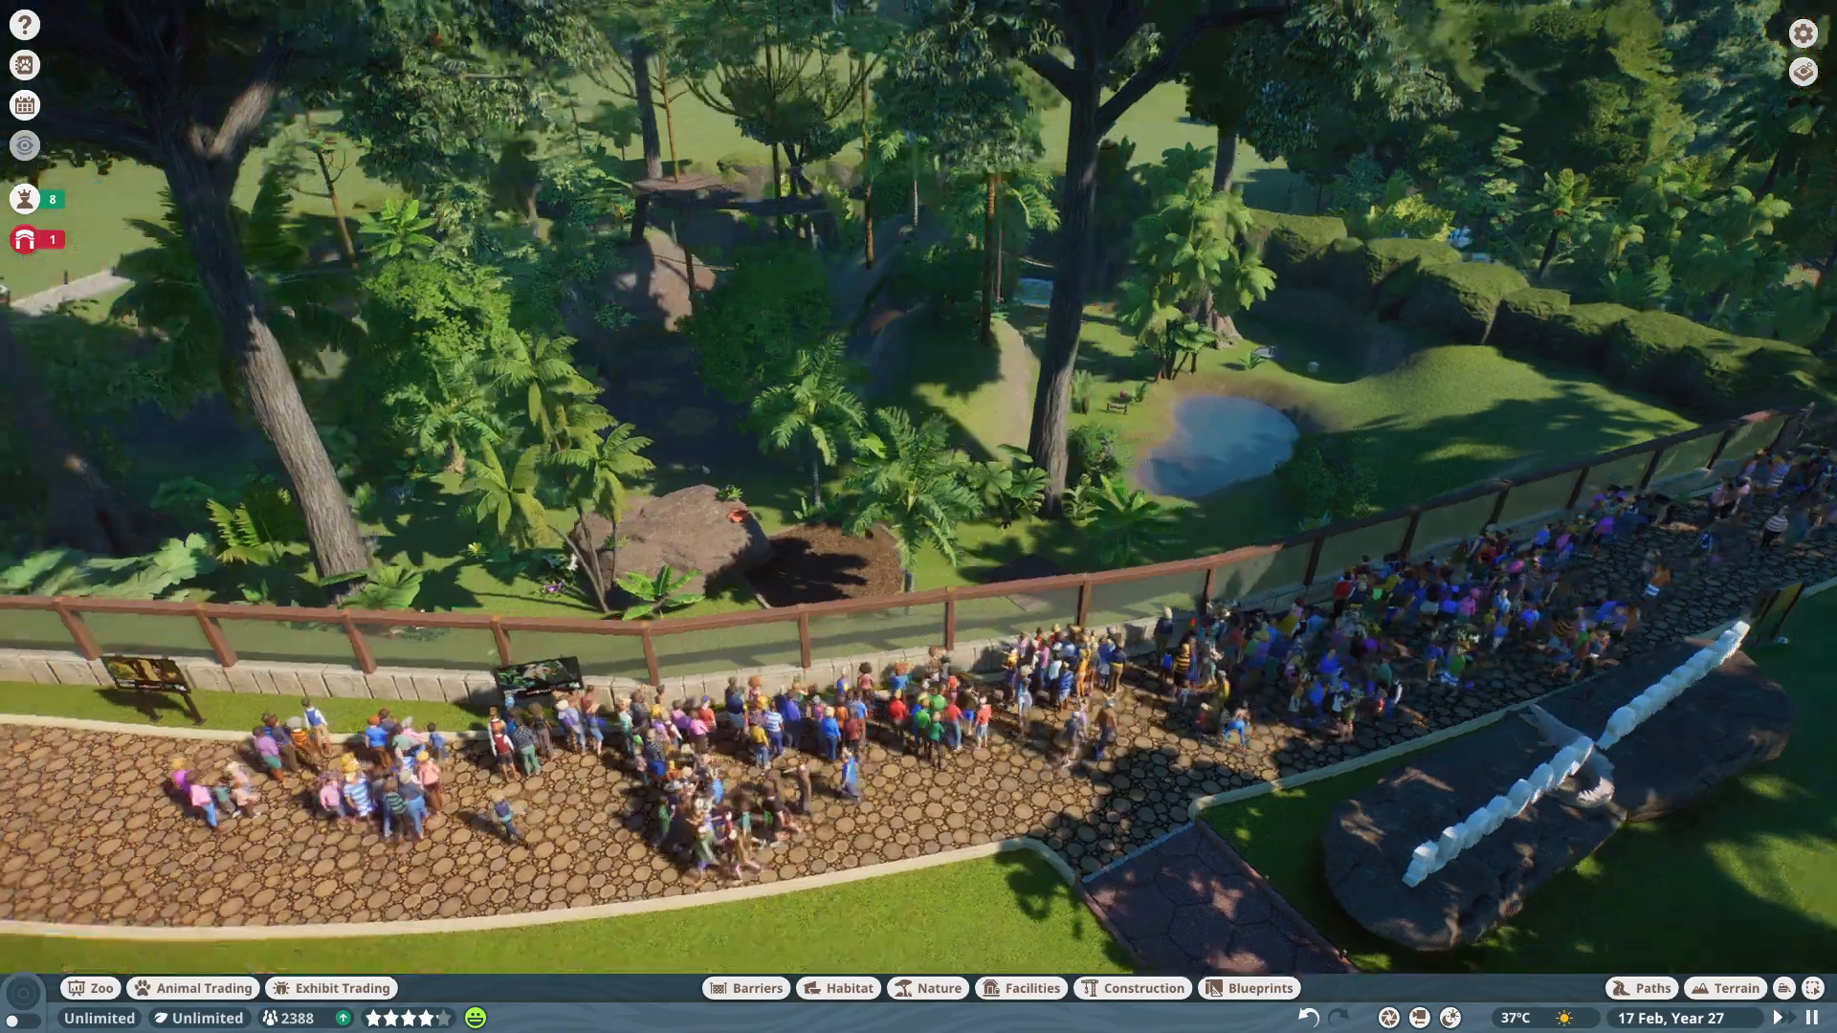